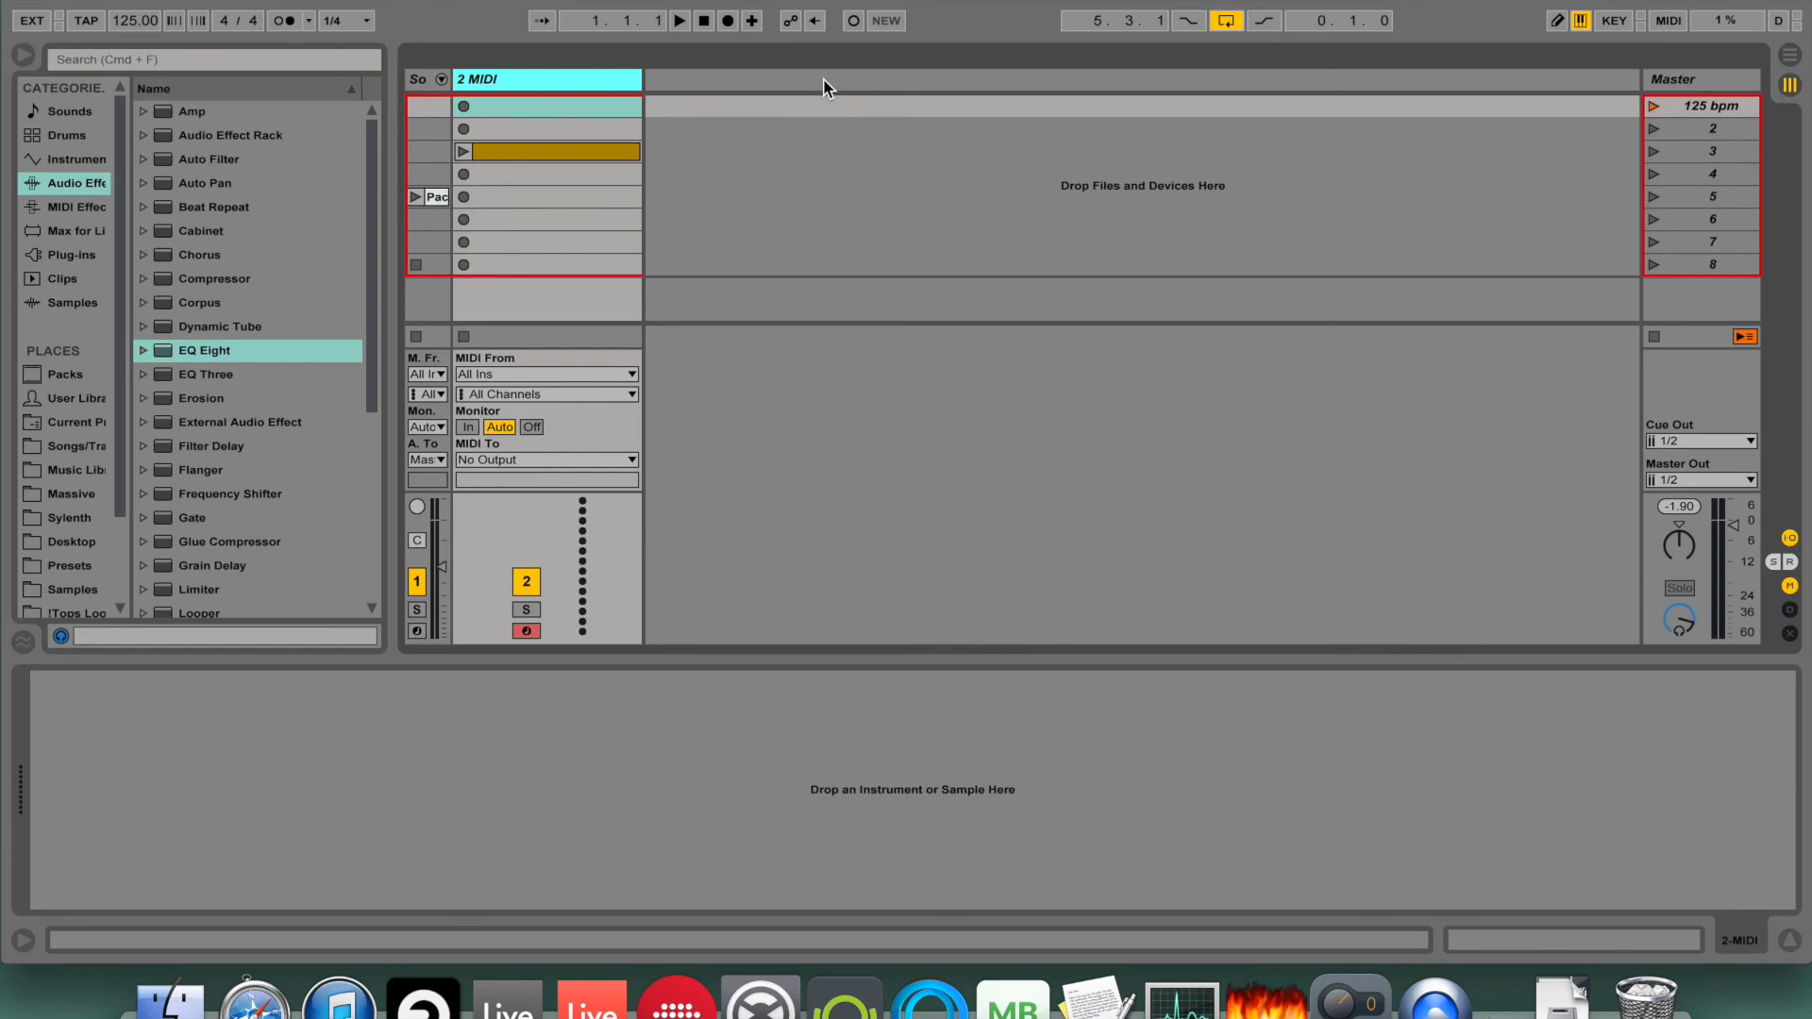
{"action": "mouse_move", "coordinate": [511, 306]}
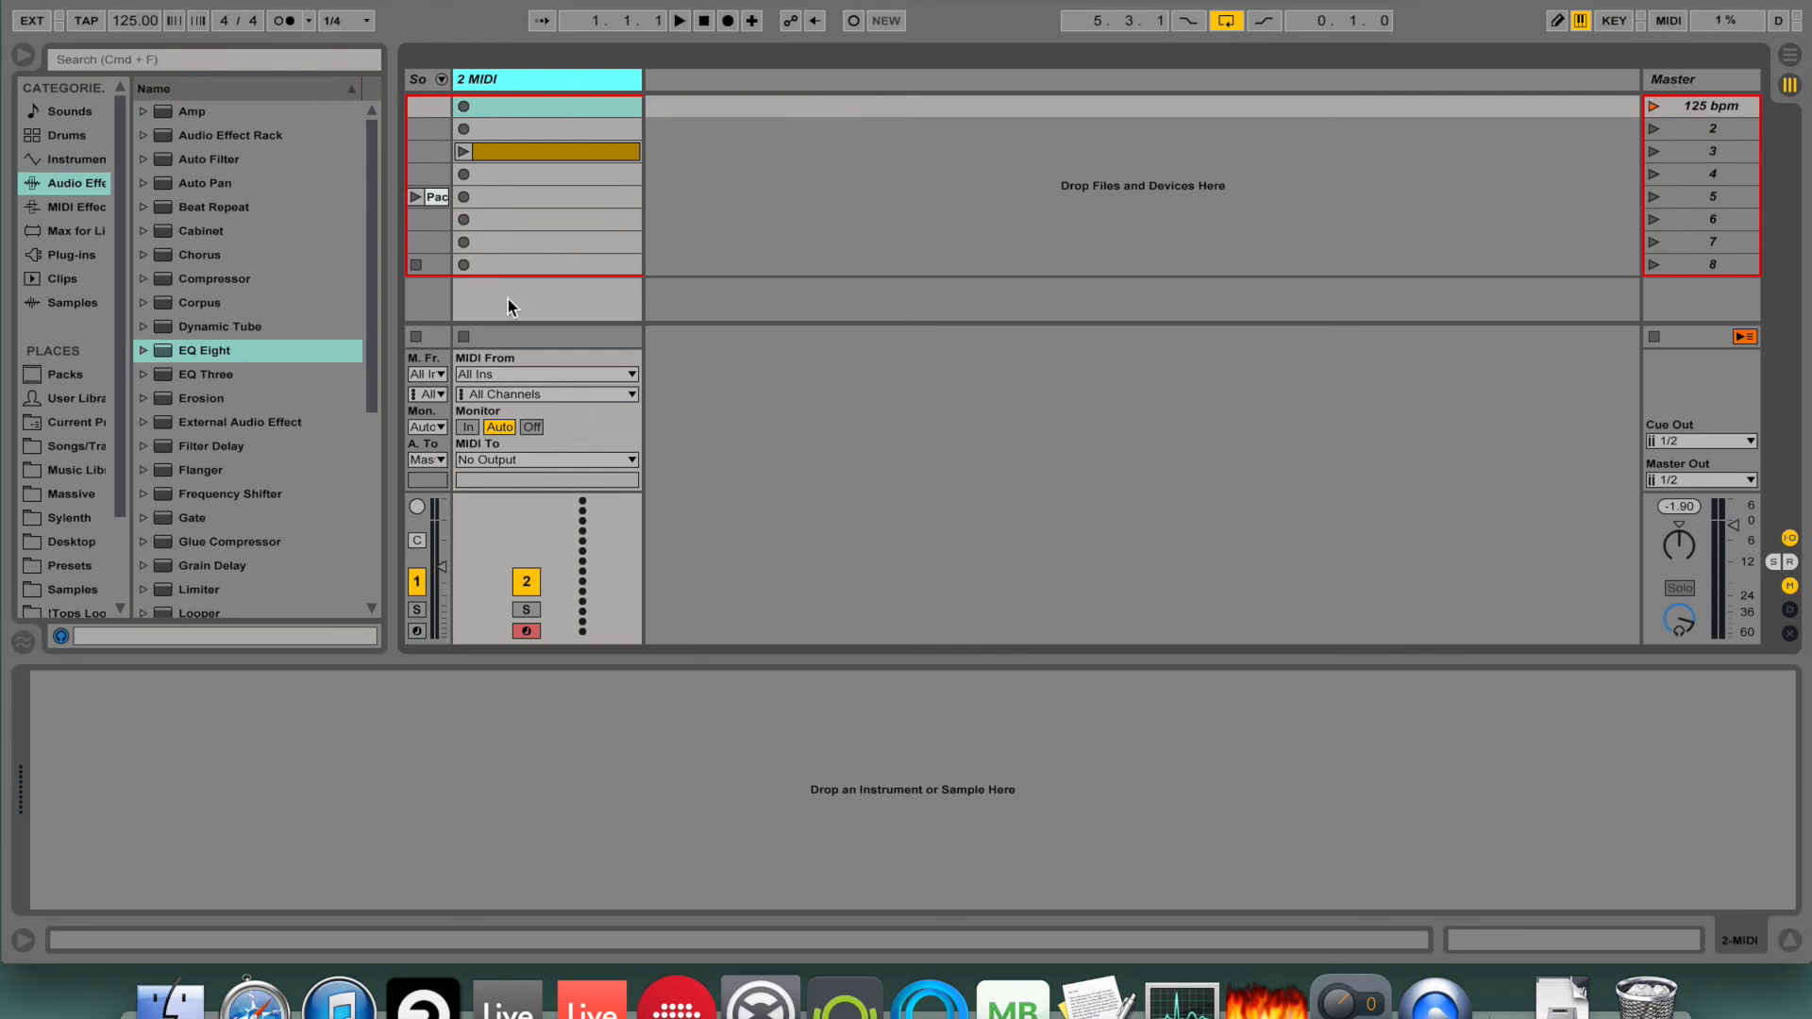
Launch the empty clip slot on the 2 MIDI track so the transport starts playing.
{"action": "left_click", "coordinate": [230, 136]}
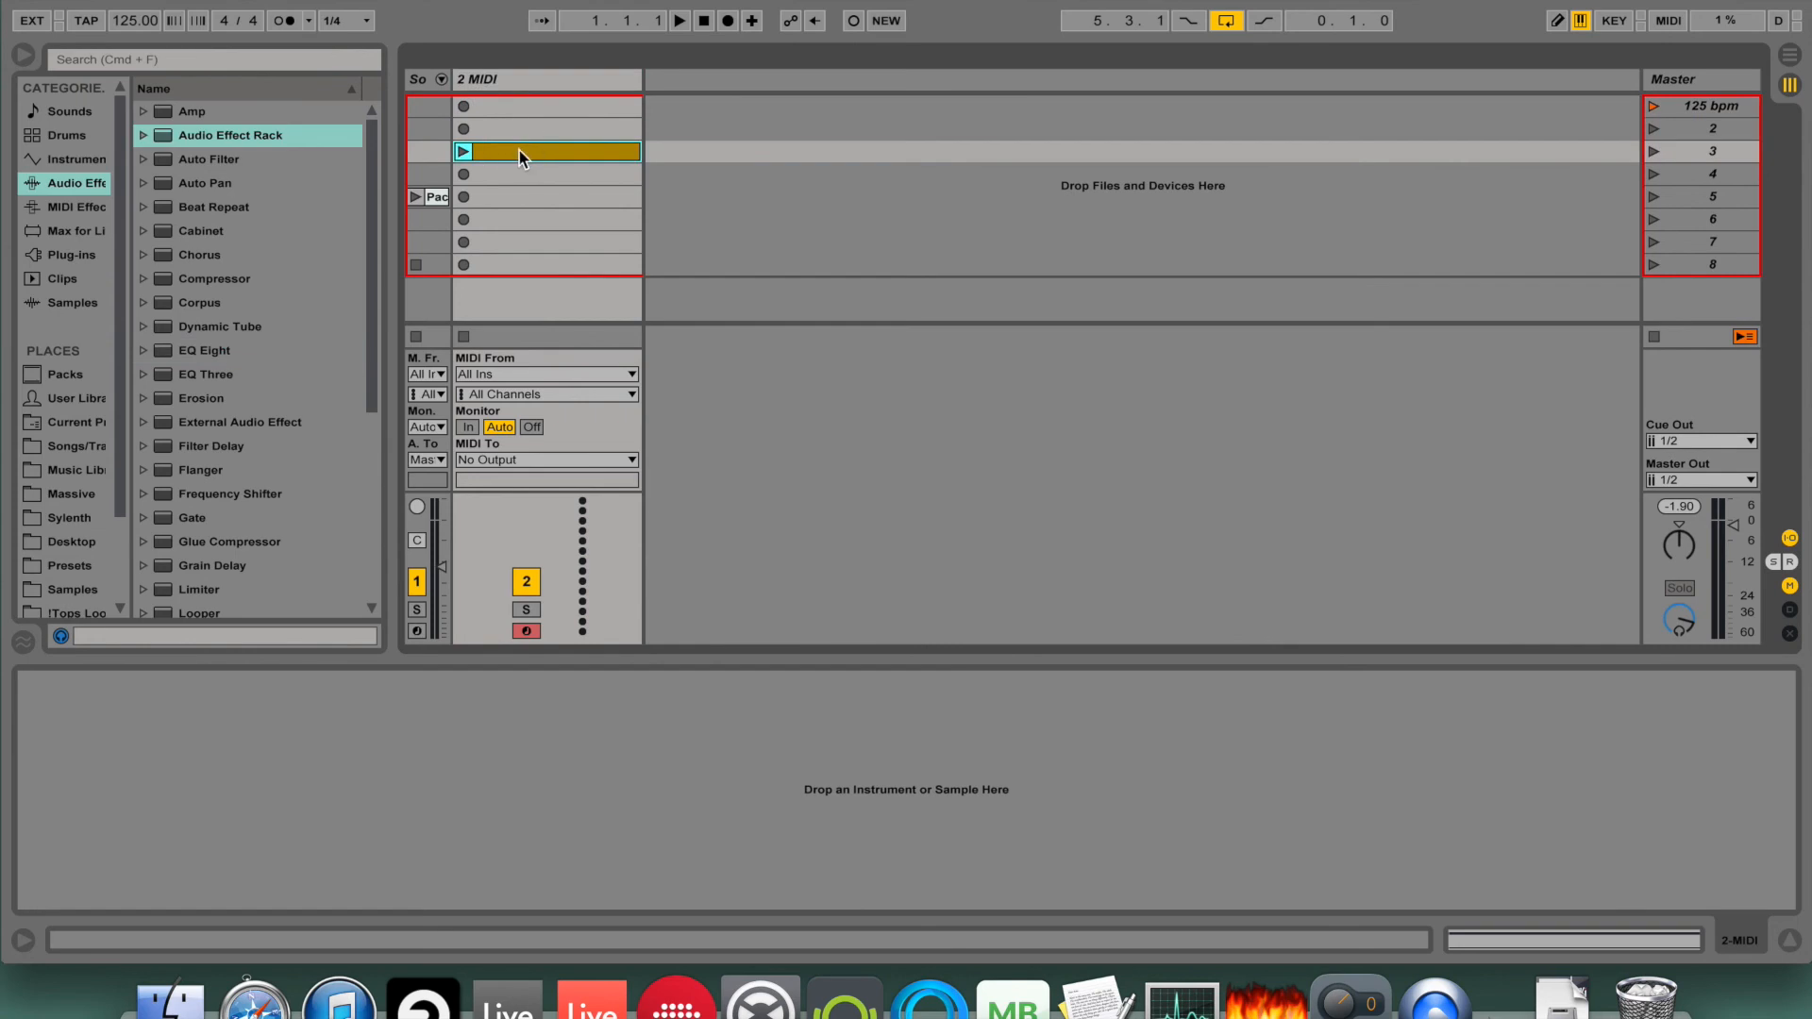
{"action": "double_click", "coordinate": [547, 150]}
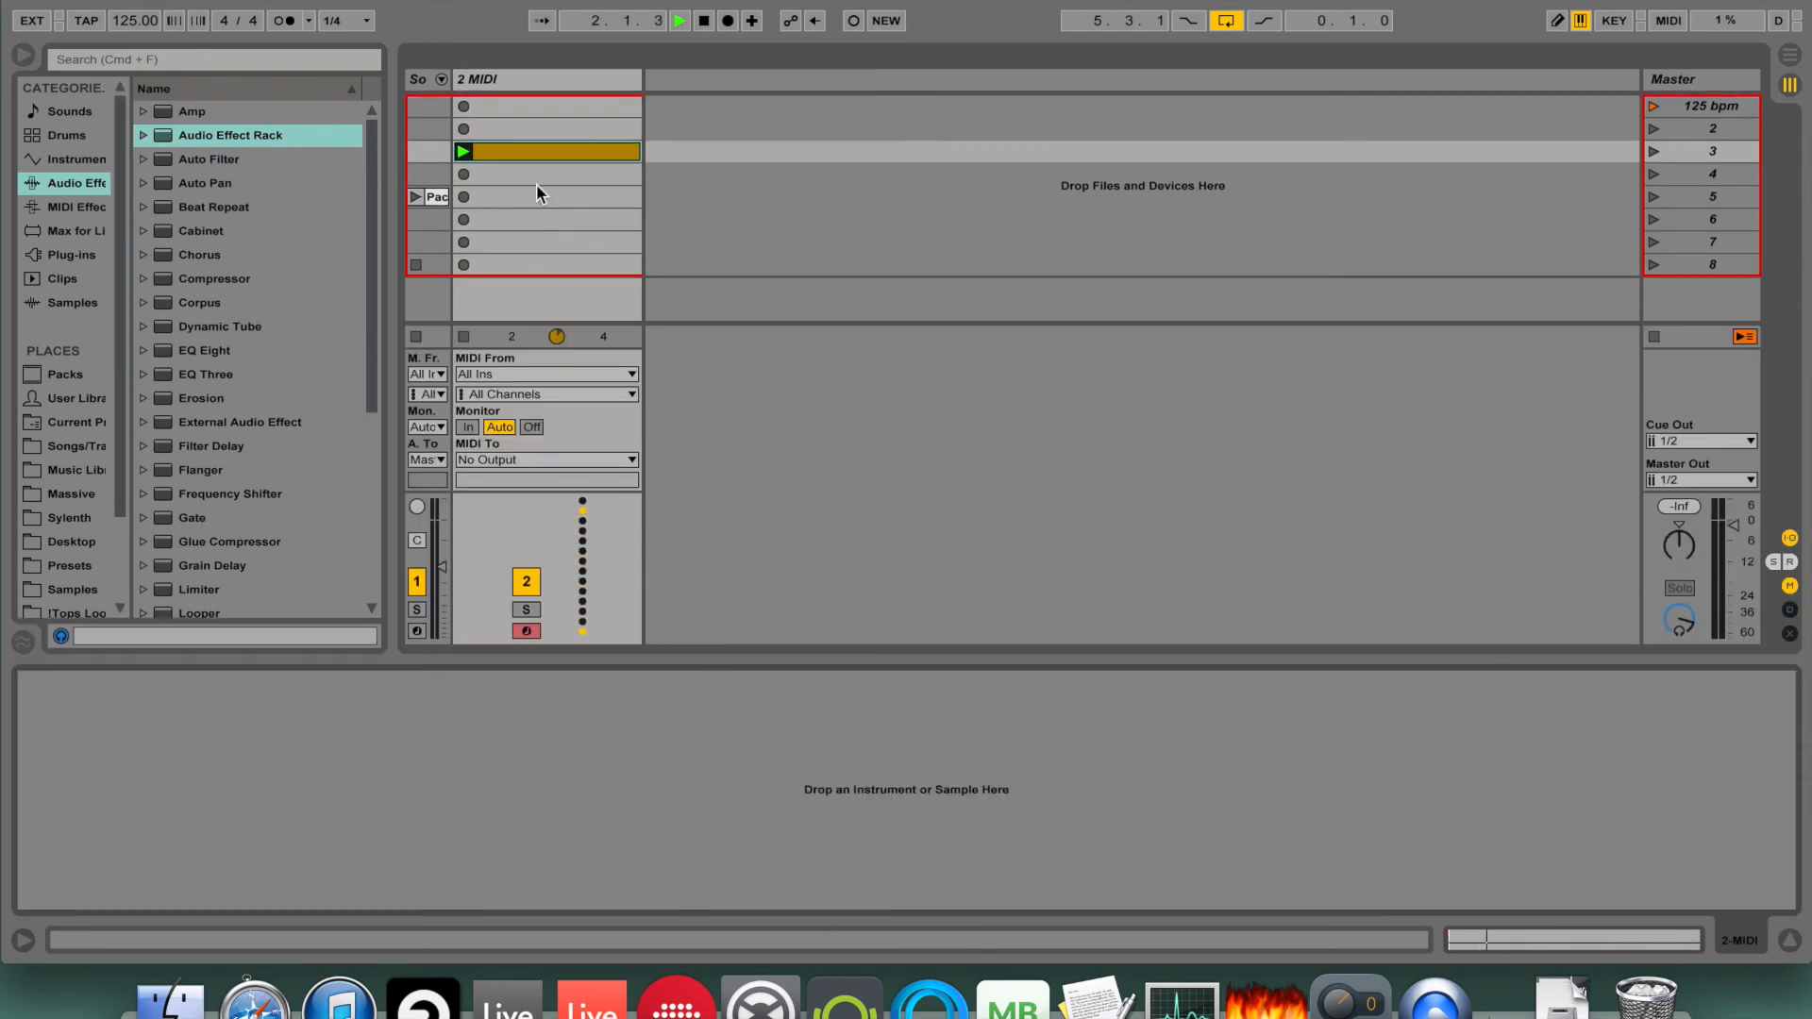
{"action": "double_click", "coordinate": [543, 151]}
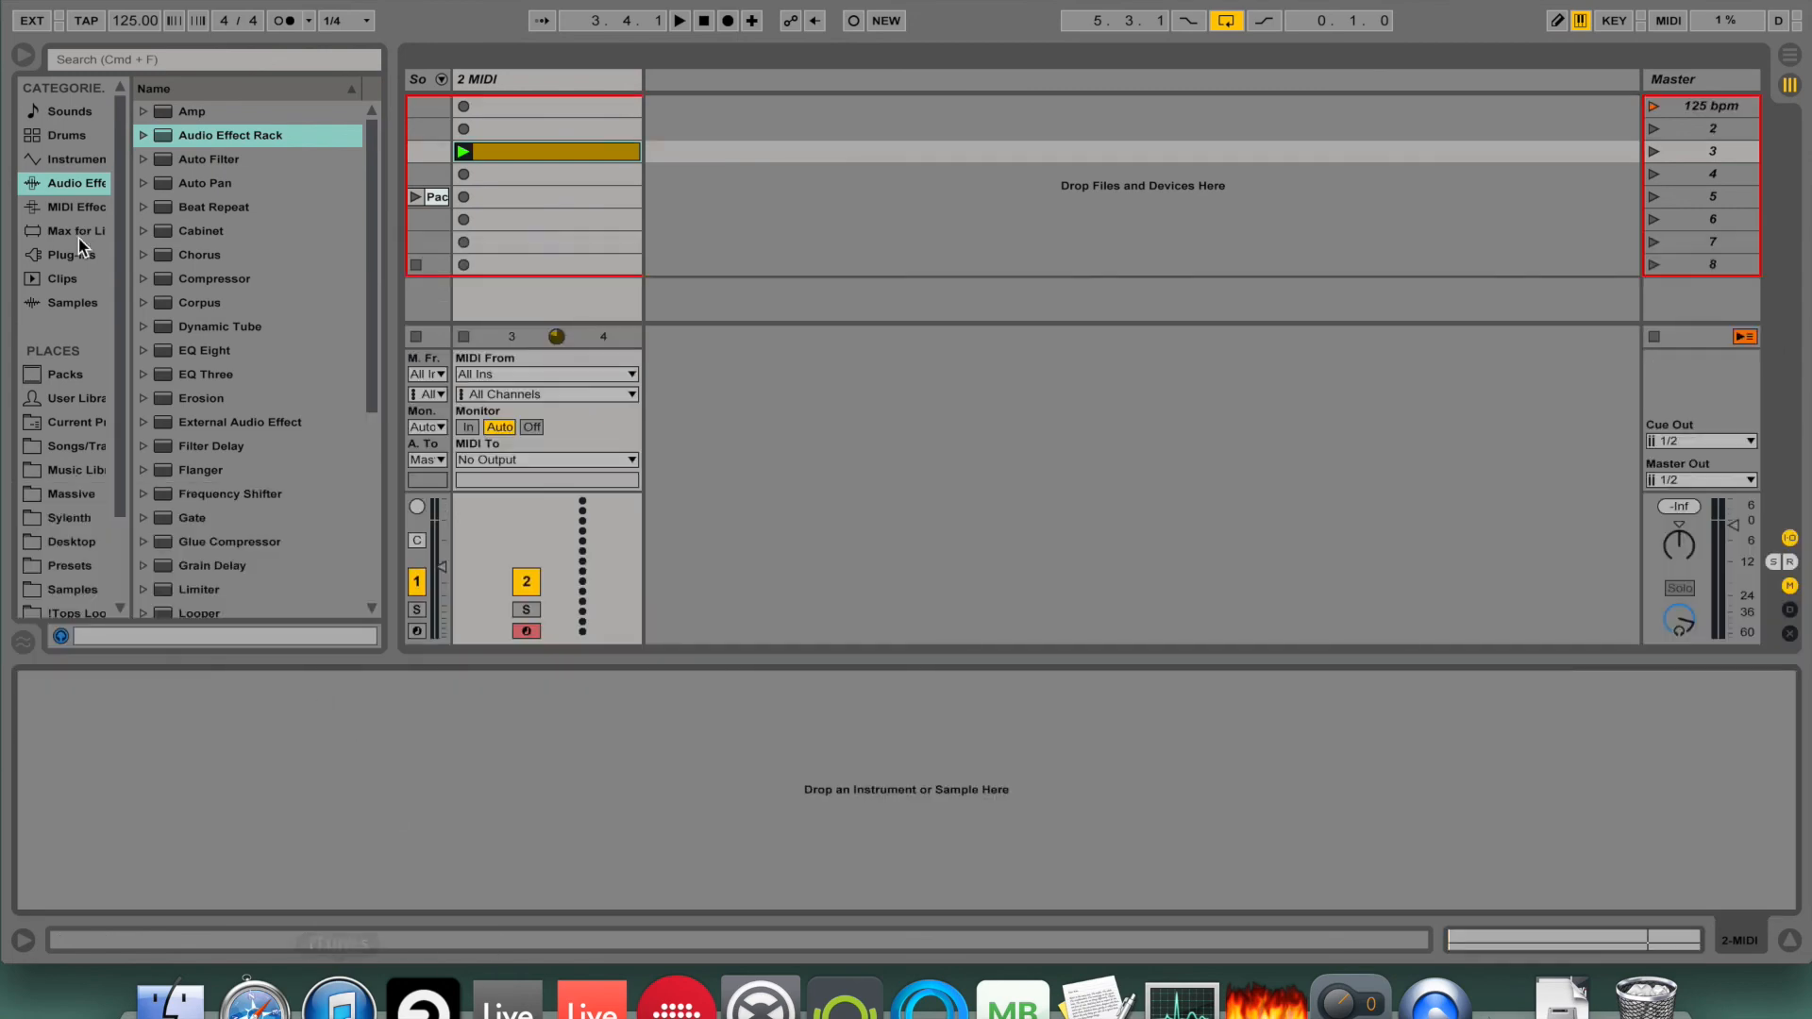
Load Operator from Instruments onto the MIDI track, toggle it off and on, then browse Audio Effects for the rack.
{"action": "left_click", "coordinate": [70, 159]}
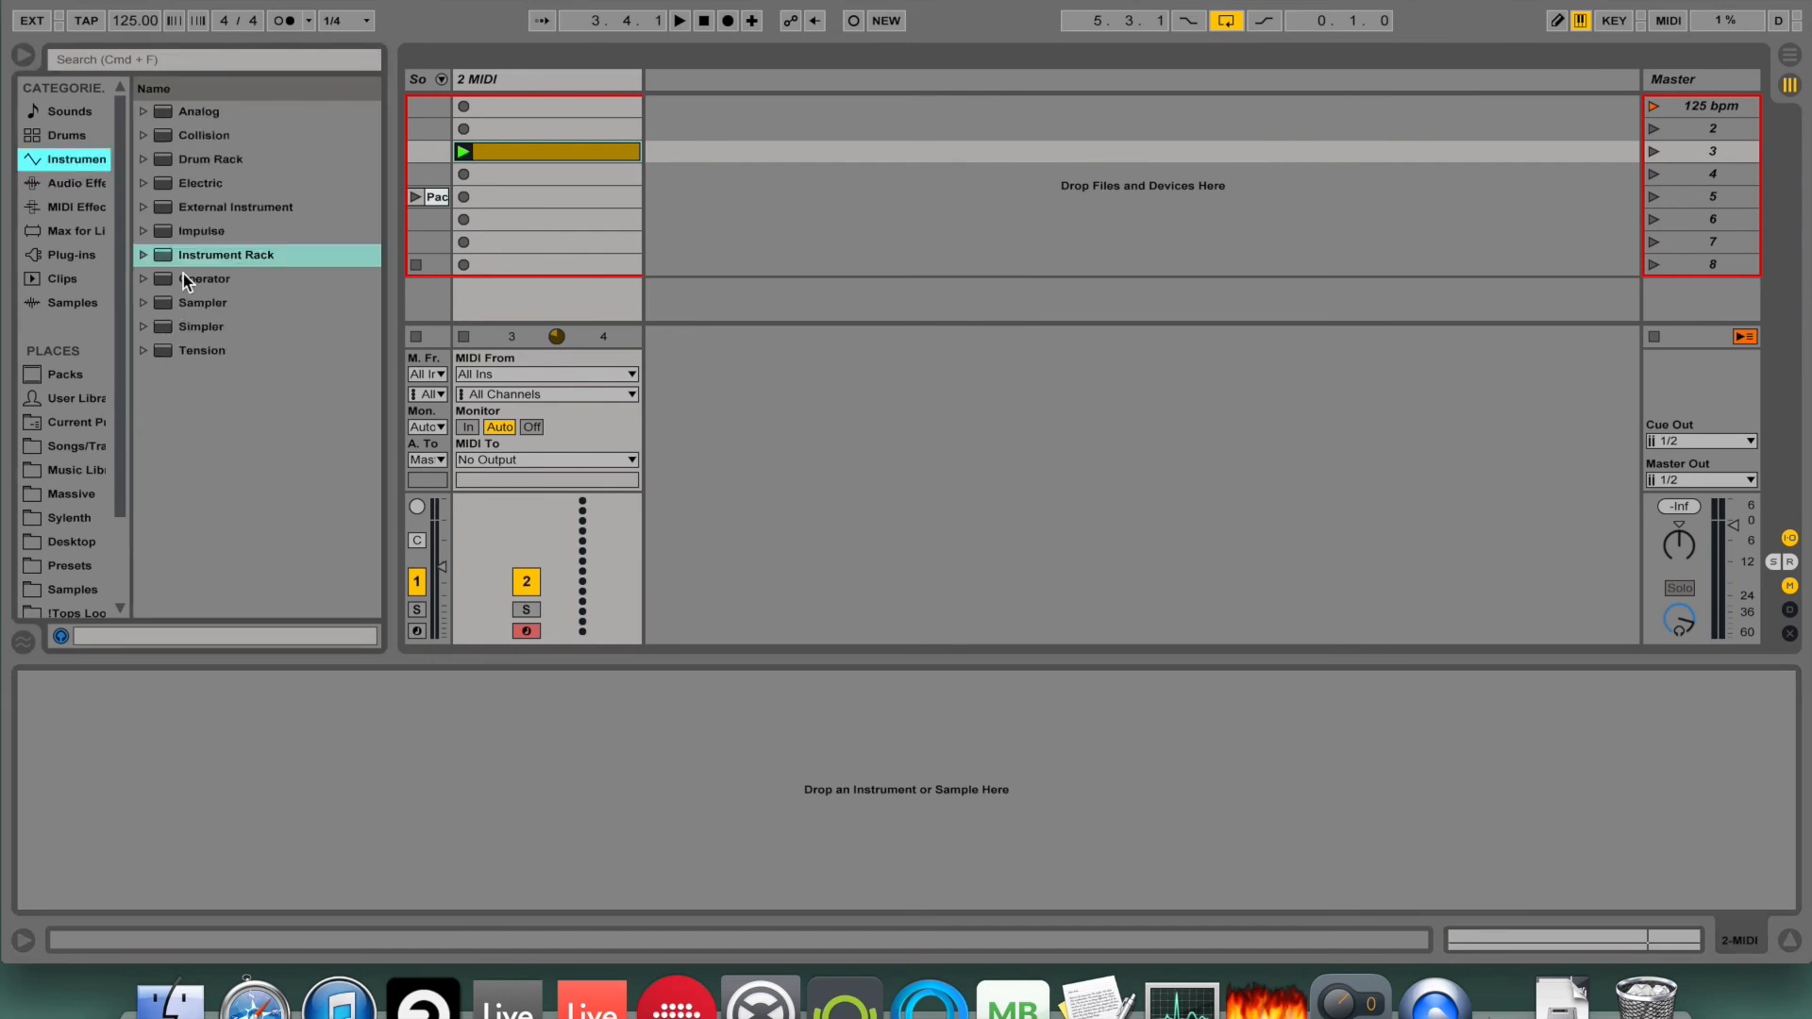
{"action": "double_click", "coordinate": [206, 279]}
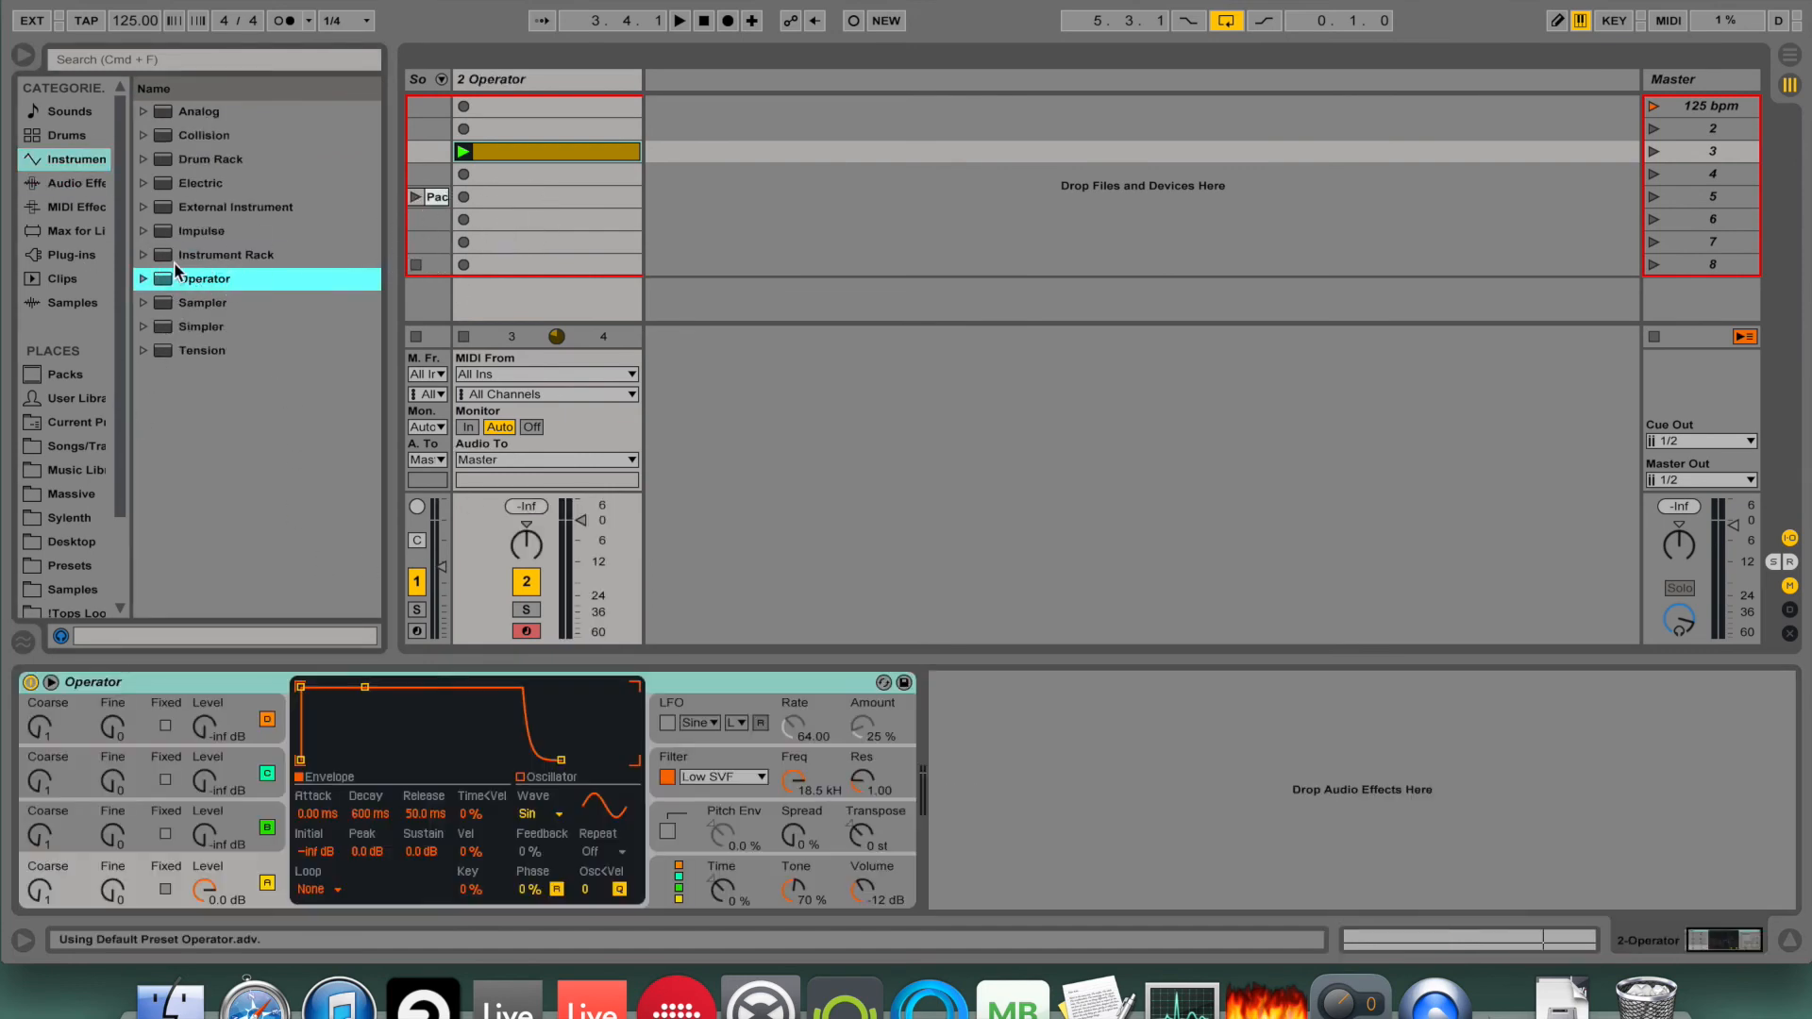
{"action": "left_click", "coordinate": [228, 255]}
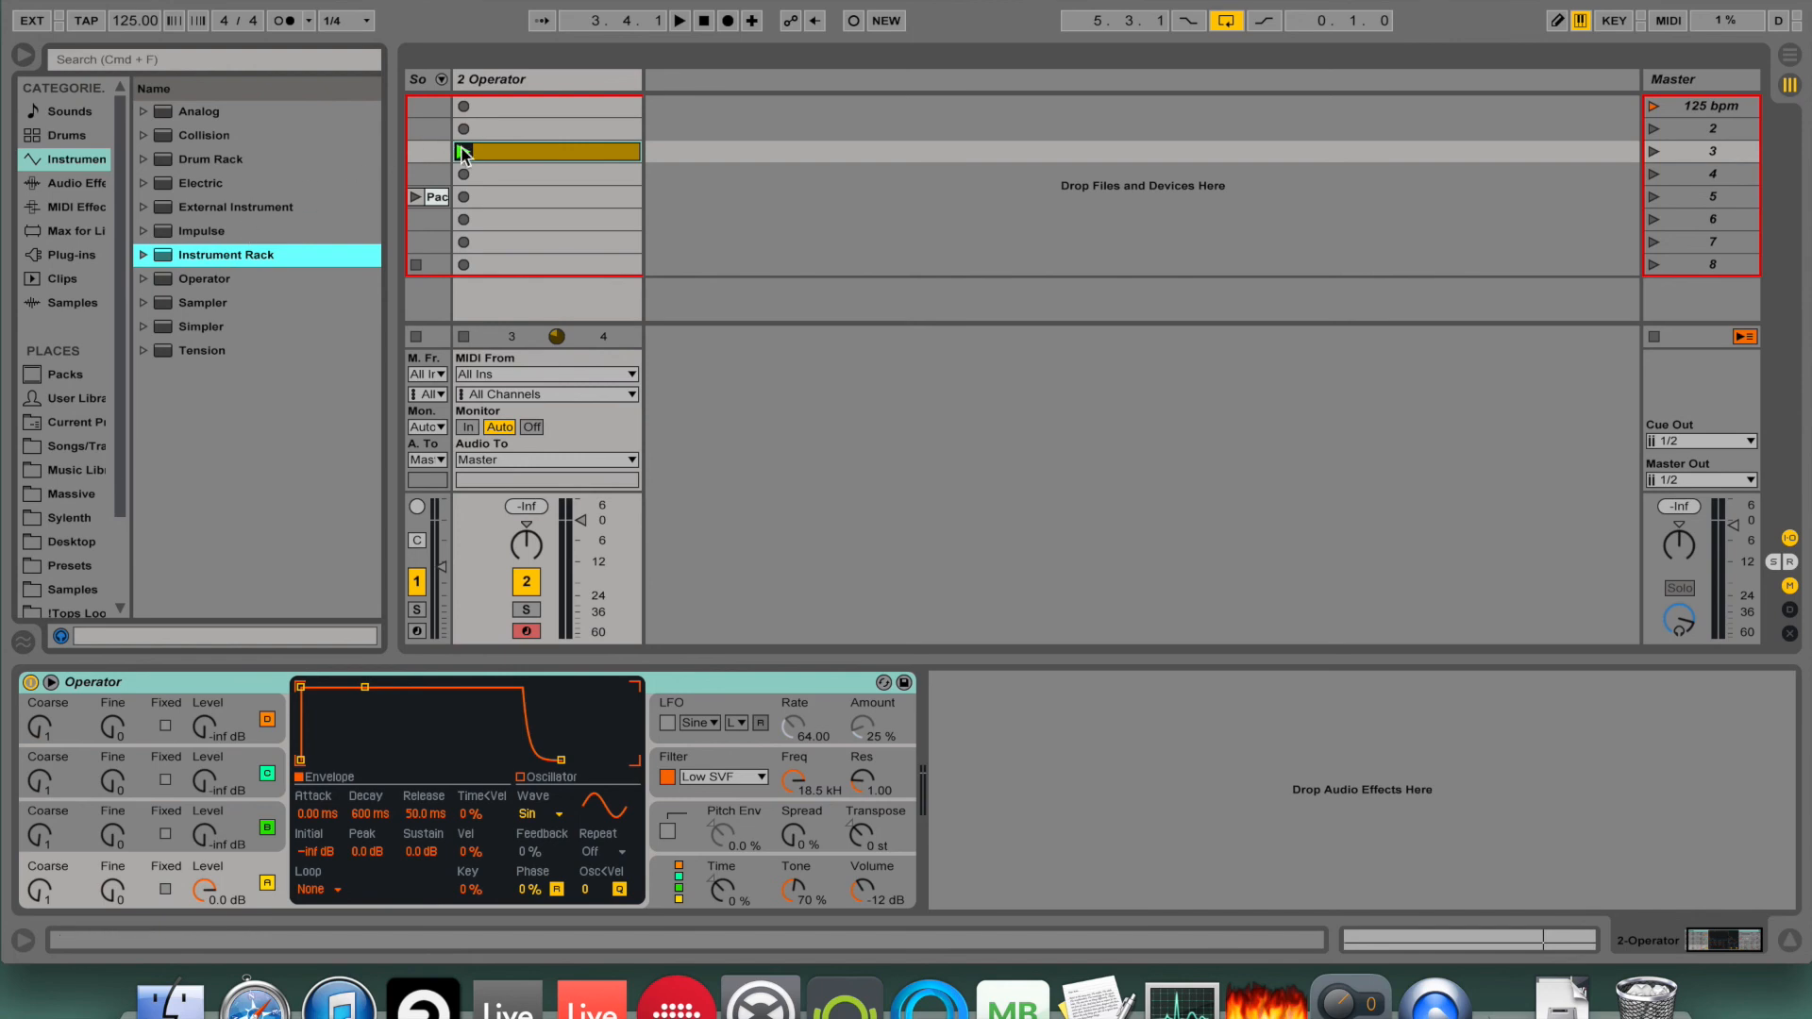
{"action": "left_click", "coordinate": [30, 682]}
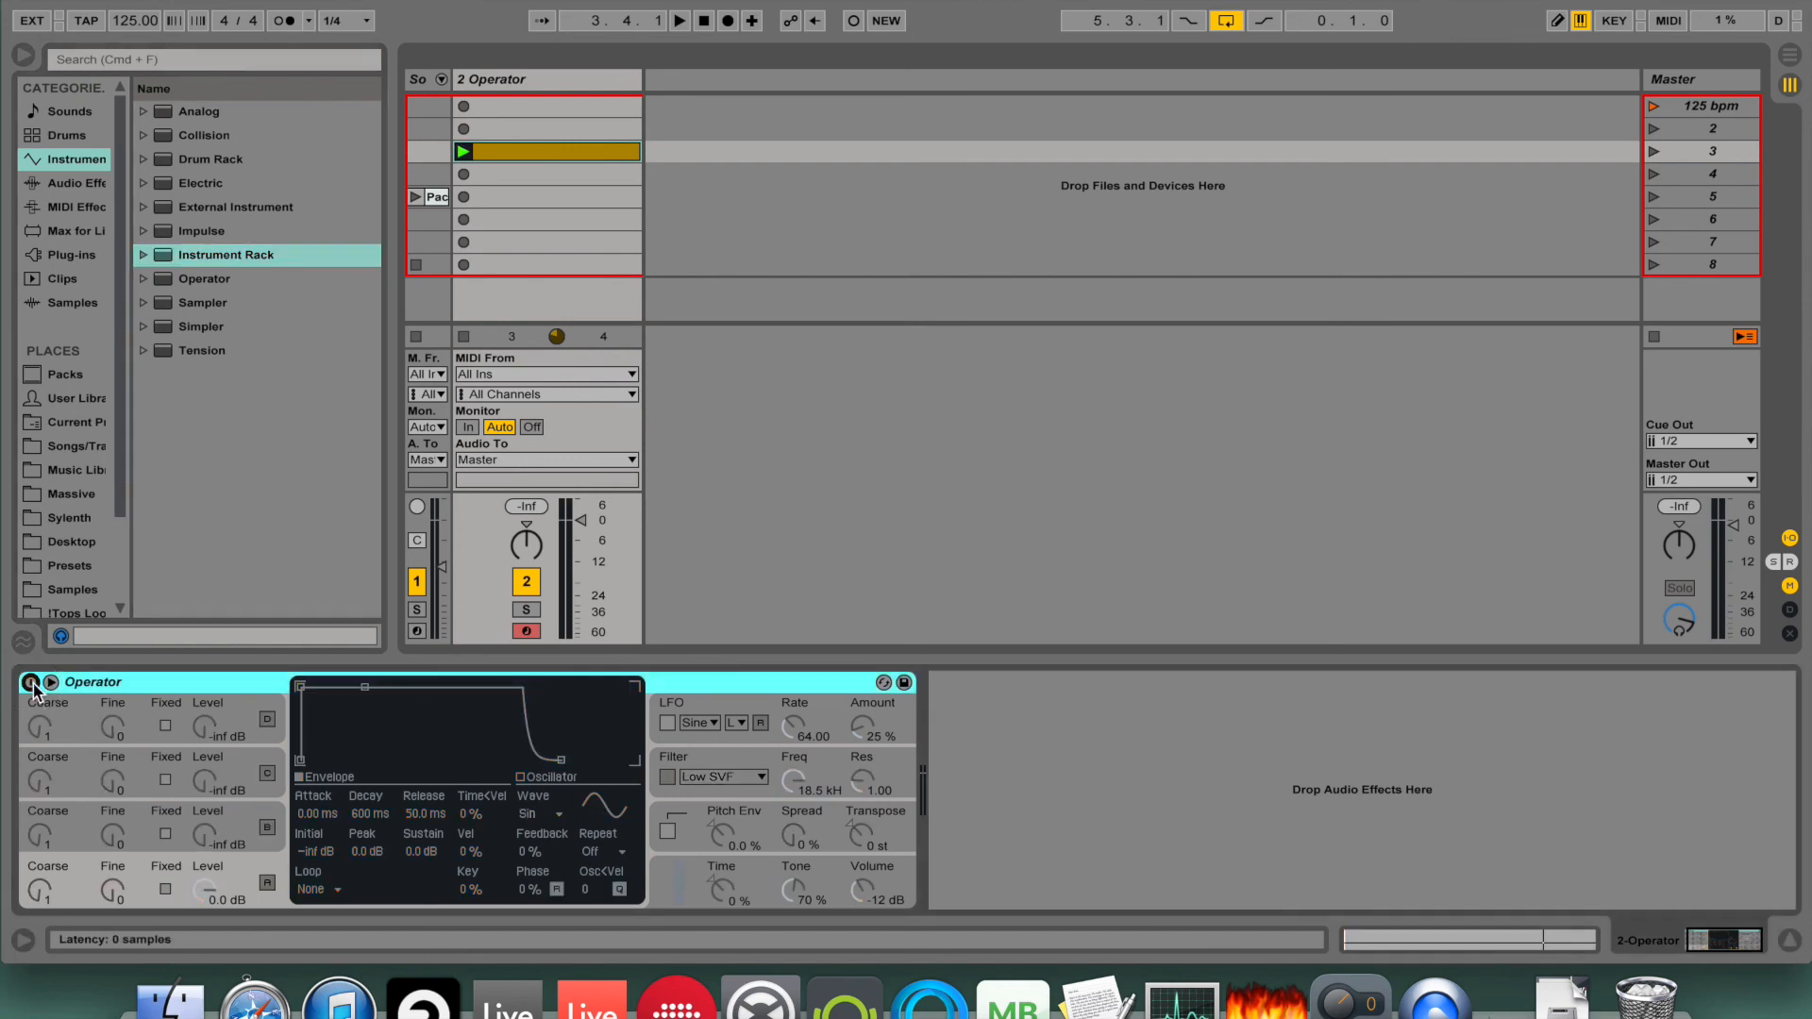
{"action": "left_click", "coordinate": [28, 681]}
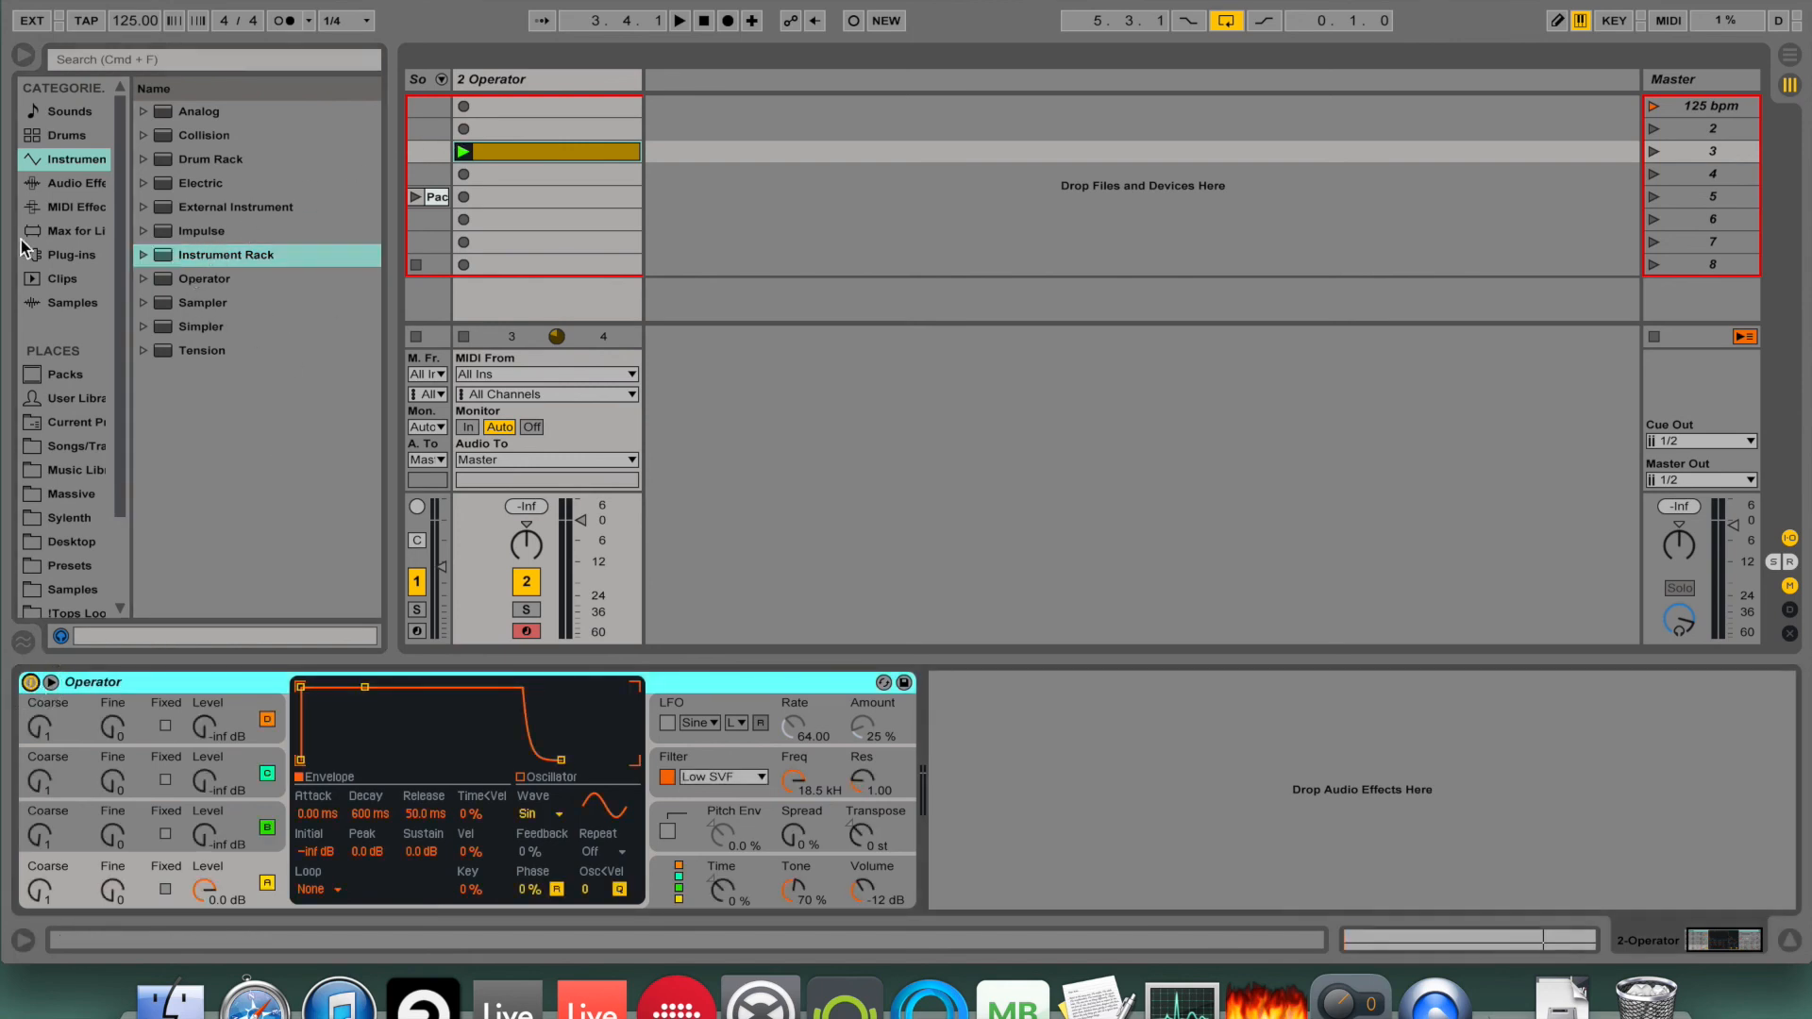
{"action": "left_click", "coordinate": [66, 183]}
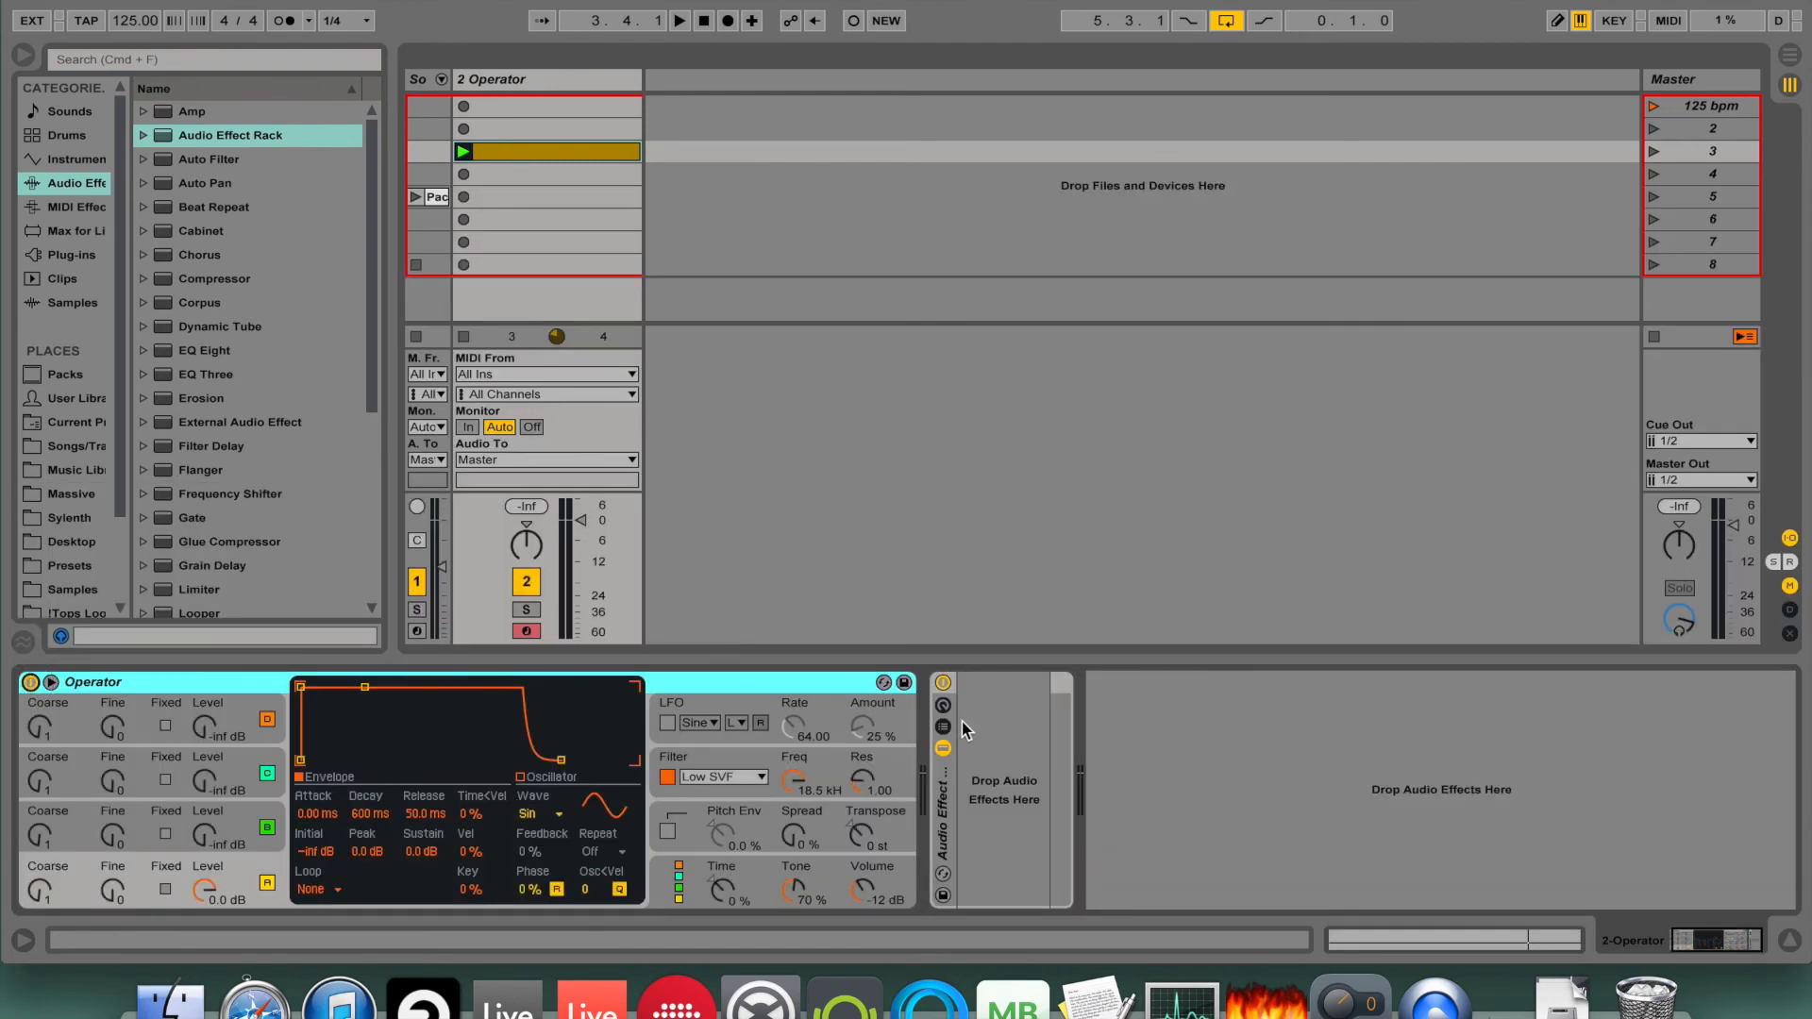
Create an empty chain in the Audio Effect Rack and map its Chain Selector to the Instrument Rack's Macro 1.
{"action": "left_click", "coordinate": [941, 728]}
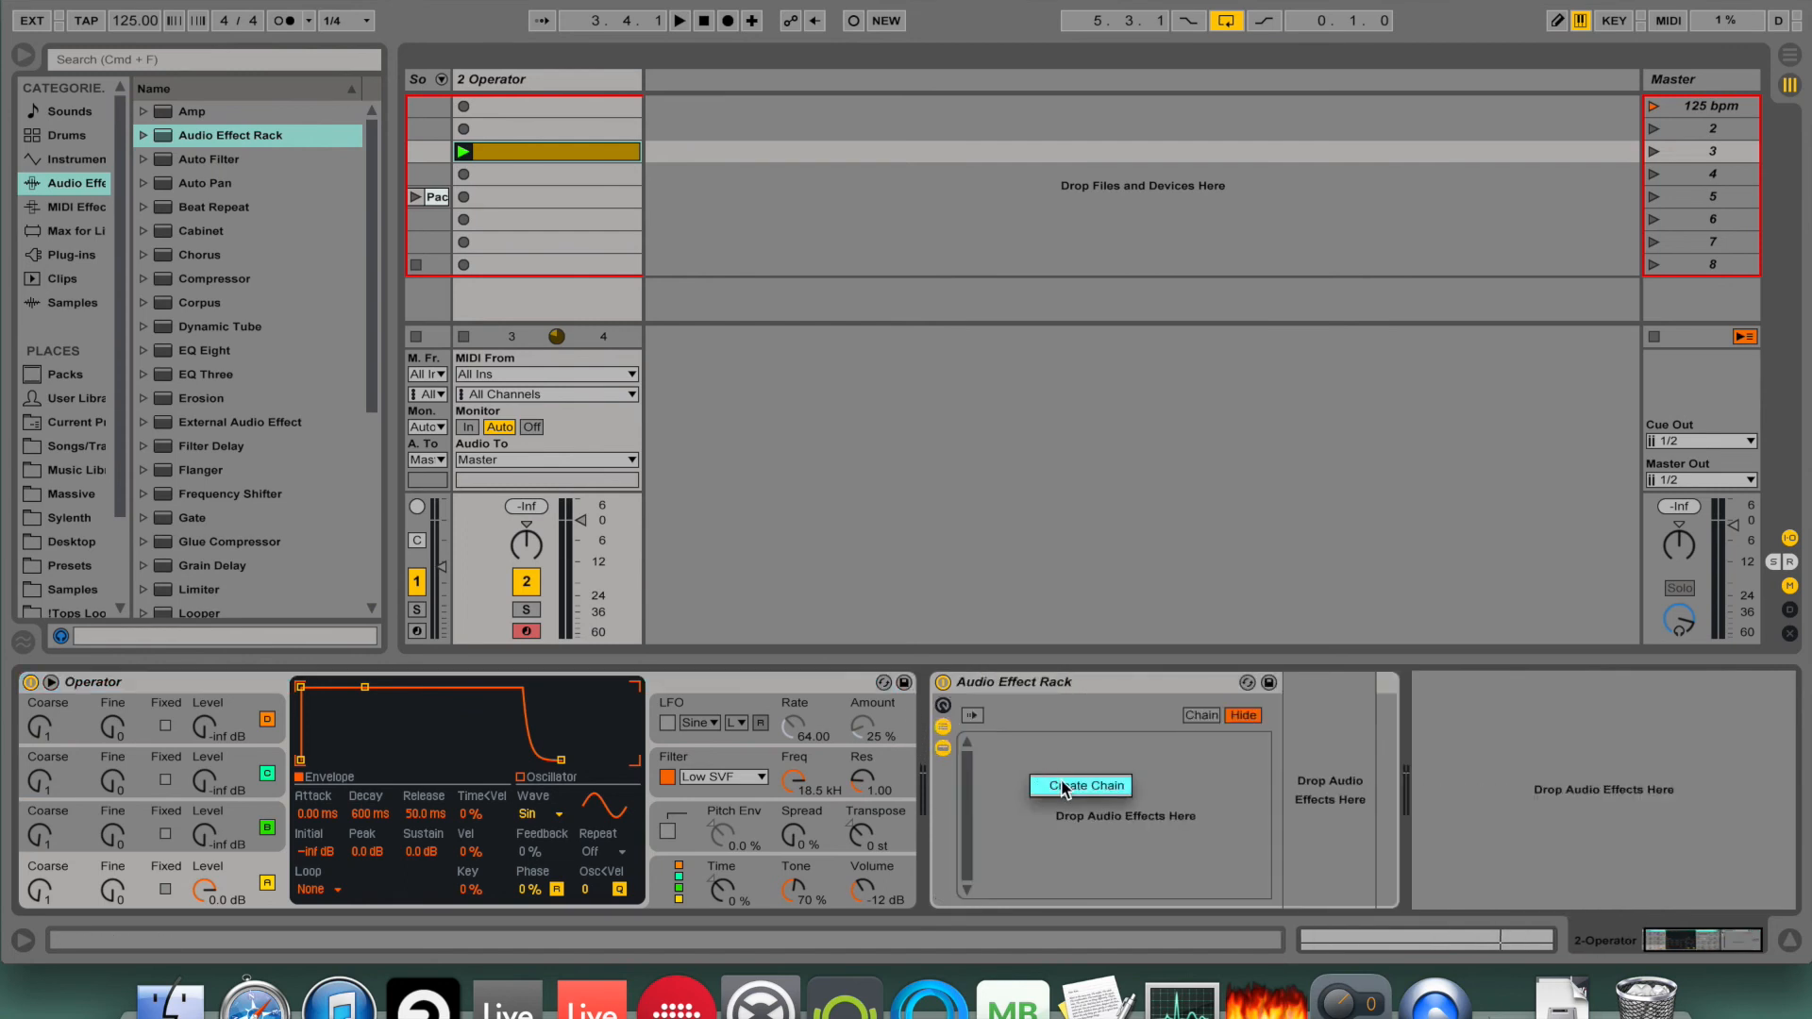
{"action": "left_click", "coordinate": [1077, 785]}
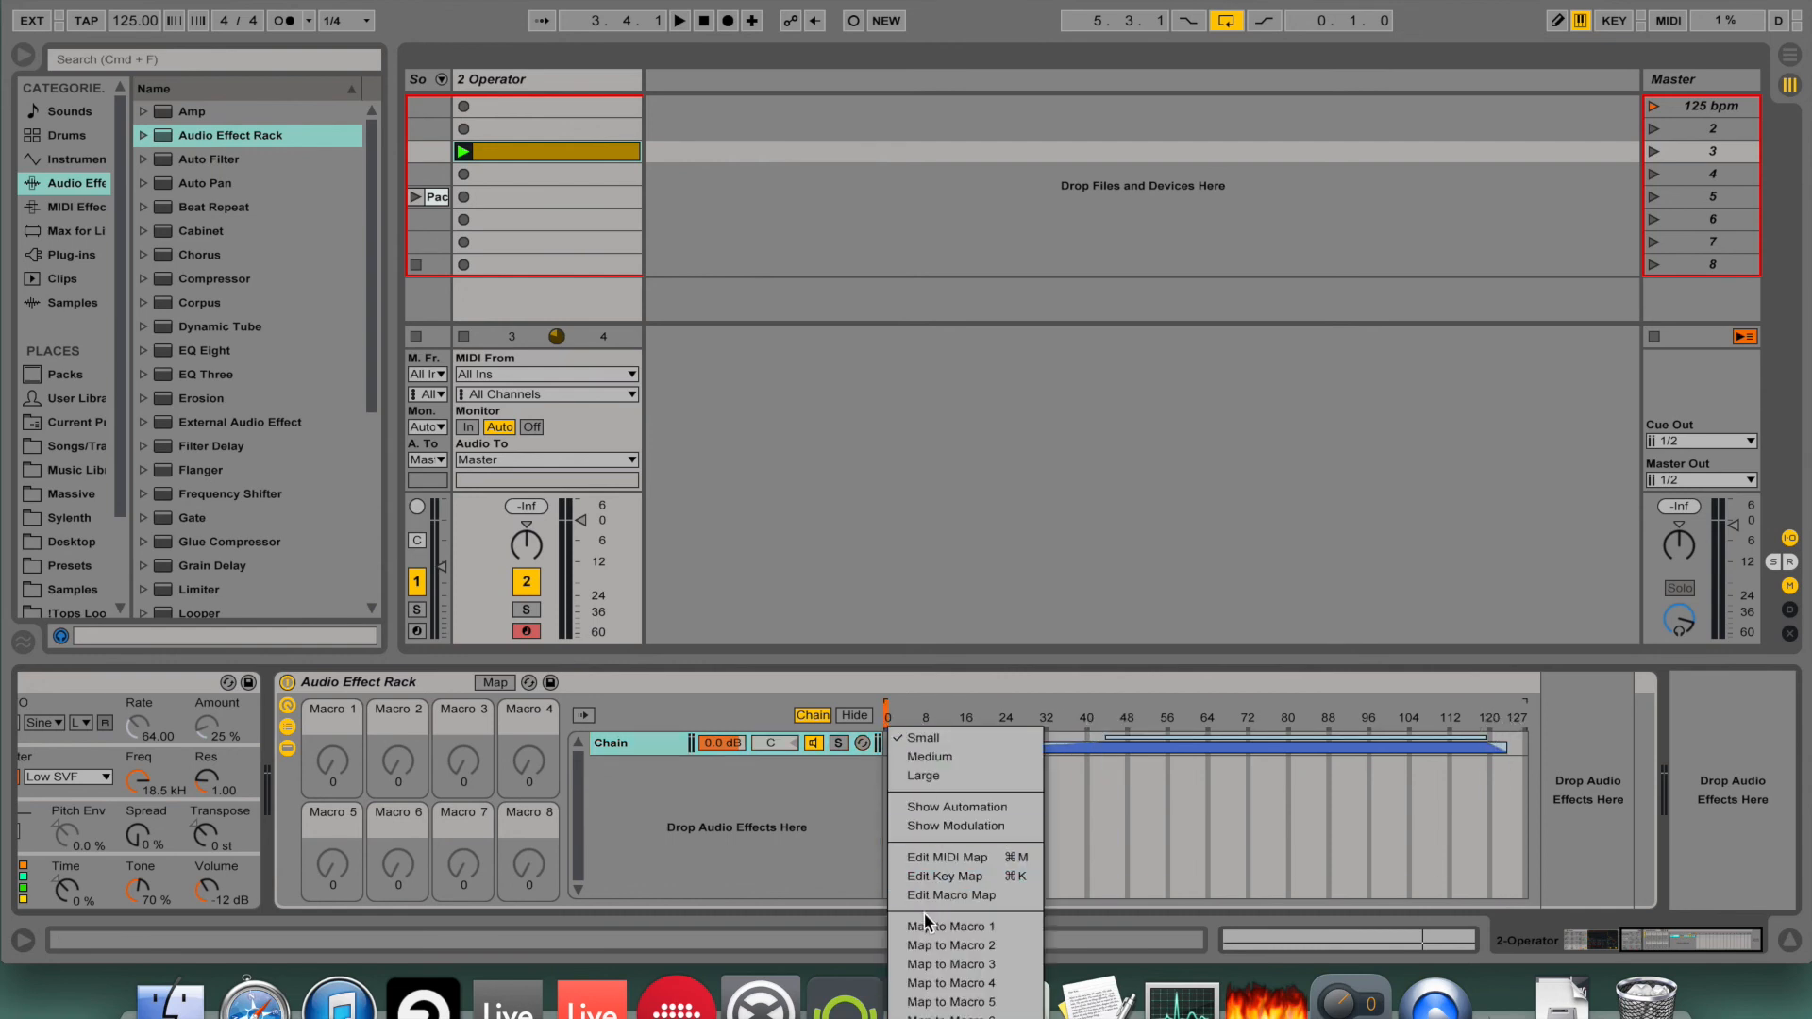
{"action": "left_click", "coordinate": [951, 925]}
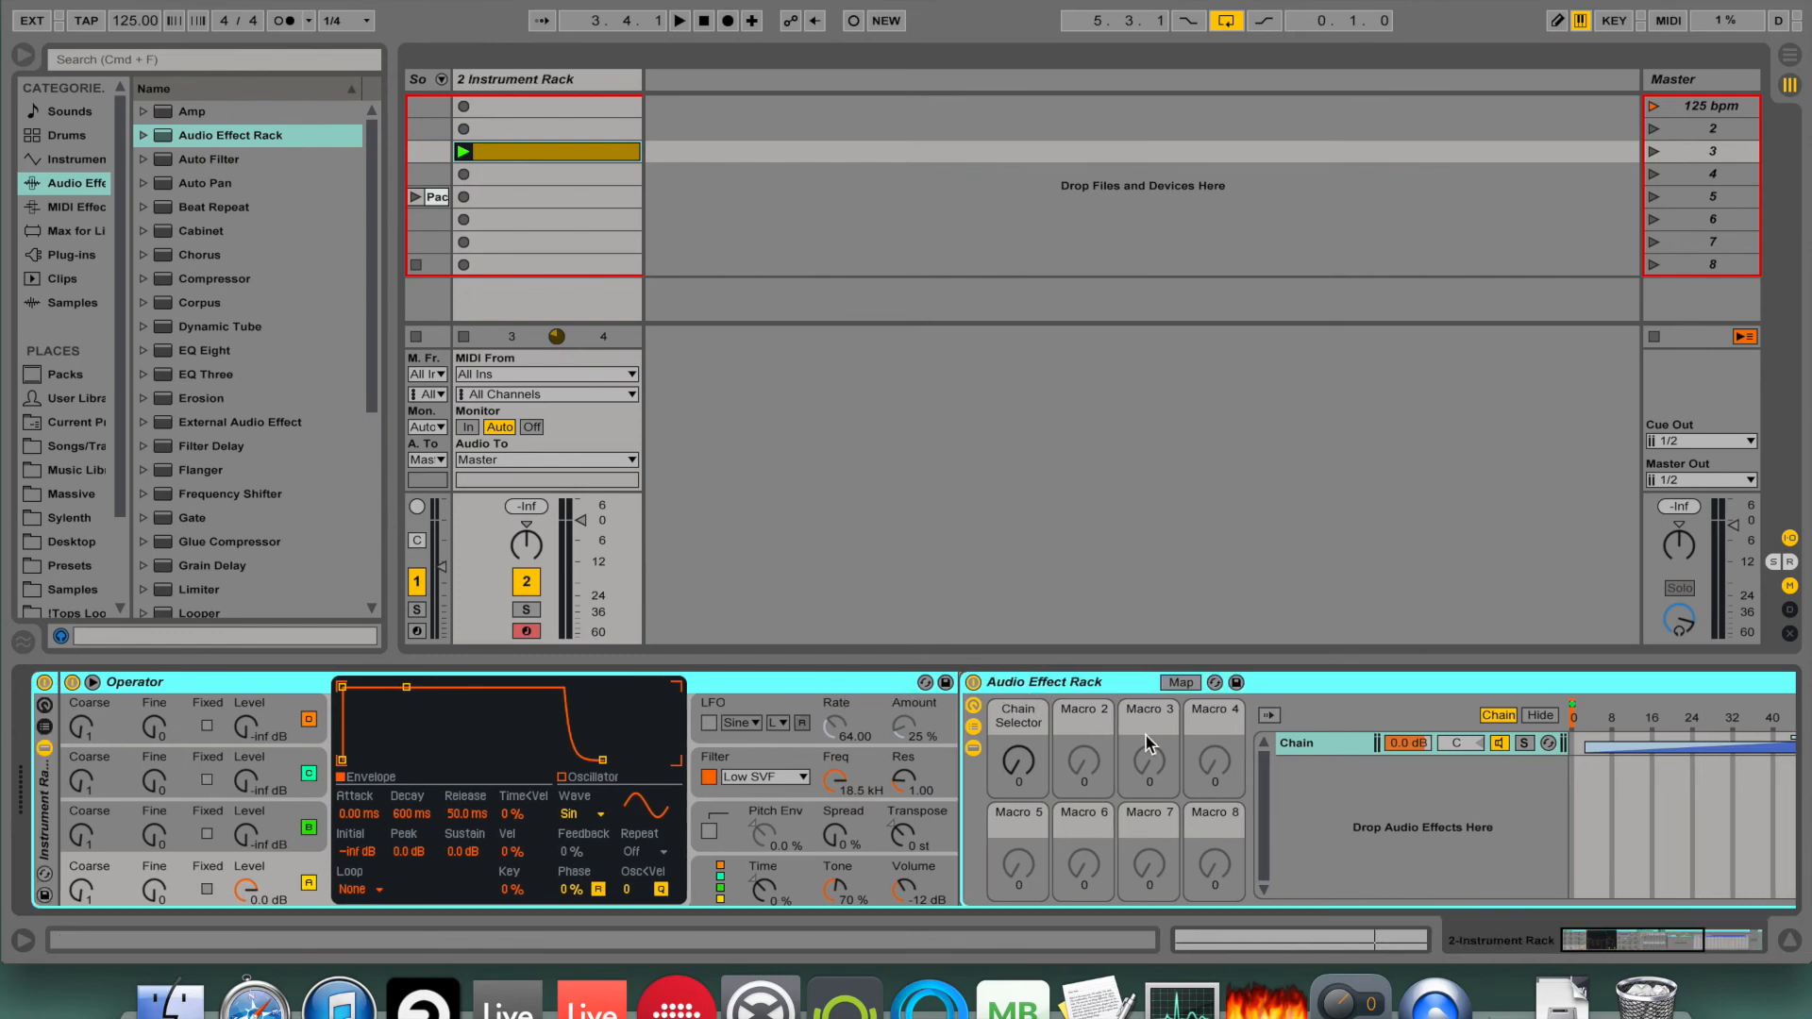
{"action": "right_click", "coordinate": [1017, 723]}
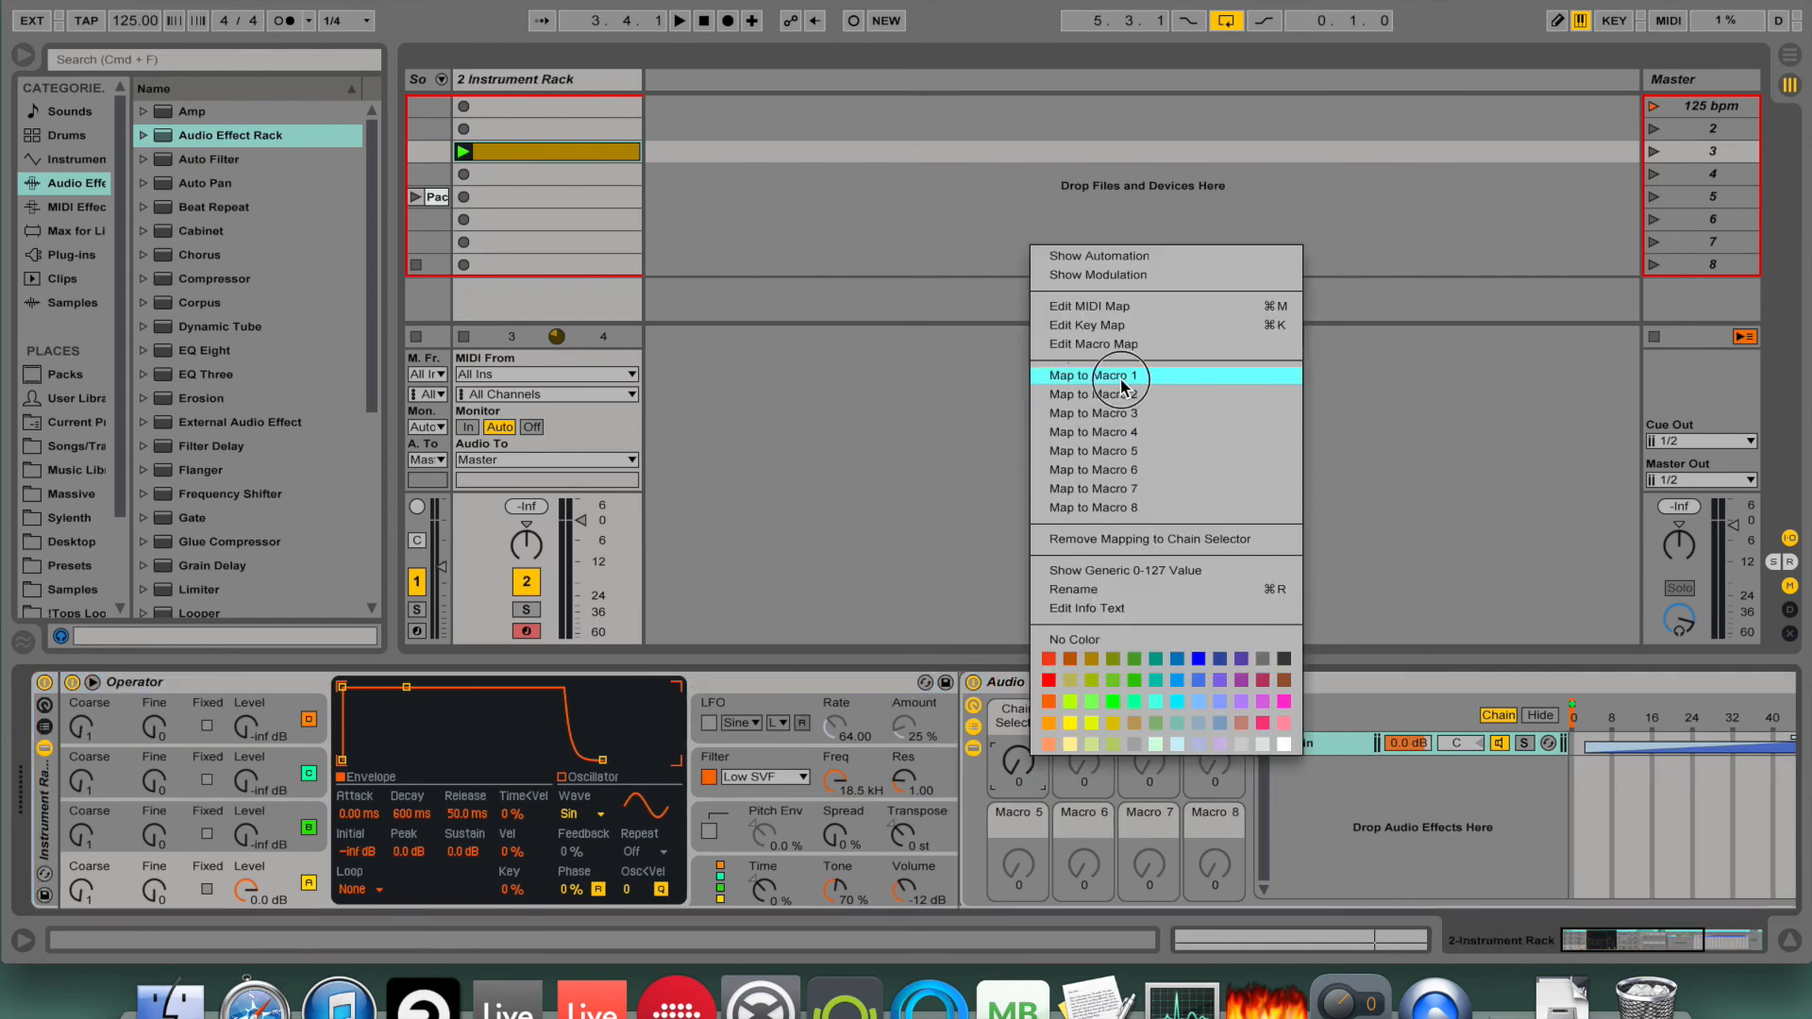
{"action": "left_click", "coordinate": [1093, 374]}
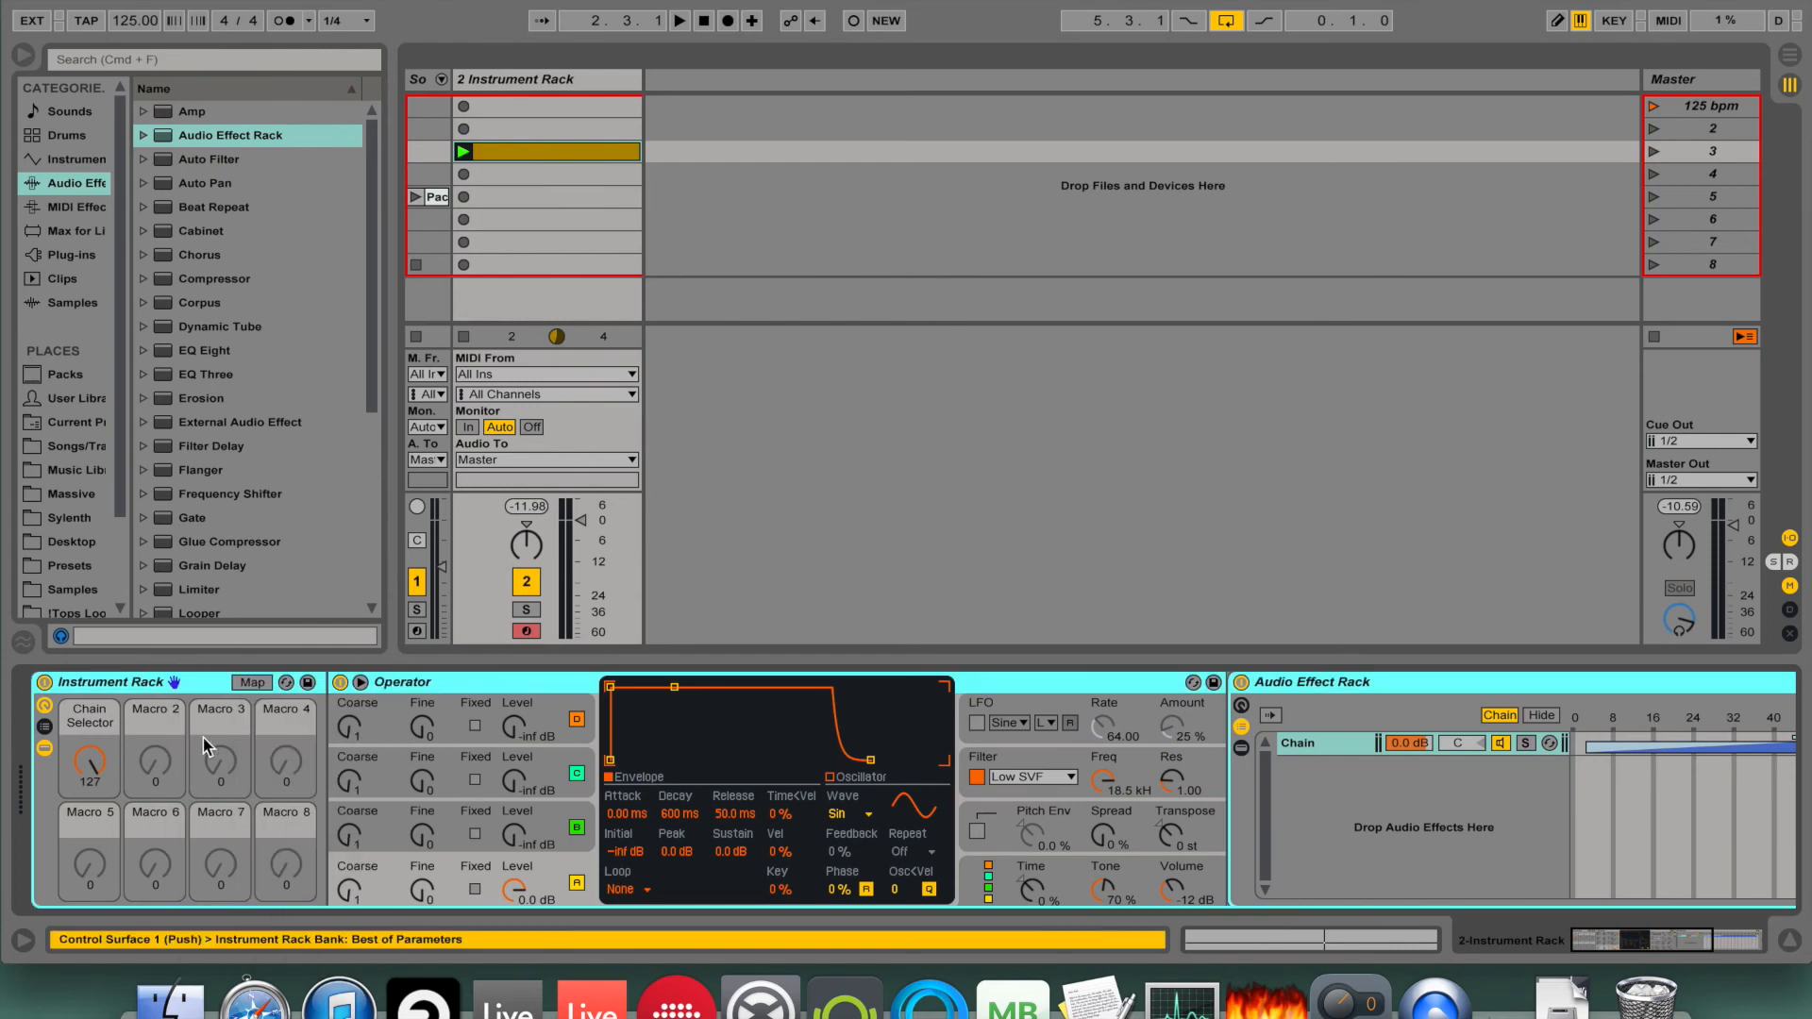
Adjust the chain's selector zone and fade handles so the effect chain fades in across the selector range.
{"action": "left_click", "coordinate": [679, 19]}
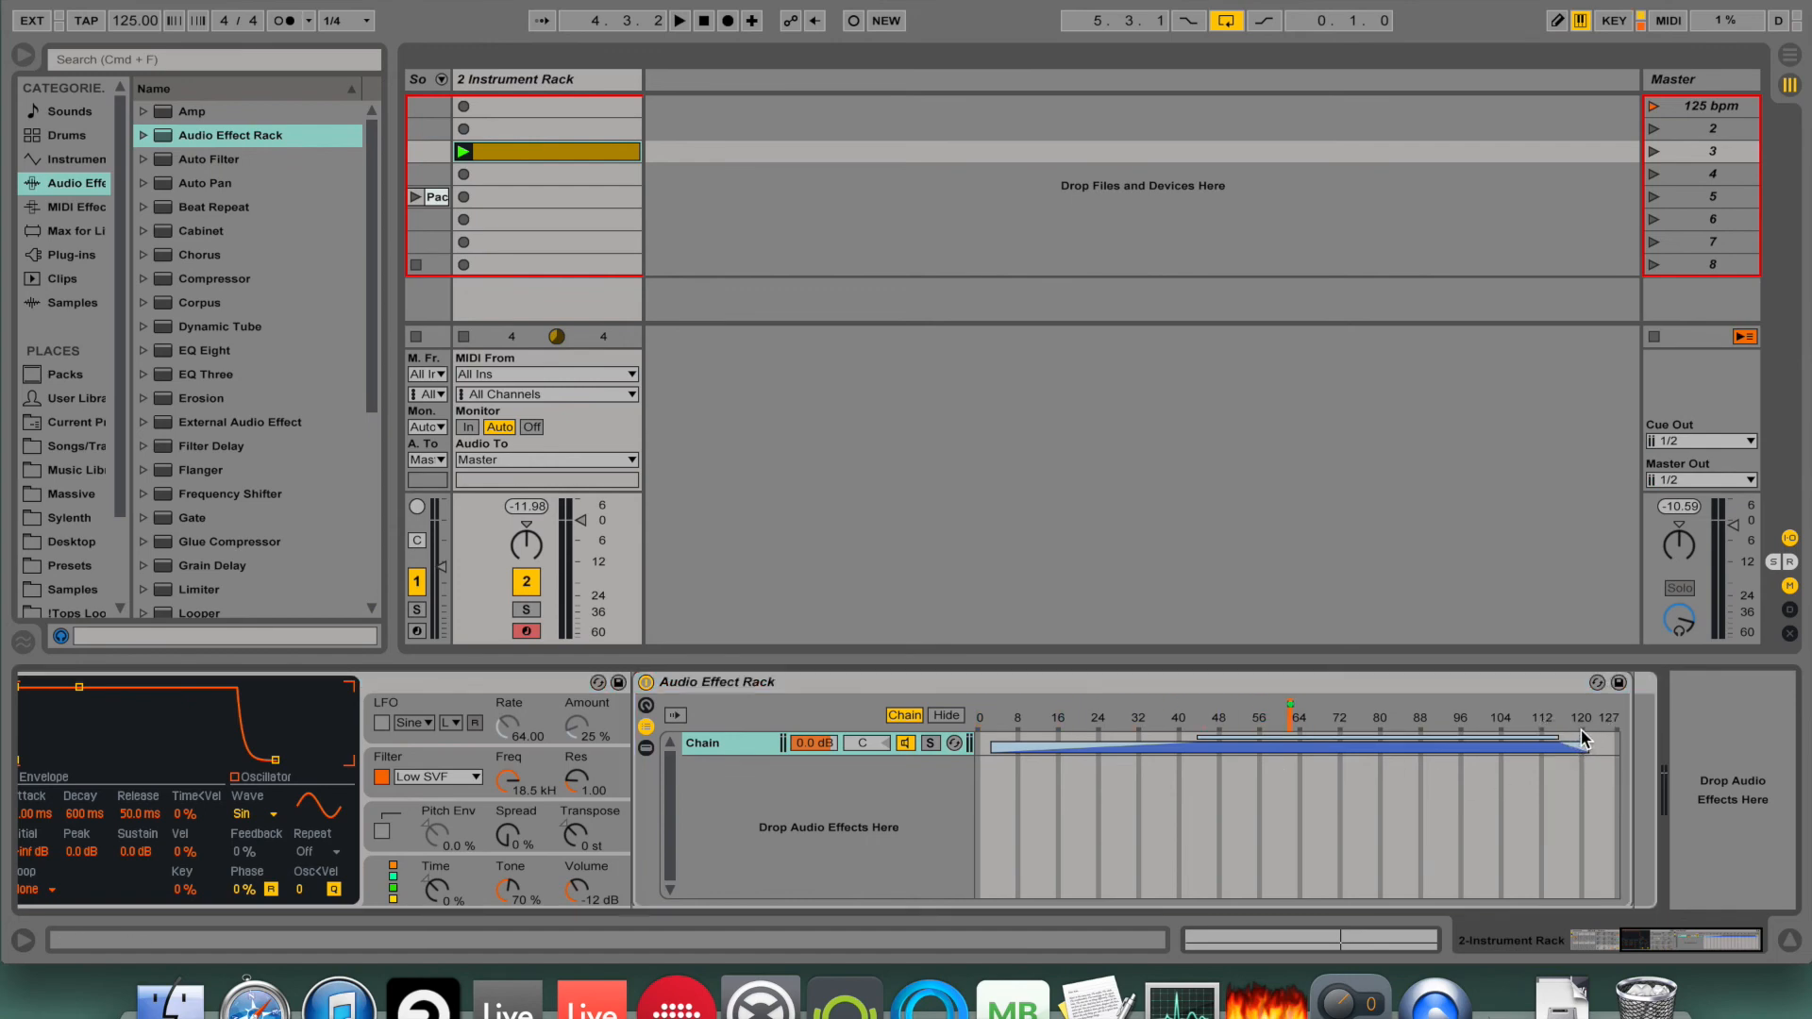
{"action": "left_click", "coordinate": [680, 19]}
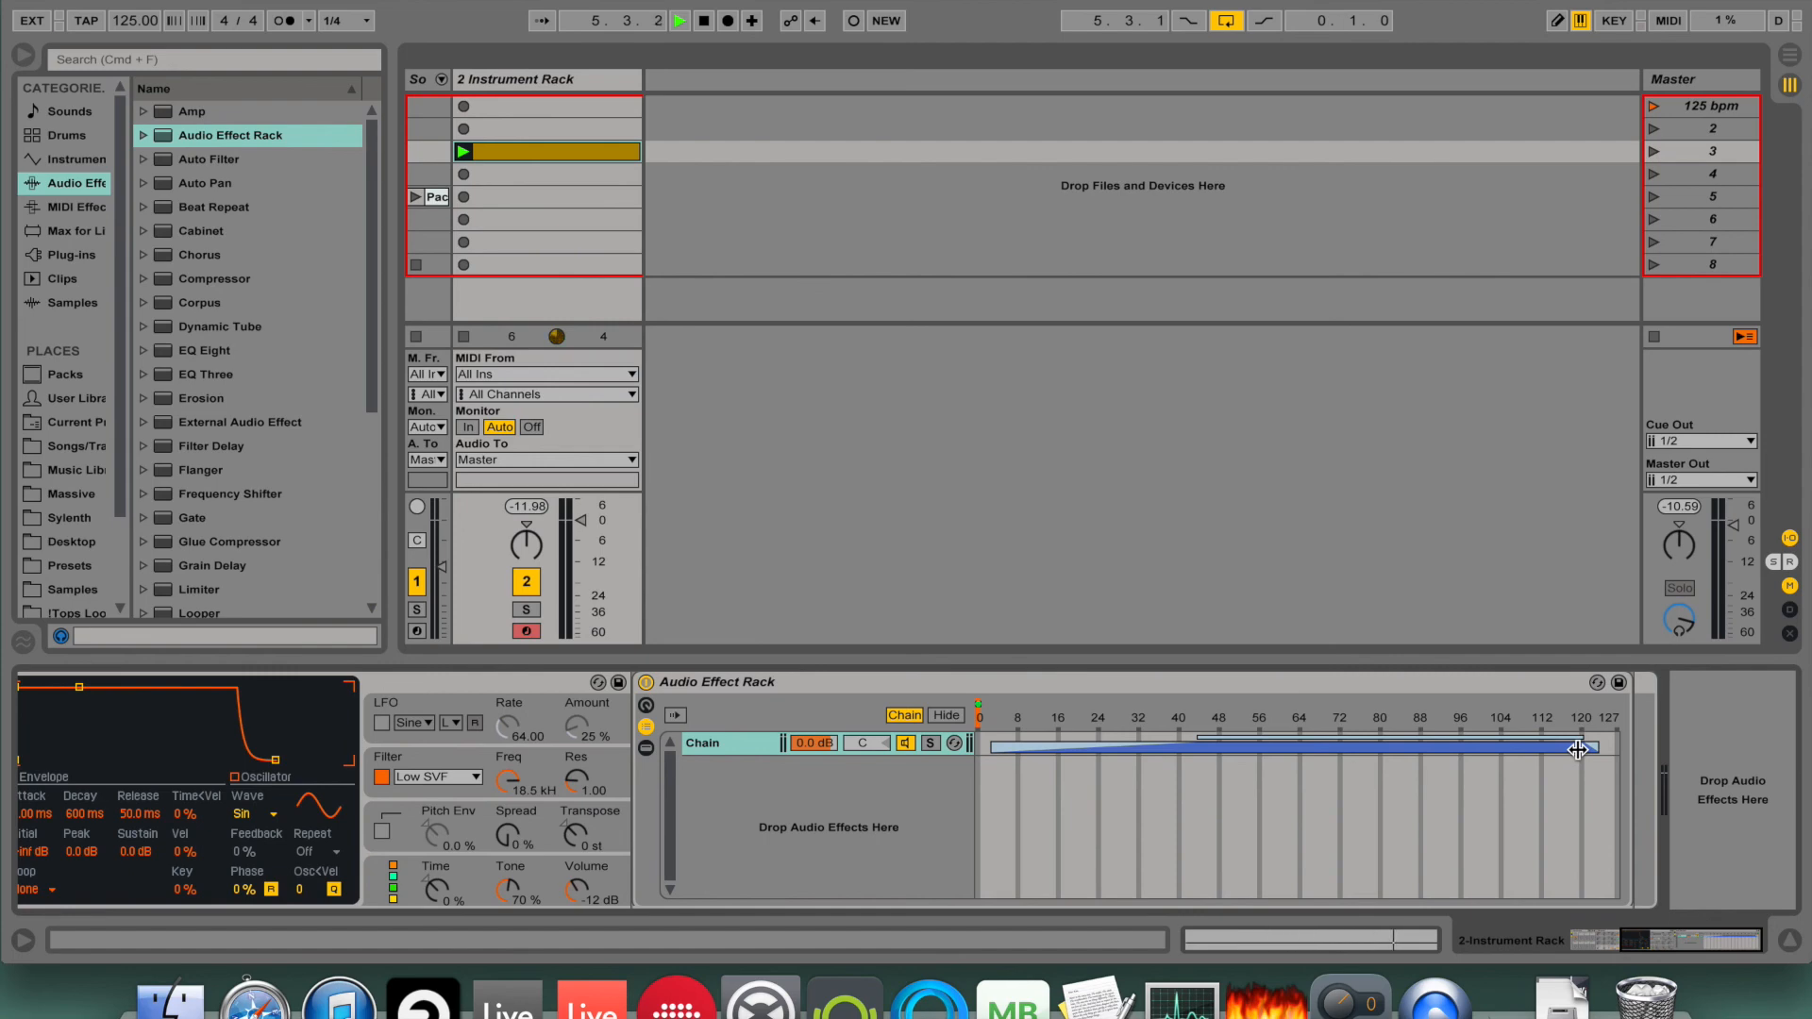
{"action": "left_click", "coordinate": [509, 336]}
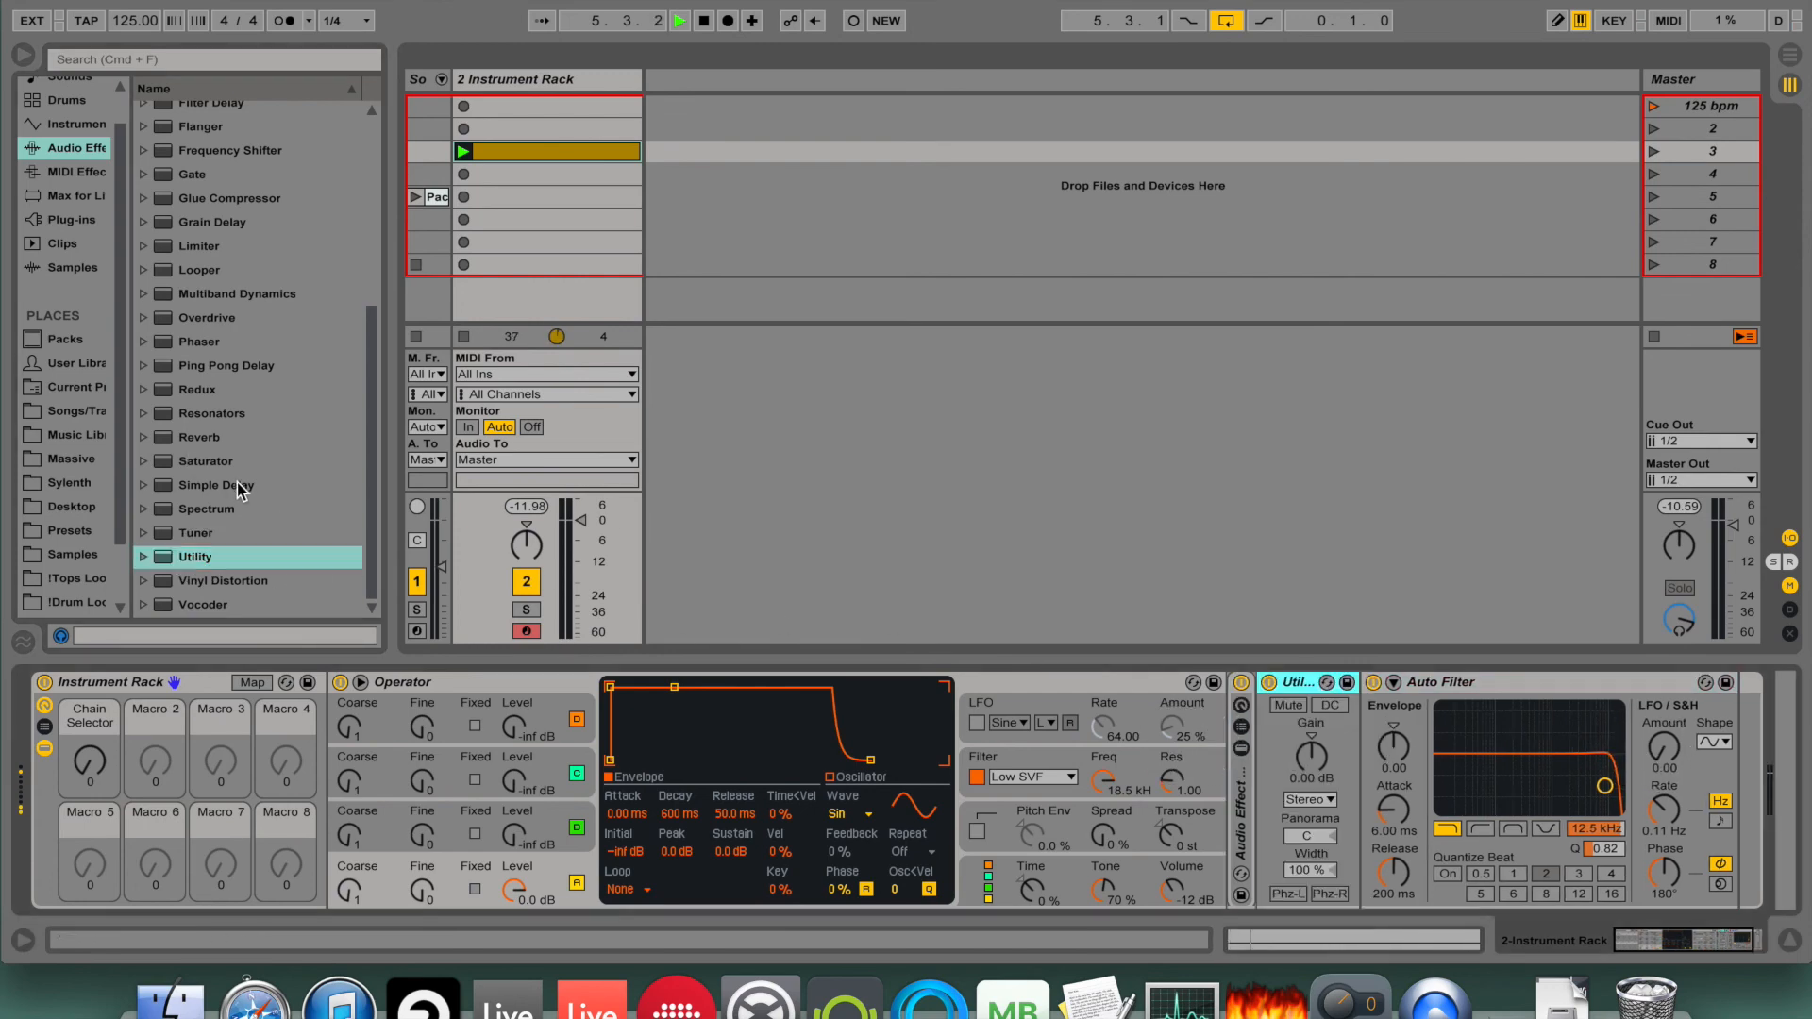
{"action": "mouse_move", "coordinate": [187, 421]}
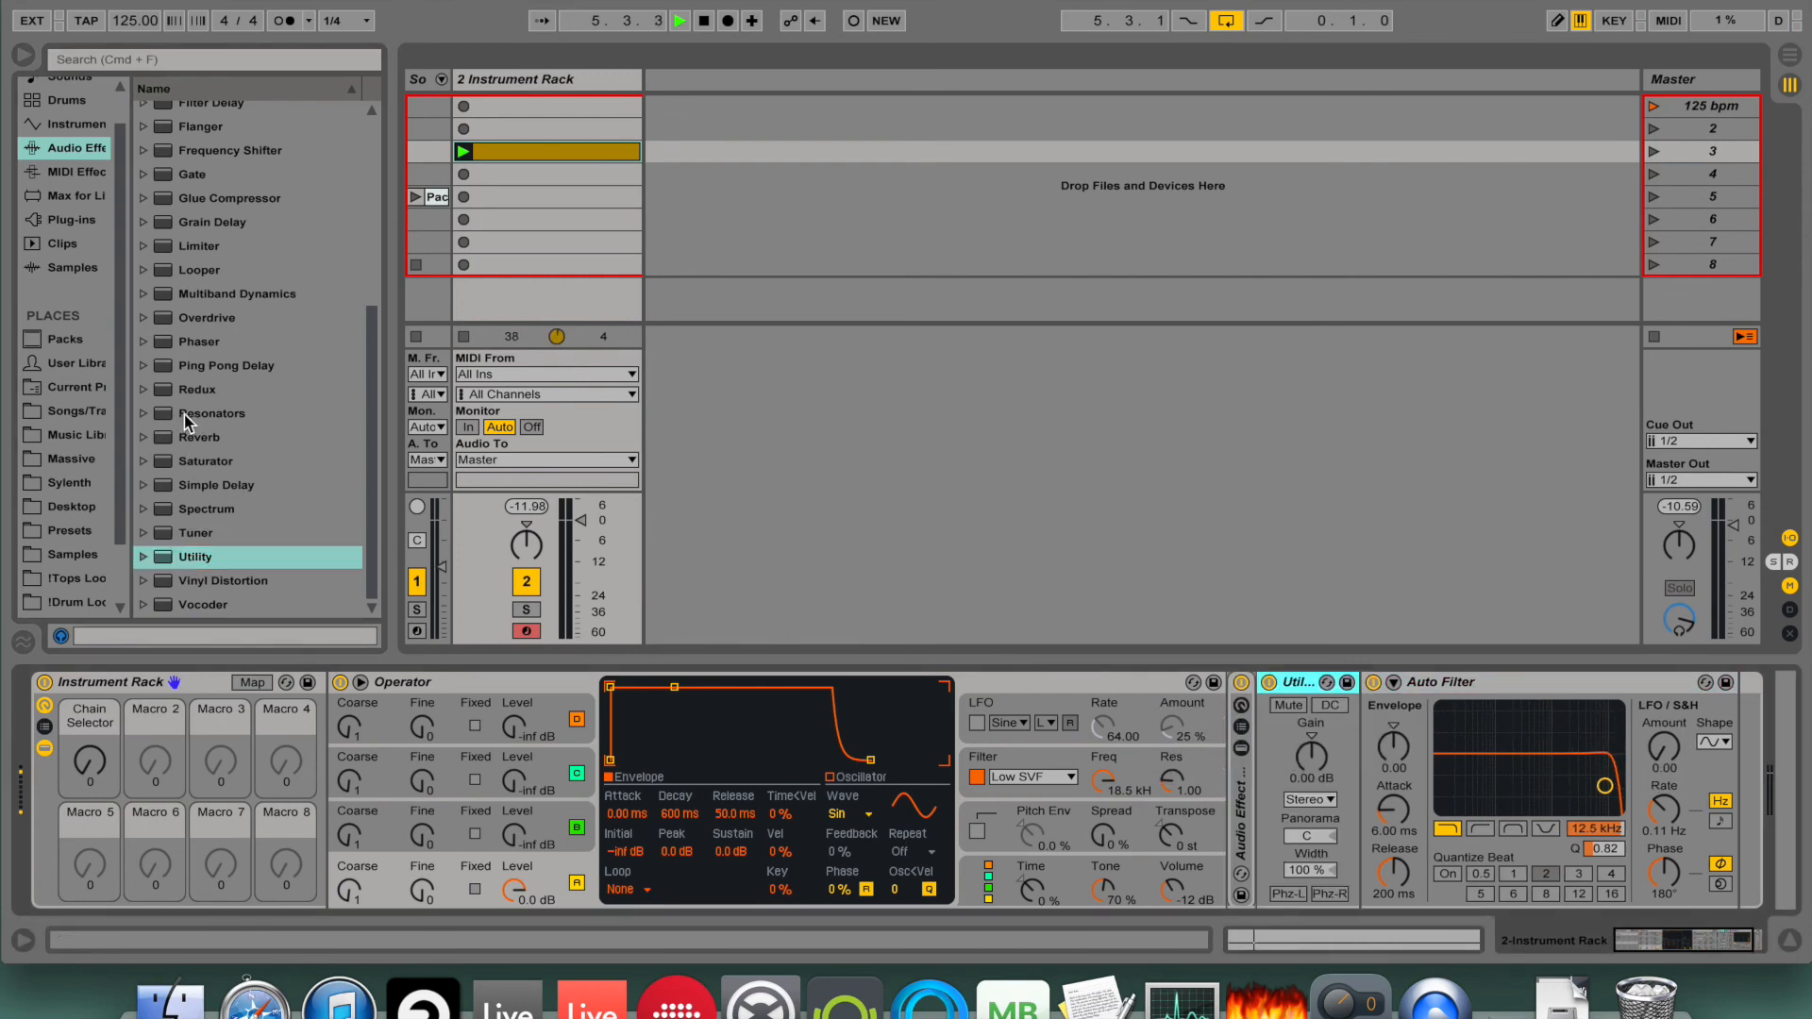
Add Saturator and Frequency Shifter from the Audio Effects browser into the rack's effect chain.
{"action": "left_click", "coordinate": [198, 436]}
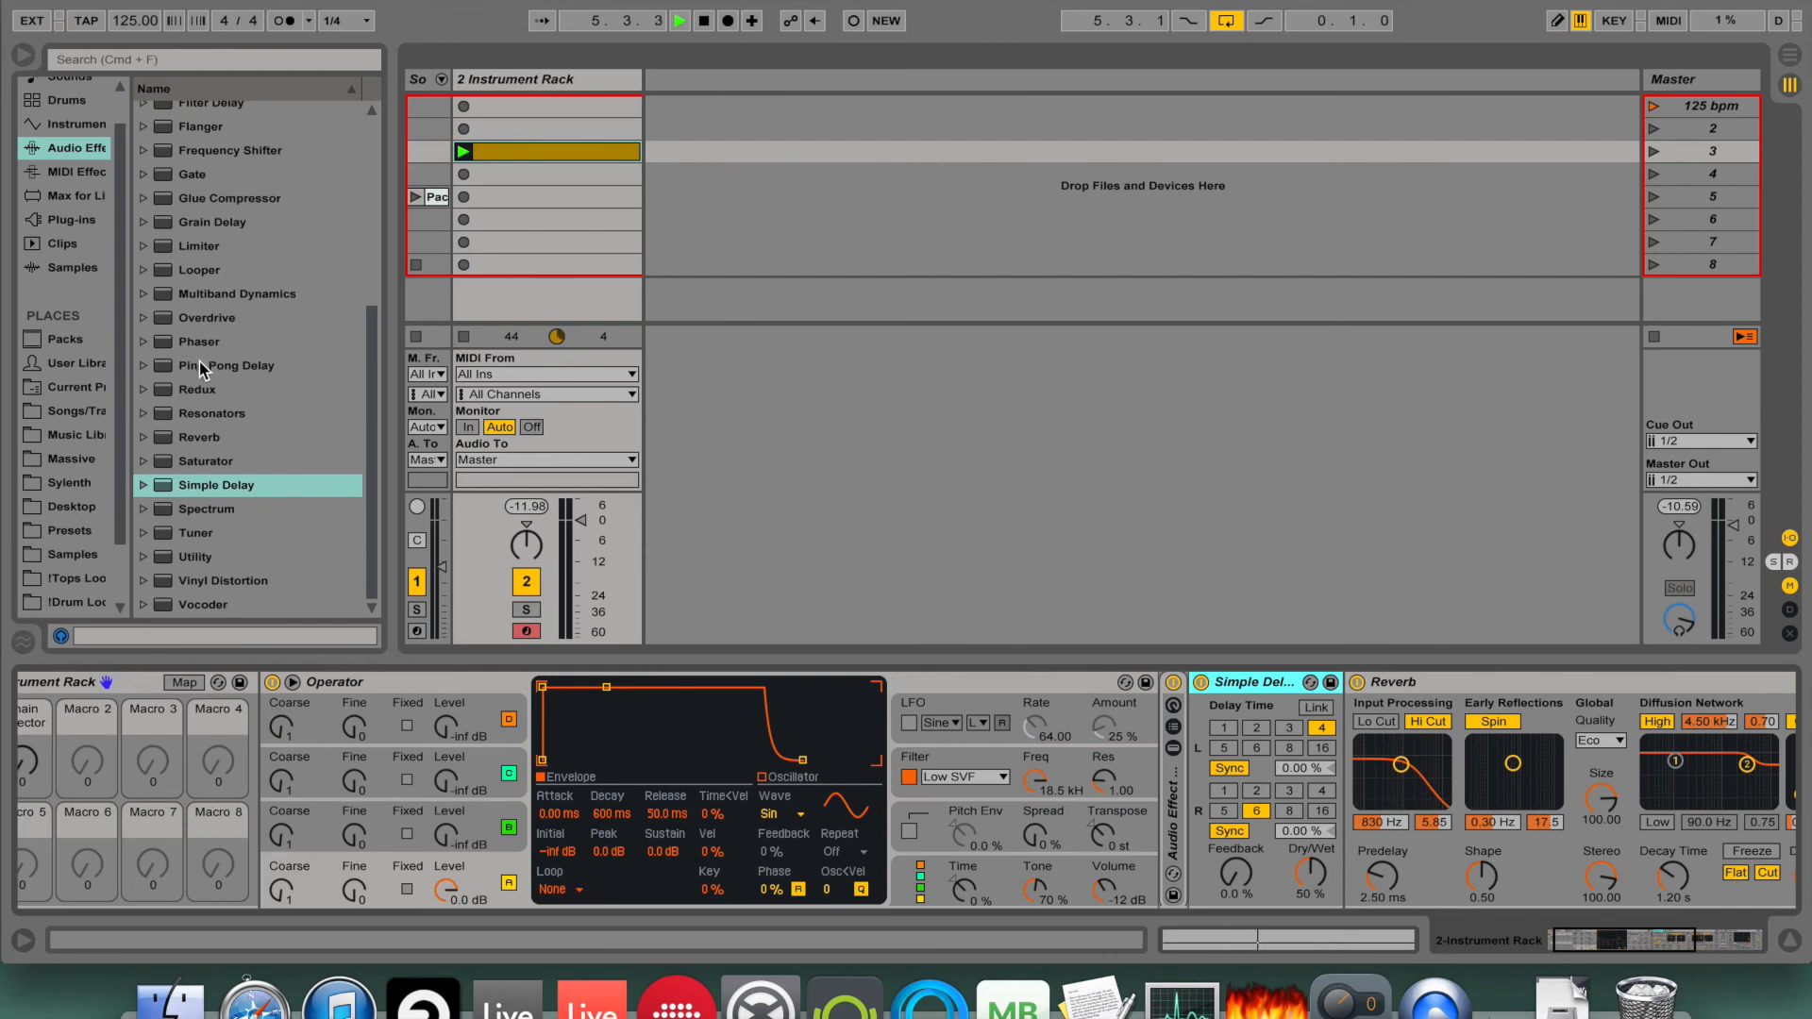
{"action": "left_click", "coordinate": [216, 461]}
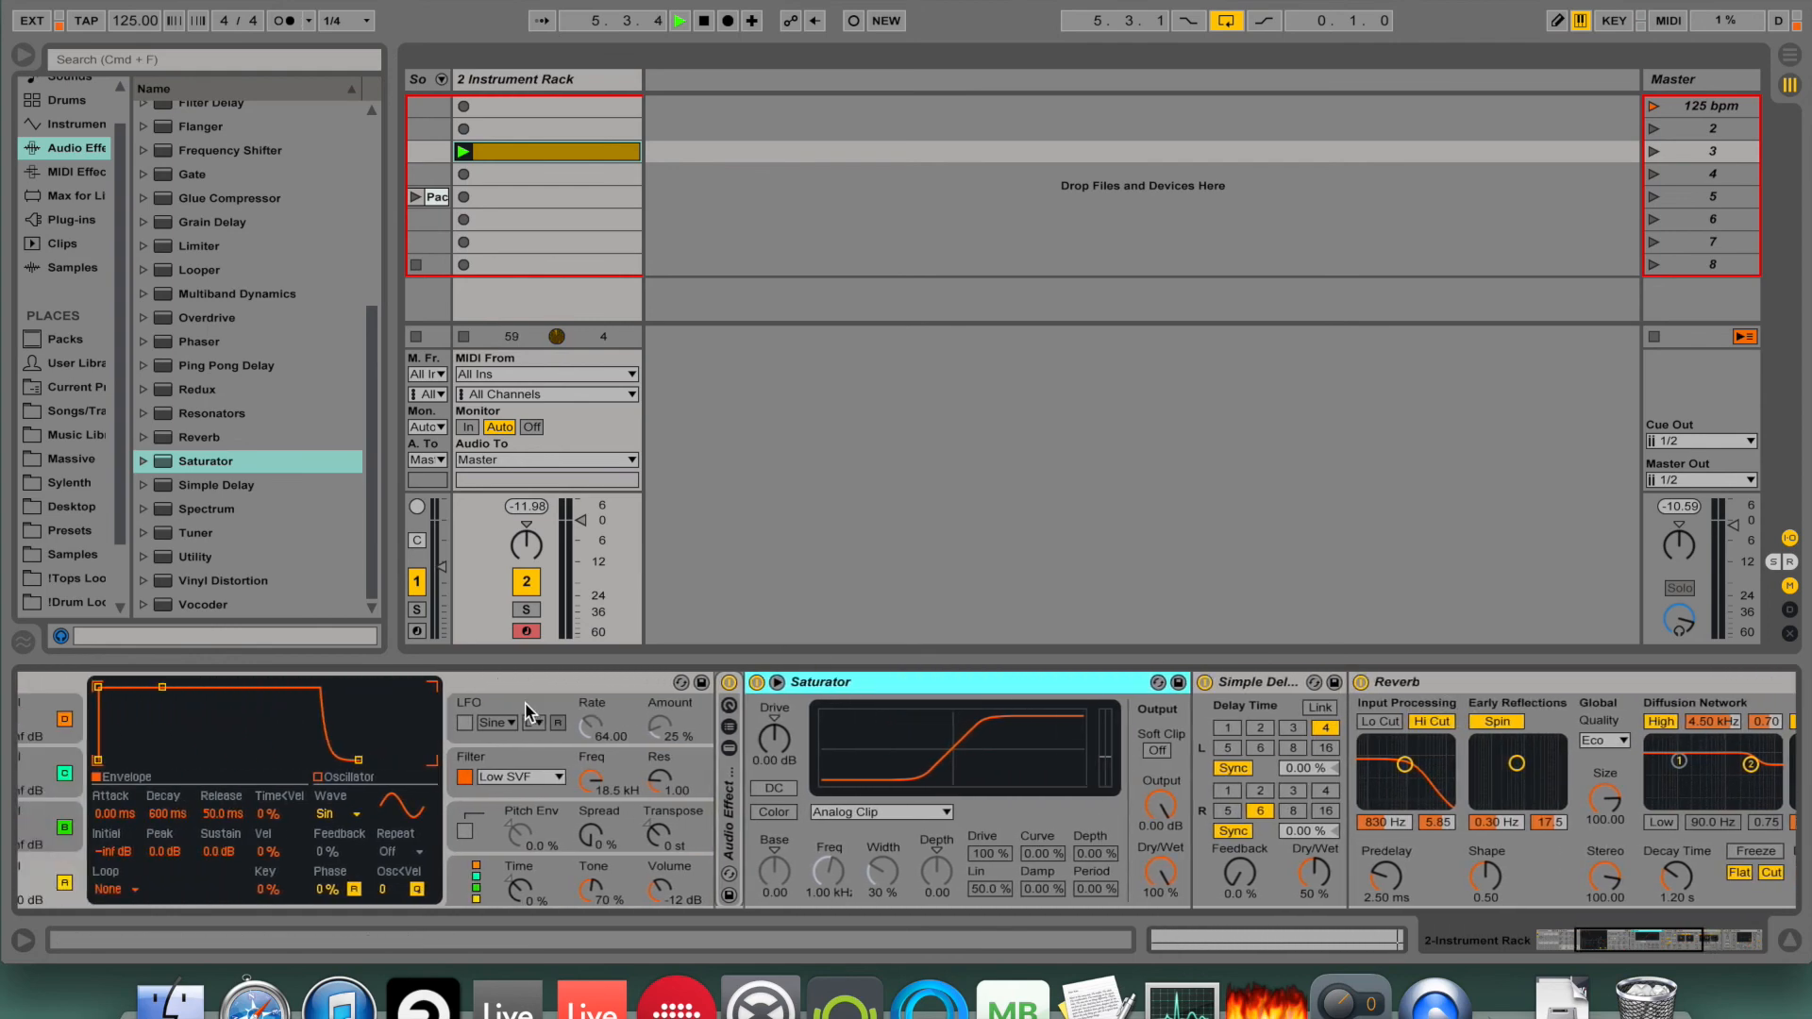
{"action": "scroll", "scroll_direction": "up", "scroll_amount": 3}
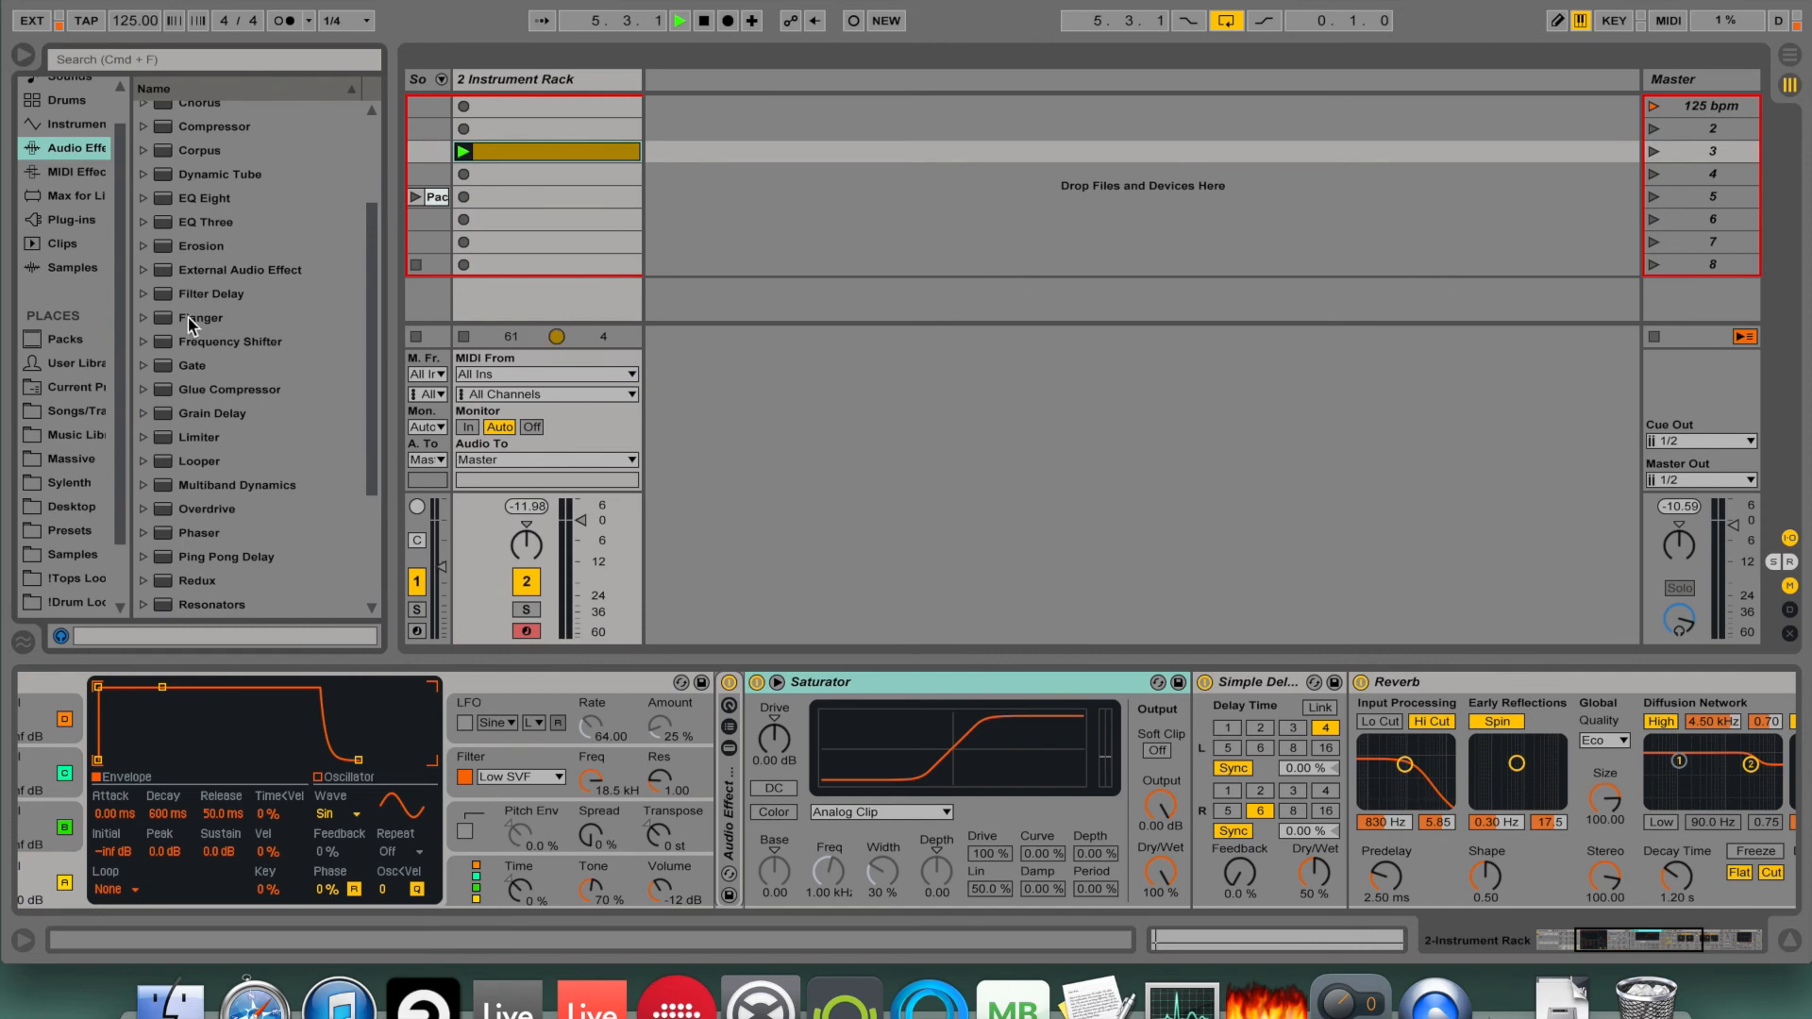
{"action": "double_click", "coordinate": [228, 342]}
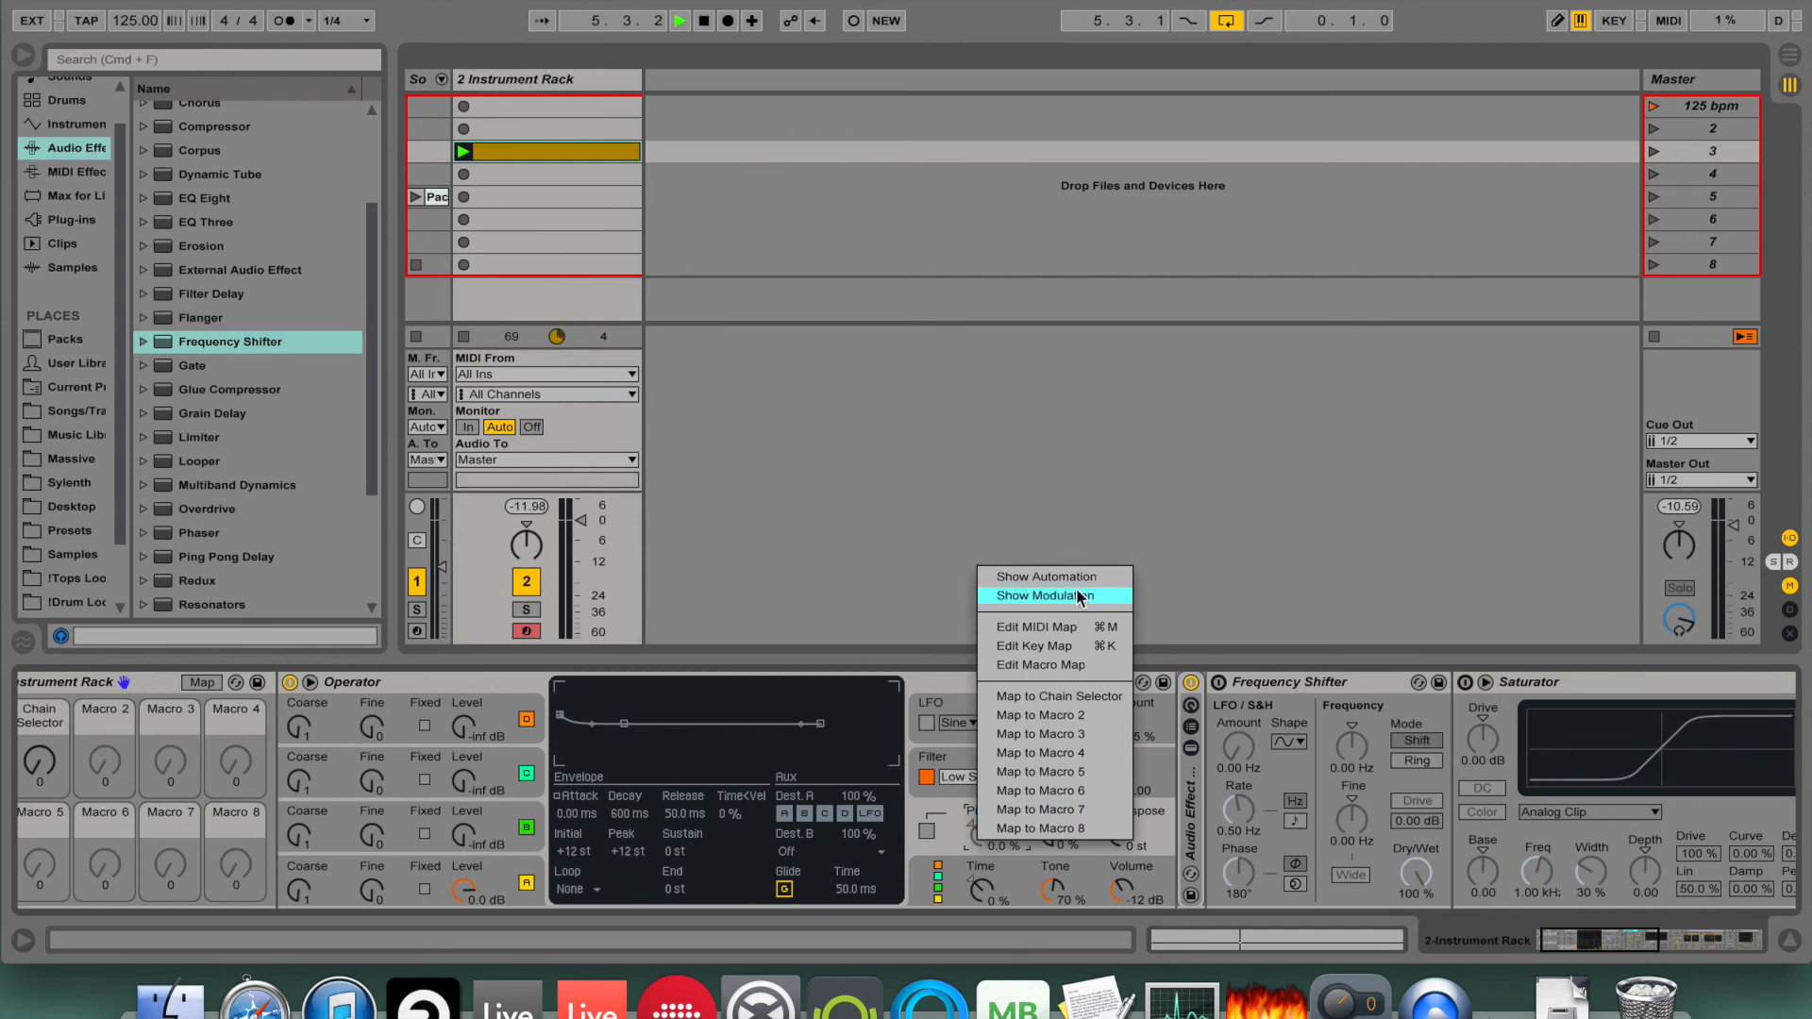
Show Operator's pitch envelope settings to raise the tone by +15 st with a 10% envelope amount.
{"action": "left_click", "coordinate": [1047, 596]}
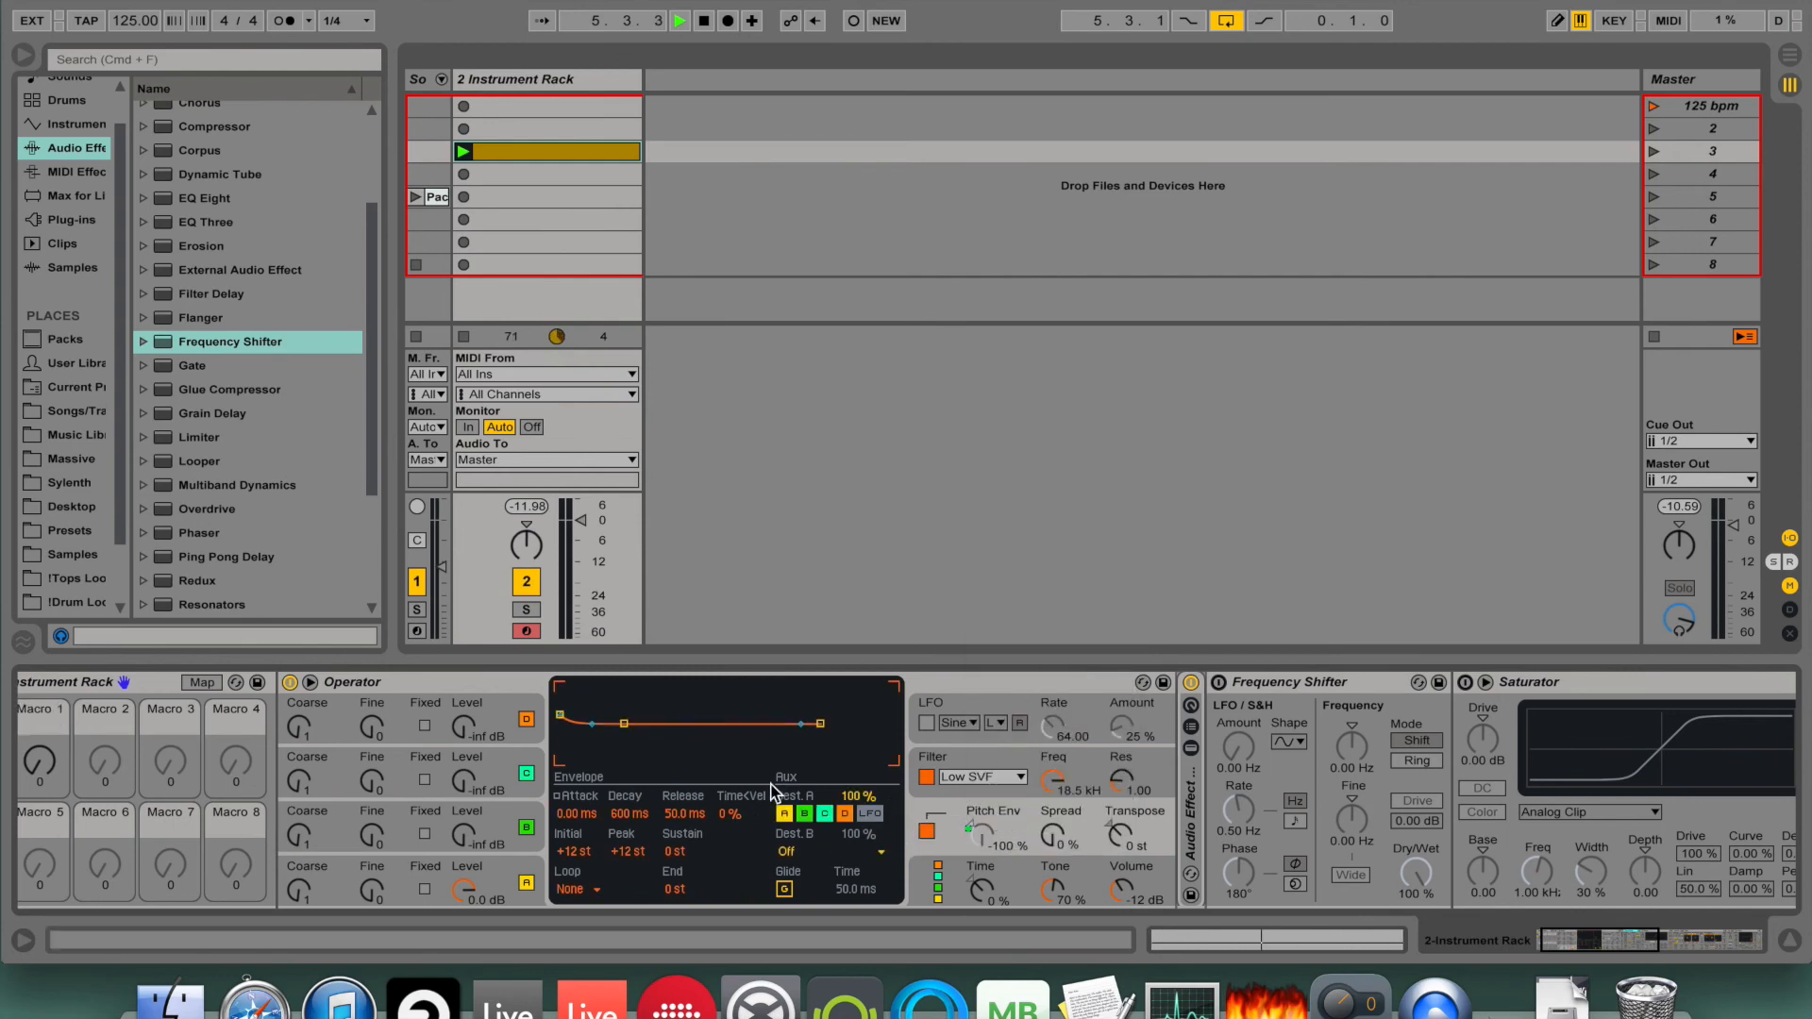
{"action": "mouse_move", "coordinate": [261, 789]}
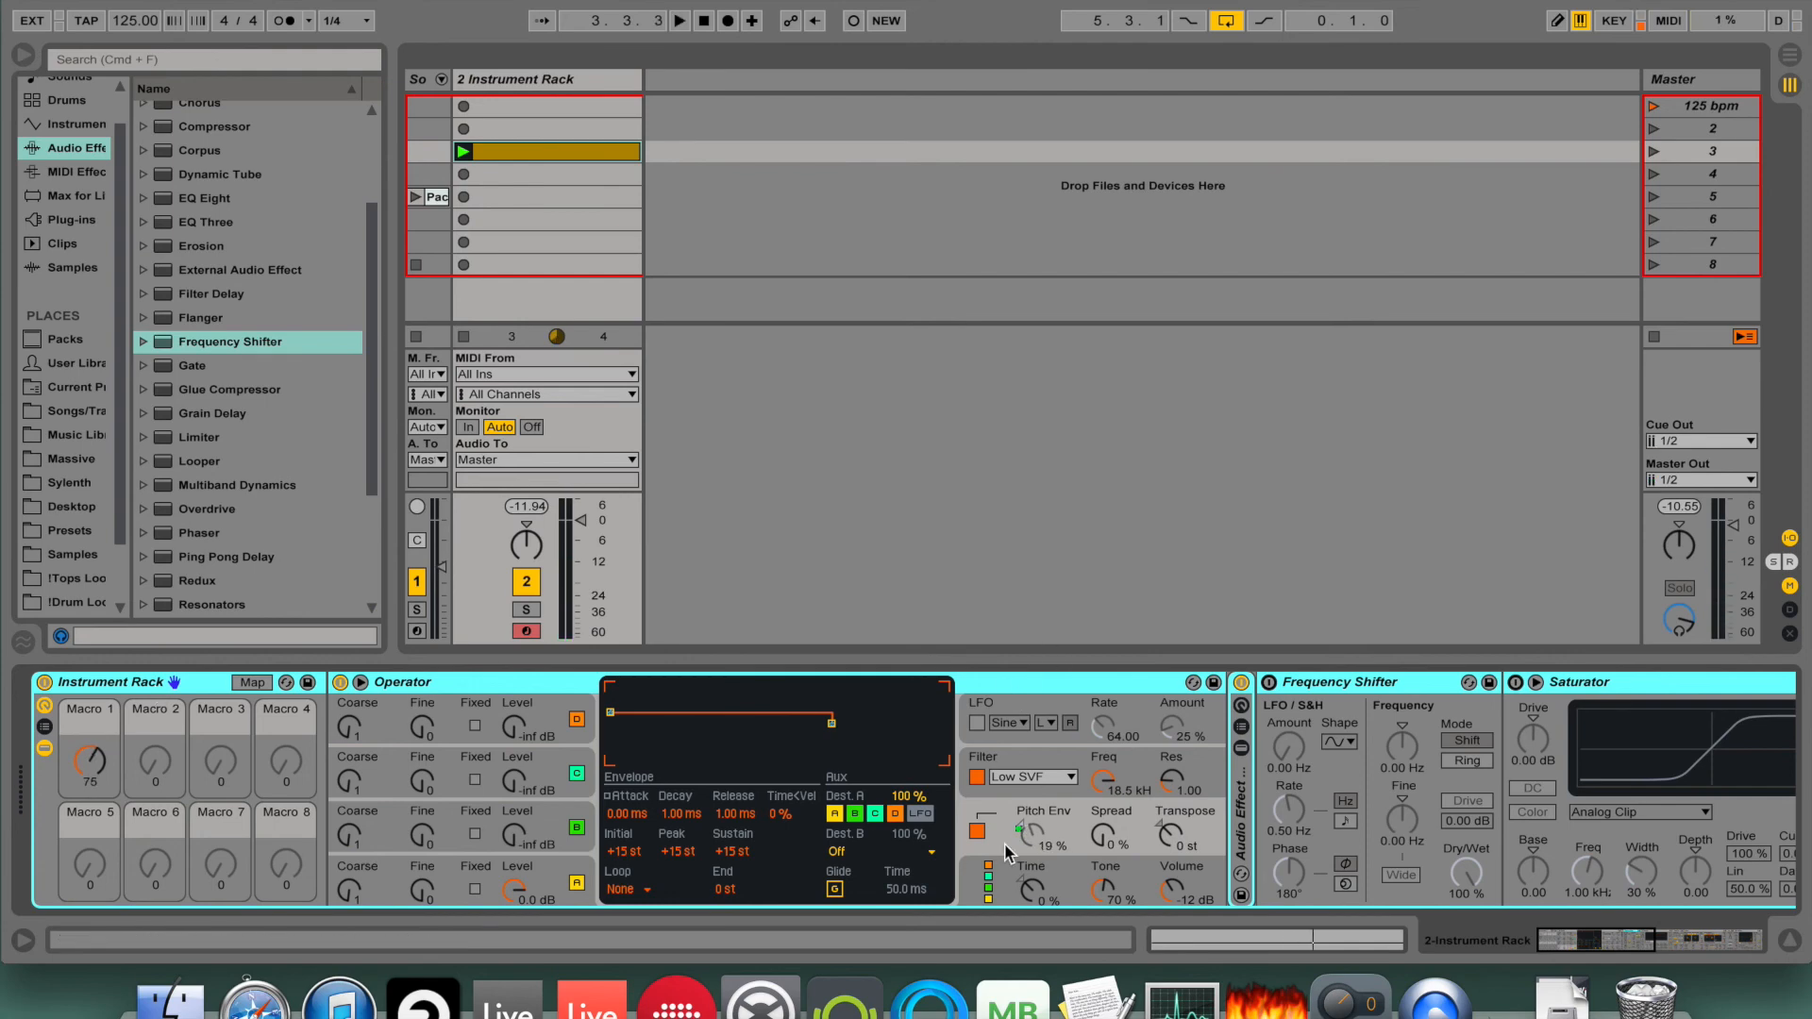
{"action": "mouse_move", "coordinate": [1087, 908]}
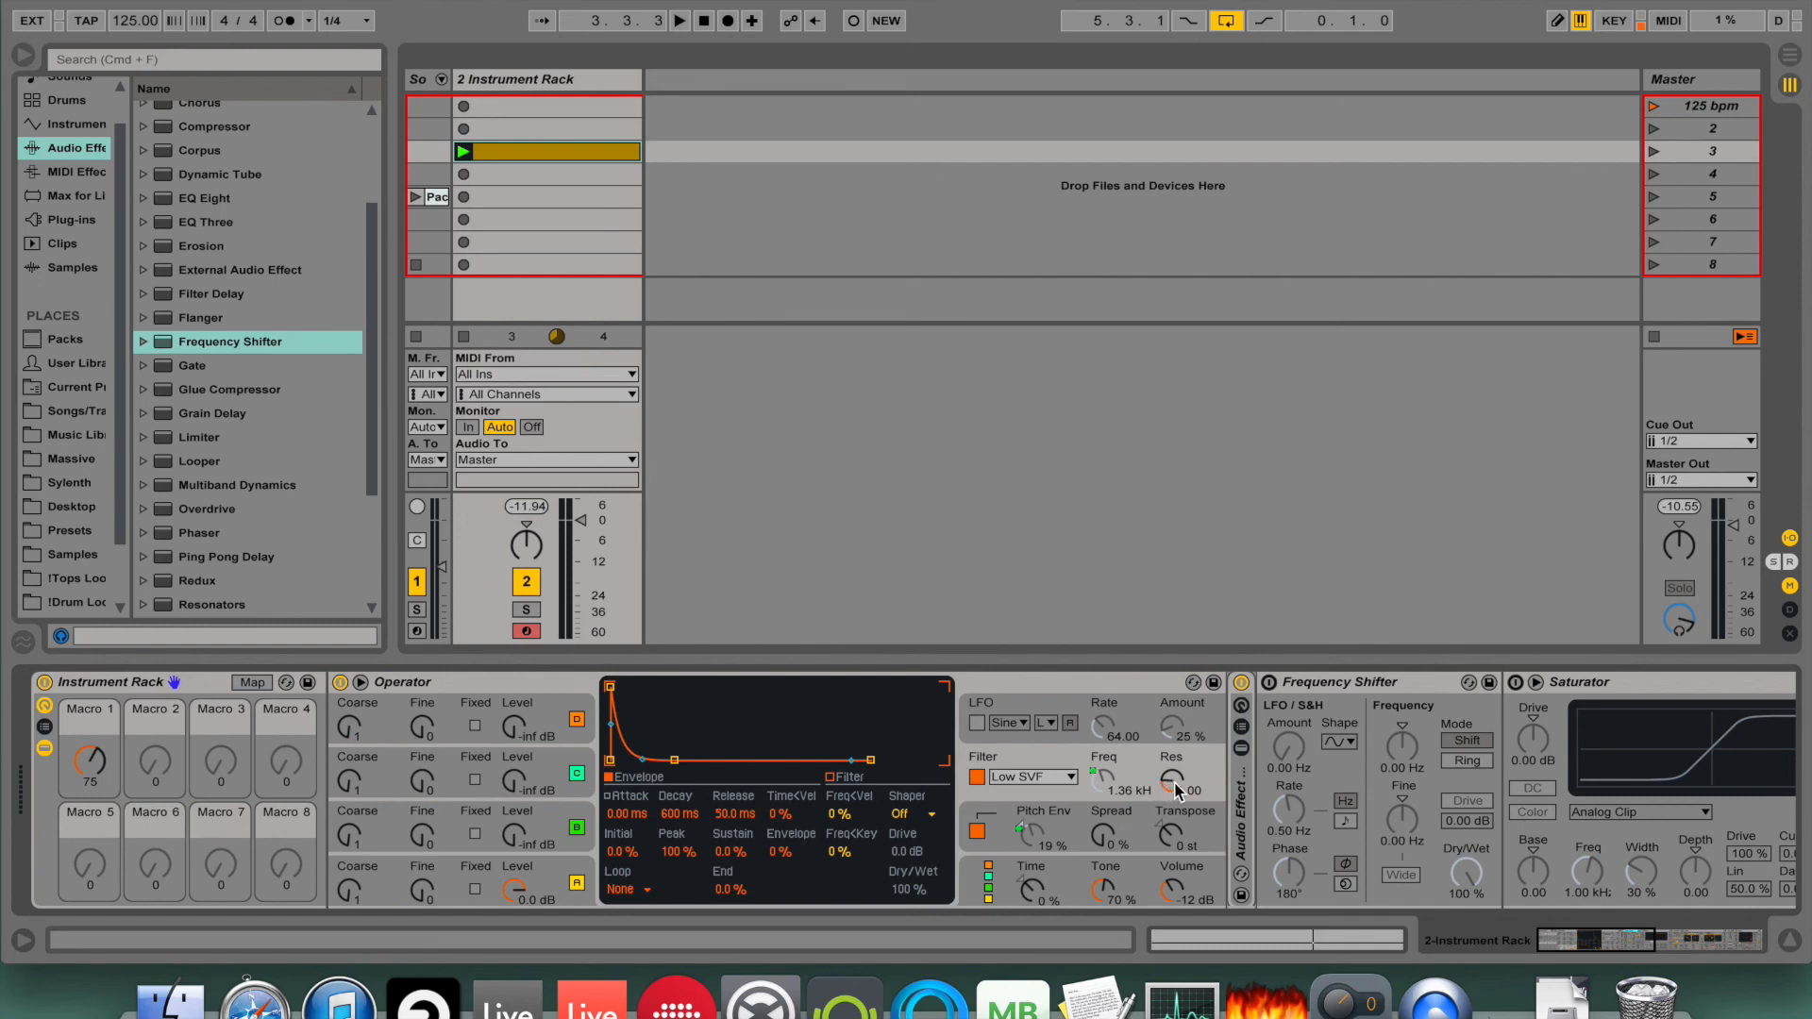
Set Operator's filter type to High SVF and check the Auto Filter further along the chain.
{"action": "left_click", "coordinate": [1031, 776]}
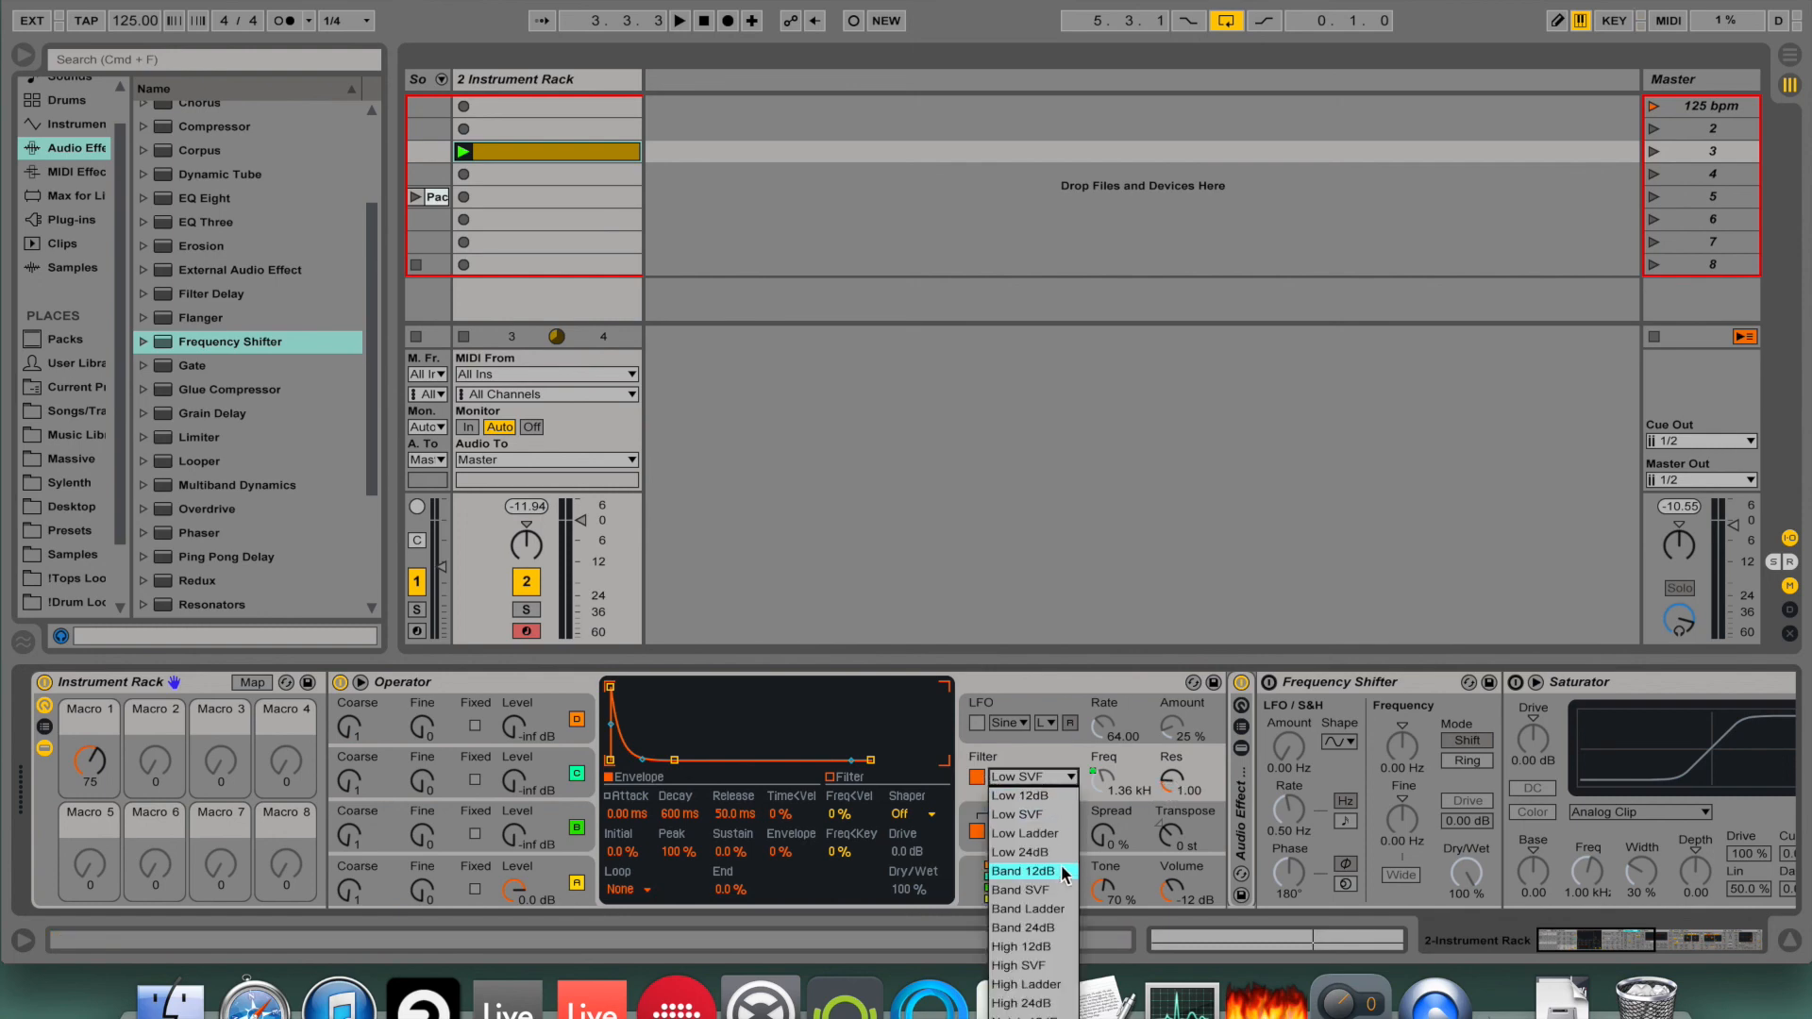
{"action": "left_click", "coordinate": [1026, 964]}
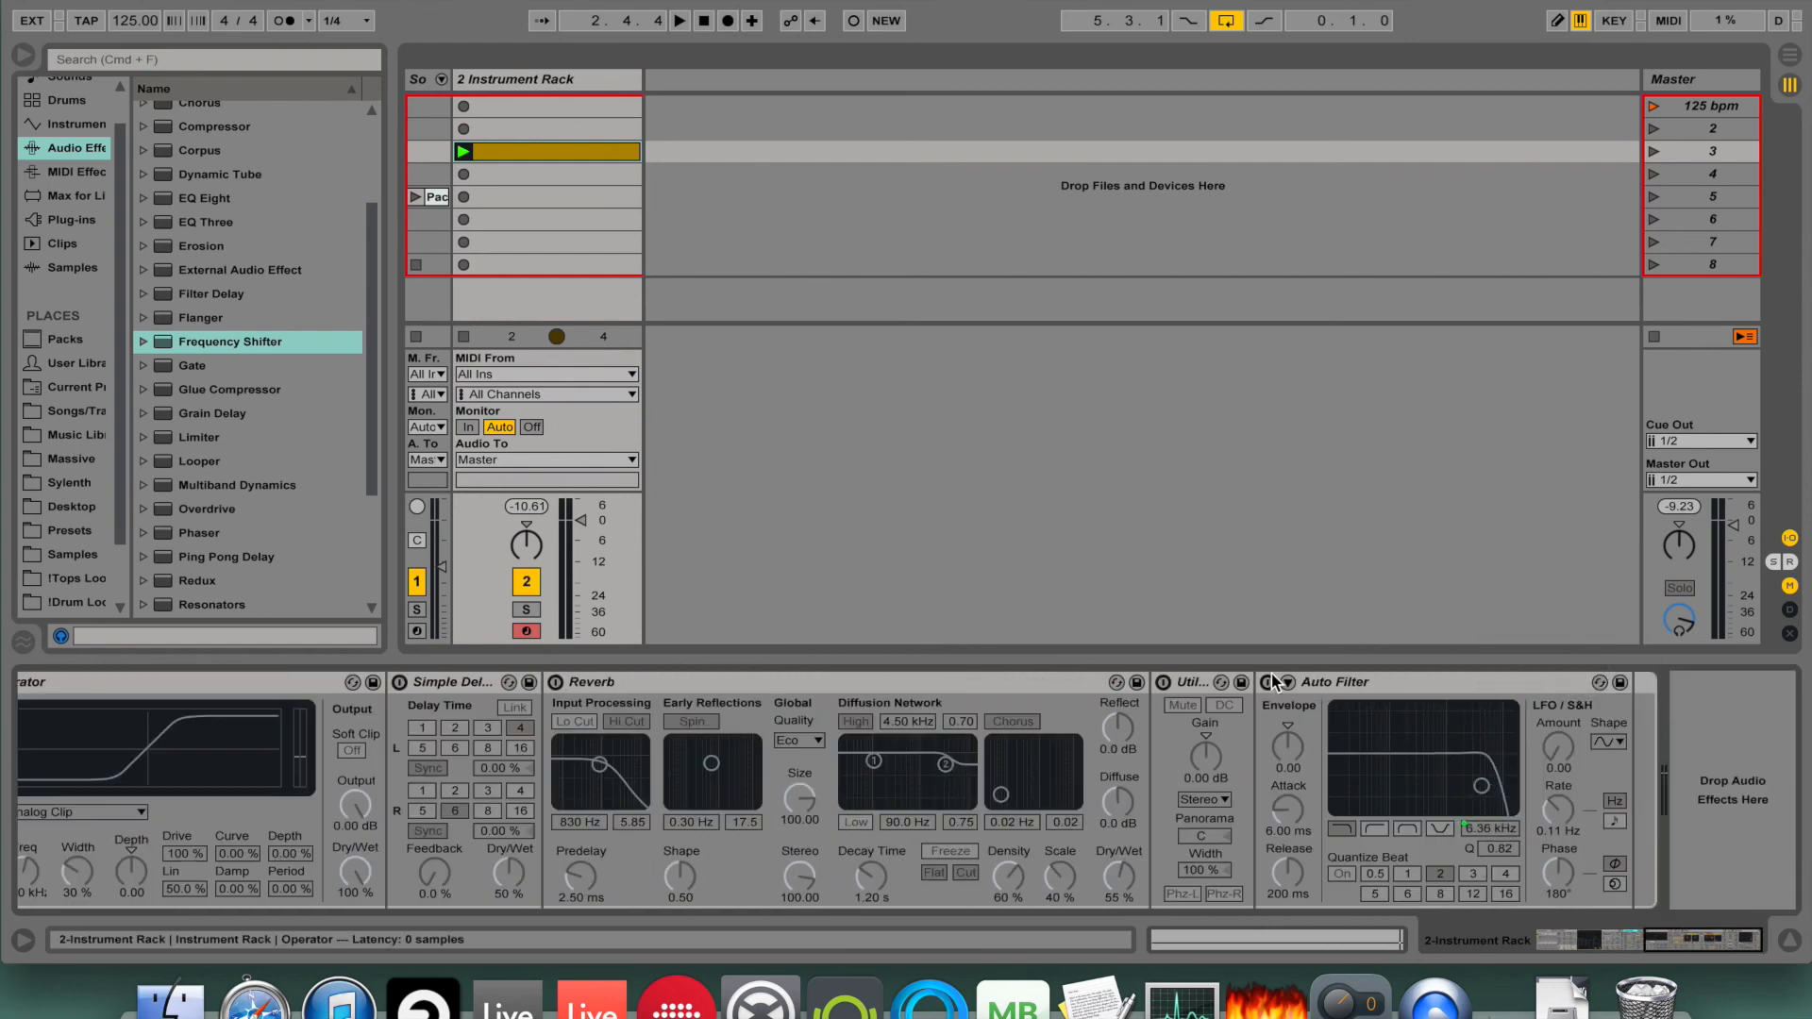
{"action": "left_click", "coordinate": [1270, 681]}
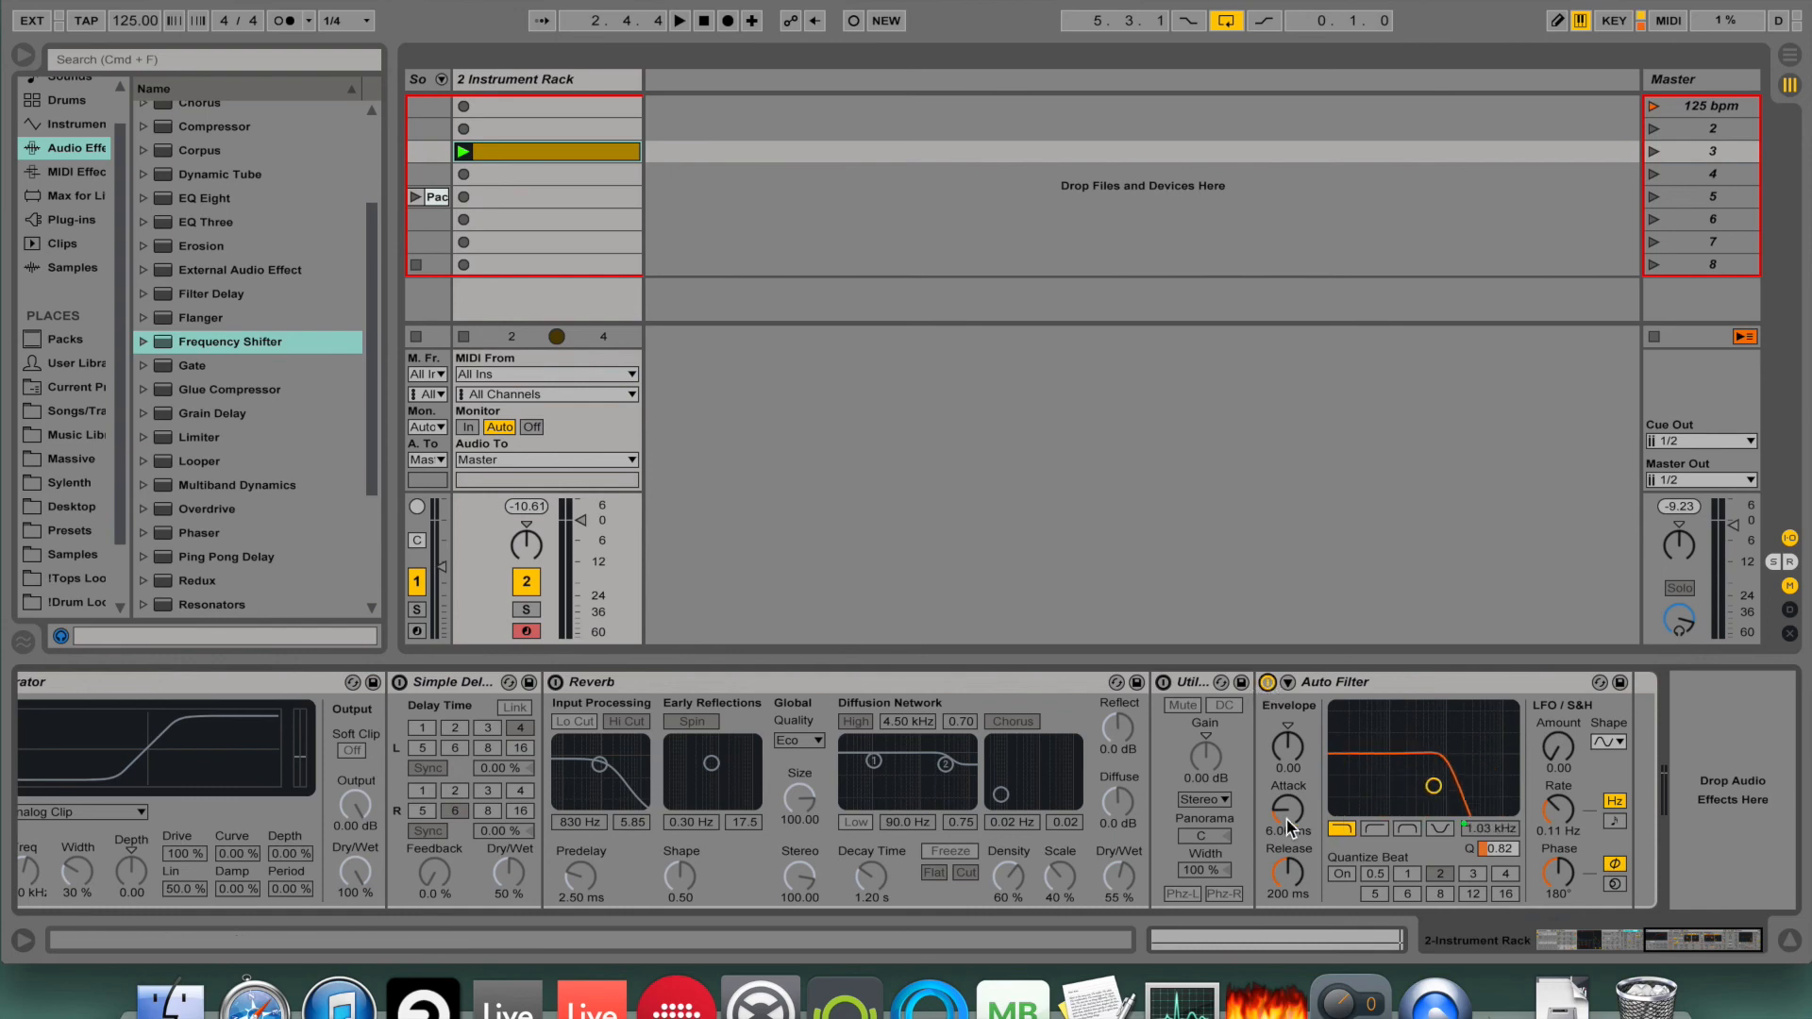
{"action": "left_click", "coordinate": [679, 19]}
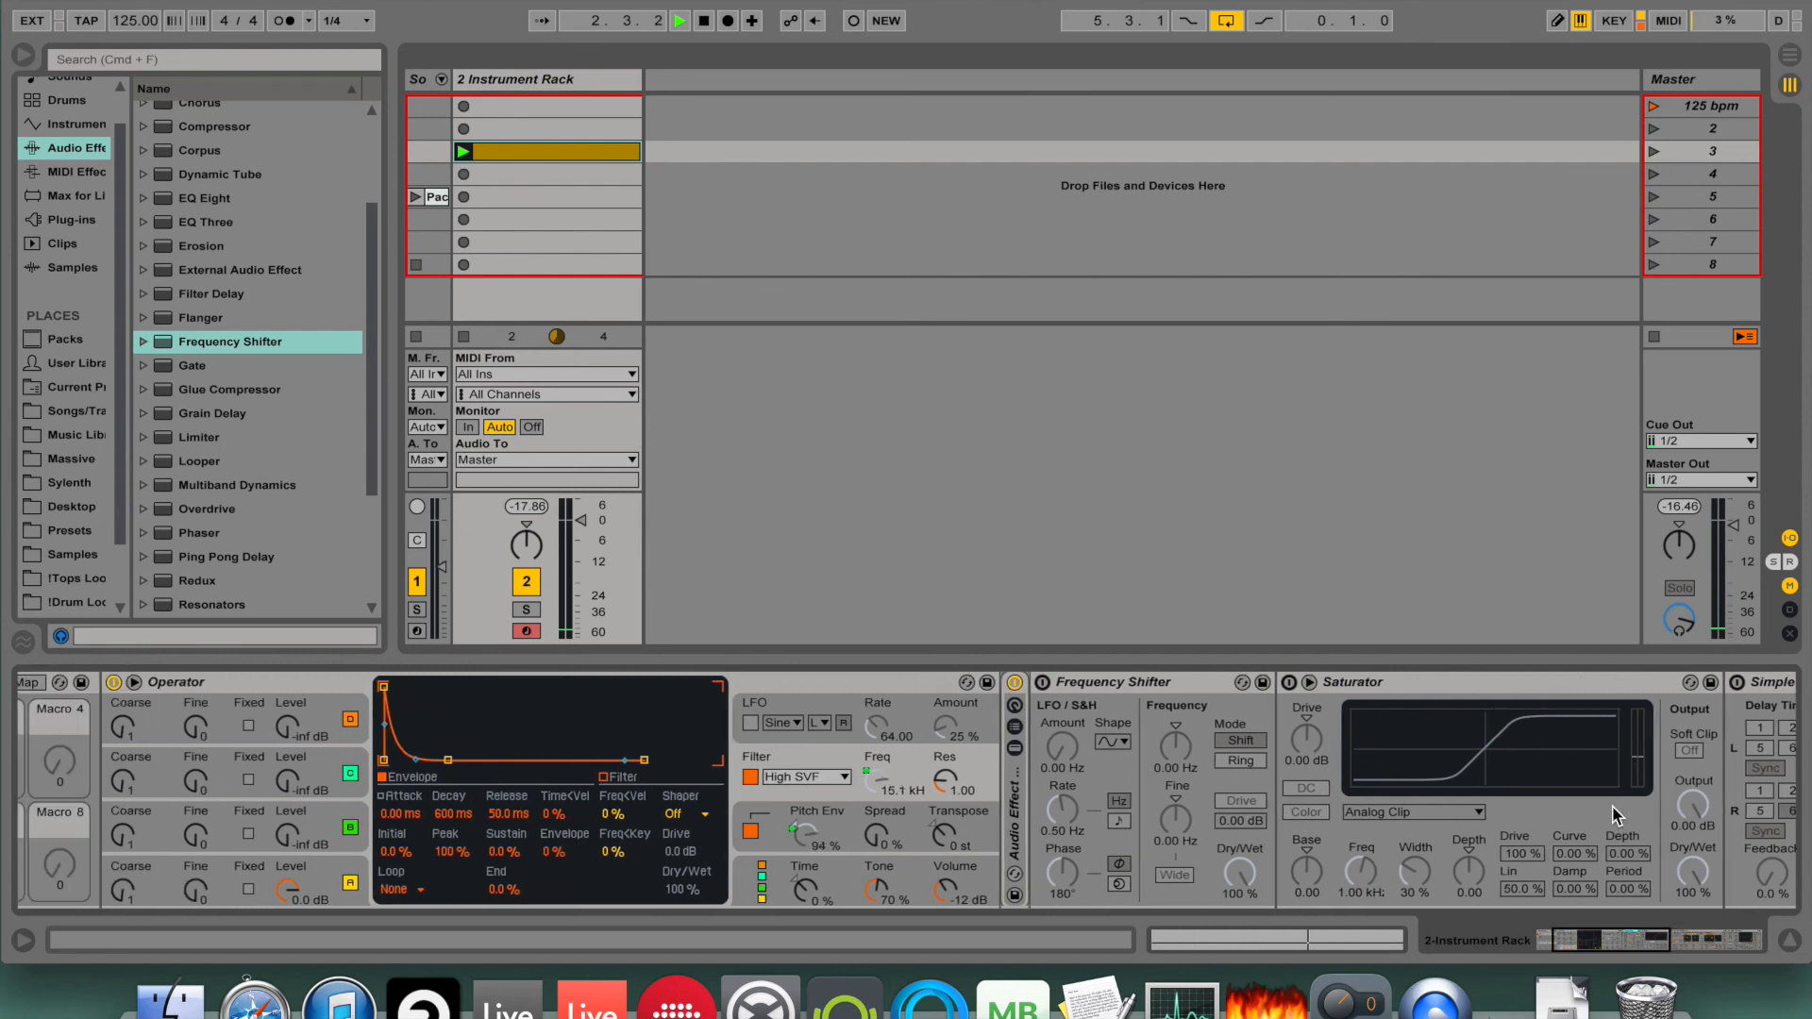
{"action": "left_click", "coordinate": [249, 681]}
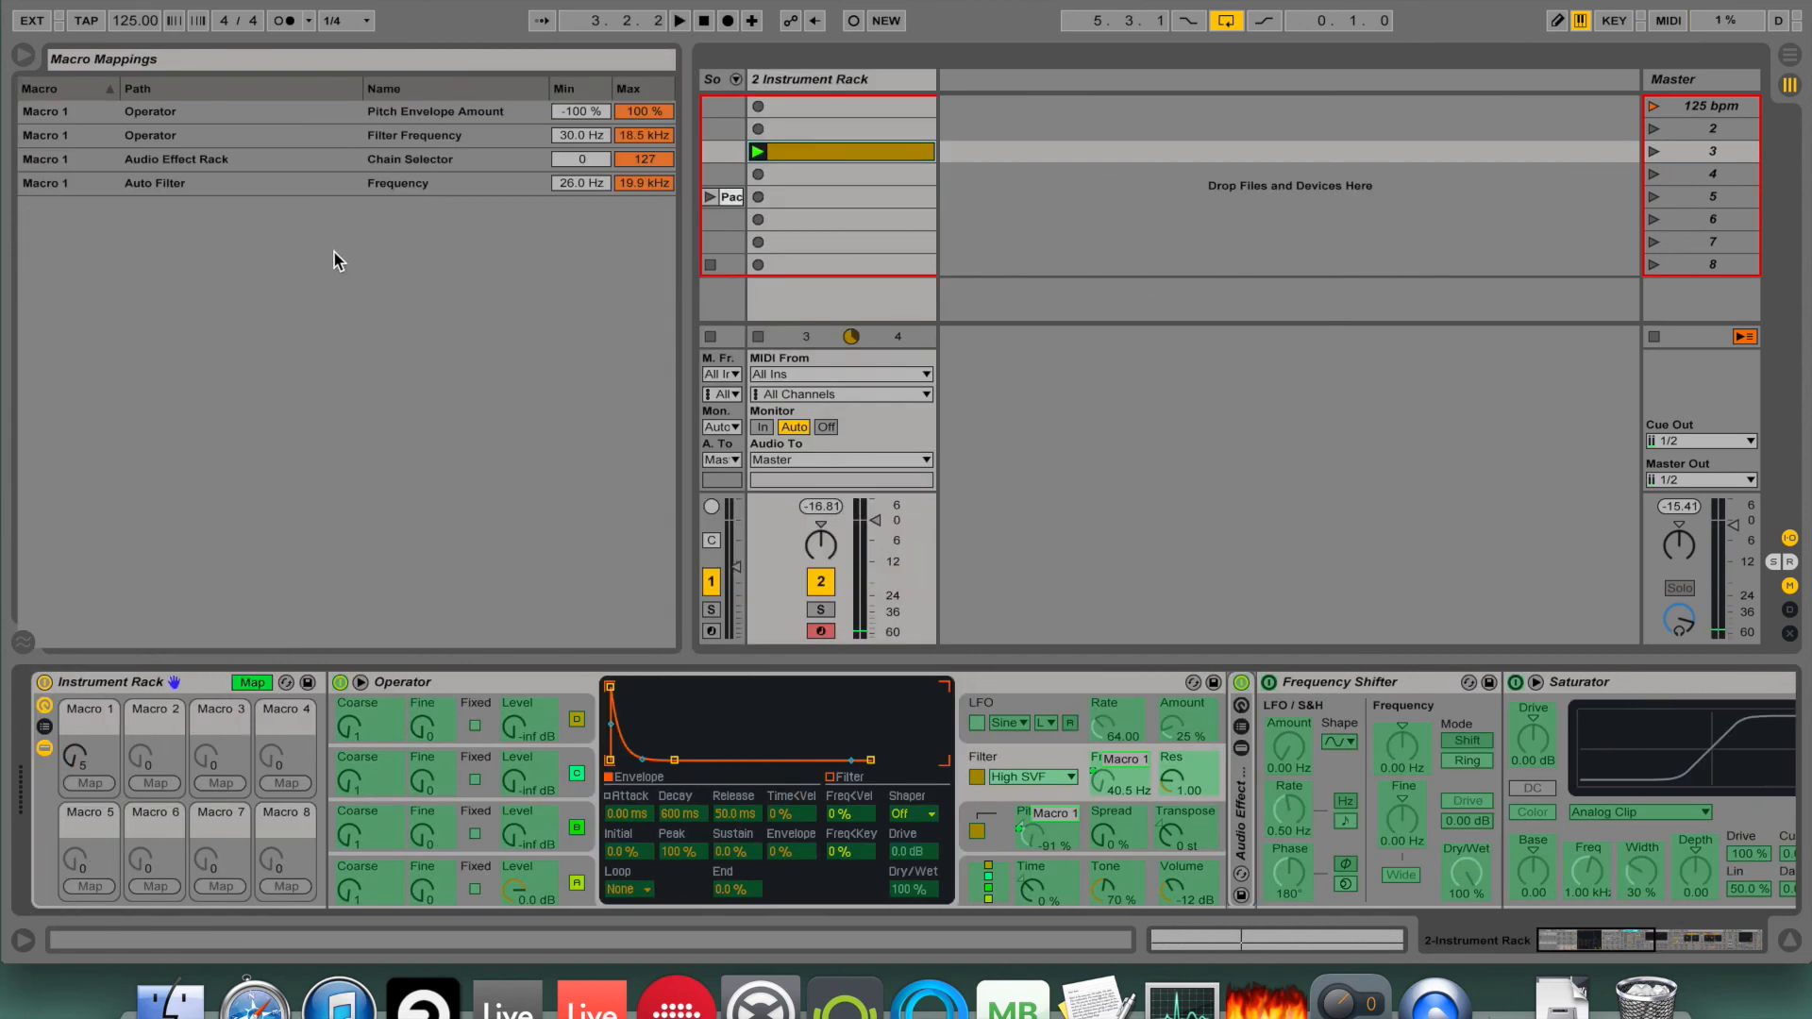
{"action": "left_click", "coordinate": [579, 183]}
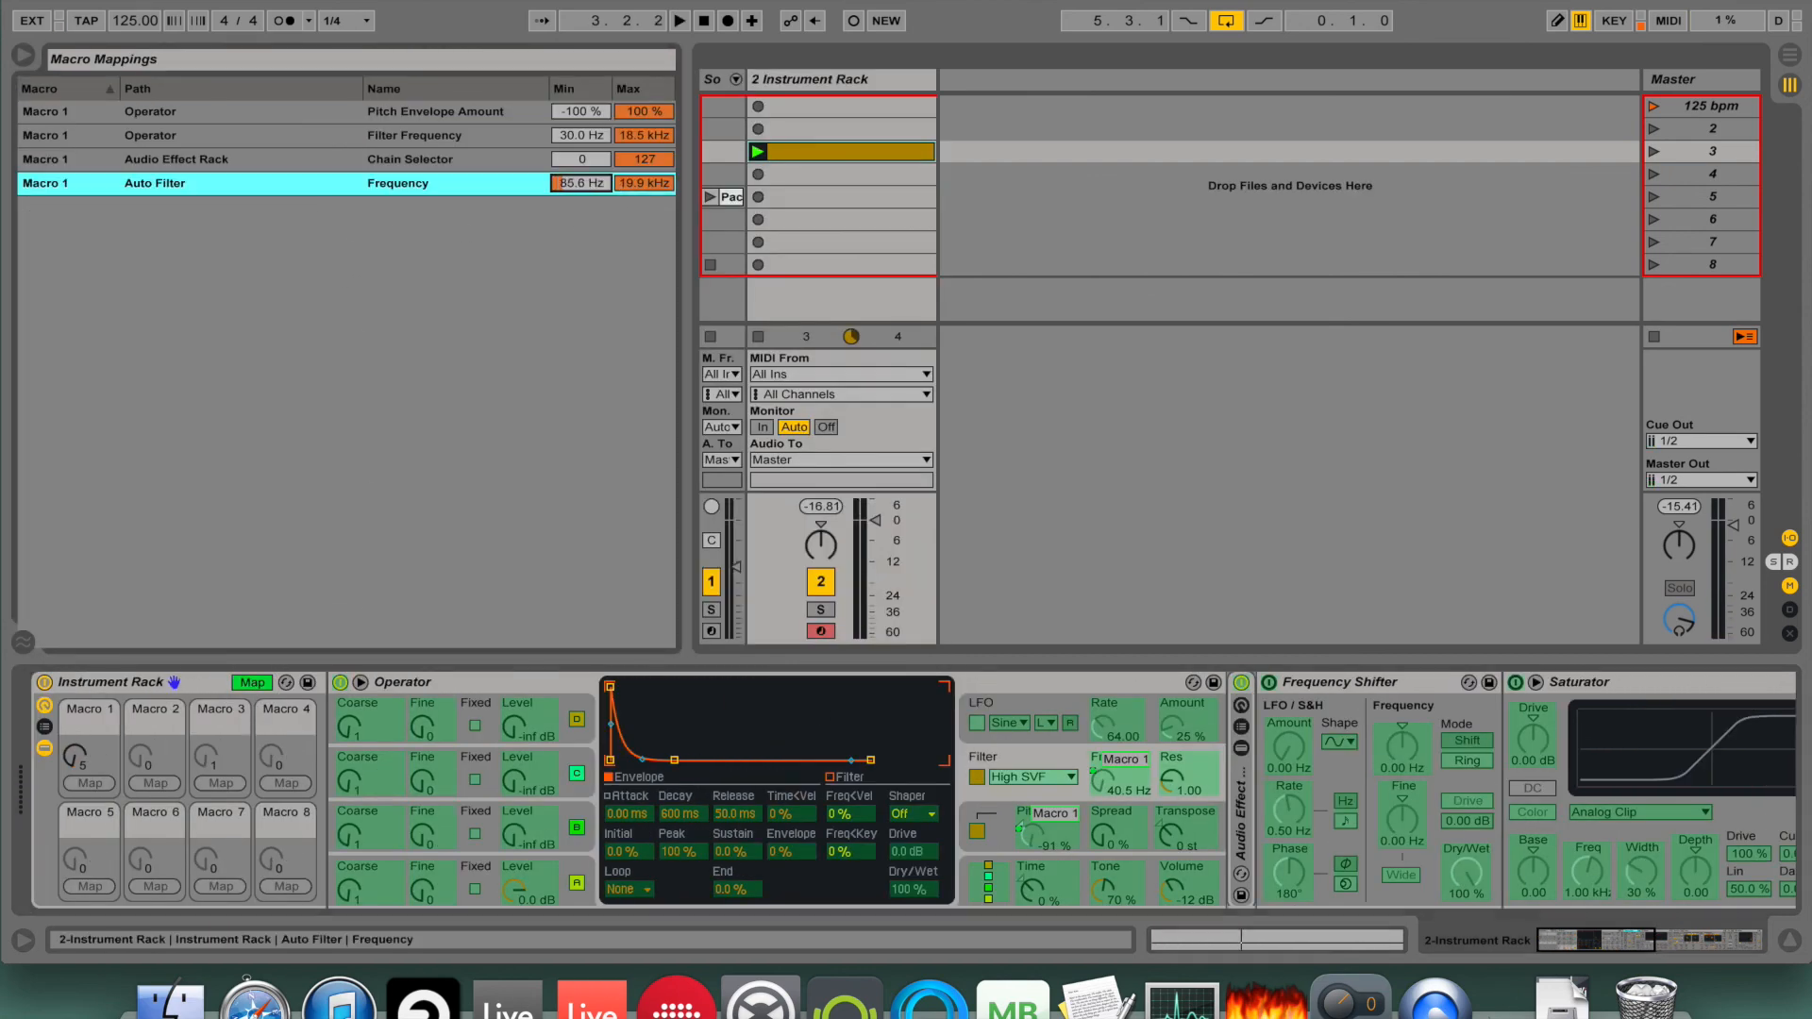
{"action": "left_click", "coordinate": [251, 682]}
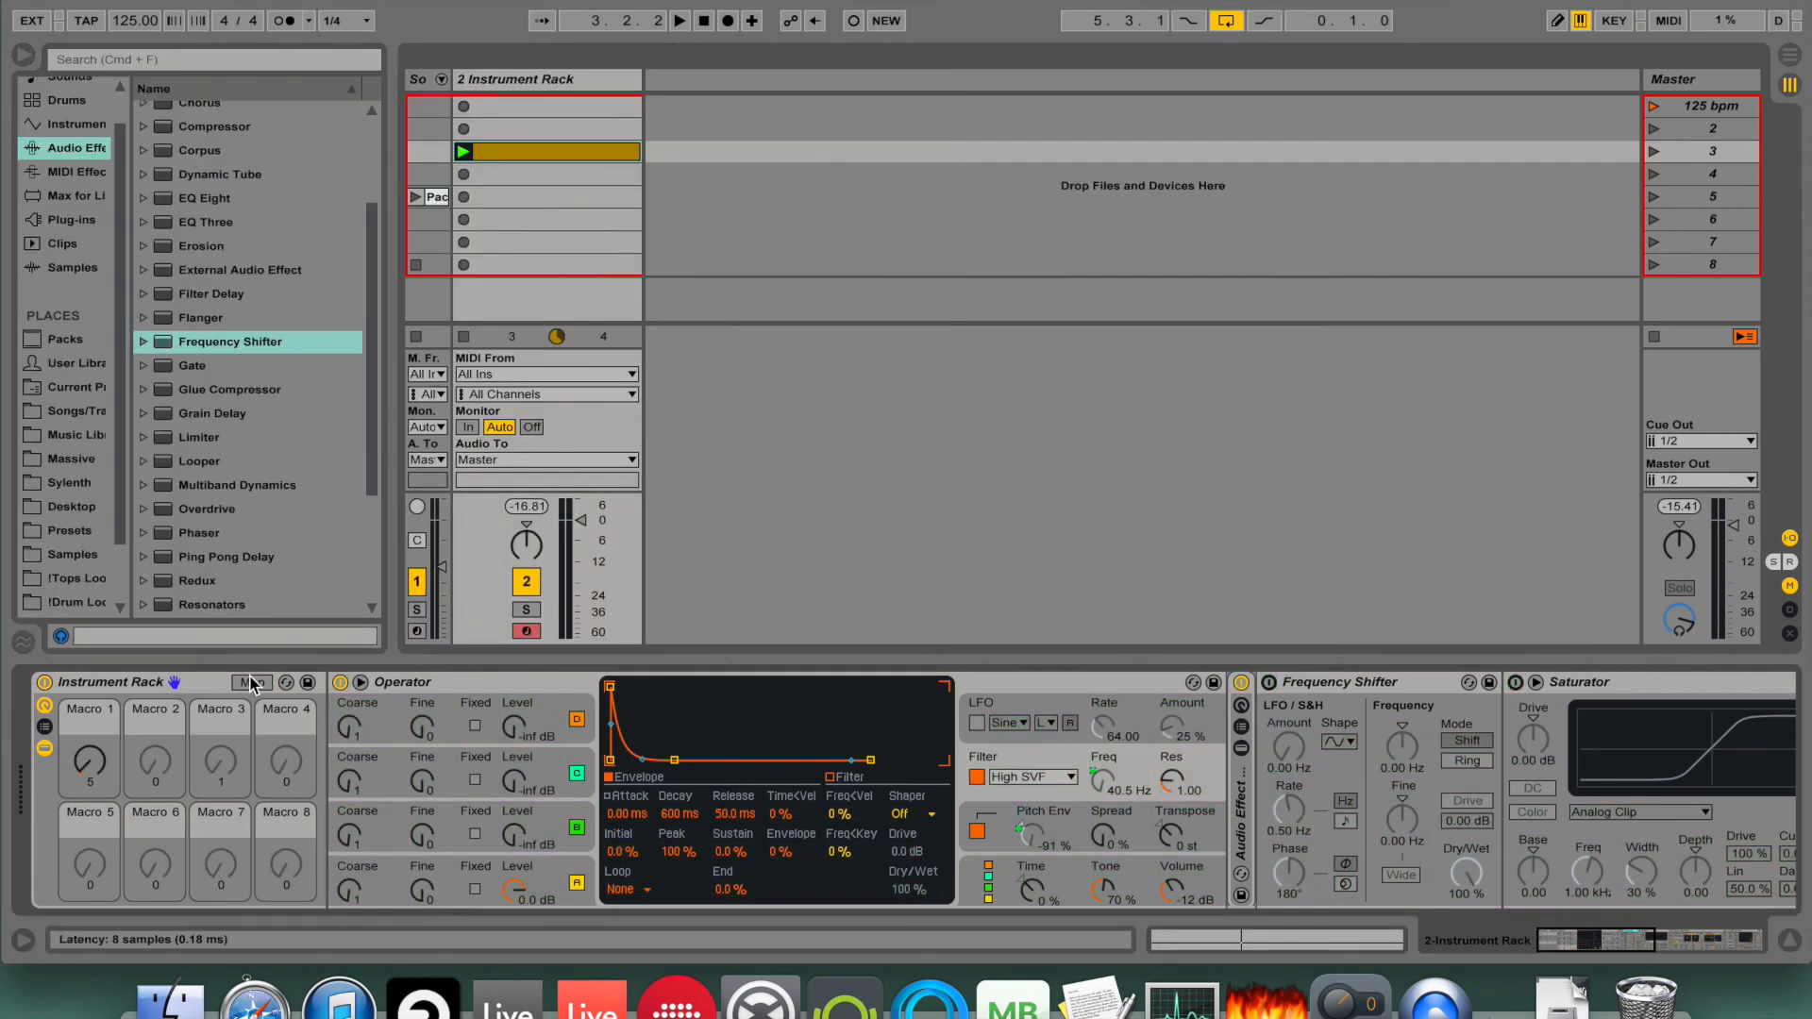
{"action": "left_click", "coordinate": [679, 19]}
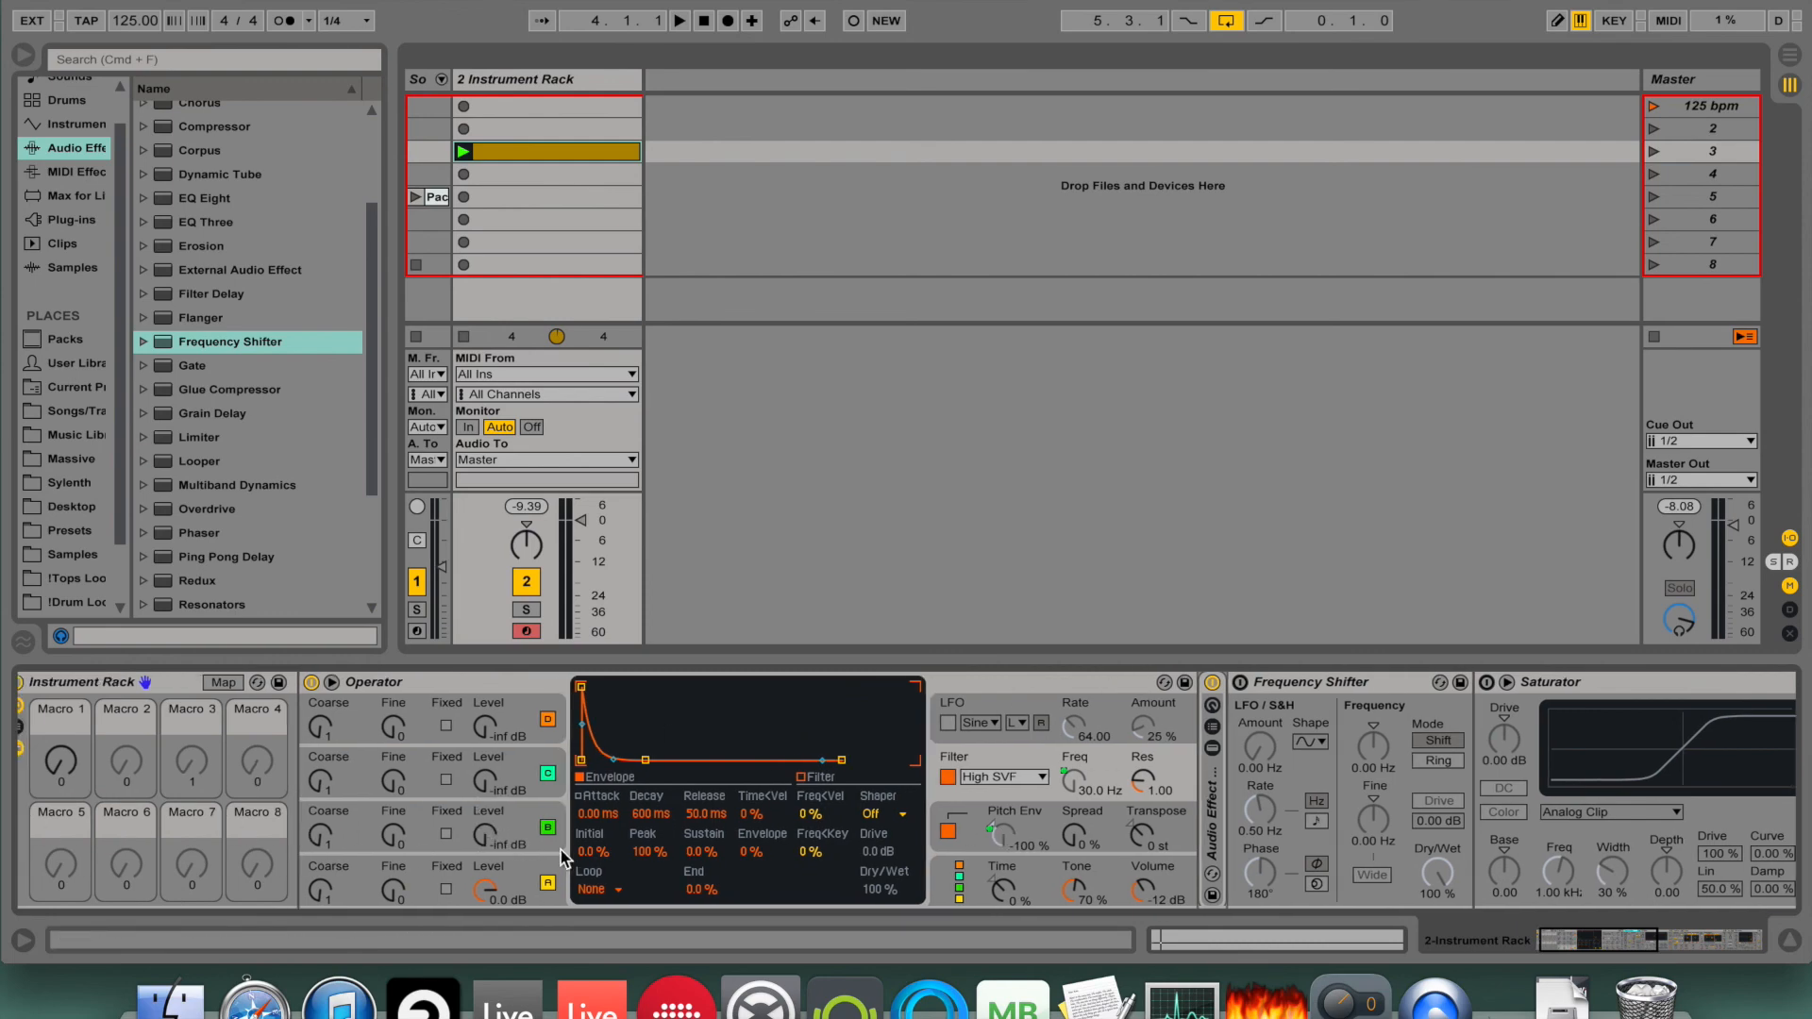
Select an Operator oscillator and set its waveform to Saw 8.
{"action": "right_click", "coordinate": [485, 836]}
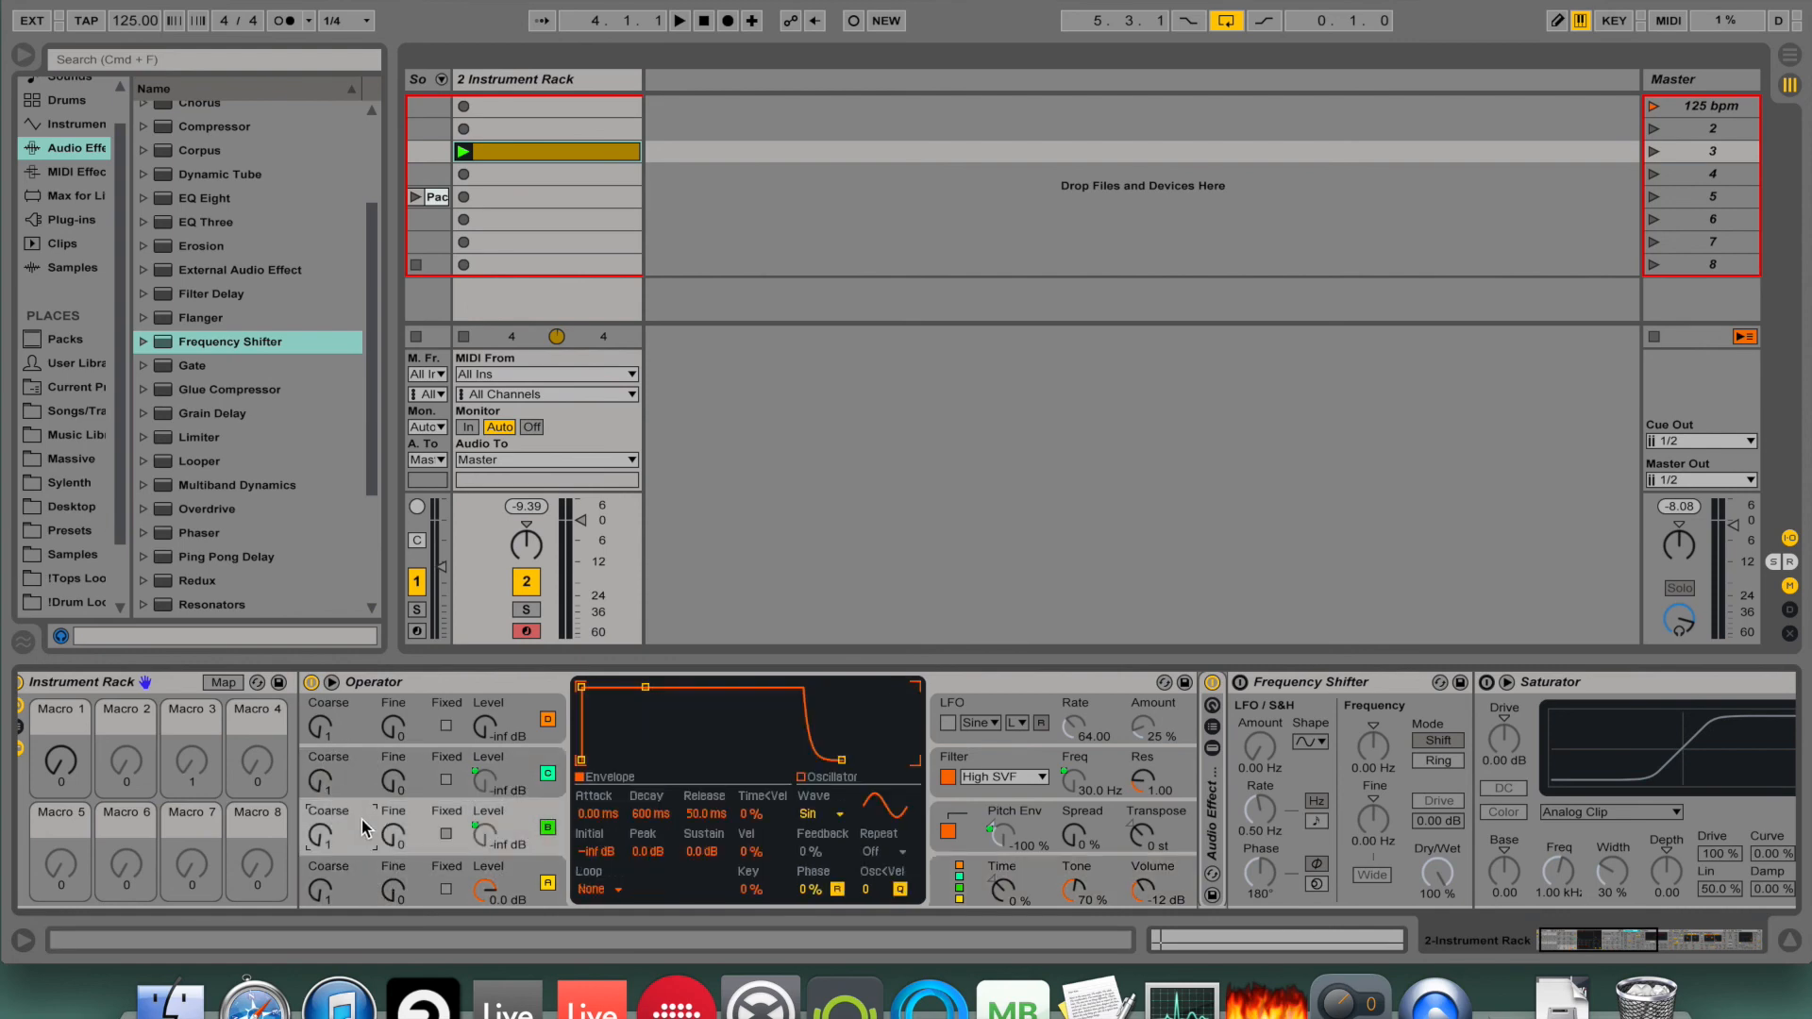
{"action": "left_click", "coordinate": [877, 815]}
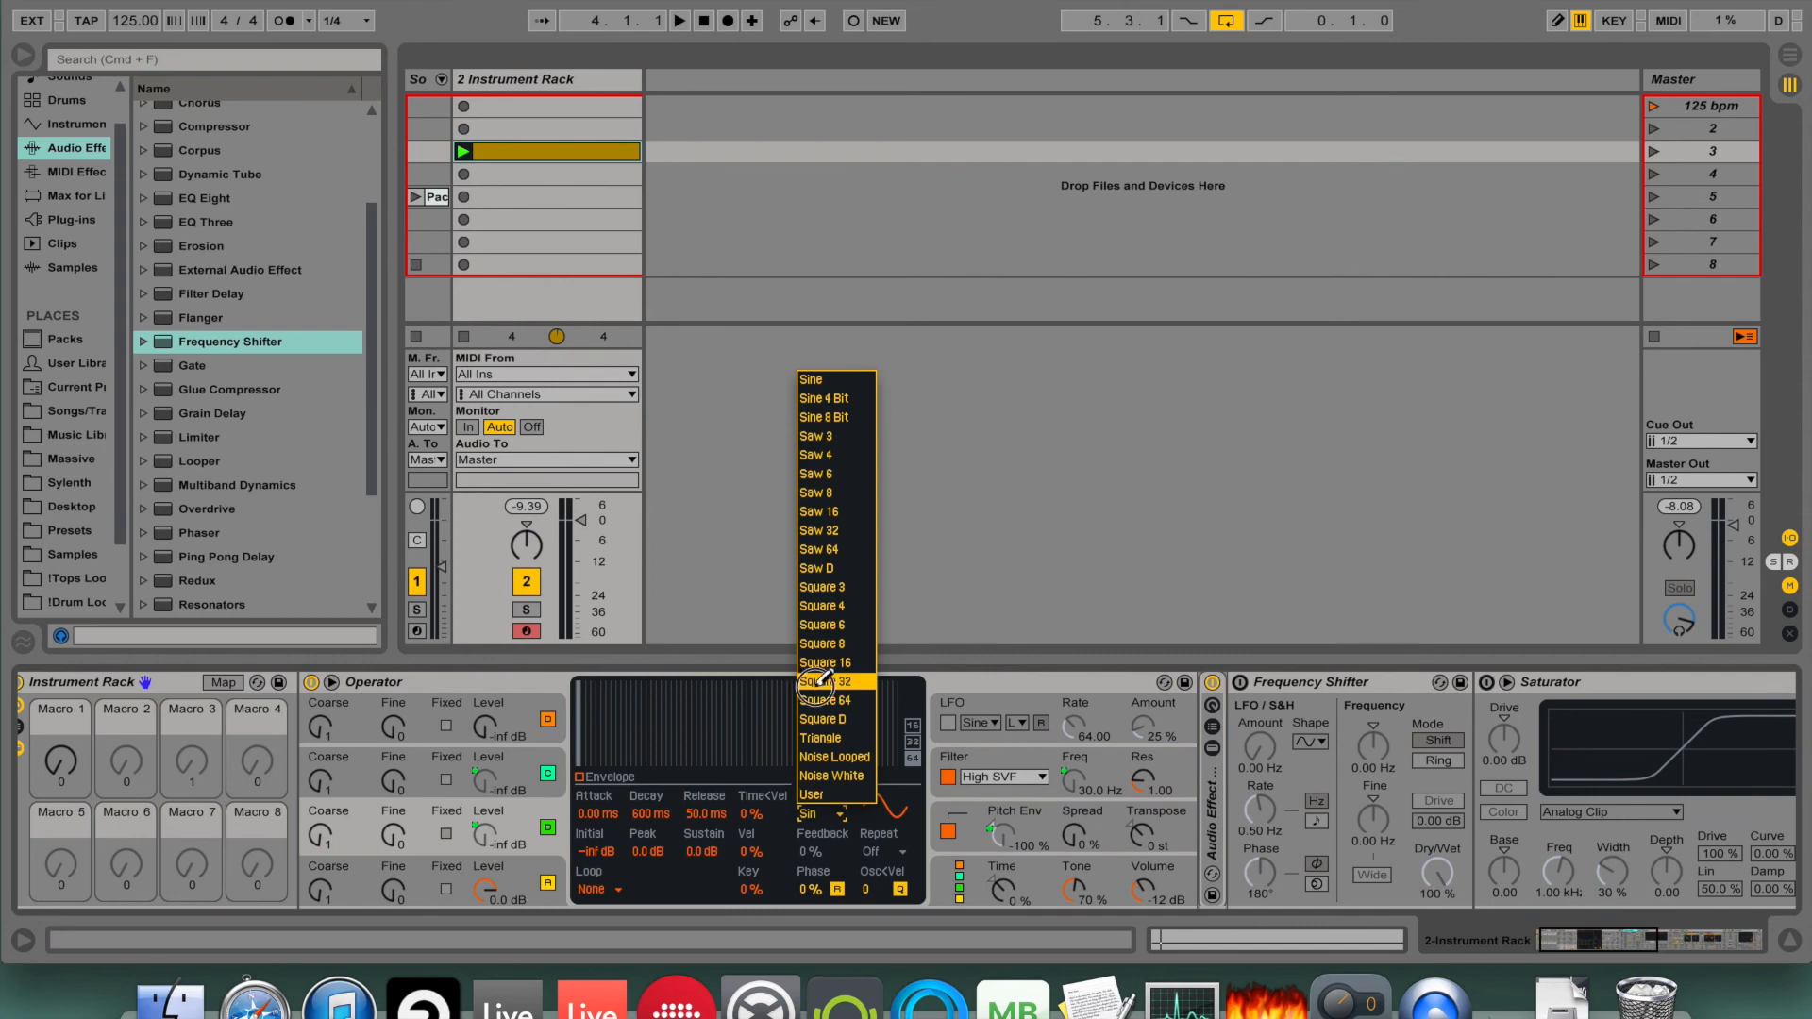
{"action": "left_click", "coordinate": [824, 681]}
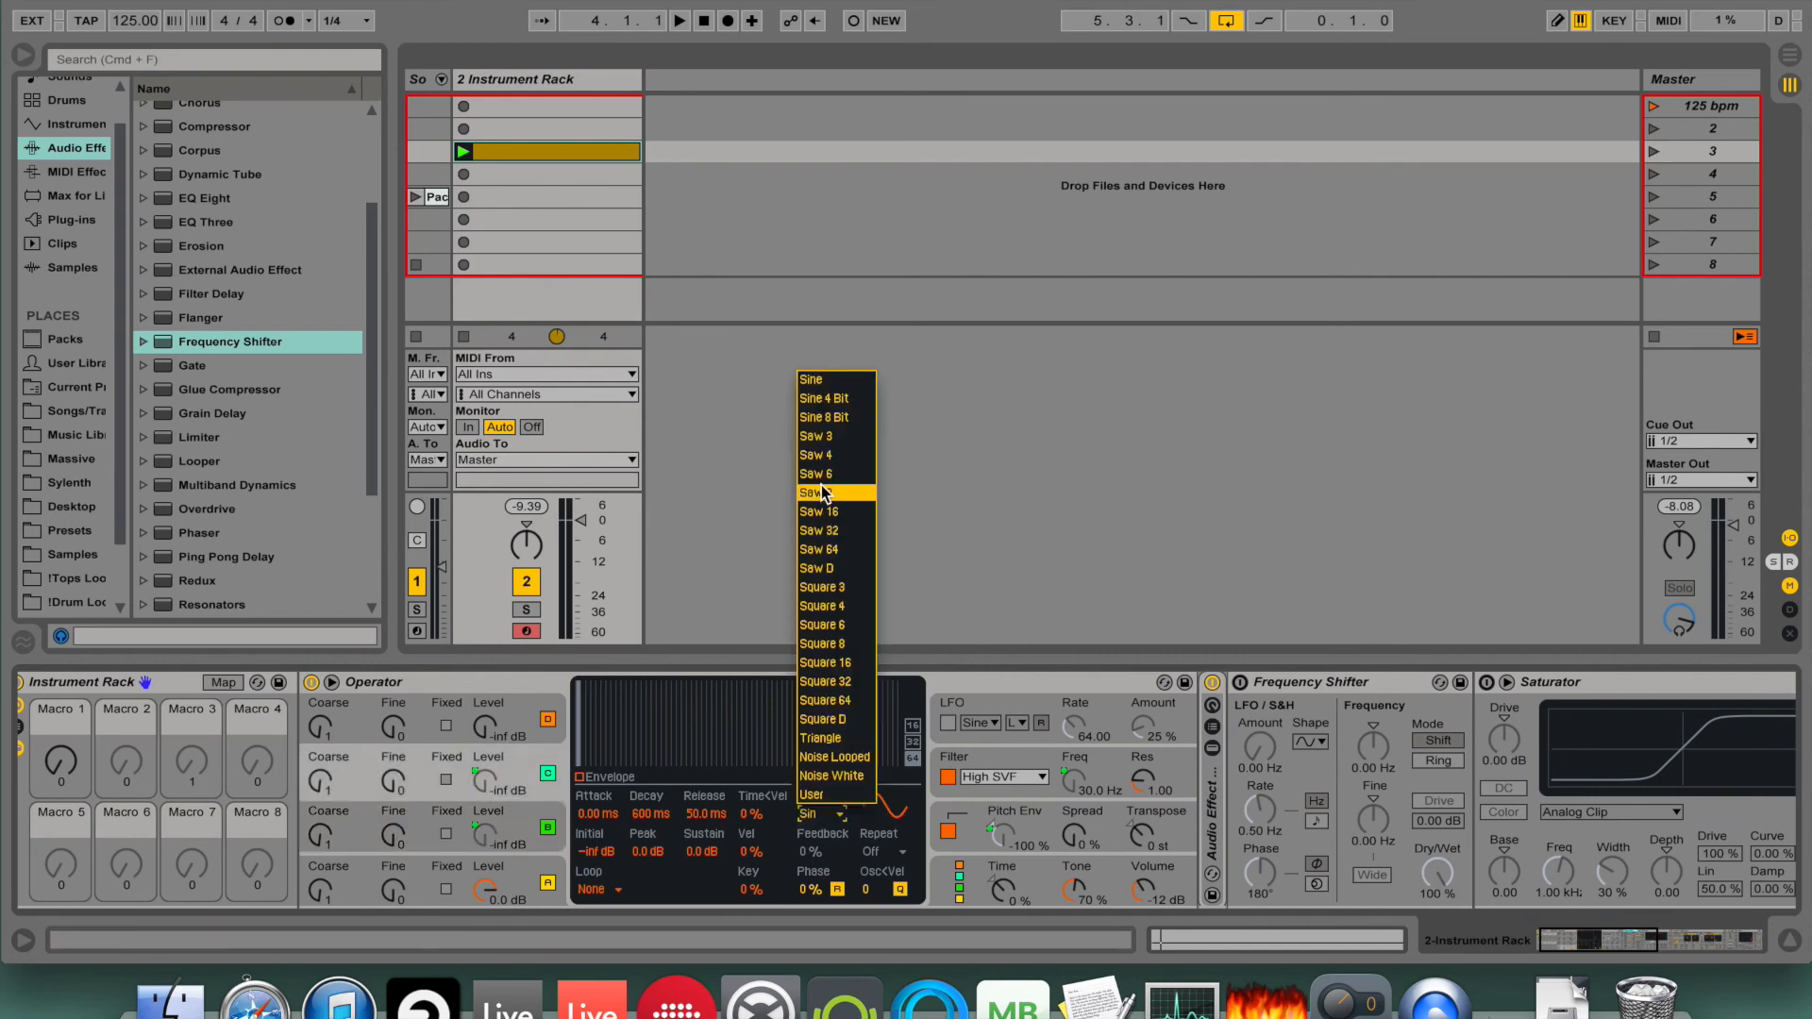
{"action": "left_click", "coordinate": [820, 493]}
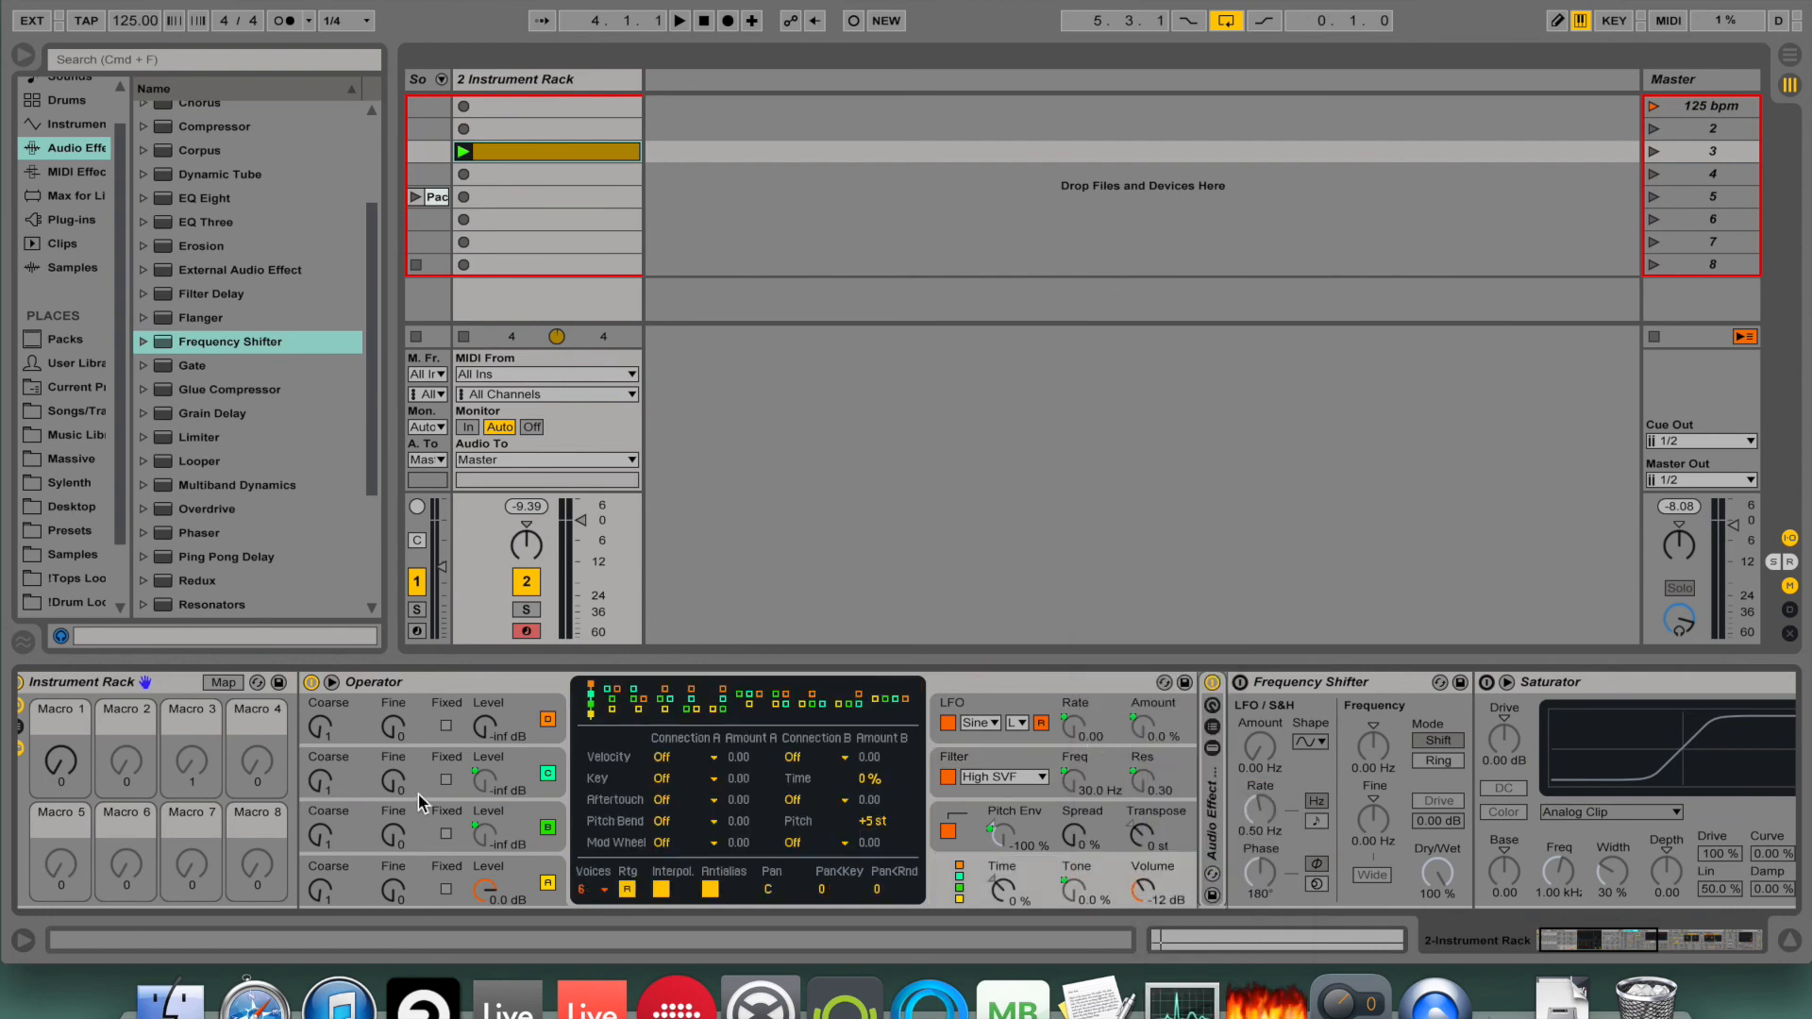
{"action": "mouse_move", "coordinate": [308, 805]}
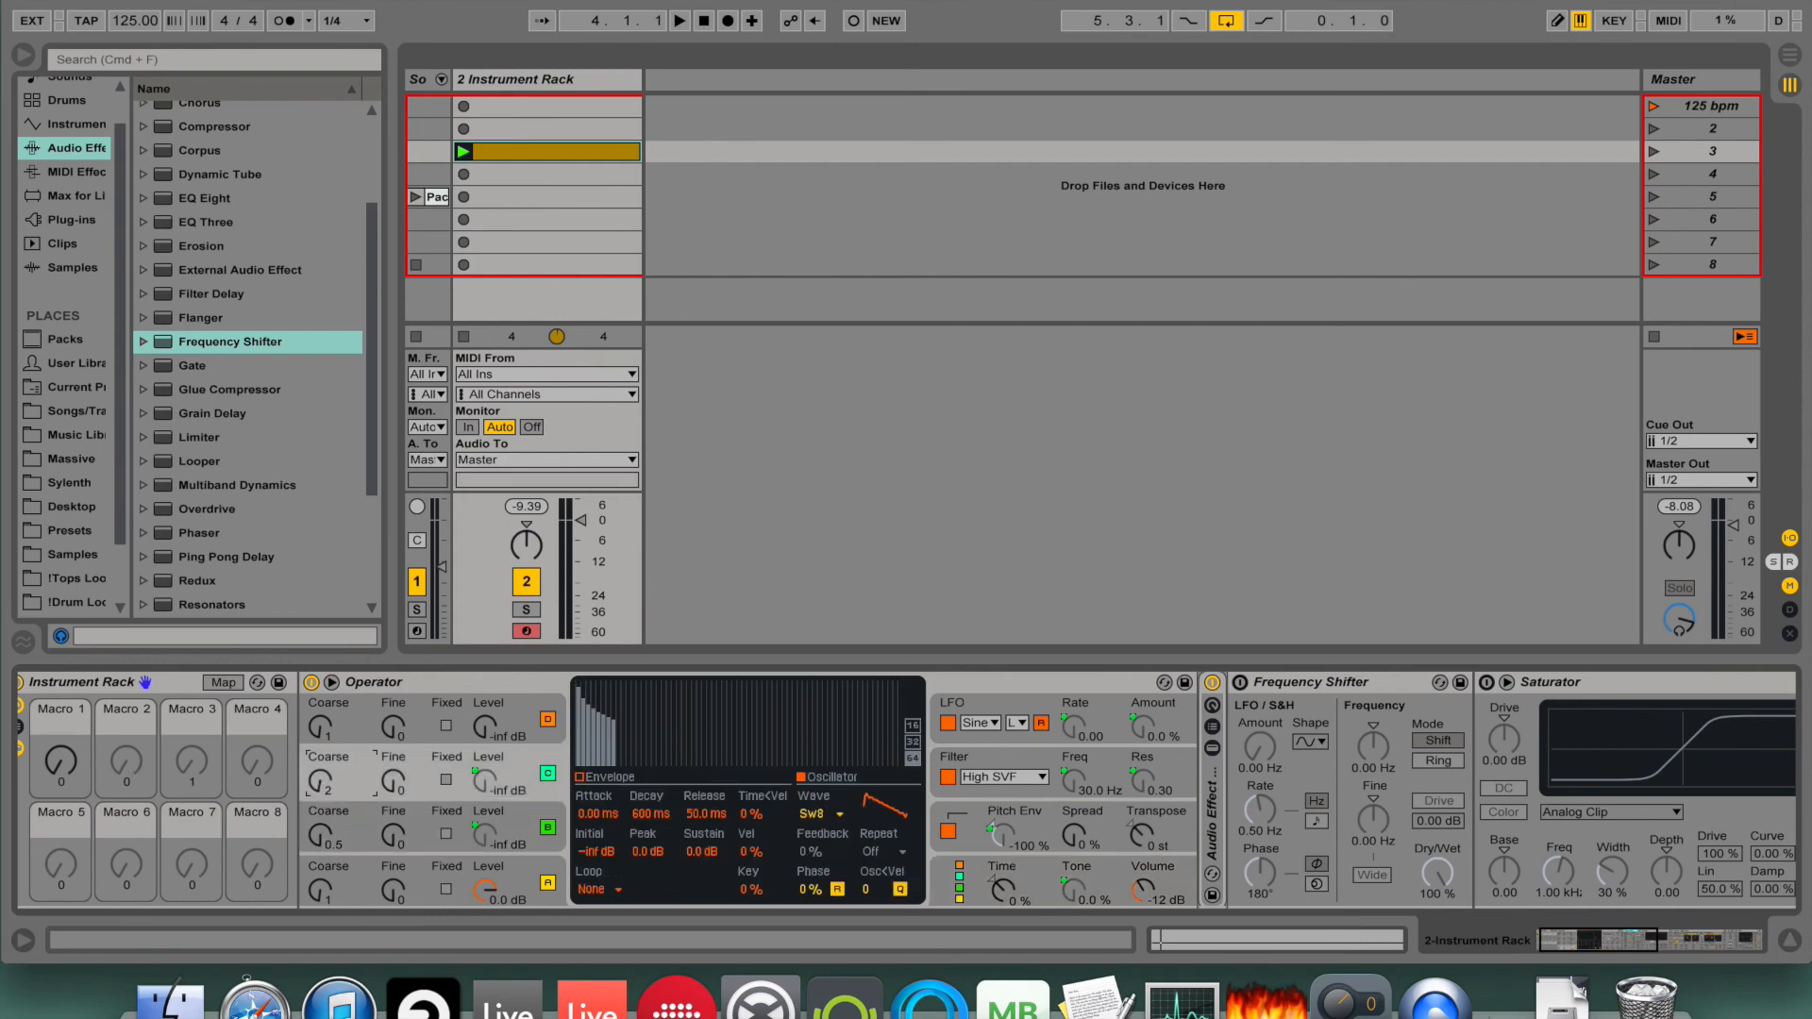
In Macro Mappings, narrow Macro 1's Min/Max for Osc-B/Osc-C levels, LFO rate and amount, filter frequency and resonance.
{"action": "left_click", "coordinate": [223, 683]}
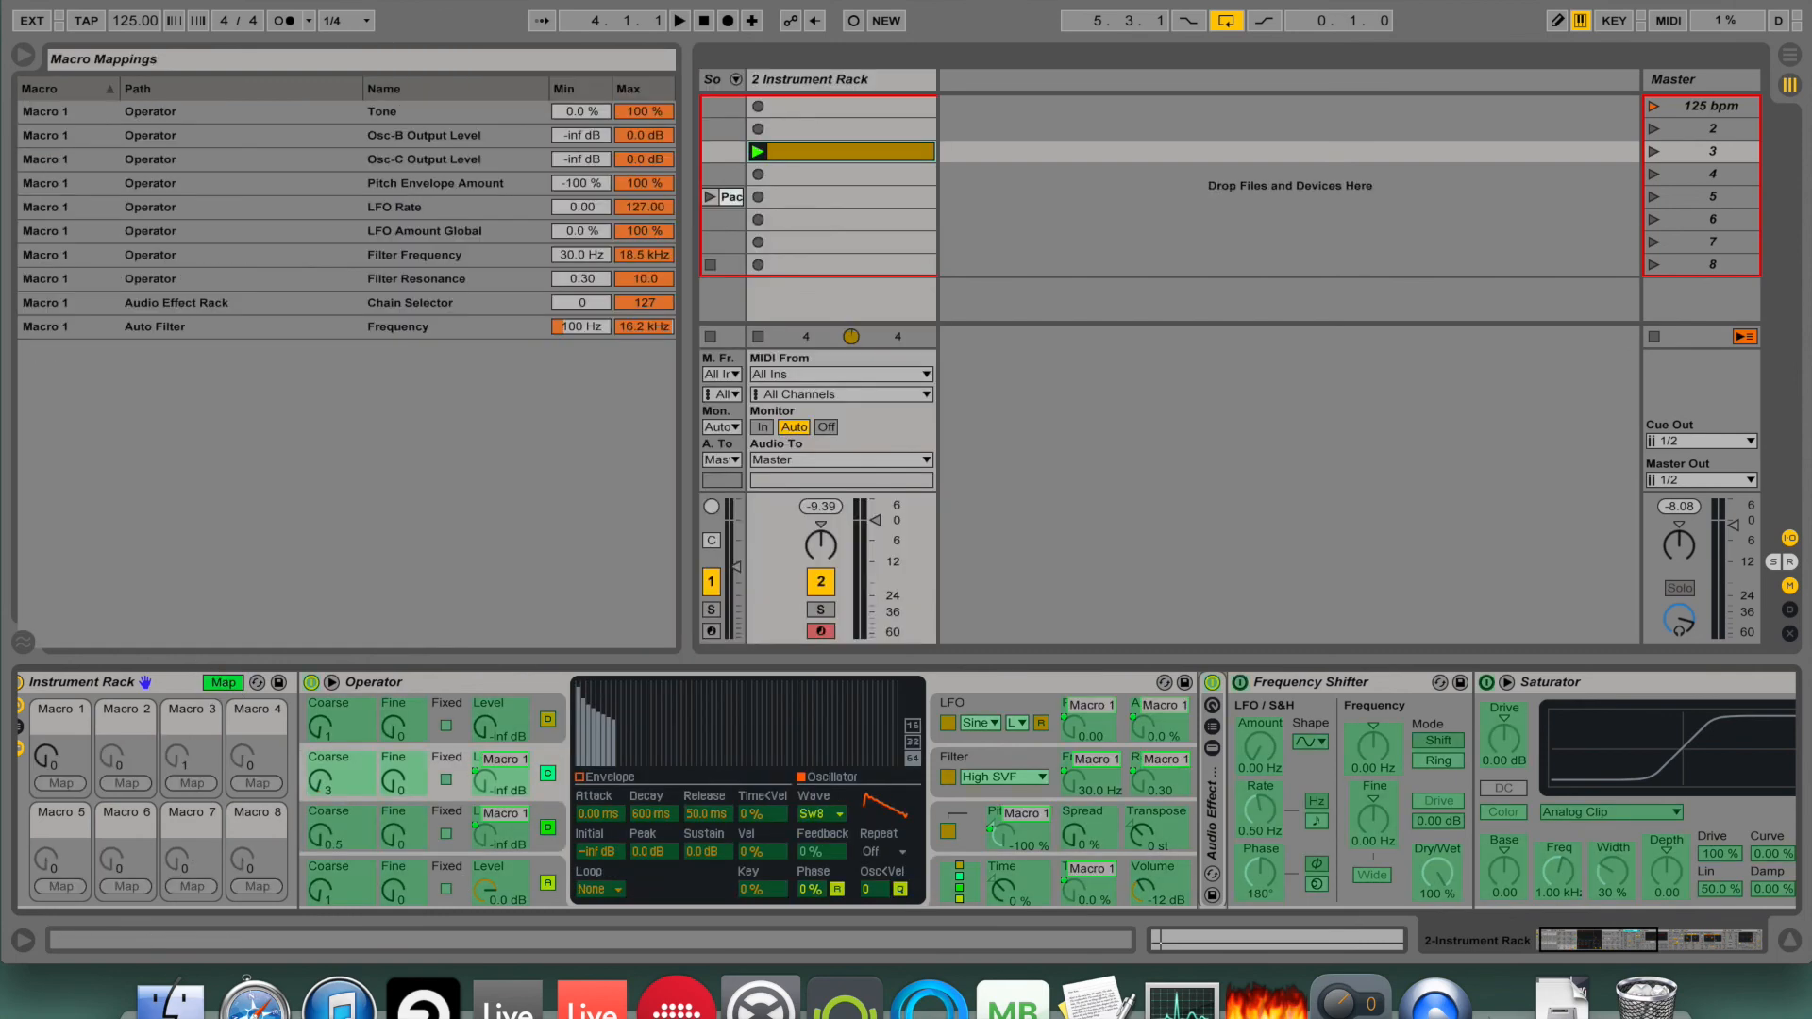
{"action": "left_click", "coordinate": [579, 136]}
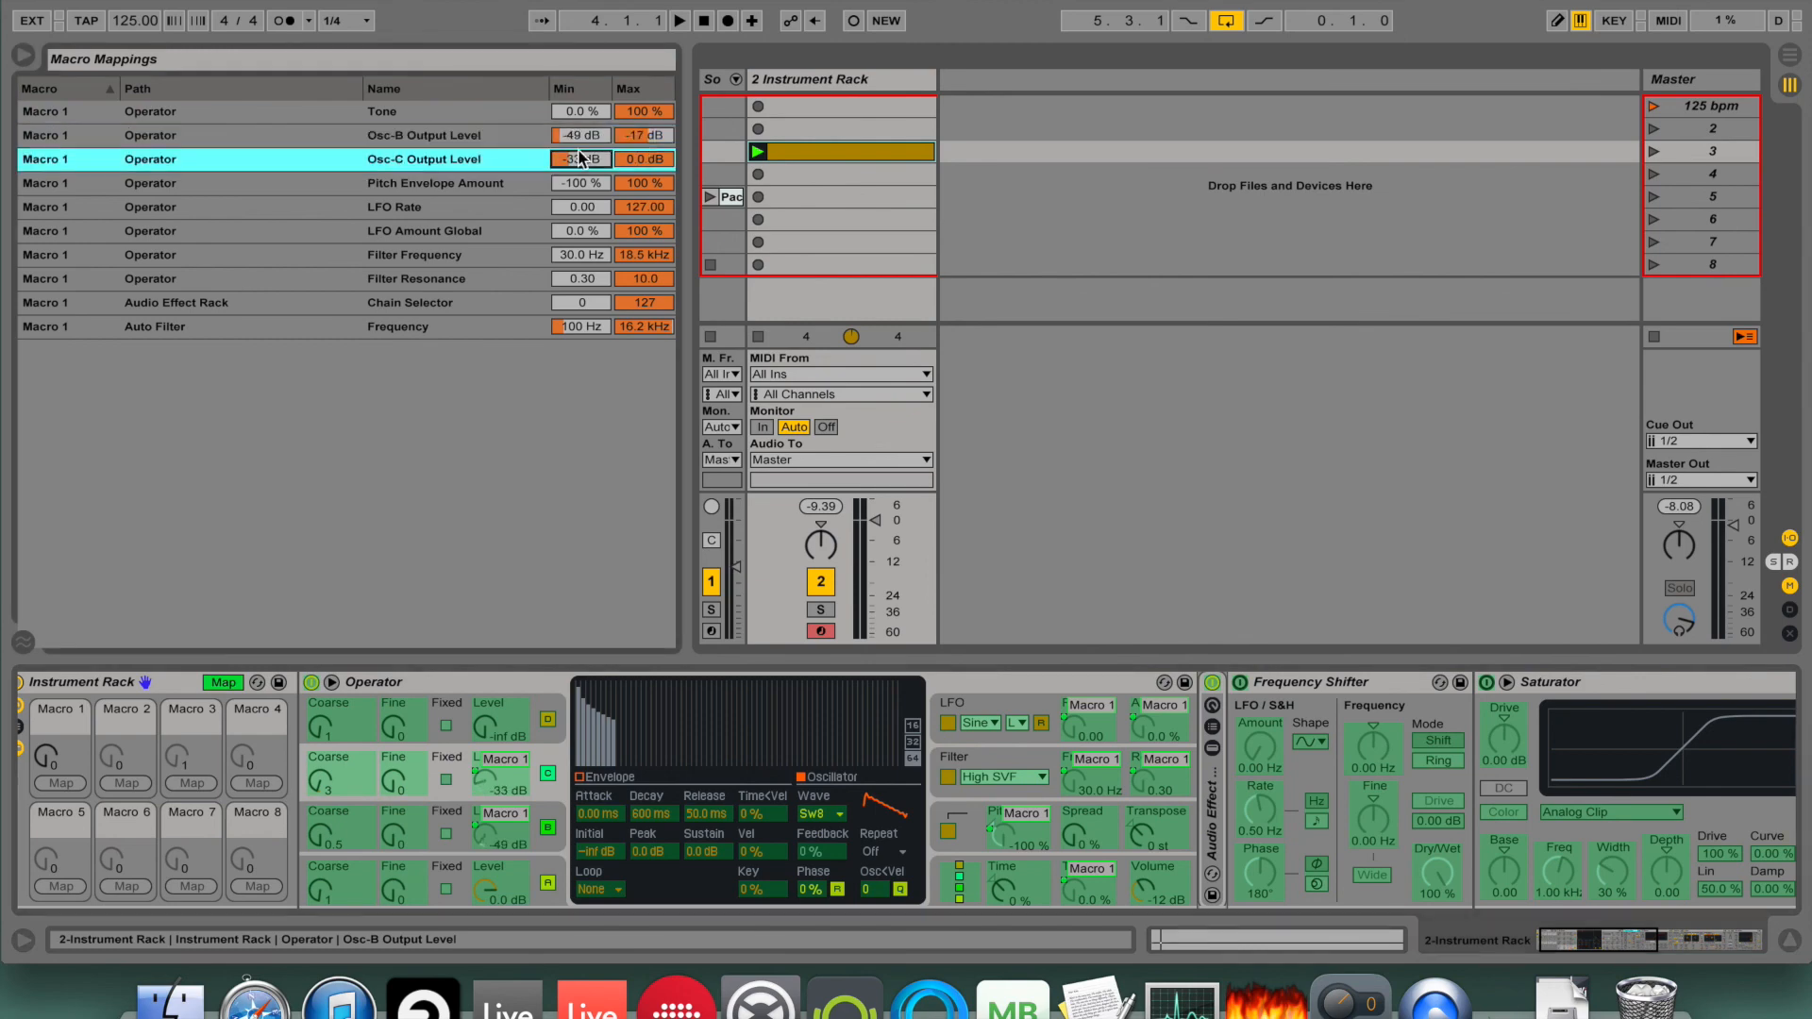
{"action": "left_click", "coordinate": [436, 183]}
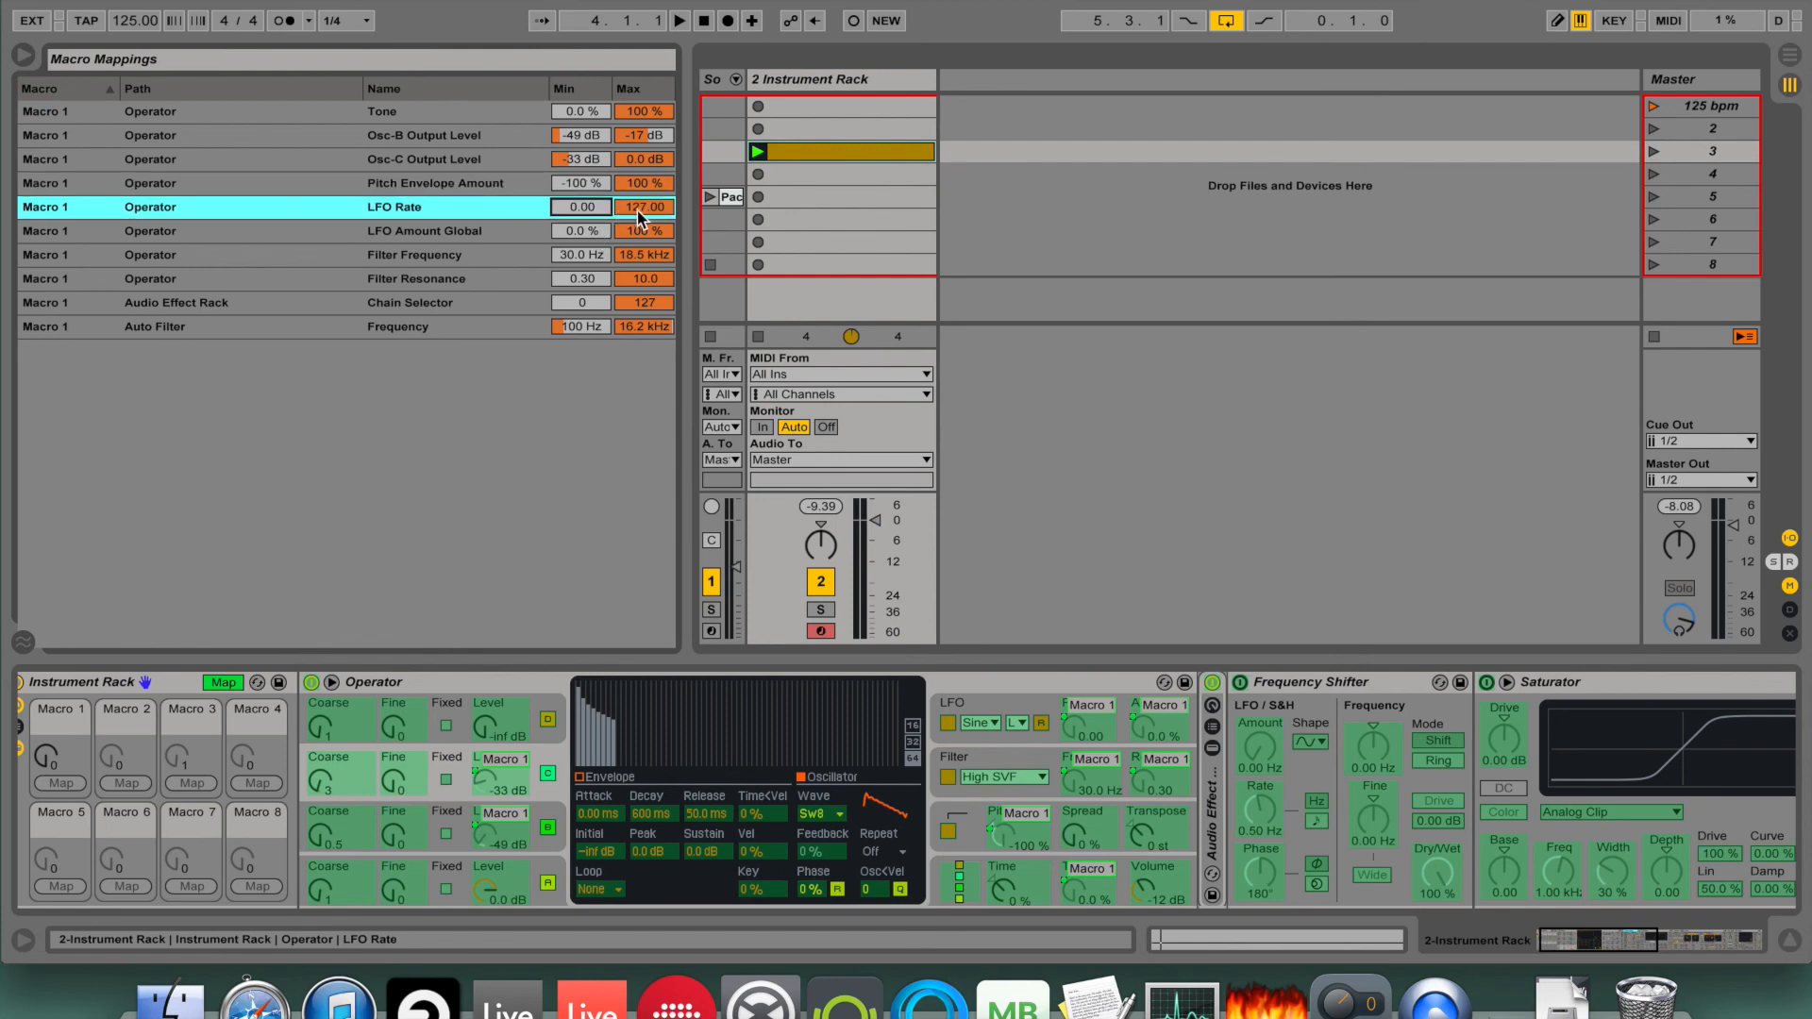
{"action": "left_click", "coordinate": [404, 230]}
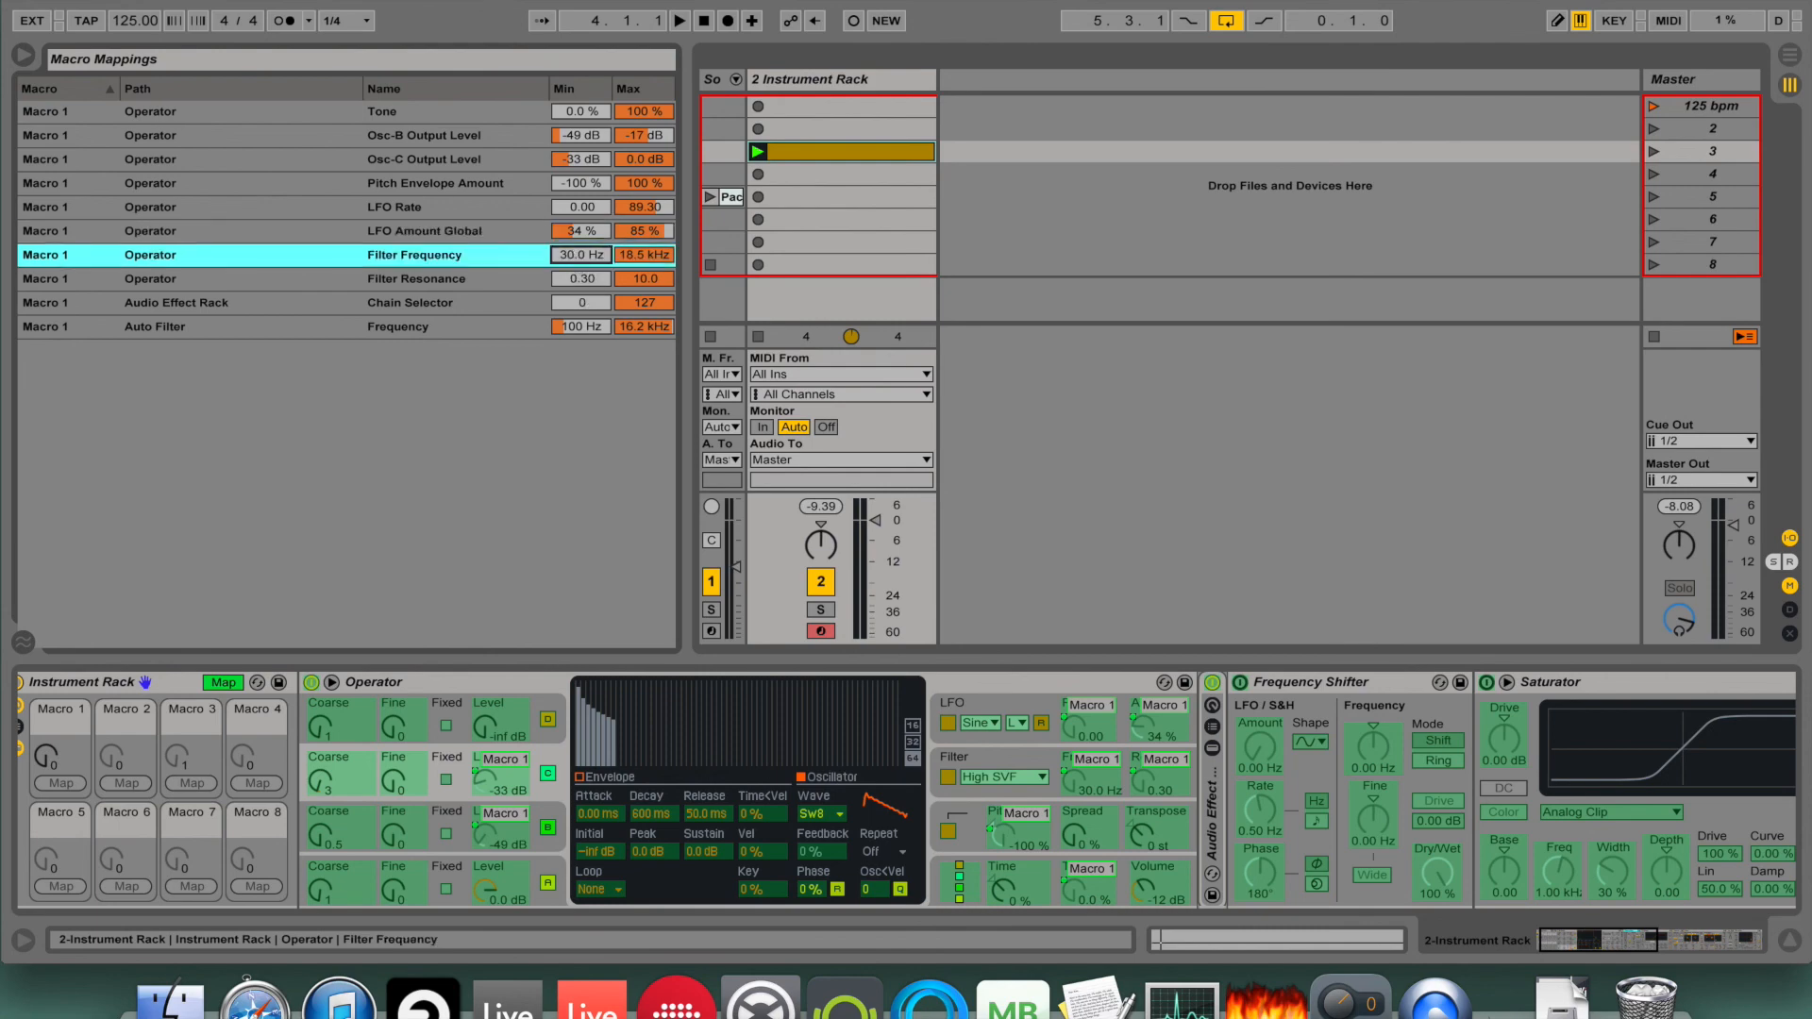
{"action": "left_click_drag", "start_coordinate": [582, 255], "coordinate": [581, 230]}
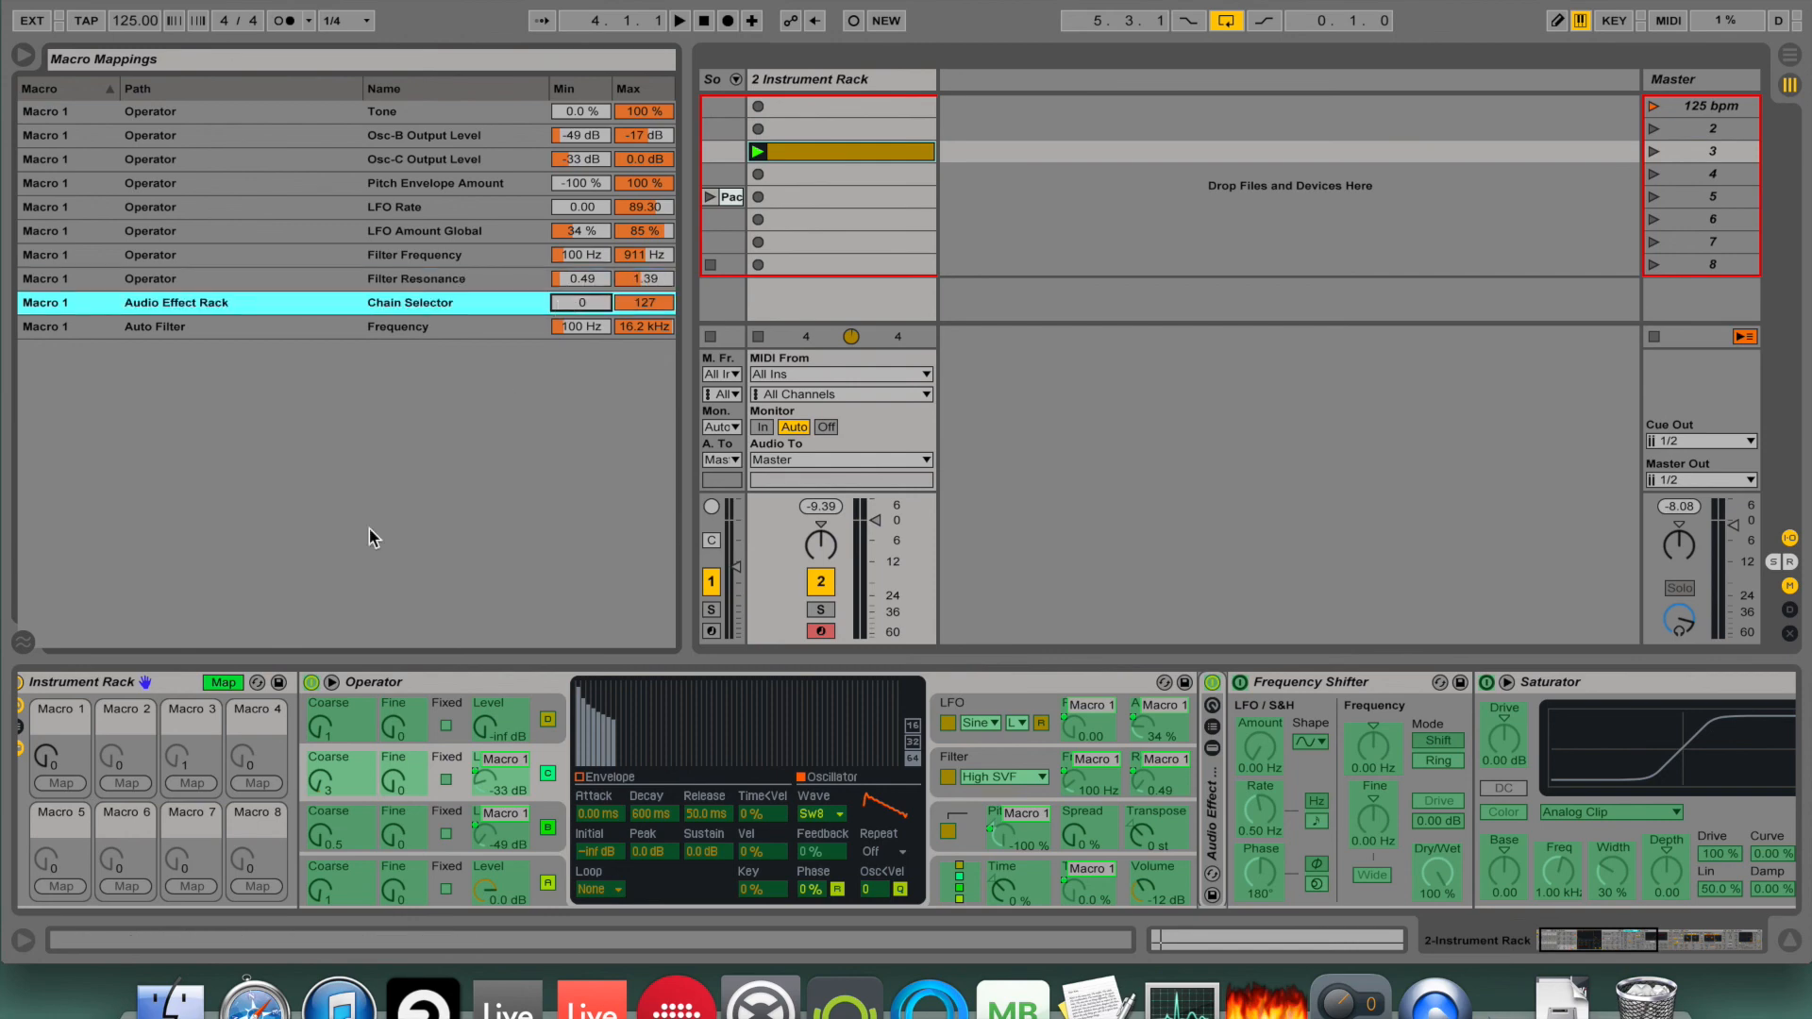
{"action": "left_click", "coordinate": [223, 681]}
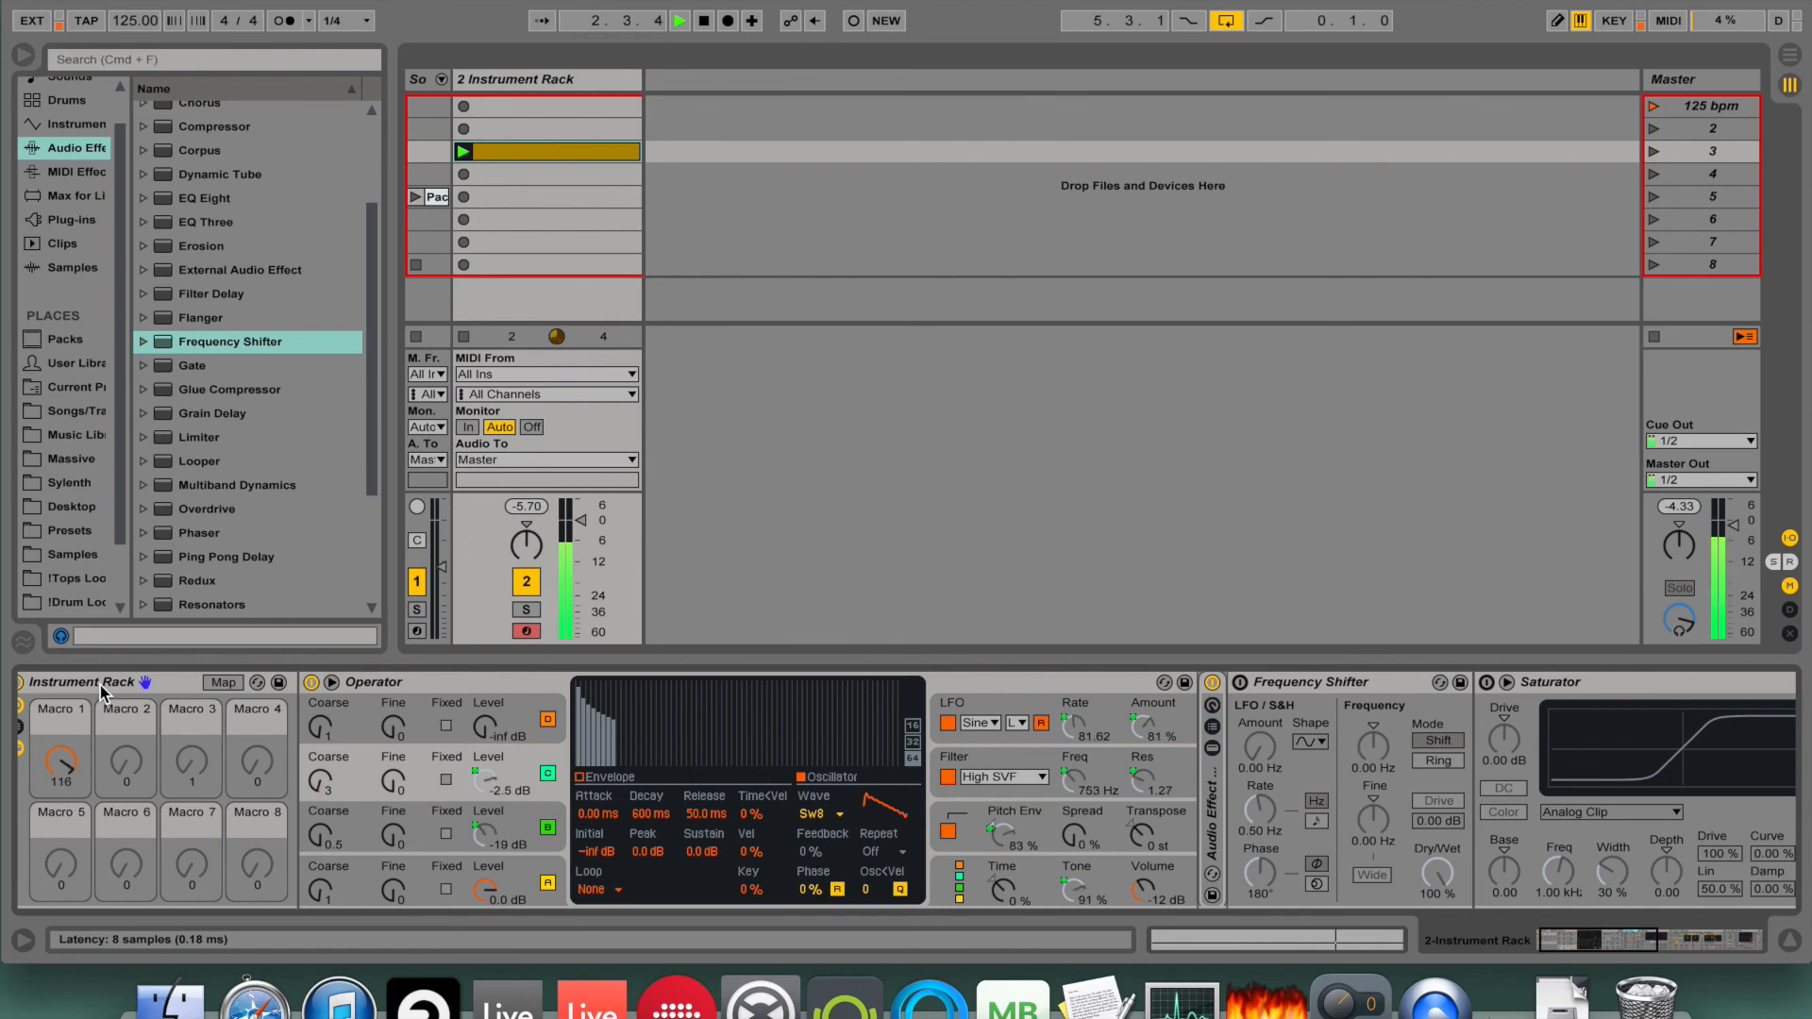
Sweep Macro 1 to hear the riser, then bring up the Frequency Shifter Frequency knob's macro mapping options.
{"action": "left_click", "coordinate": [1017, 723]}
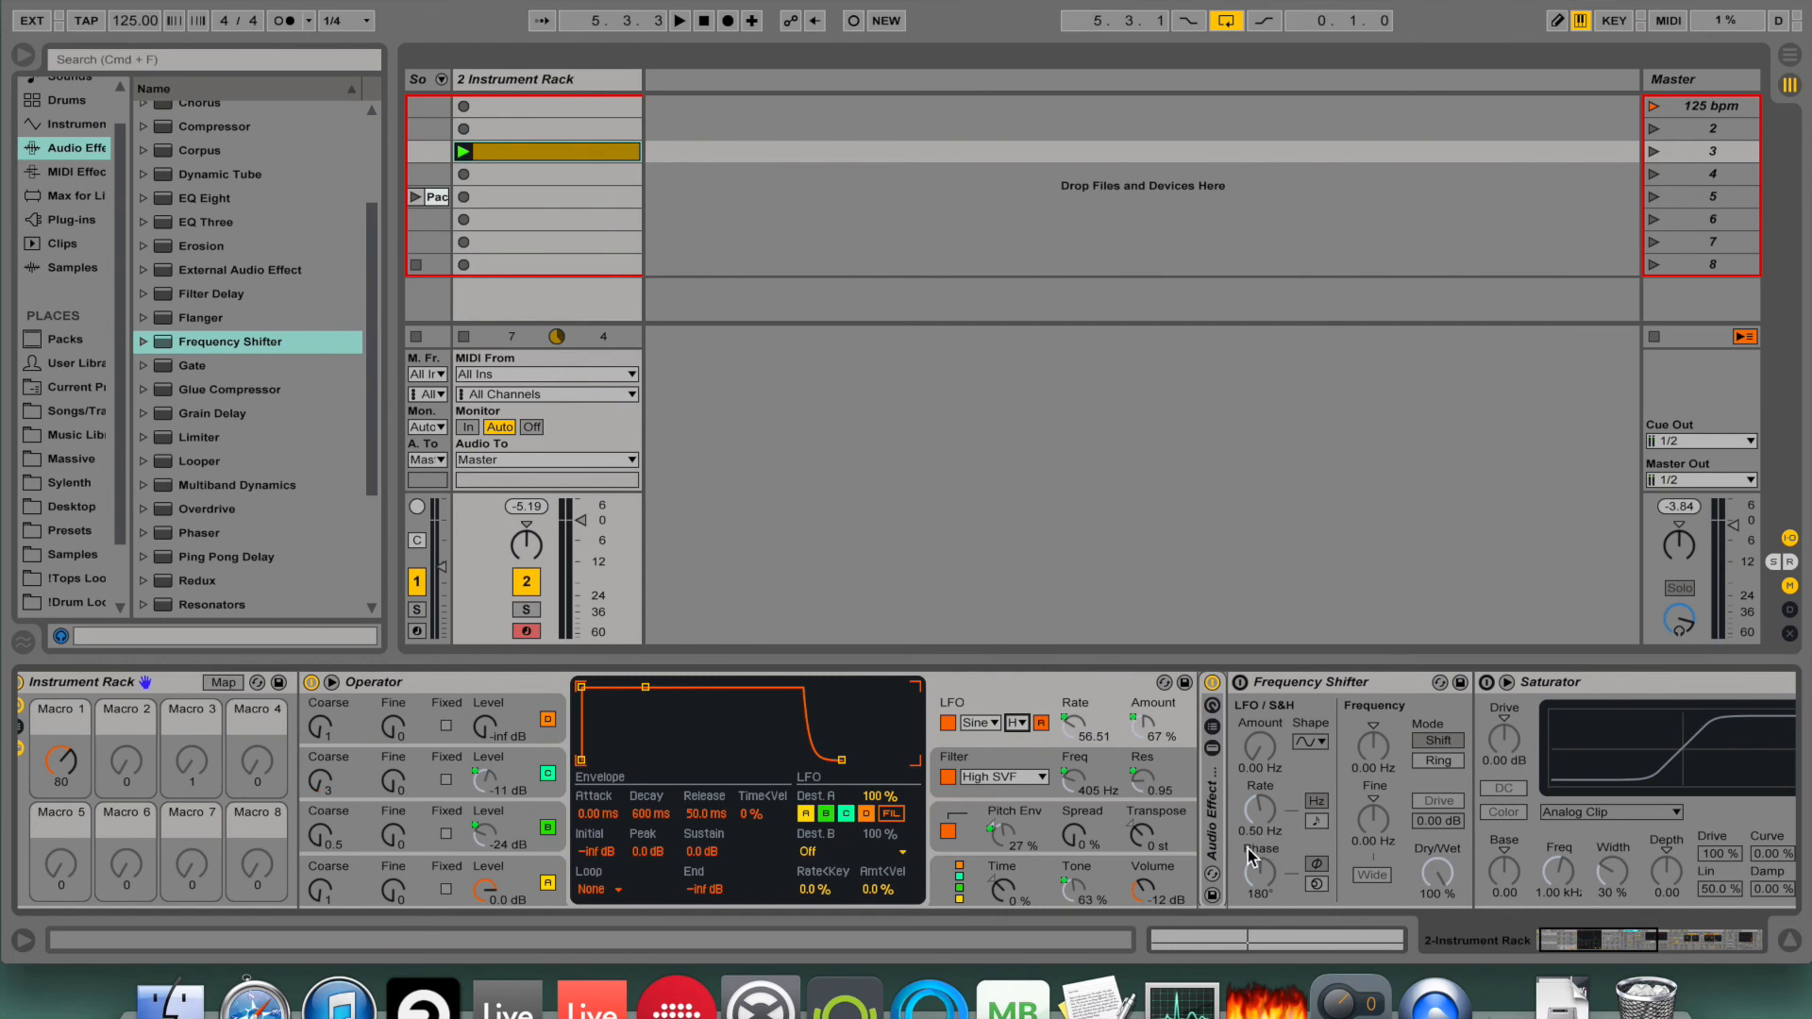
{"action": "scroll", "scroll_direction": "right", "scroll_amount": 3}
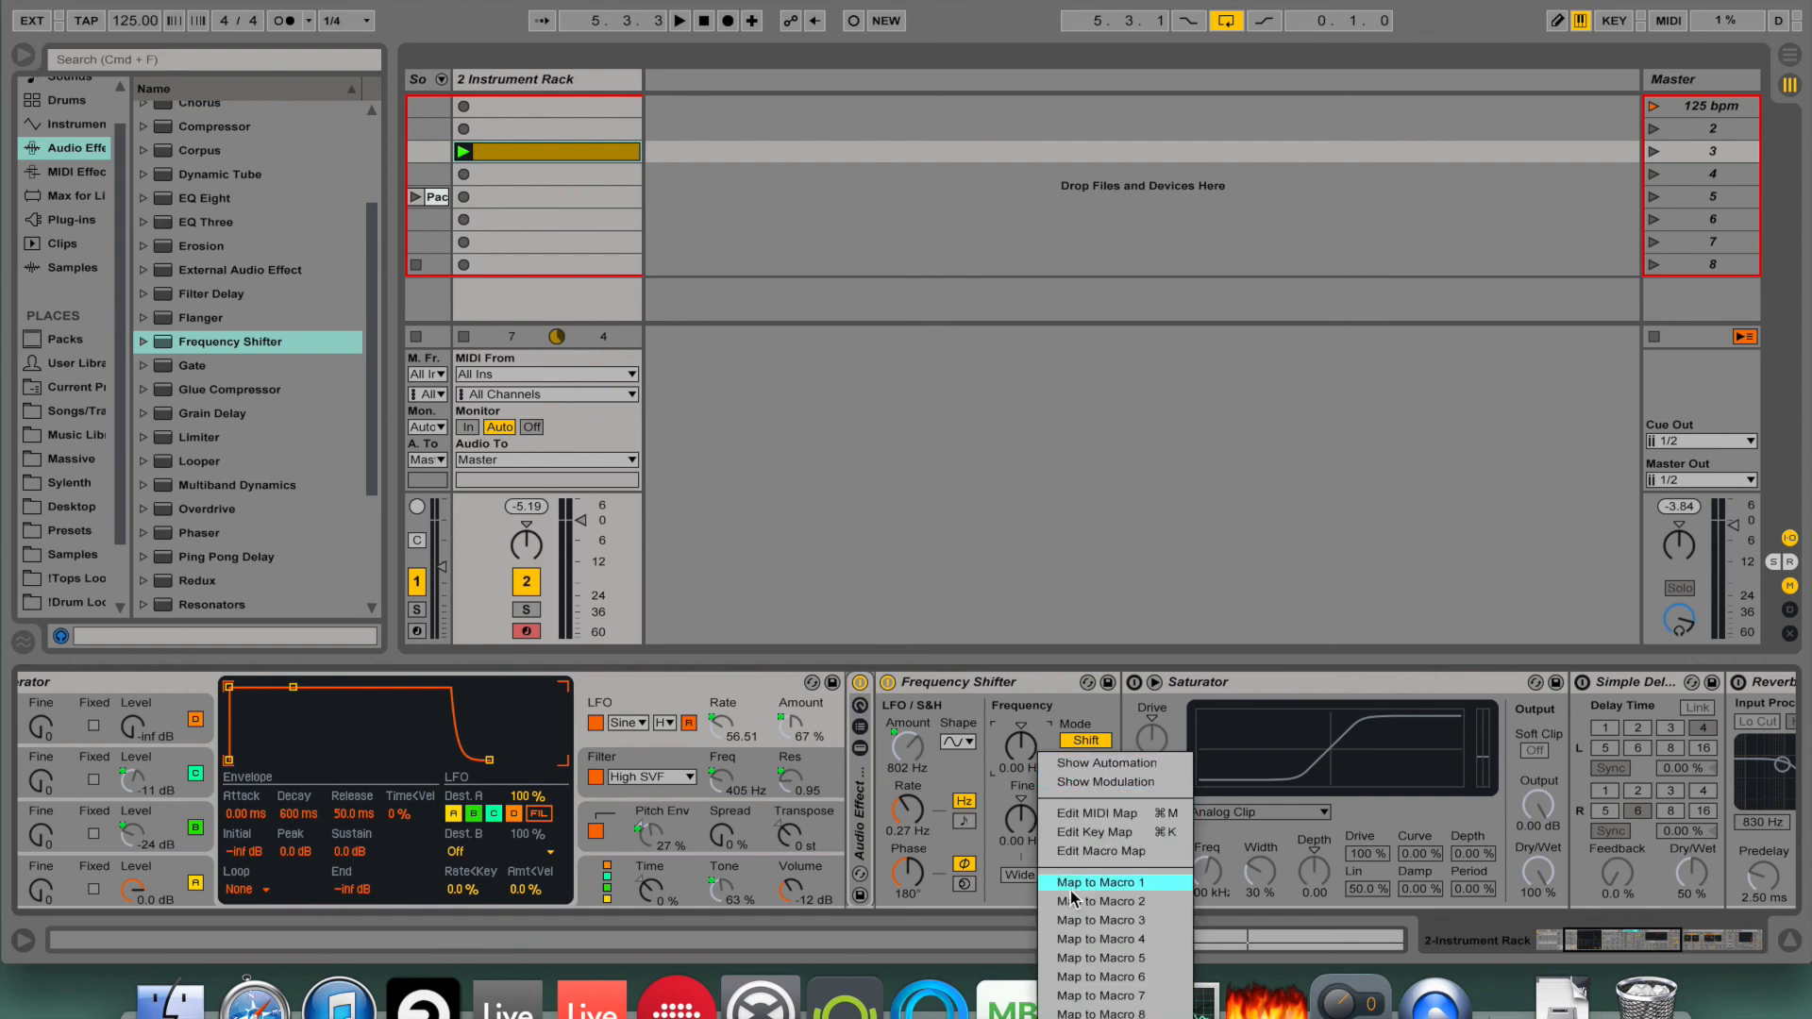
Map the Frequency Shifter frequency to Macro 1 and swap the reverb for the Guitar Room preset.
{"action": "left_click", "coordinate": [1094, 881]}
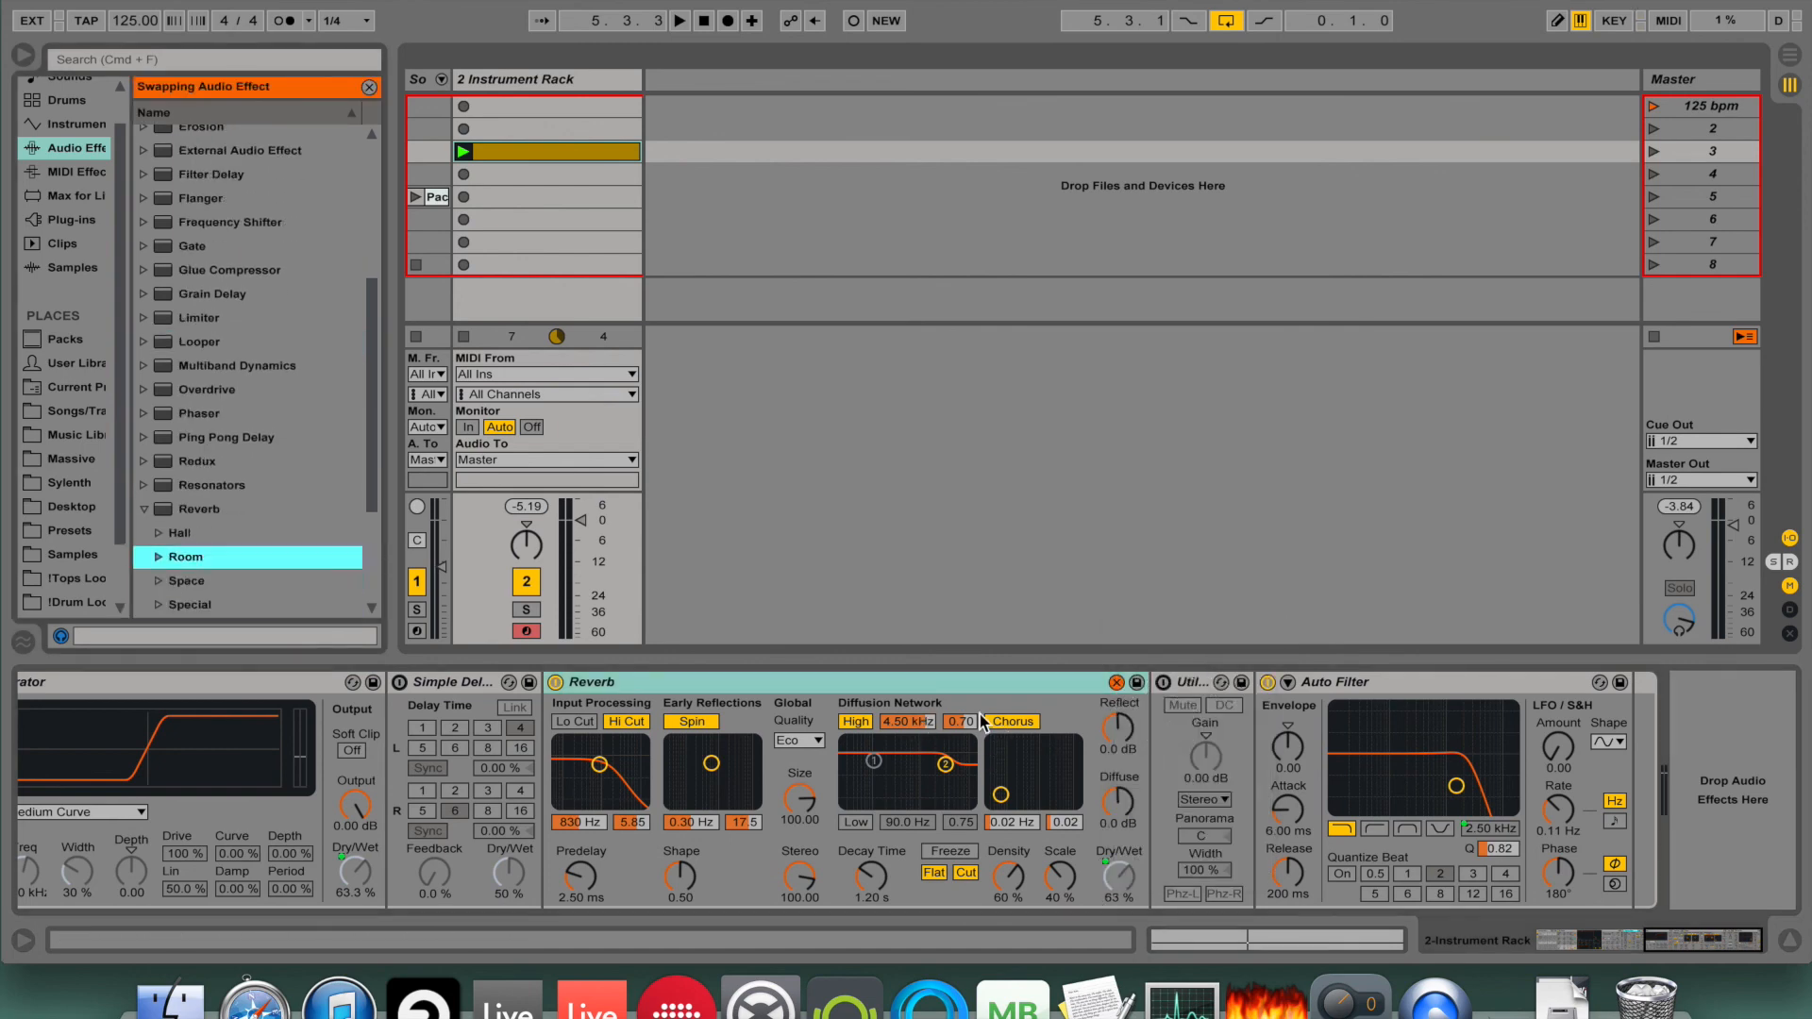
{"action": "left_click", "coordinate": [156, 557]}
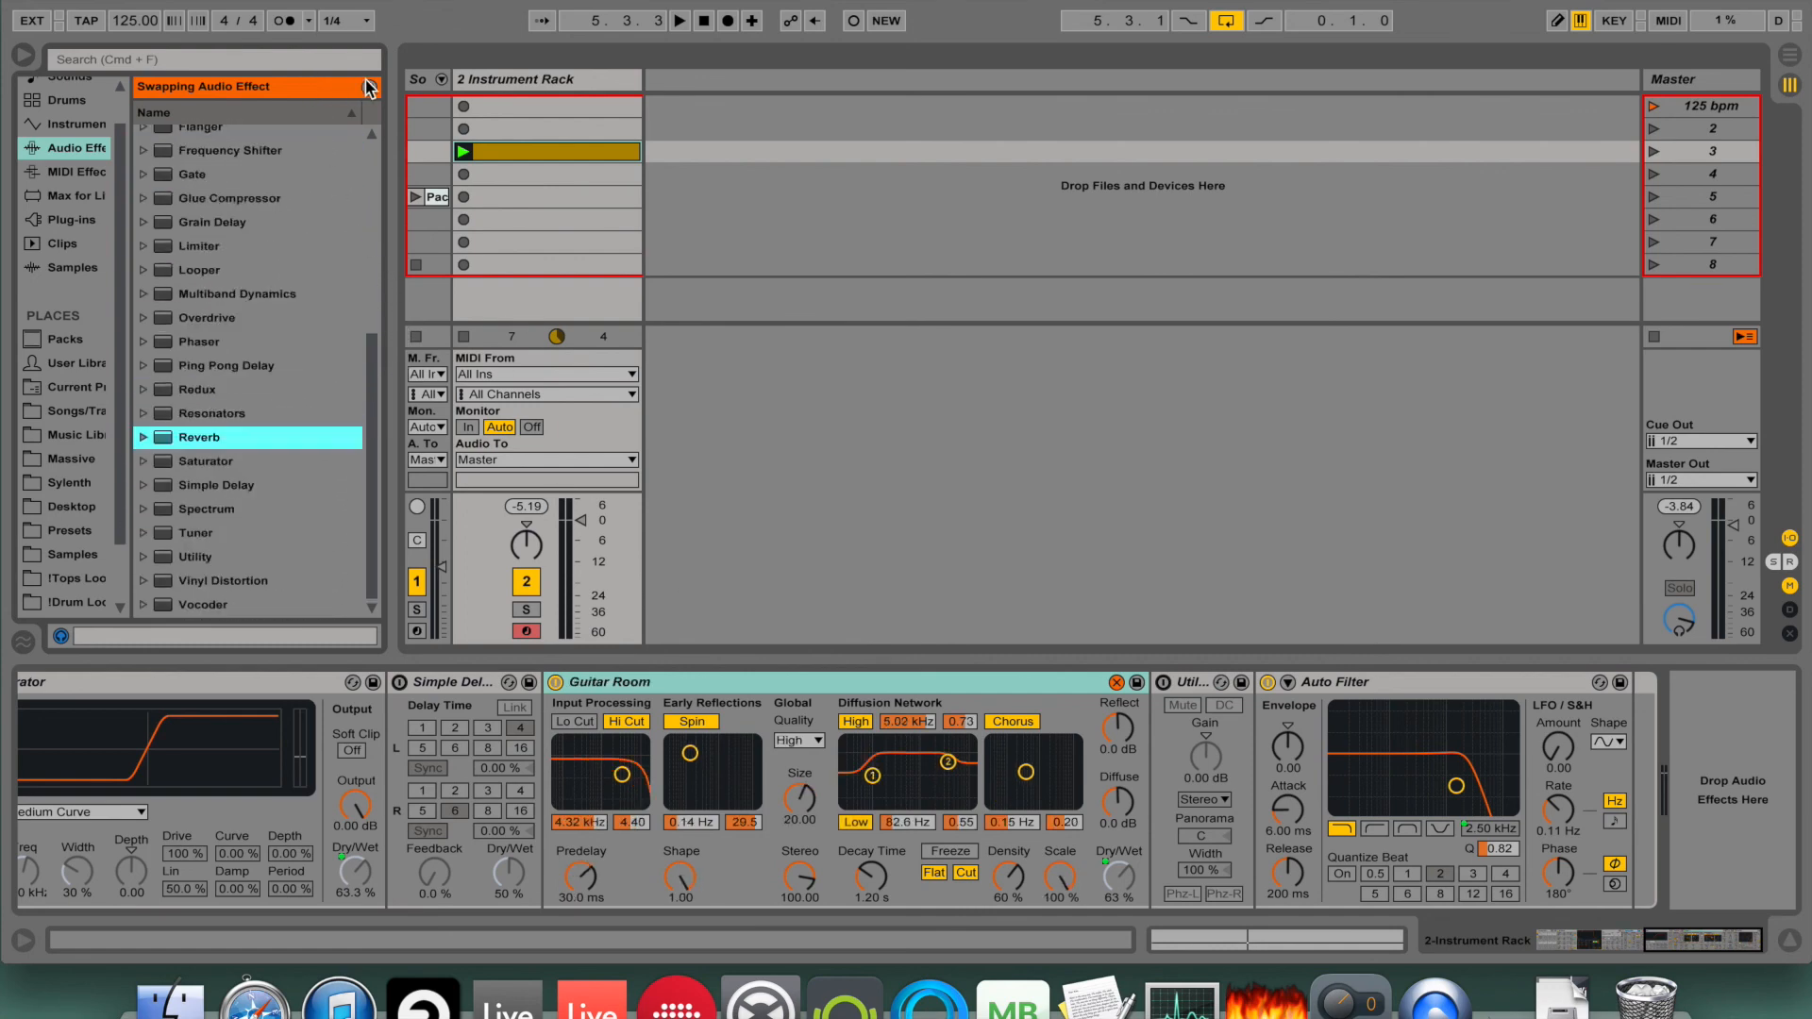
{"action": "scroll", "scroll_direction": "up", "scroll_amount": 3}
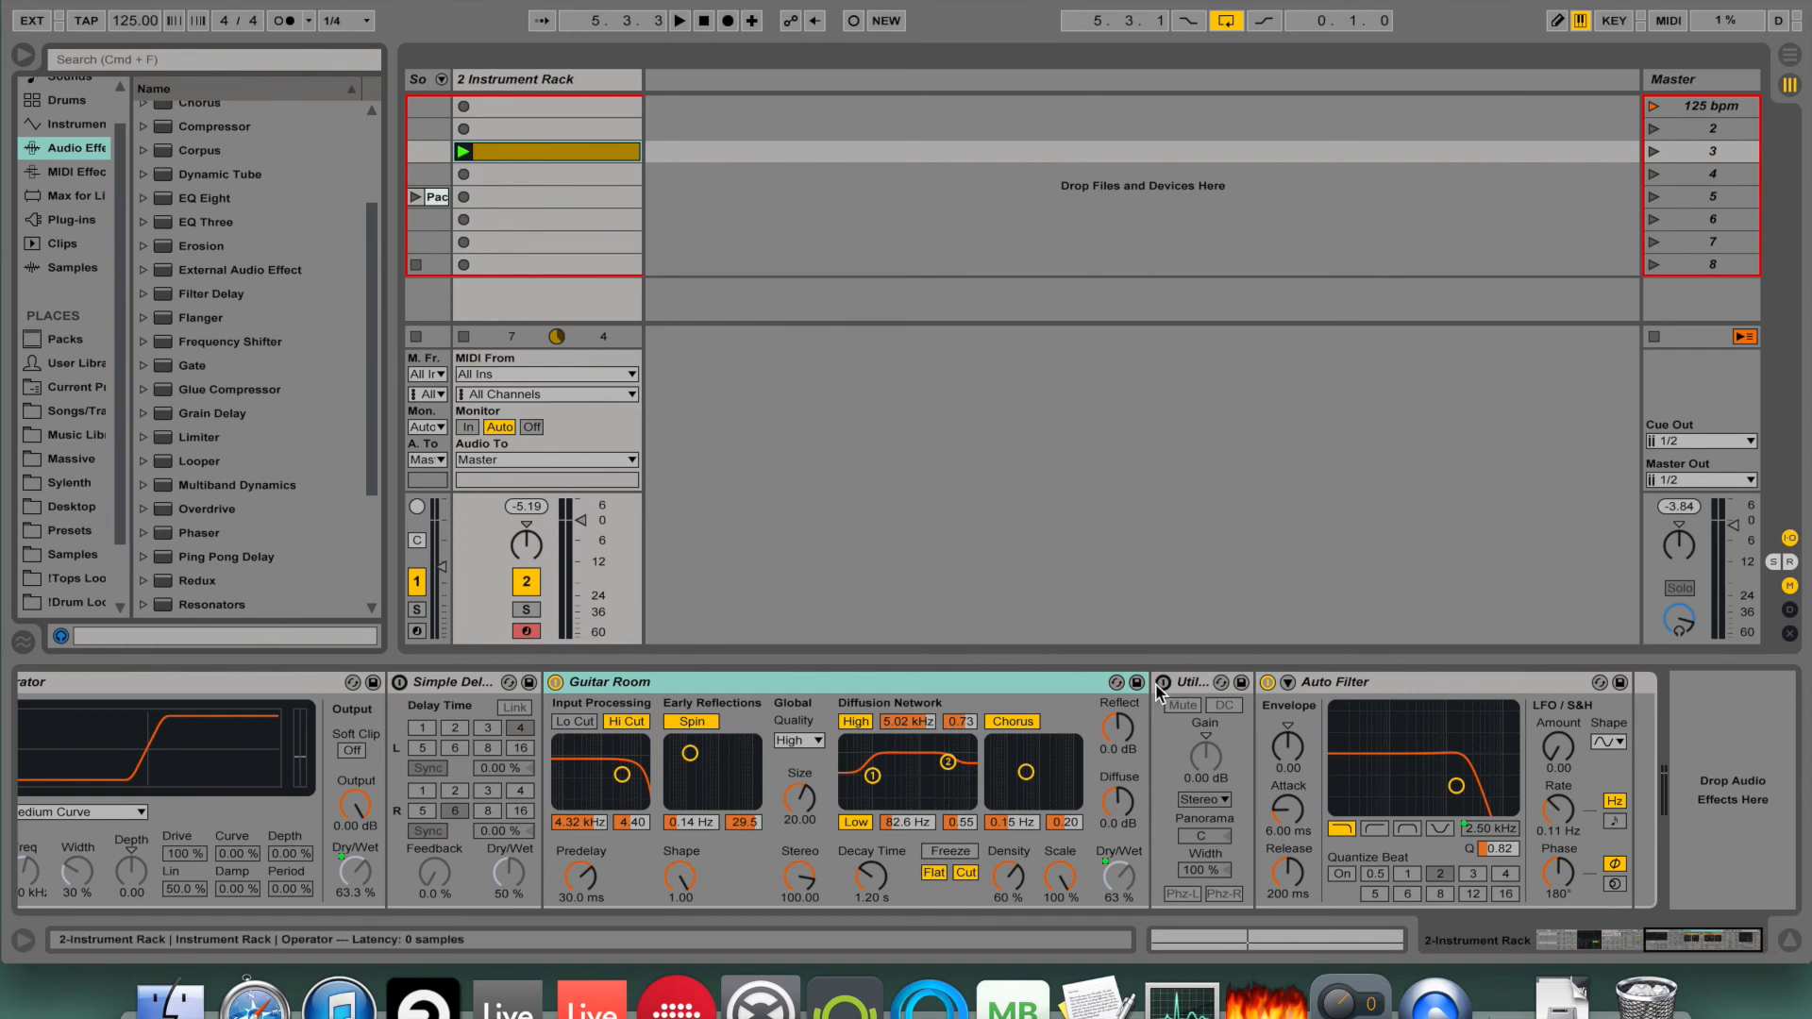
Map a Utility parameter to Macro 1 through its context menu.
{"action": "right_click", "coordinate": [1155, 692]}
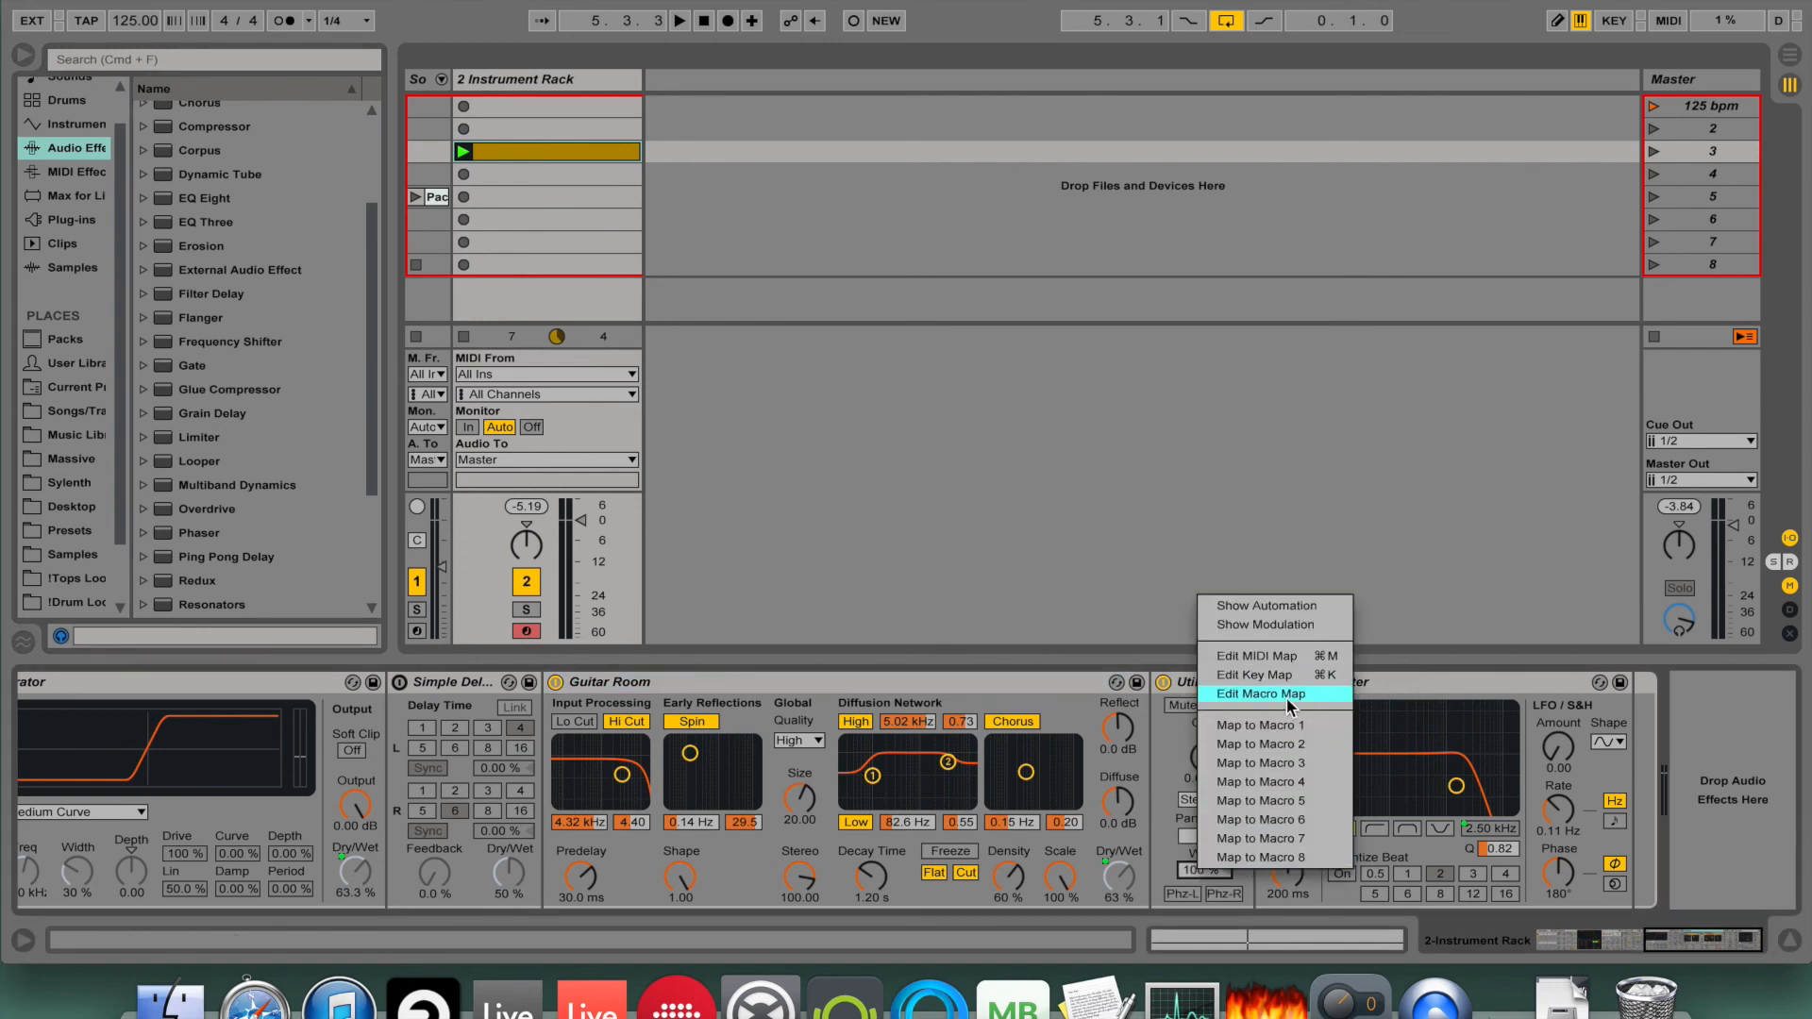
{"action": "left_click", "coordinate": [1259, 693]}
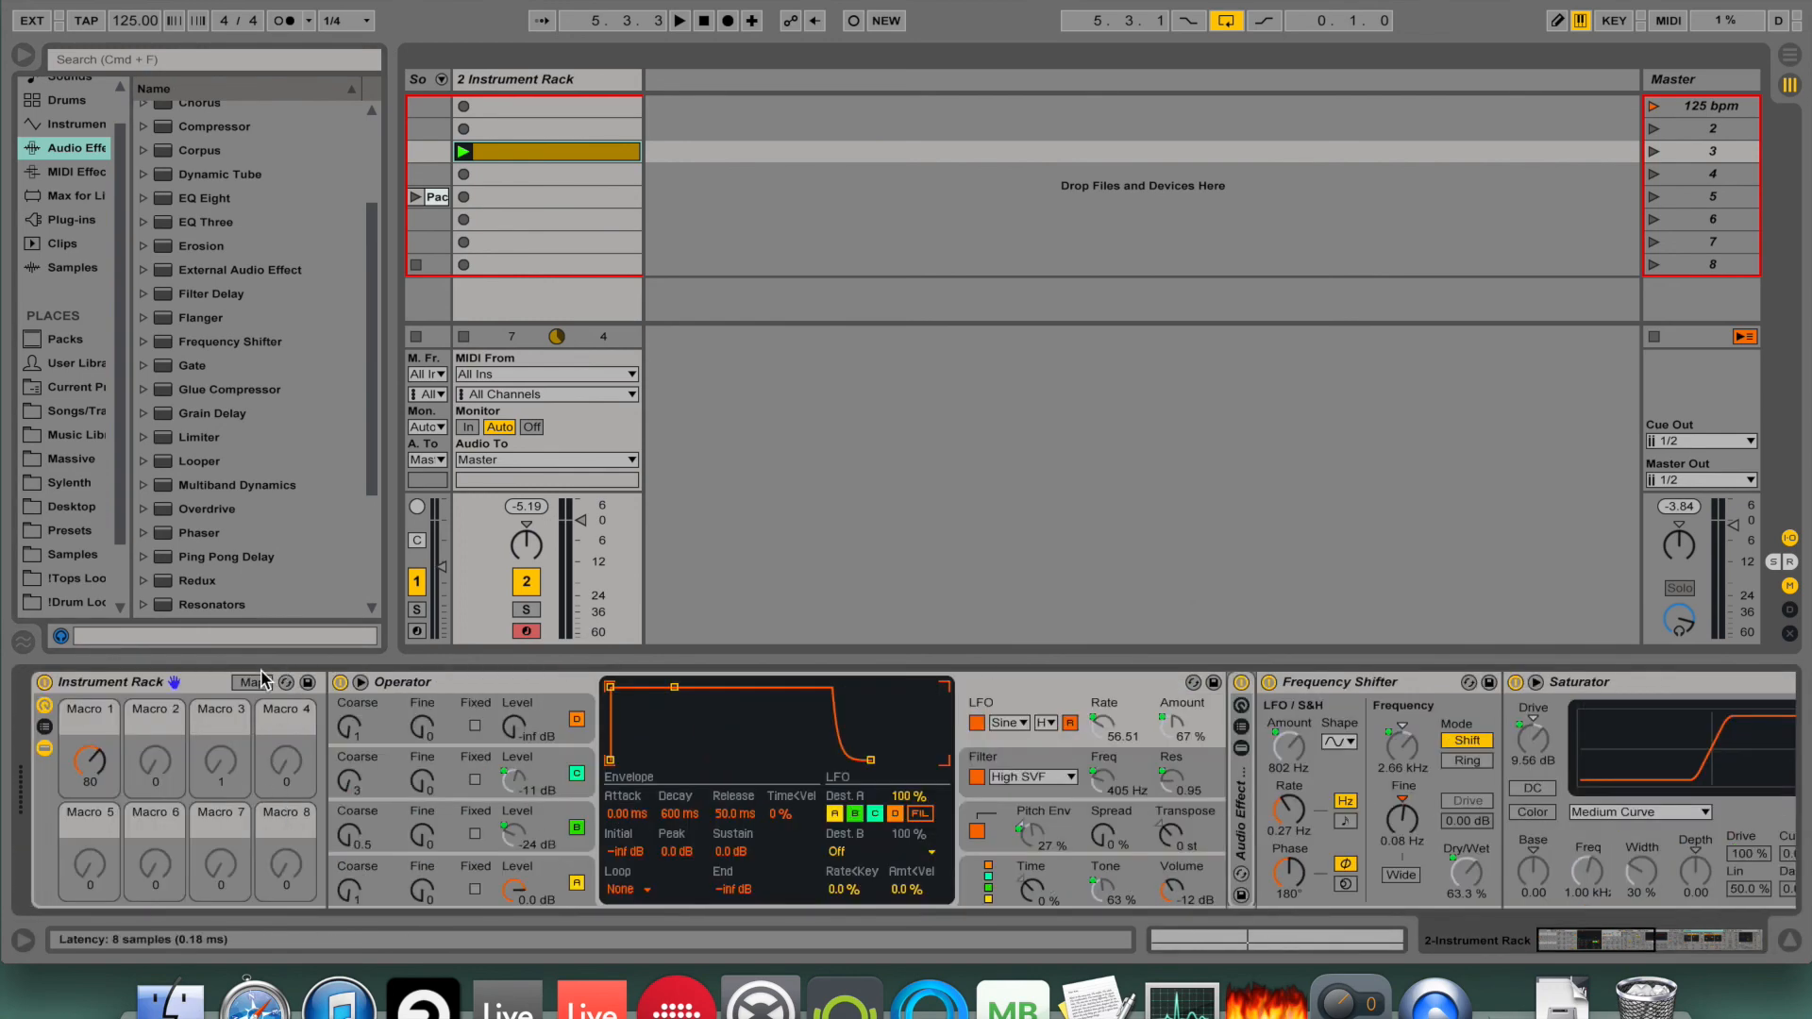
Show Macro 1's mapping list and nudge one mapped parameter's Min/Max range.
{"action": "left_click", "coordinate": [251, 682]}
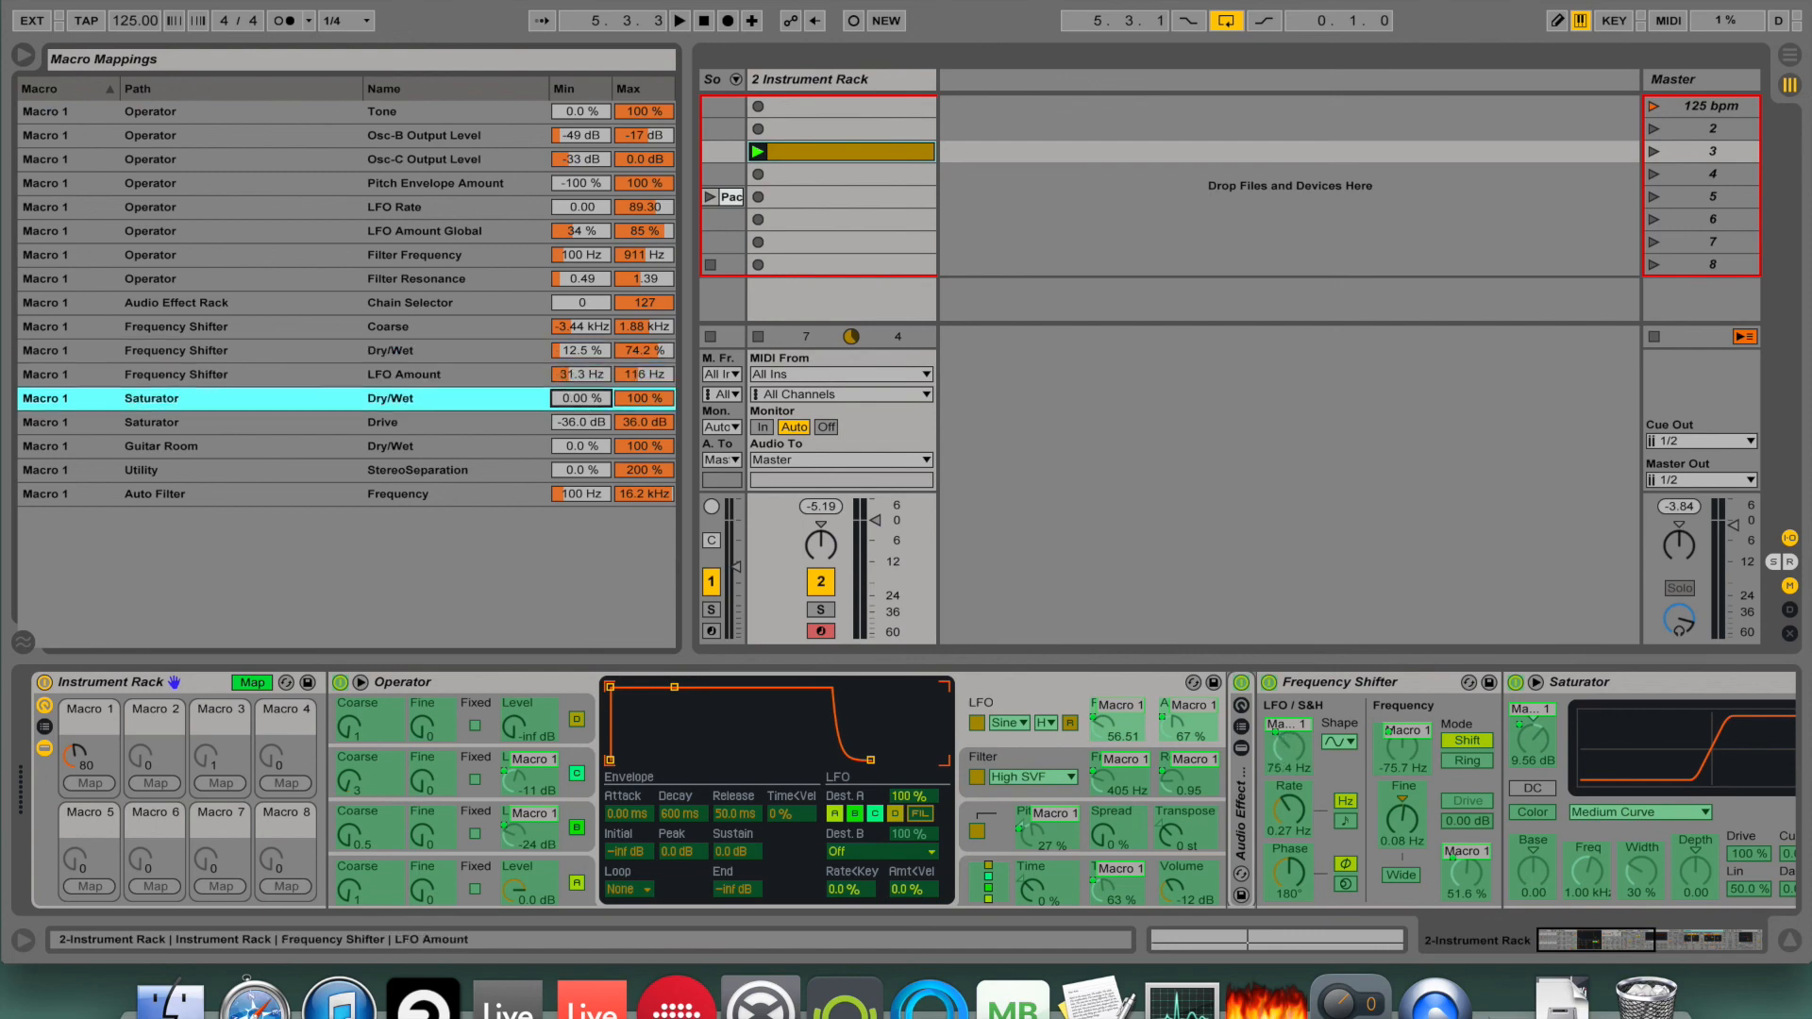
{"action": "left_click_drag", "start_coordinate": [581, 398], "coordinate": [582, 390]}
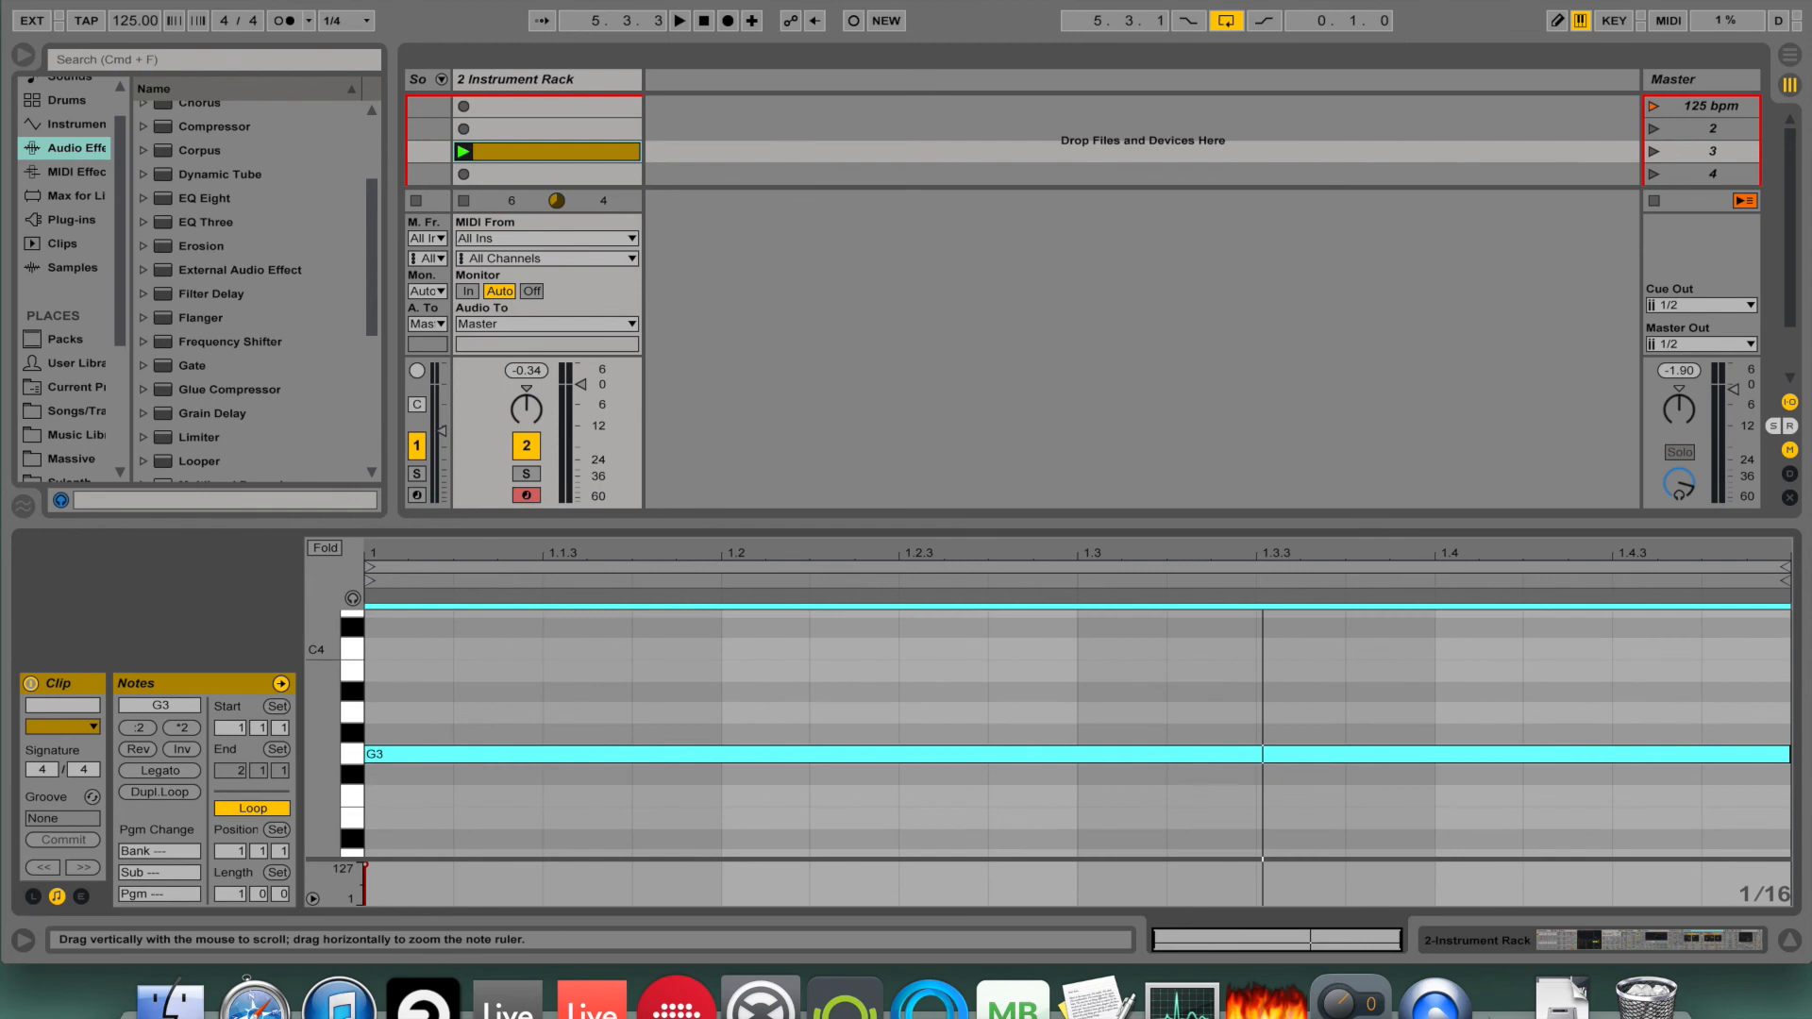
Scroll the device chain to bring Simple Delay and Guitar Room into view.
{"action": "scroll", "scroll_direction": "down", "scroll_amount": 3}
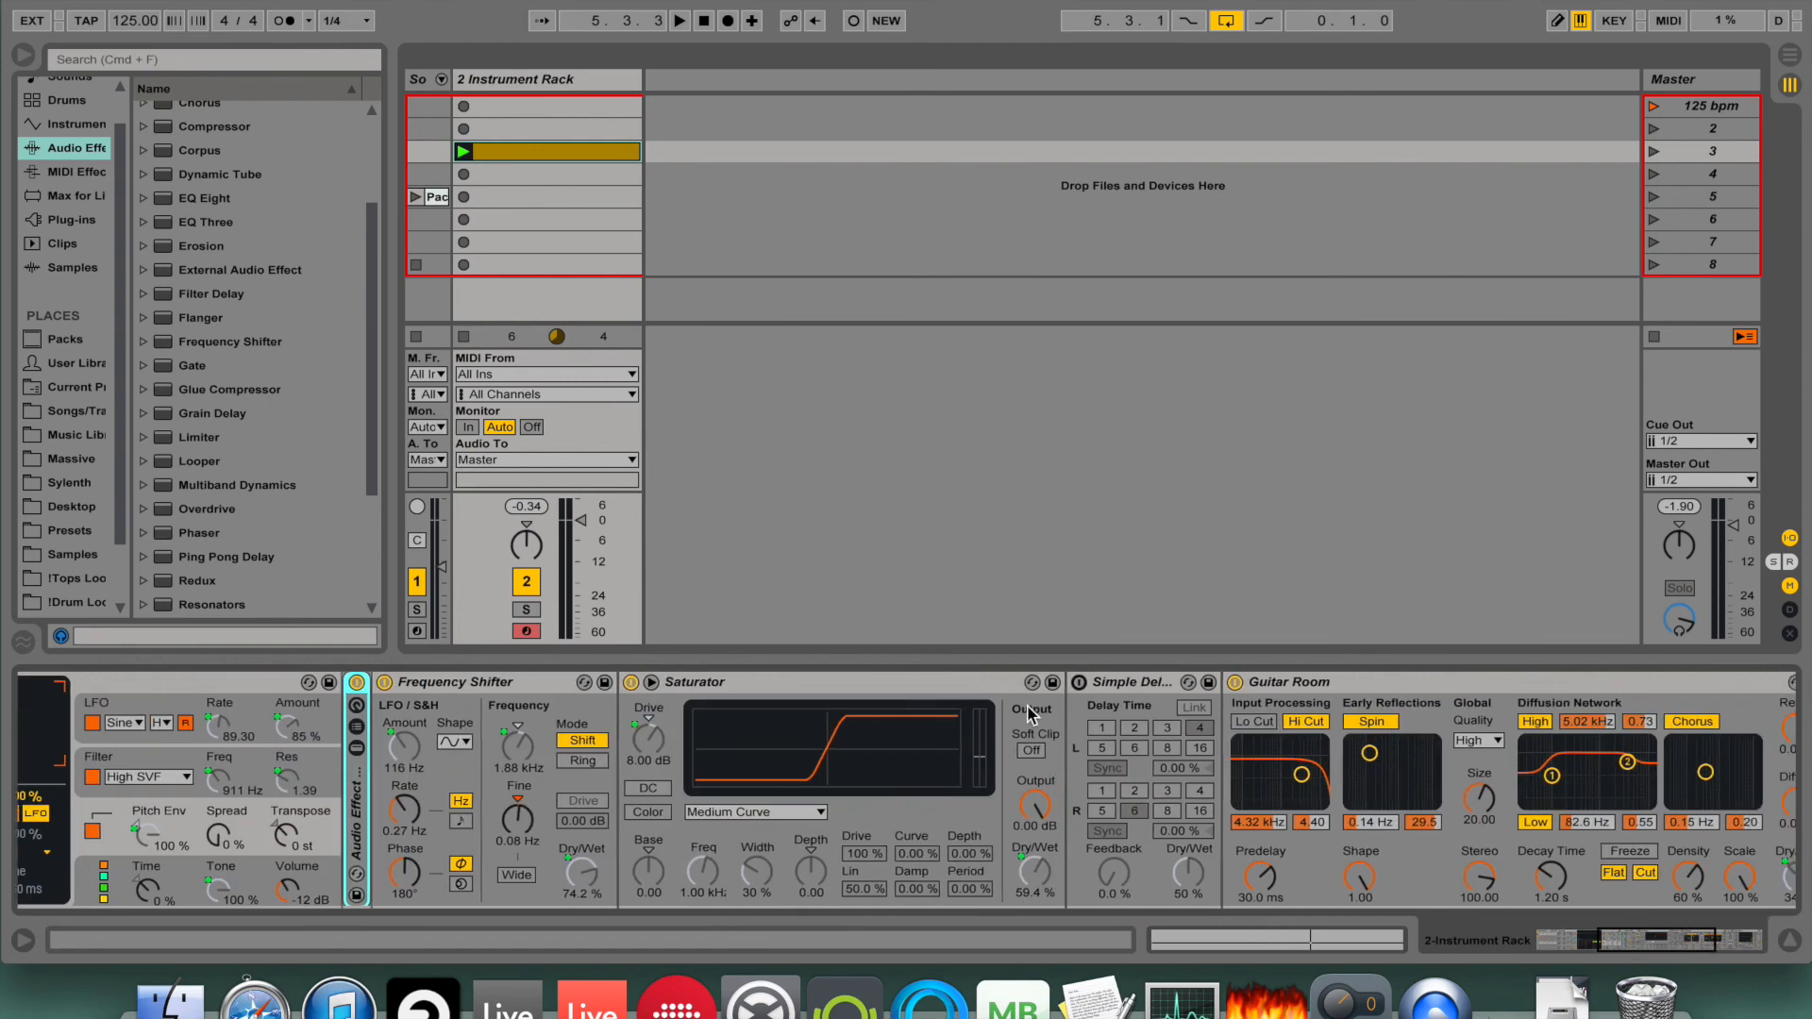
Switch Simple Delay off Sync so both delay times read in milliseconds.
{"action": "right_click", "coordinate": [1127, 681]}
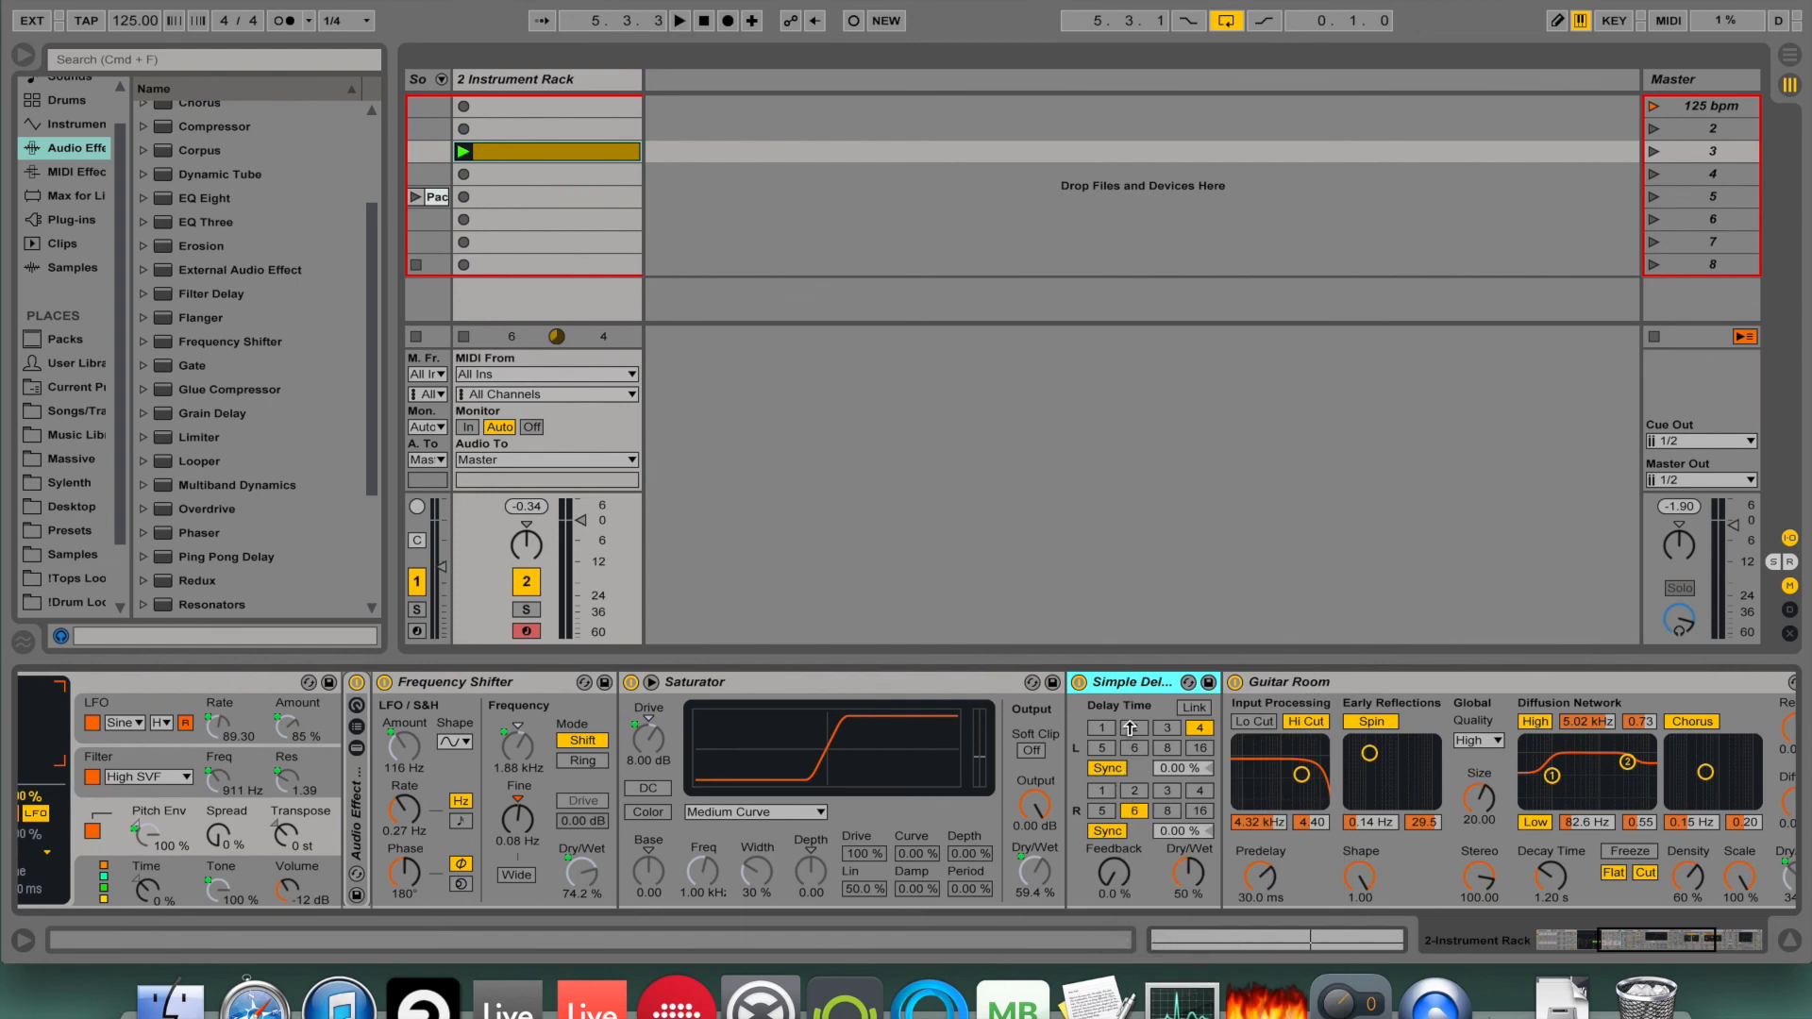
{"action": "left_click", "coordinate": [1133, 727]}
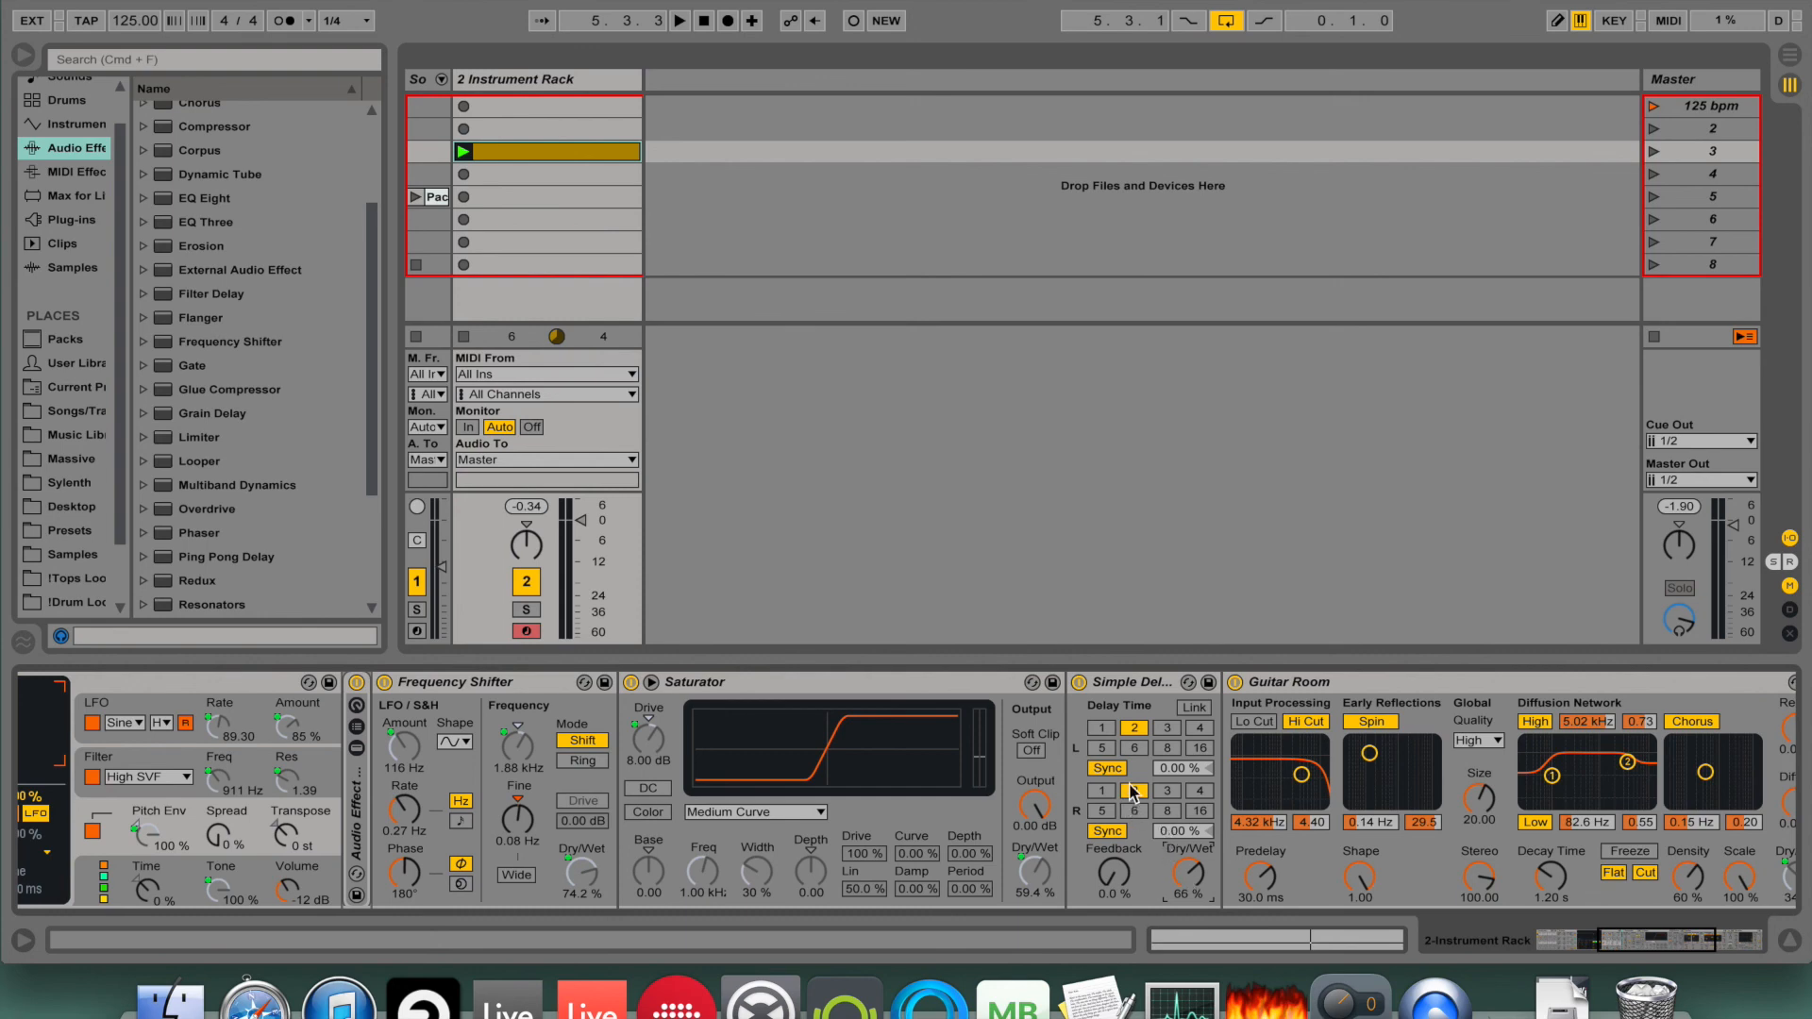
{"action": "left_click", "coordinate": [1104, 769]}
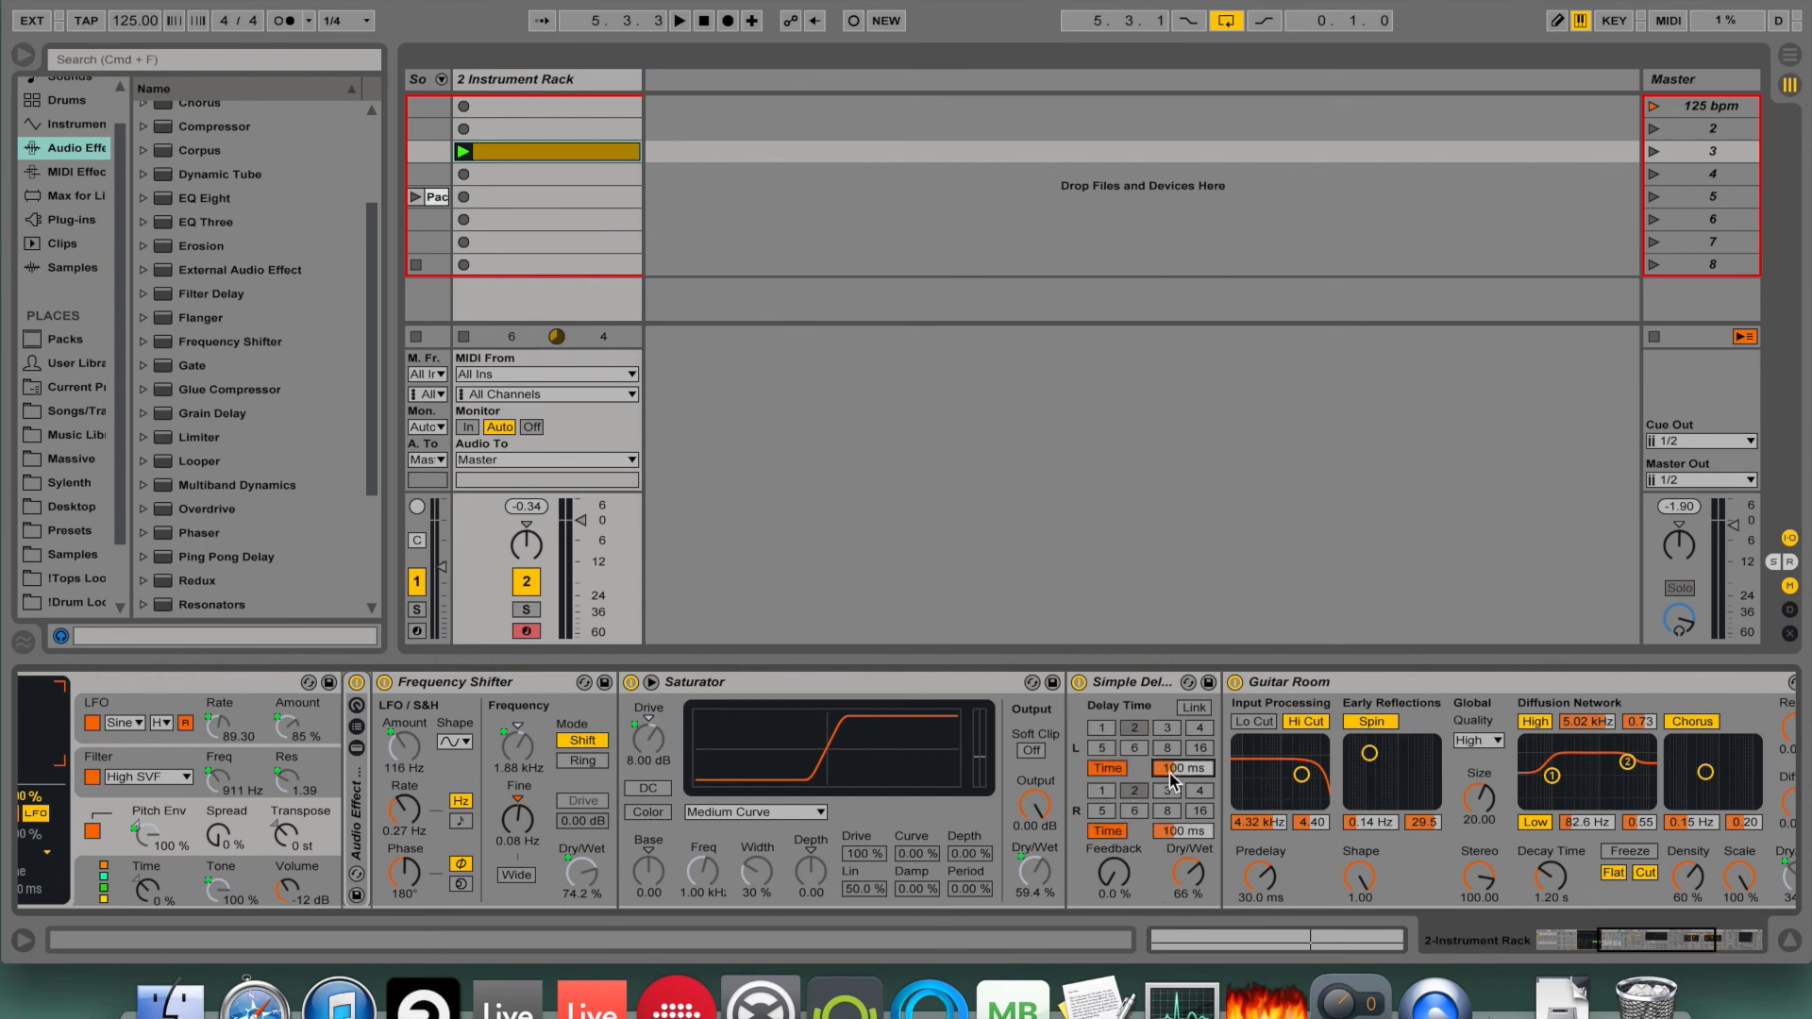
Map the delay Time to Macro 1 and play to hear it sweep with the shifter and Saturator.
{"action": "right_click", "coordinate": [1179, 768]}
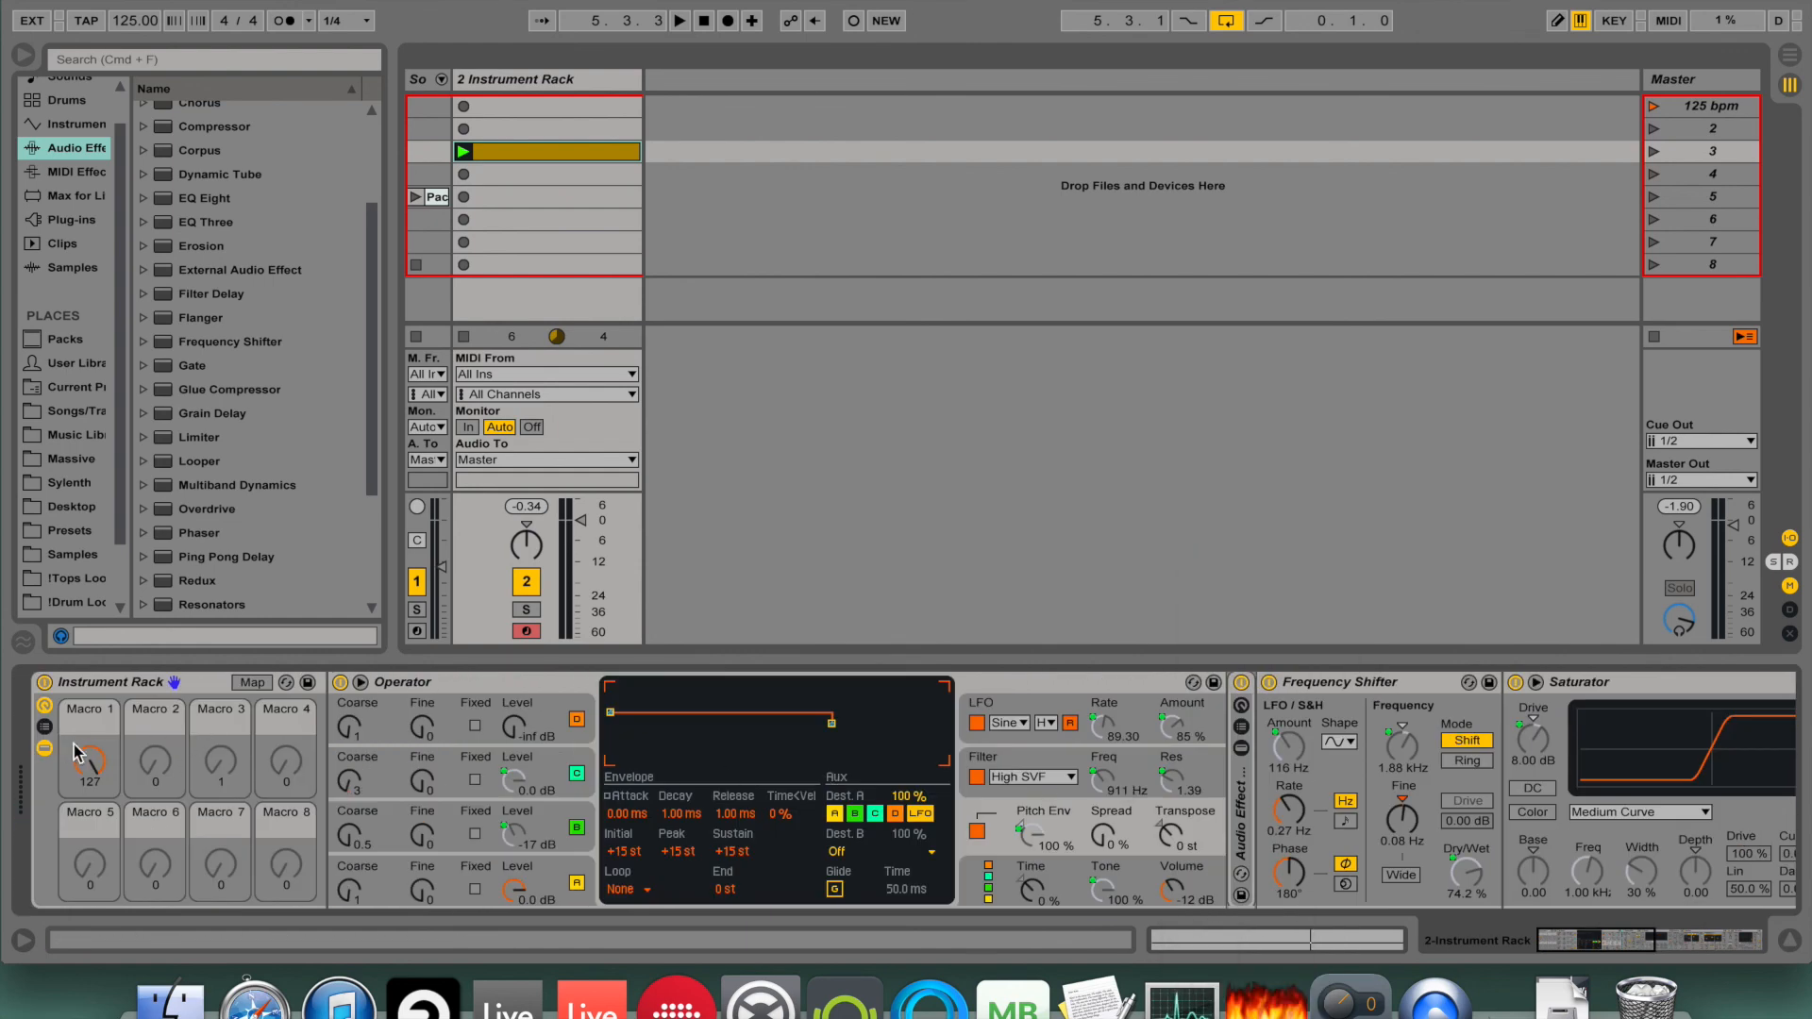
{"action": "left_click", "coordinate": [251, 681]}
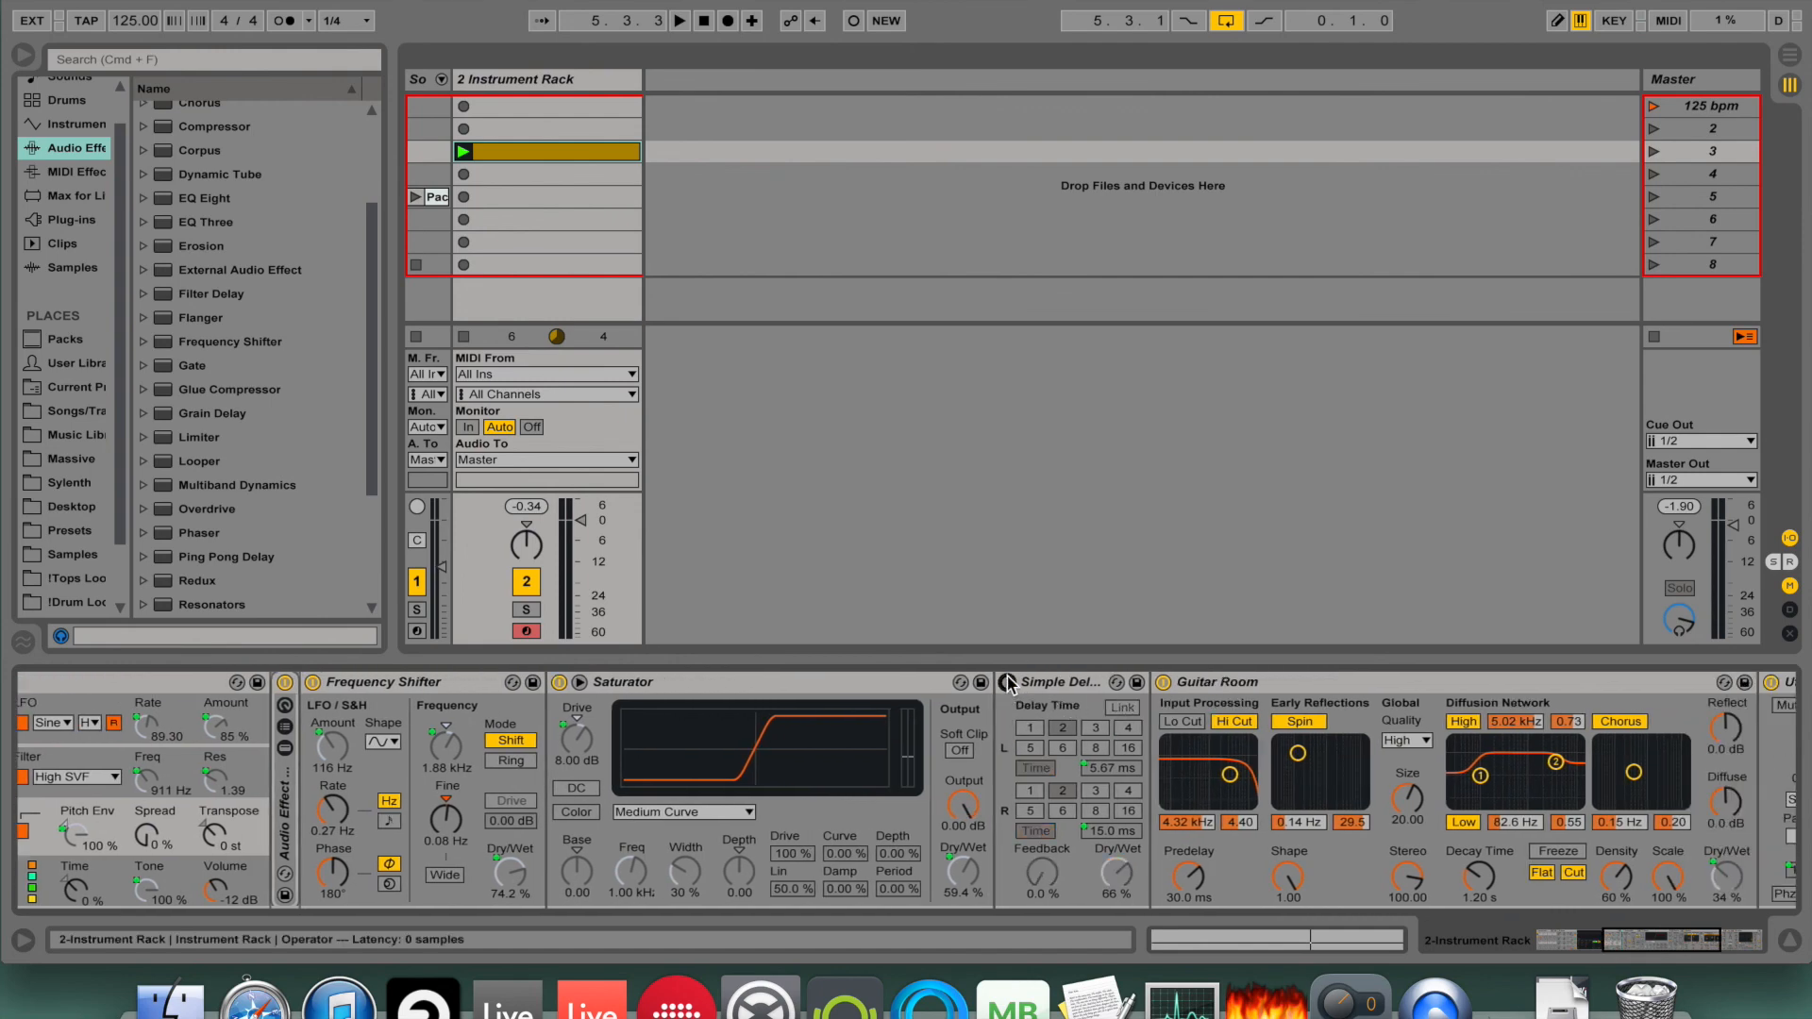
{"action": "left_click", "coordinate": [679, 18]}
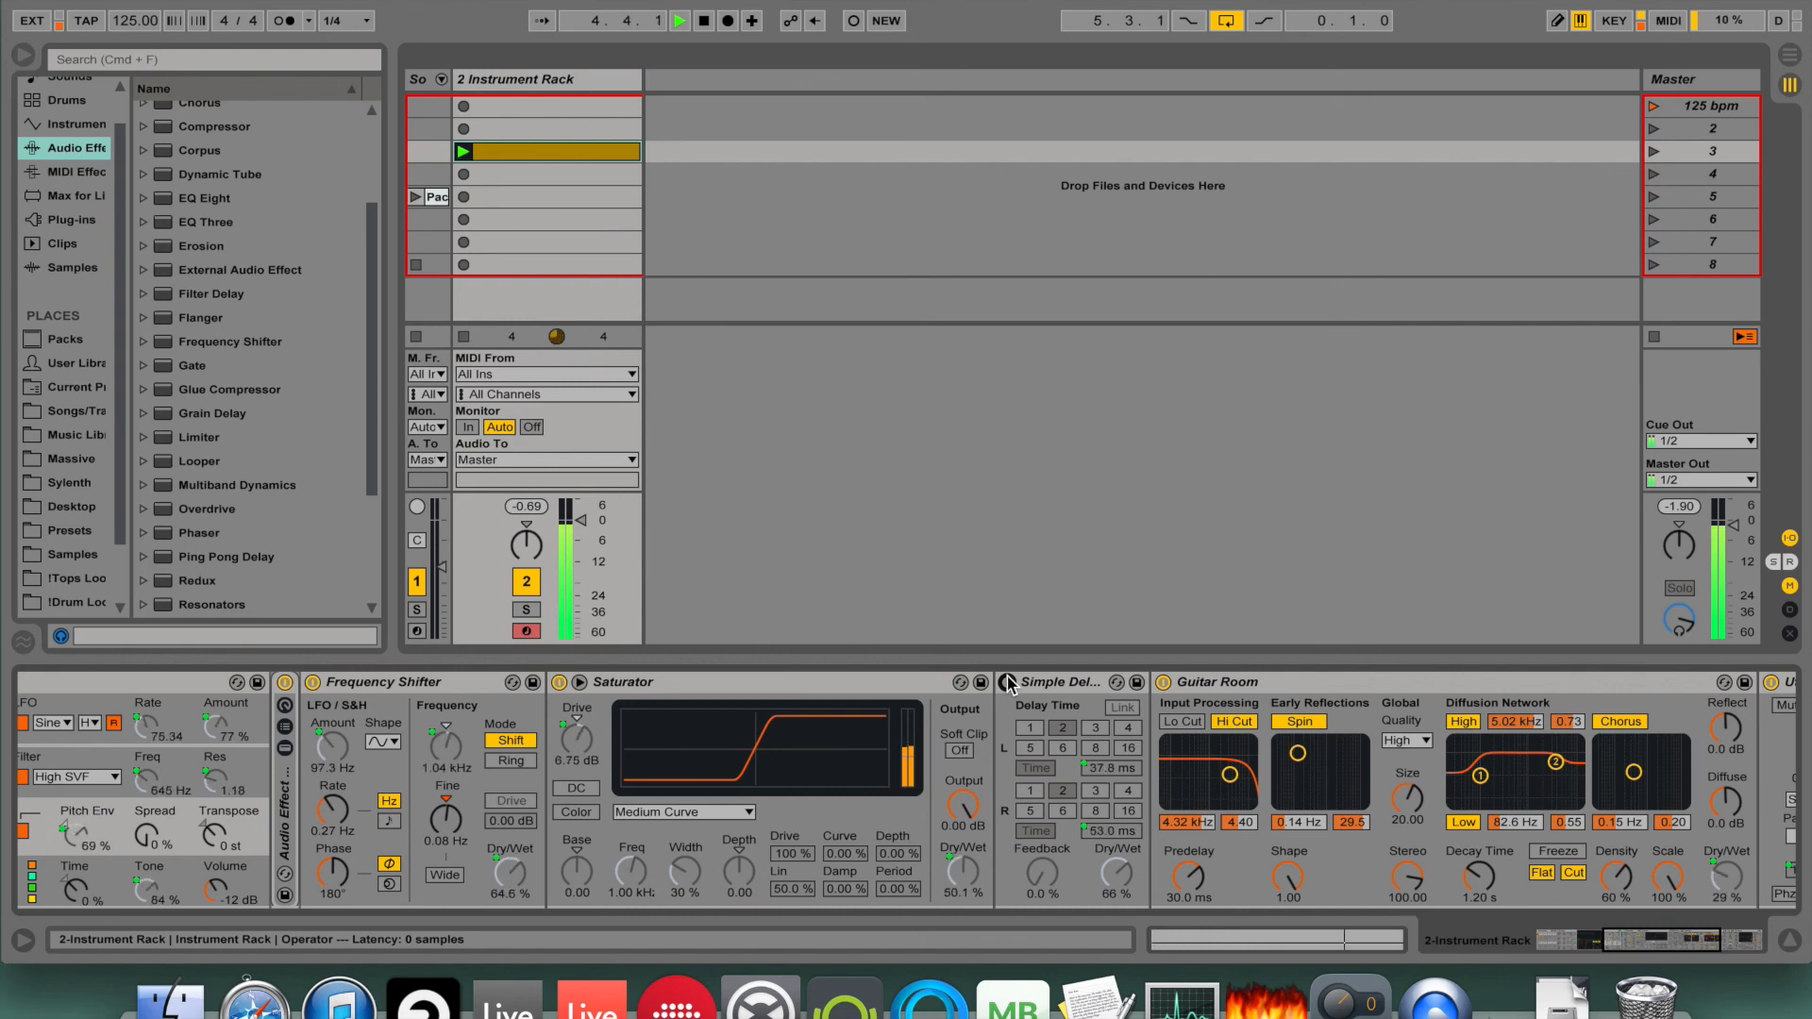
Fold Operator through Auto Filter so only Simple Delay remains expanded beside the macros.
{"action": "left_click", "coordinate": [680, 19]}
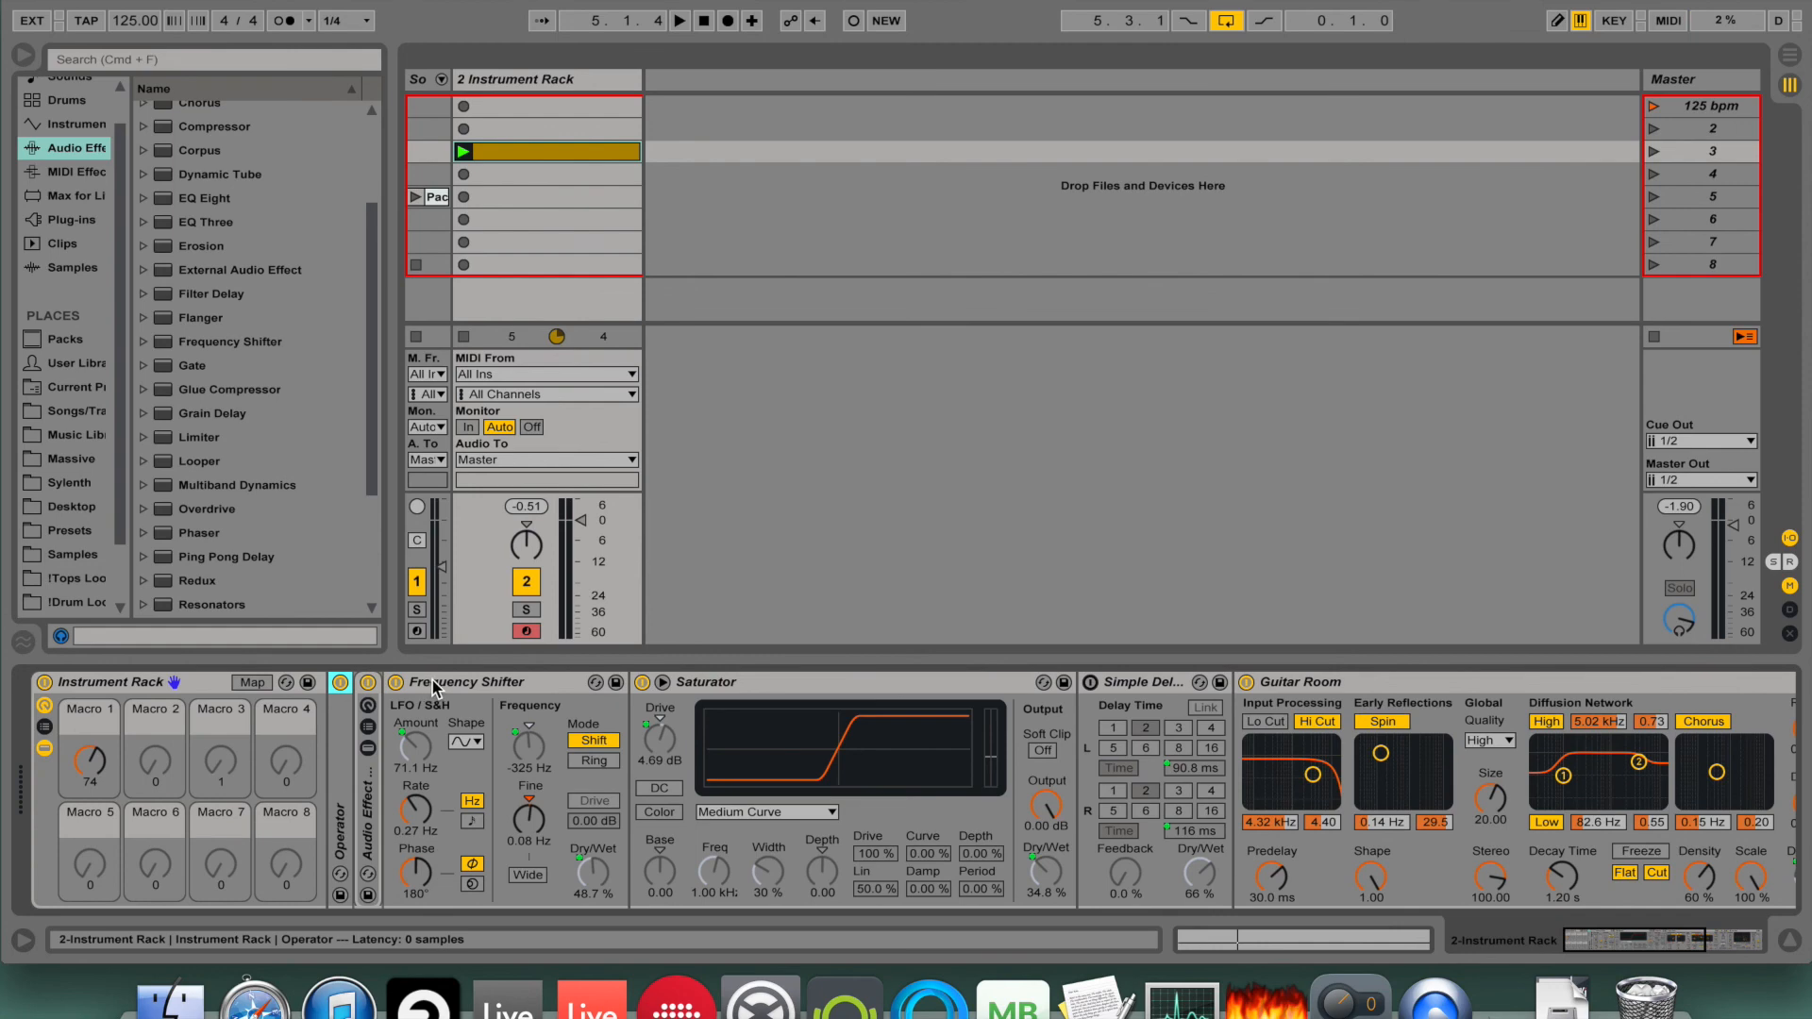
{"action": "scroll", "scroll_direction": "right", "scroll_amount": 3}
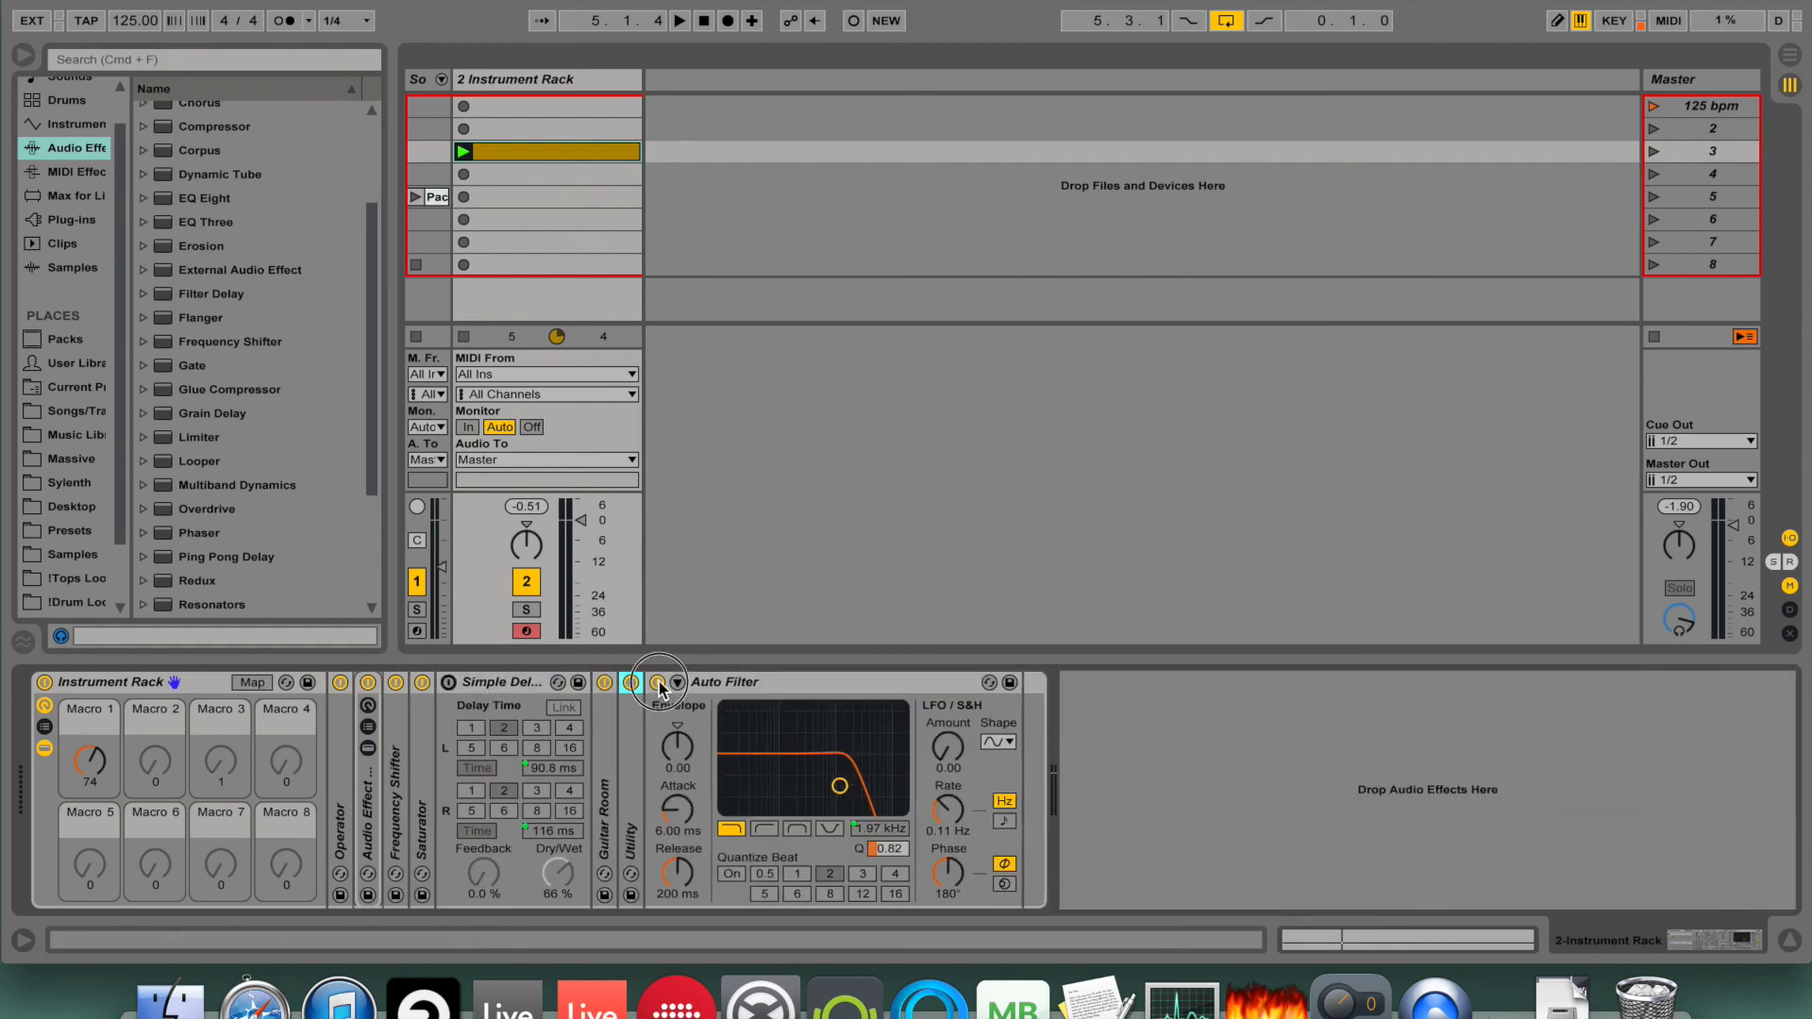
{"action": "left_click", "coordinate": [676, 682]}
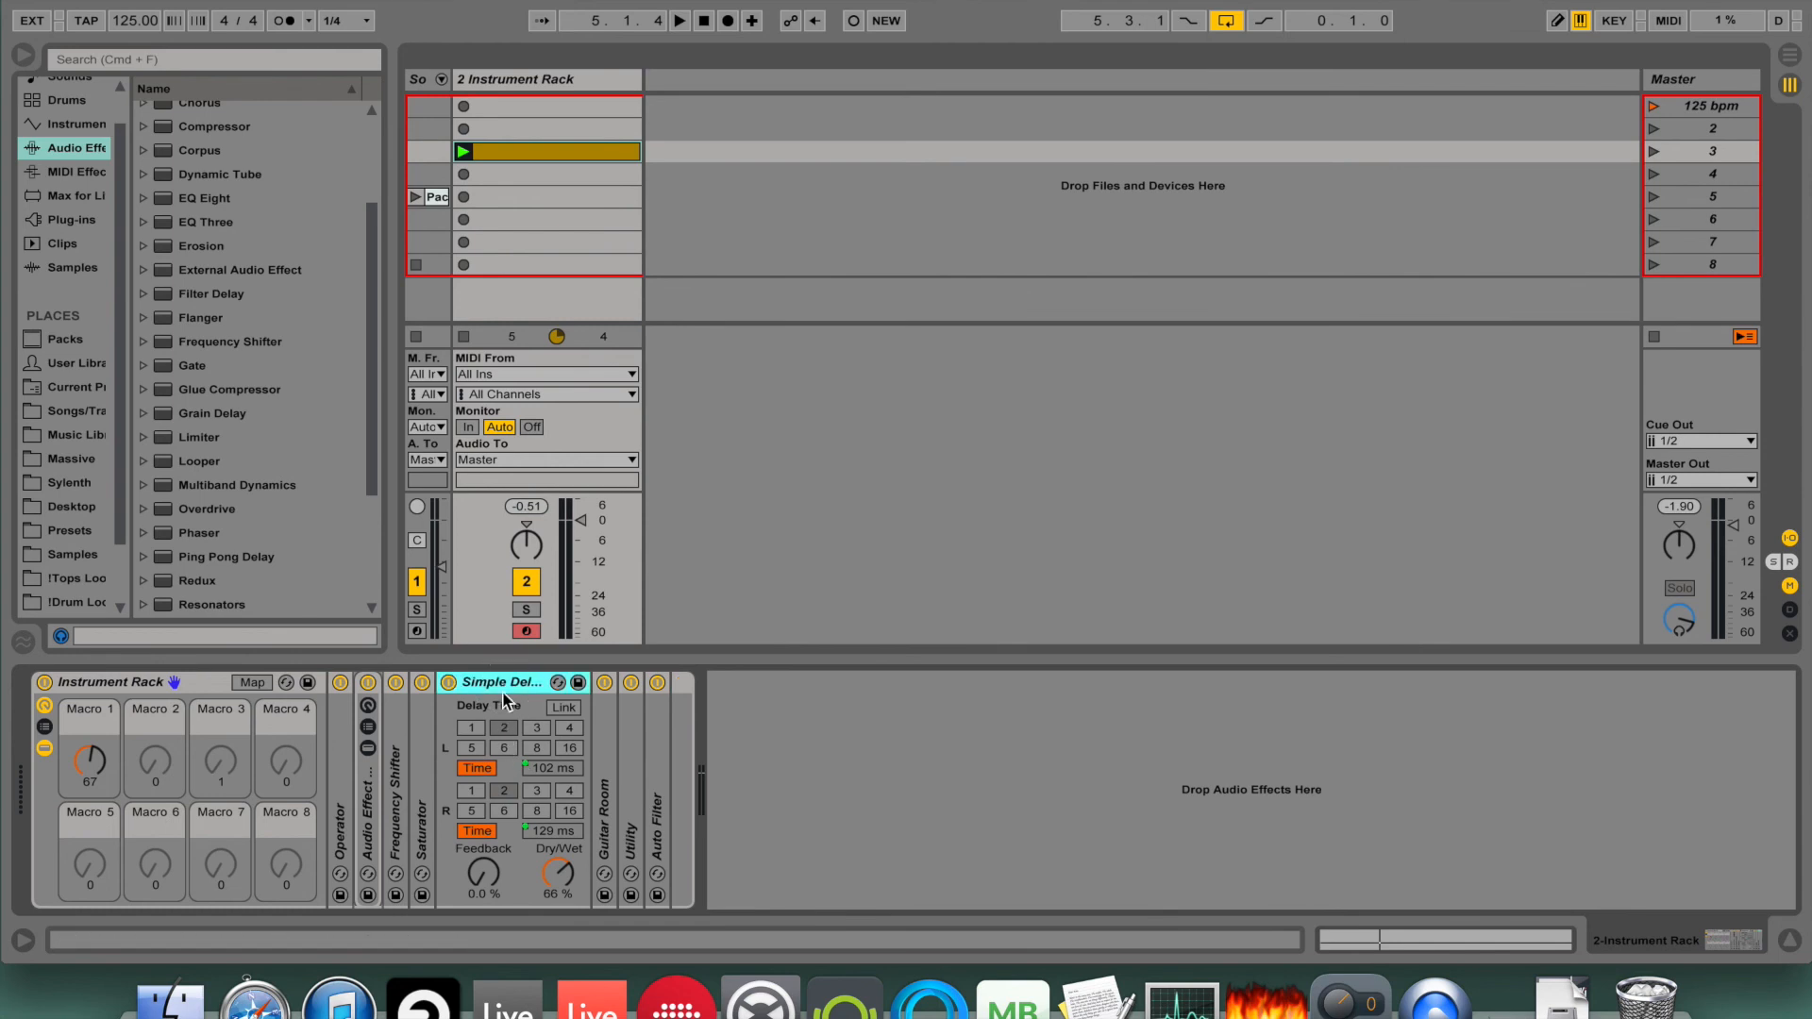
Choose Repitch as Simple Delay's delay-time transition mode from its title-bar menu.
{"action": "right_click", "coordinate": [502, 699]}
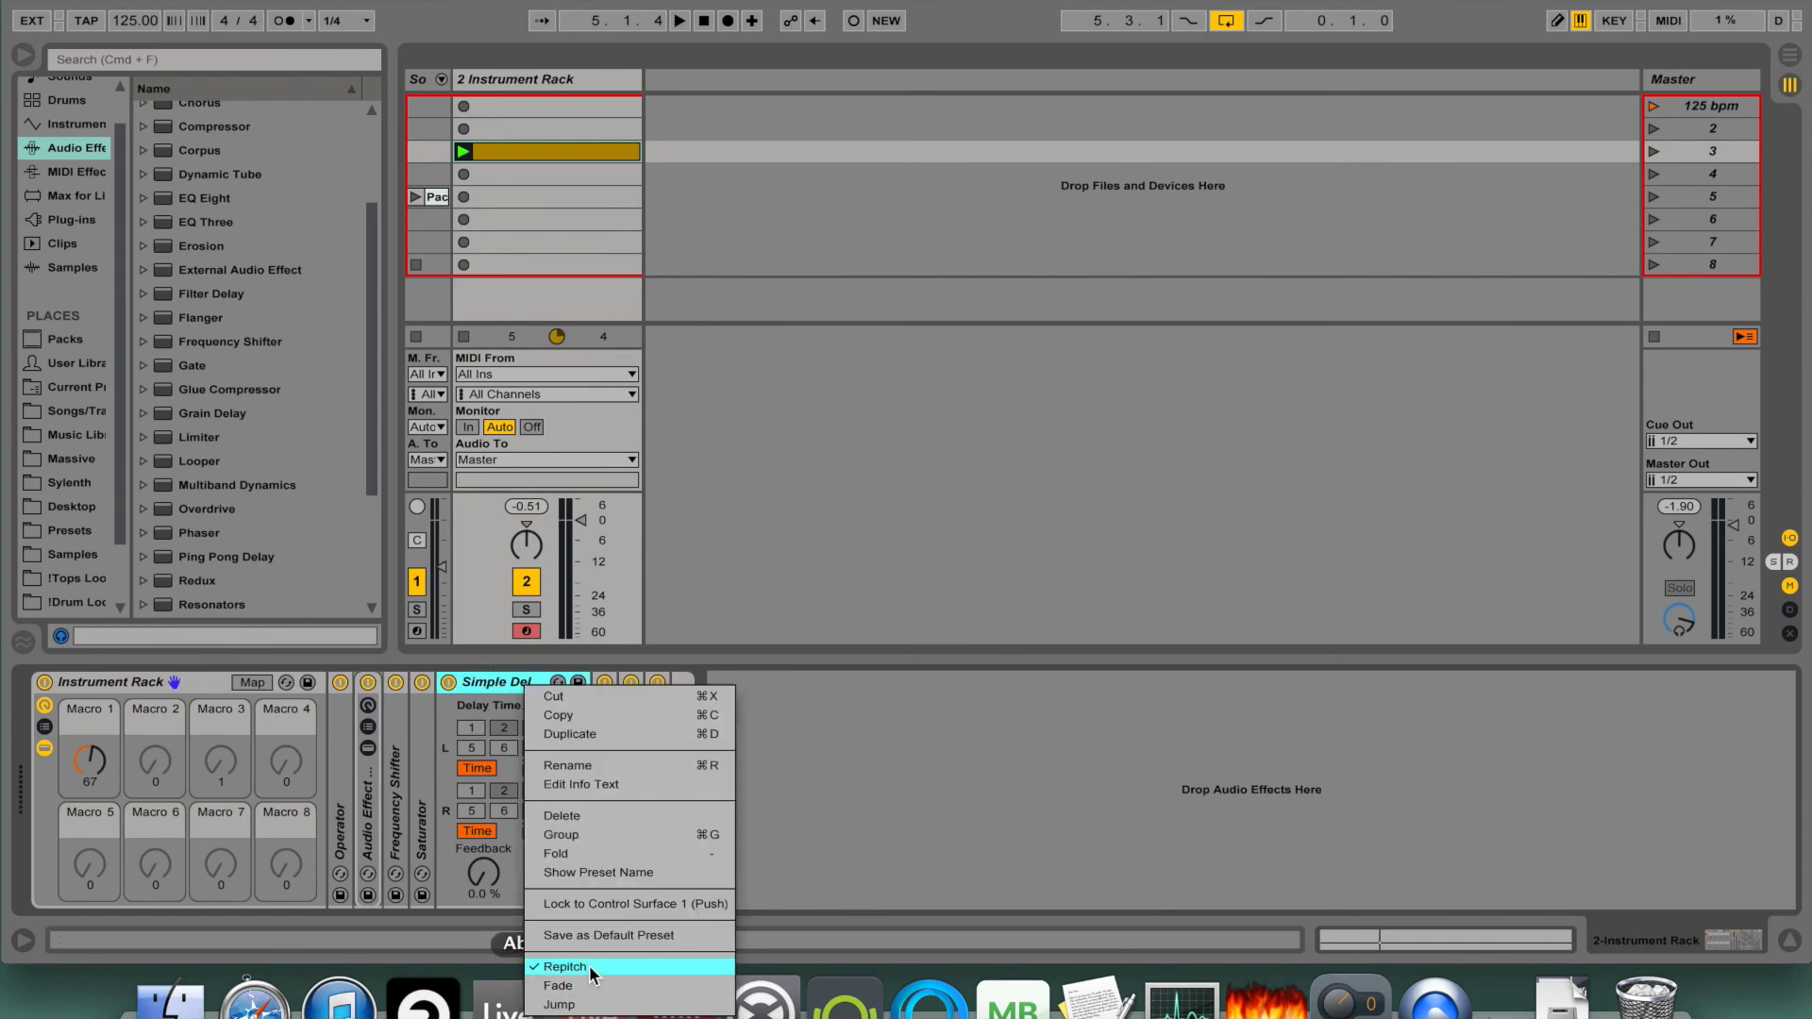
{"action": "left_click", "coordinate": [566, 967]}
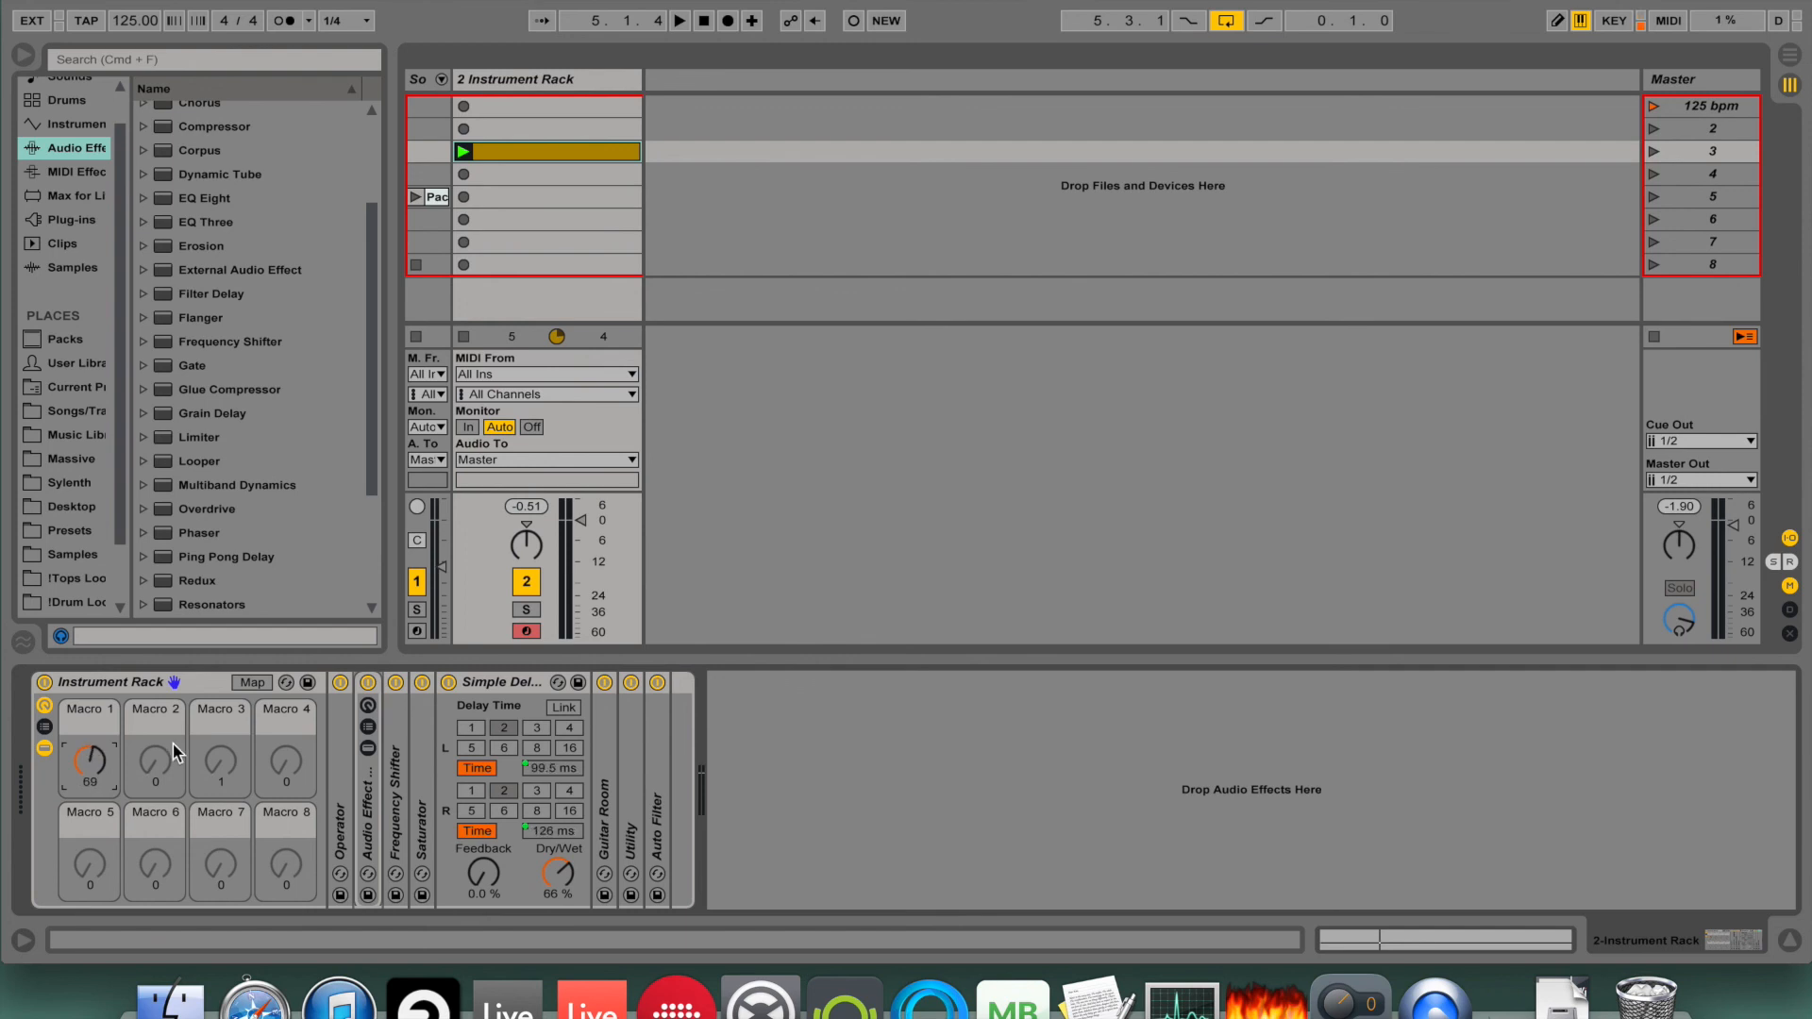
{"action": "left_click", "coordinate": [679, 19]}
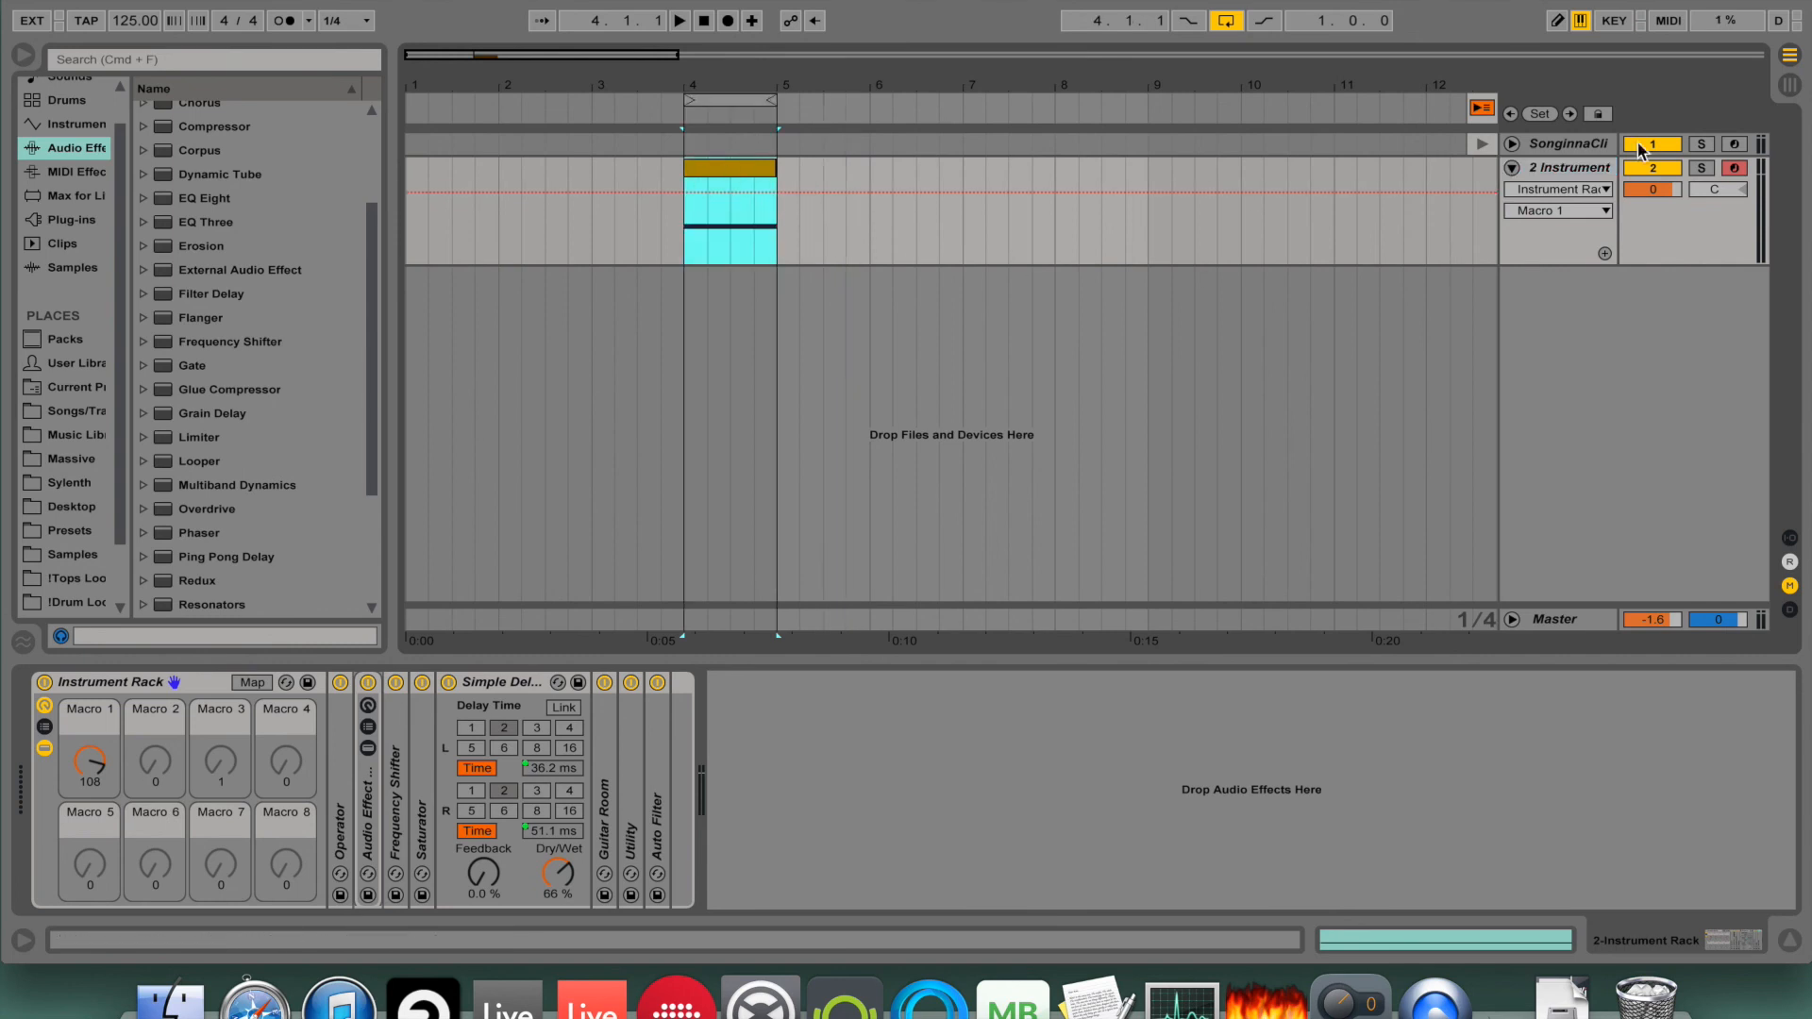
Add Macro 1 breakpoints on the bar-4 clip and drag them into a dip-then-rise curve.
{"action": "left_click", "coordinate": [728, 213]}
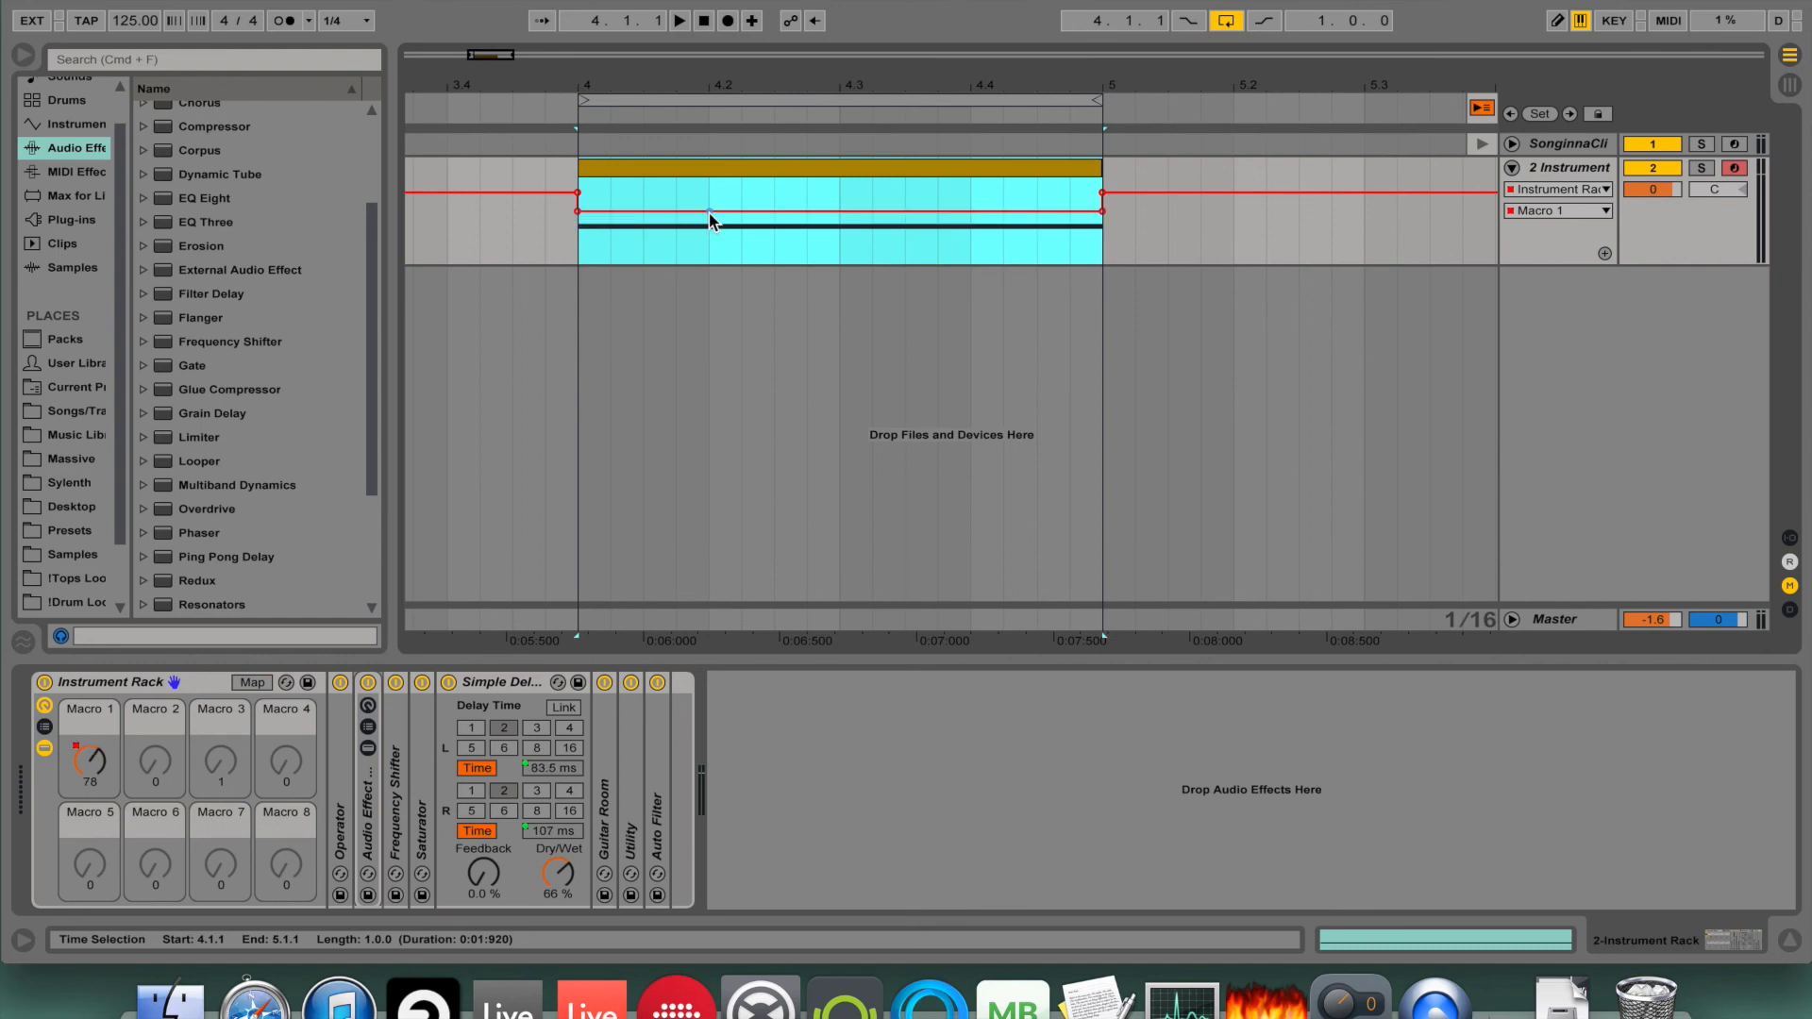
{"action": "left_click", "coordinate": [707, 224]}
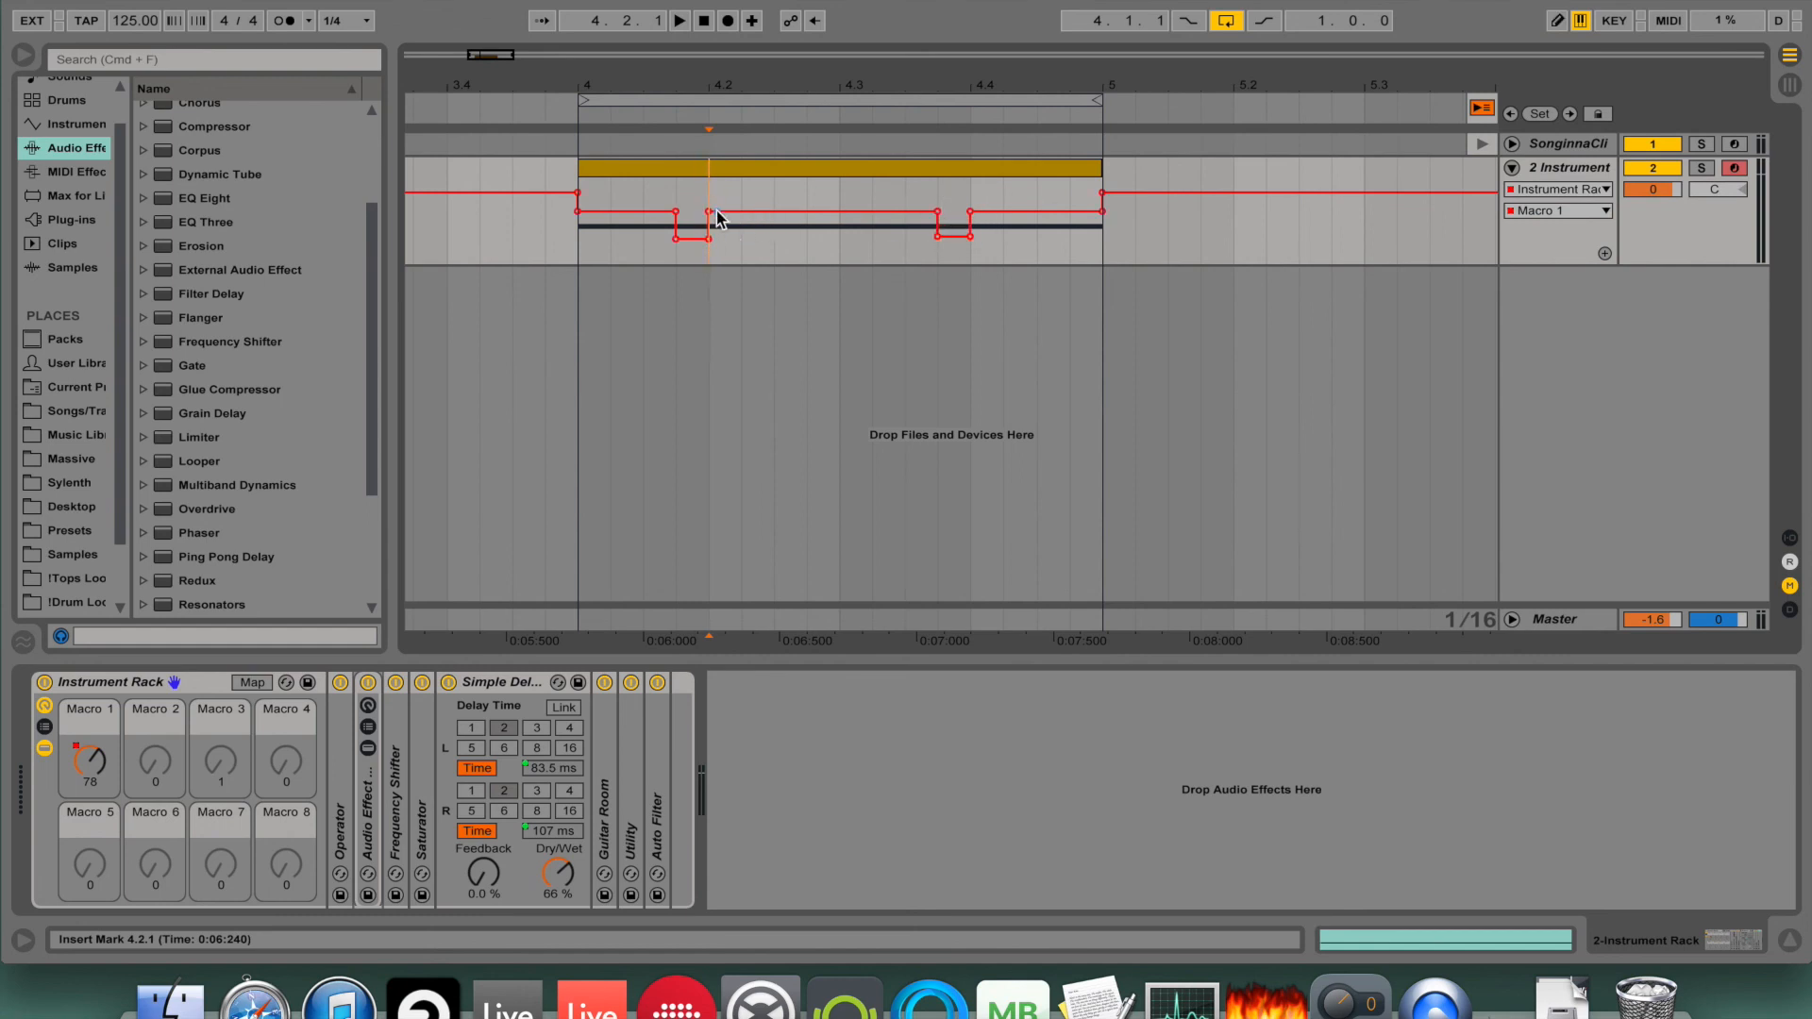
{"action": "left_click_drag", "start_coordinate": [704, 209], "coordinate": [674, 258]}
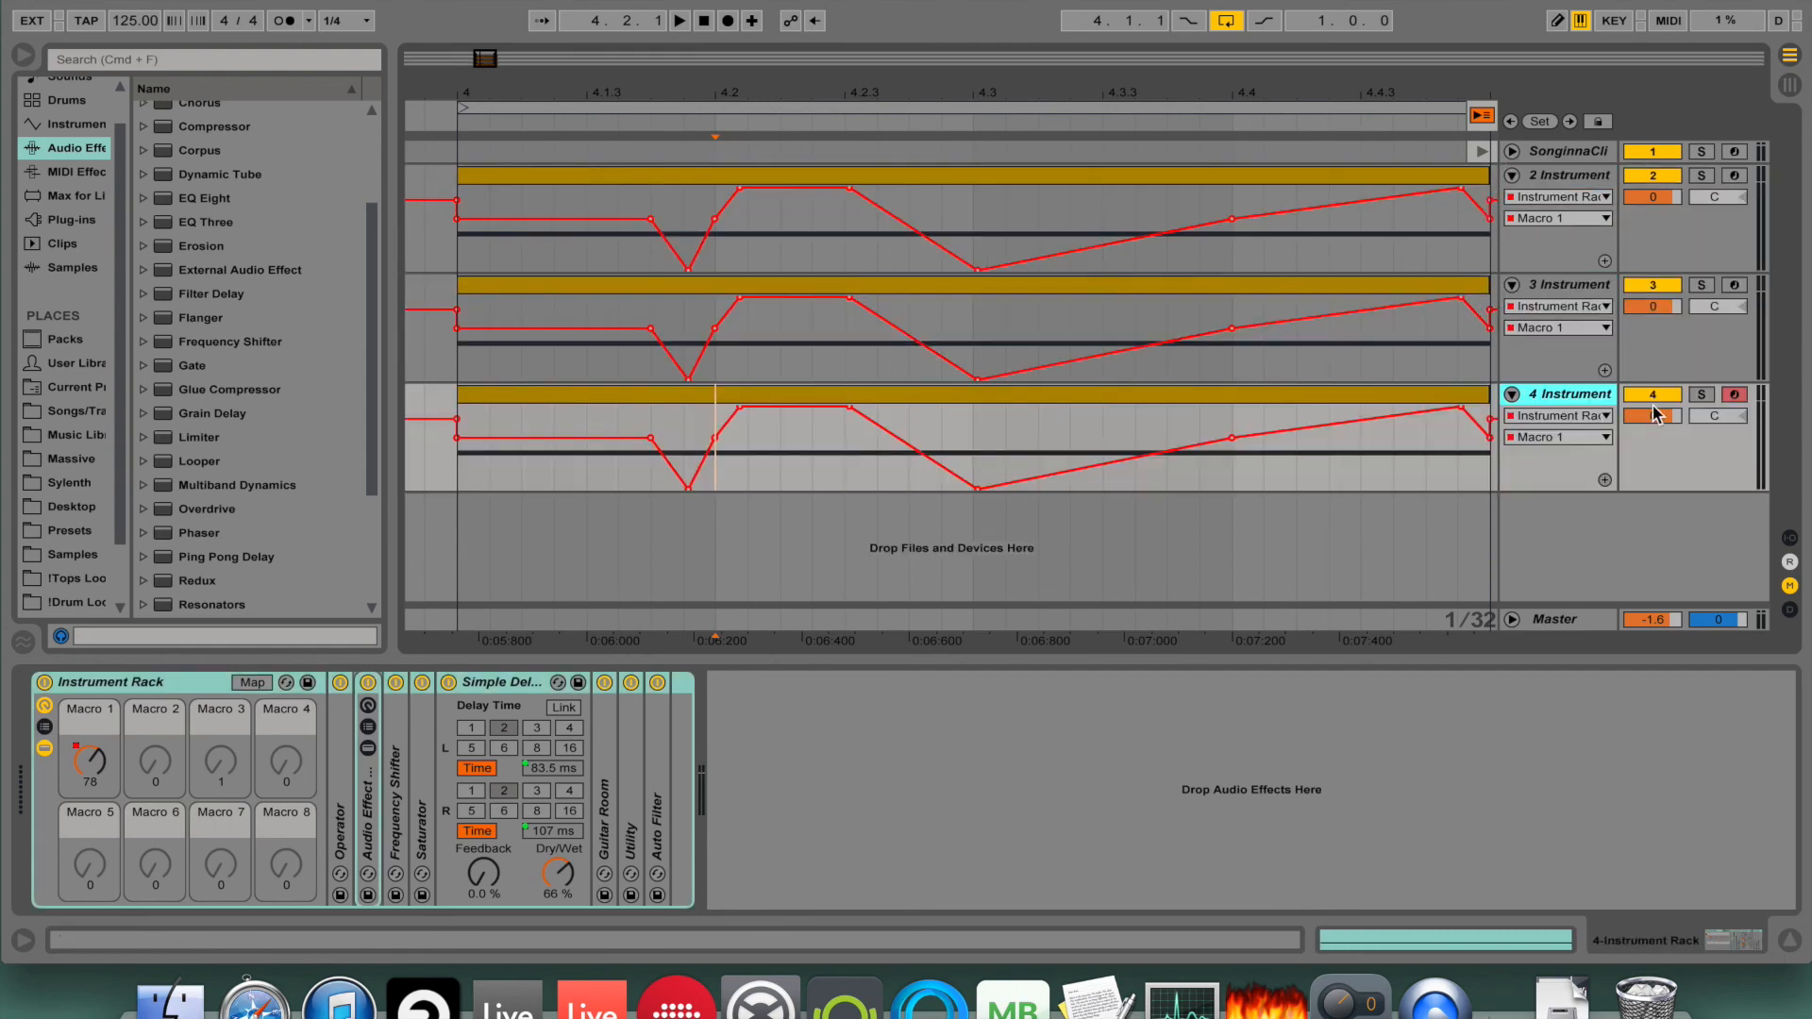
Rename the two copied tracks 'repitch' and 'no repitch'.
{"action": "double_click", "coordinate": [1568, 393]}
{"action": "type", "text": "no e"}
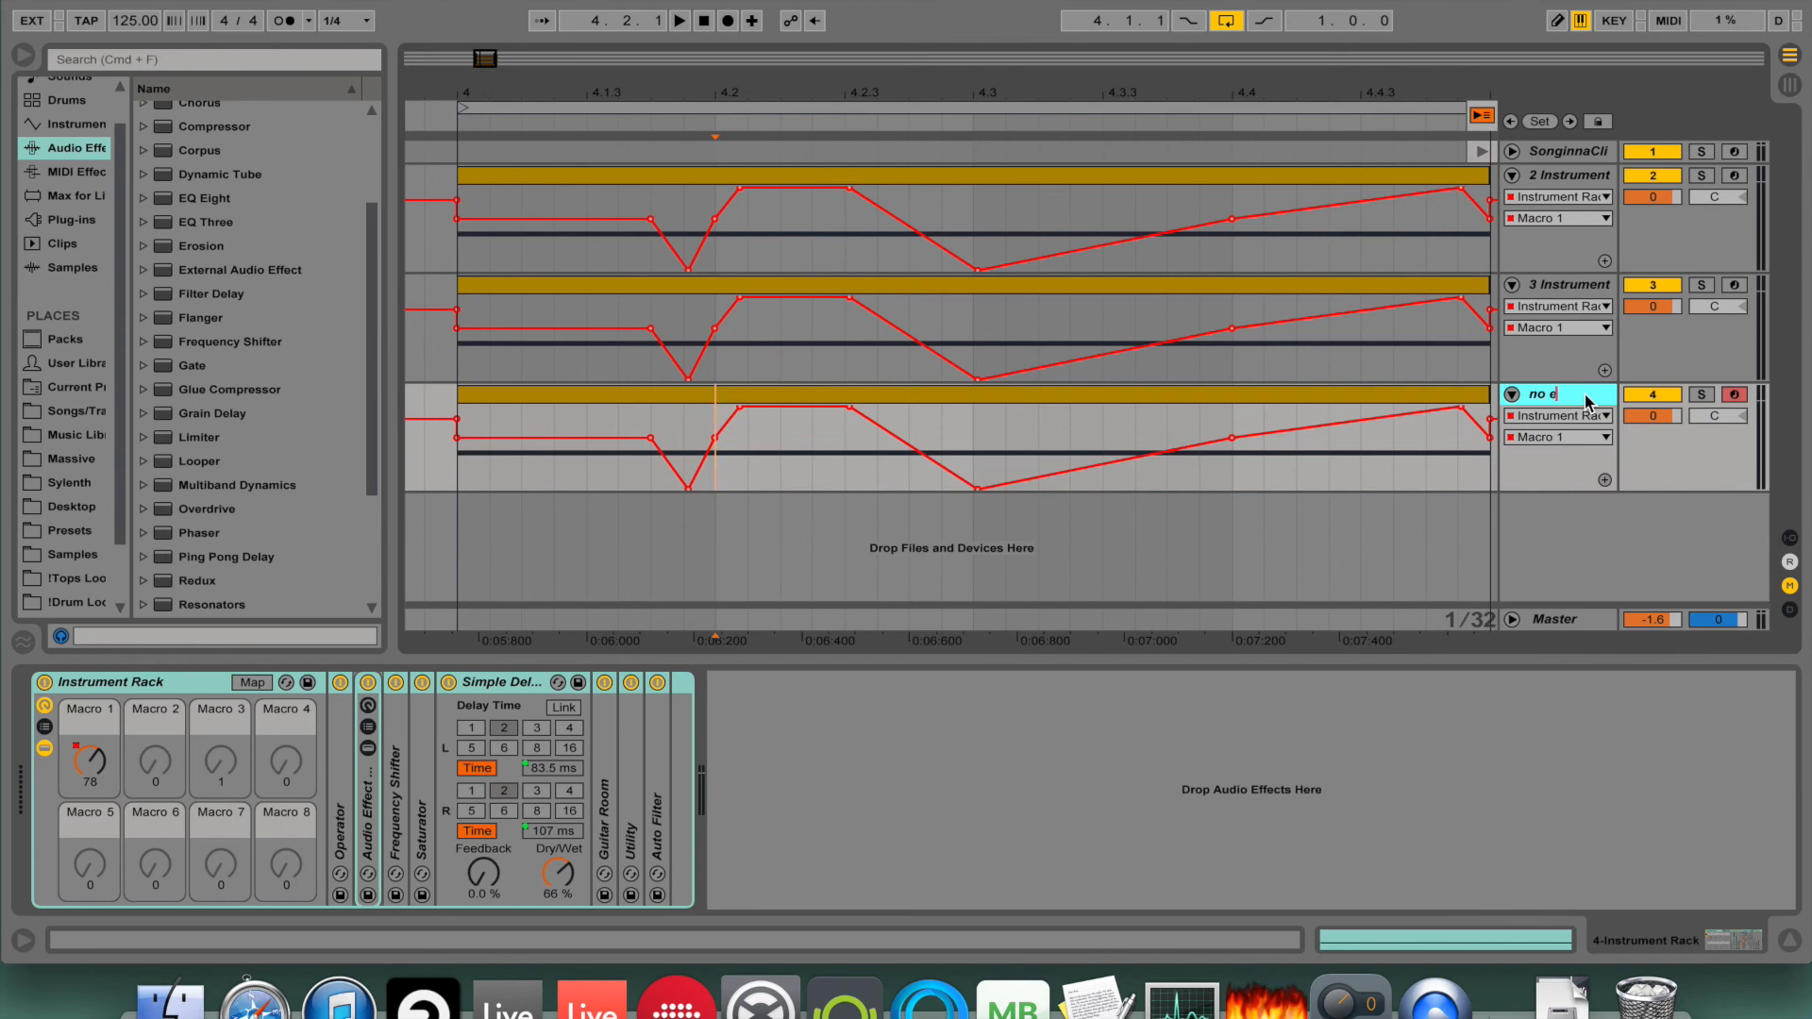
{"action": "type", "text": "repitch"}
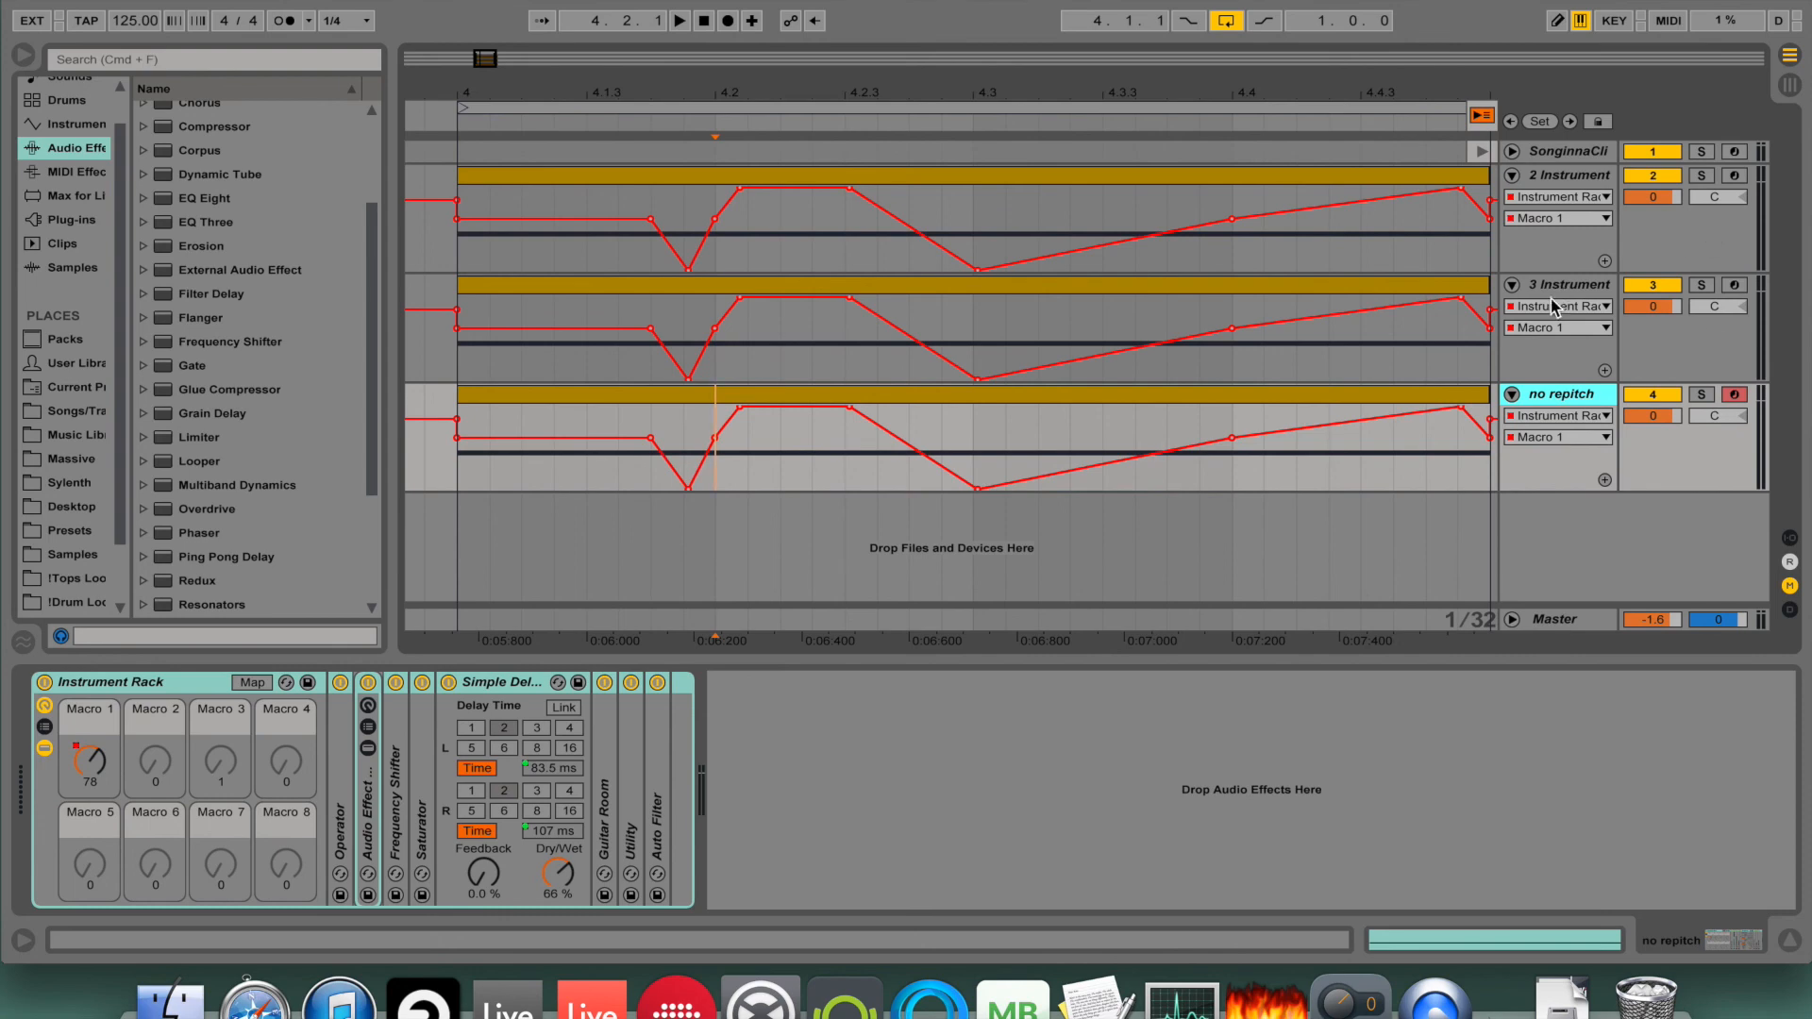
{"action": "double_click", "coordinate": [1566, 285]}
{"action": "type", "text": "repitch"}
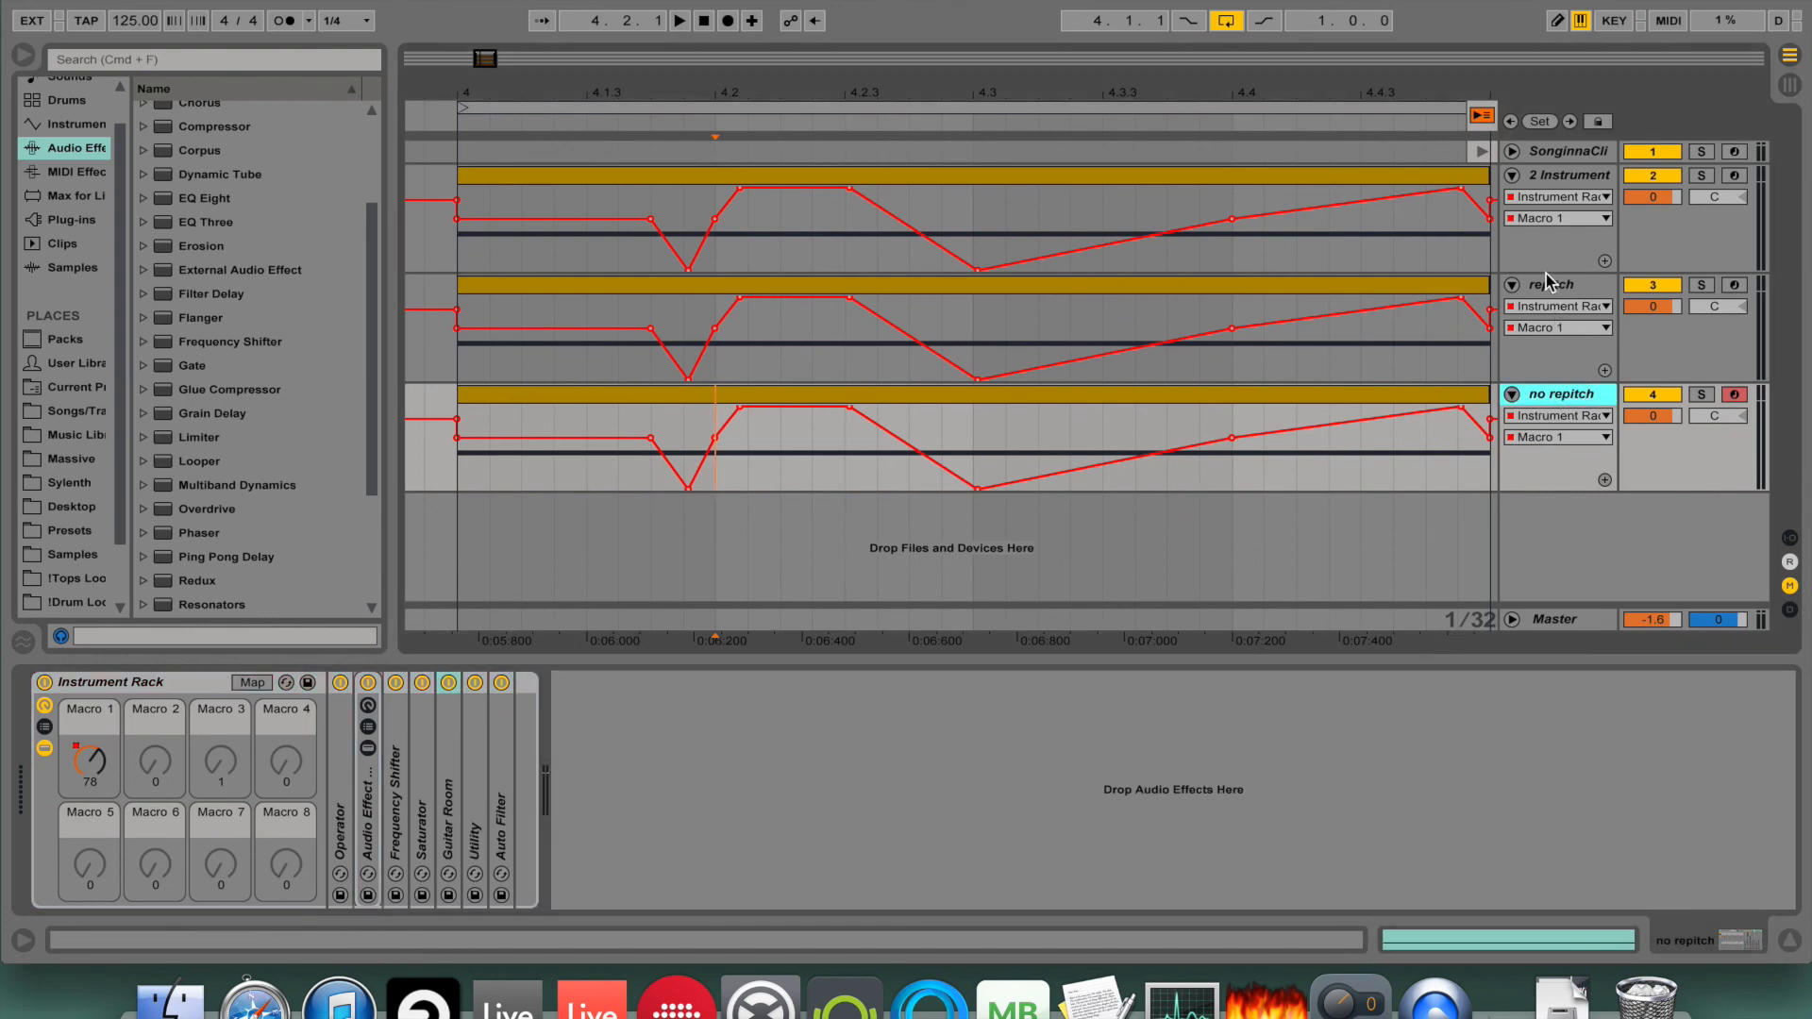
Freeze both copies via Freeze Track so their rendered waveforms appear.
{"action": "left_click", "coordinate": [1553, 285]}
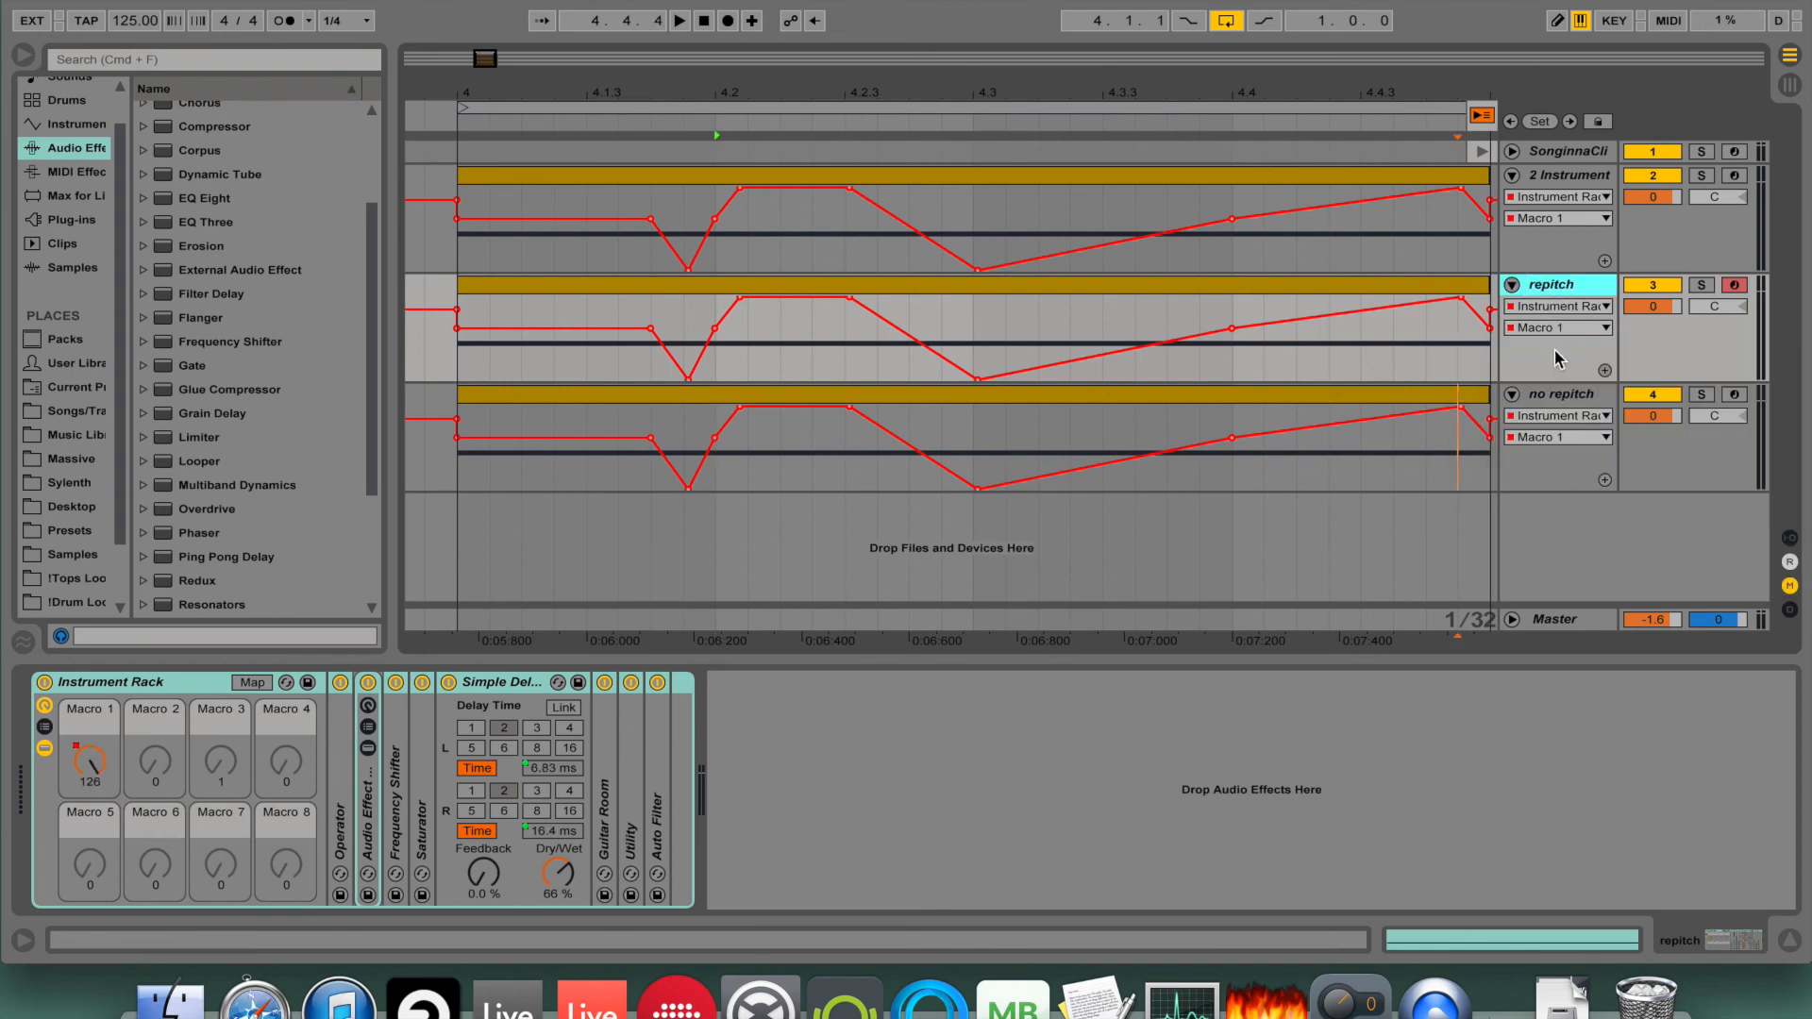
{"action": "right_click", "coordinate": [1560, 394]}
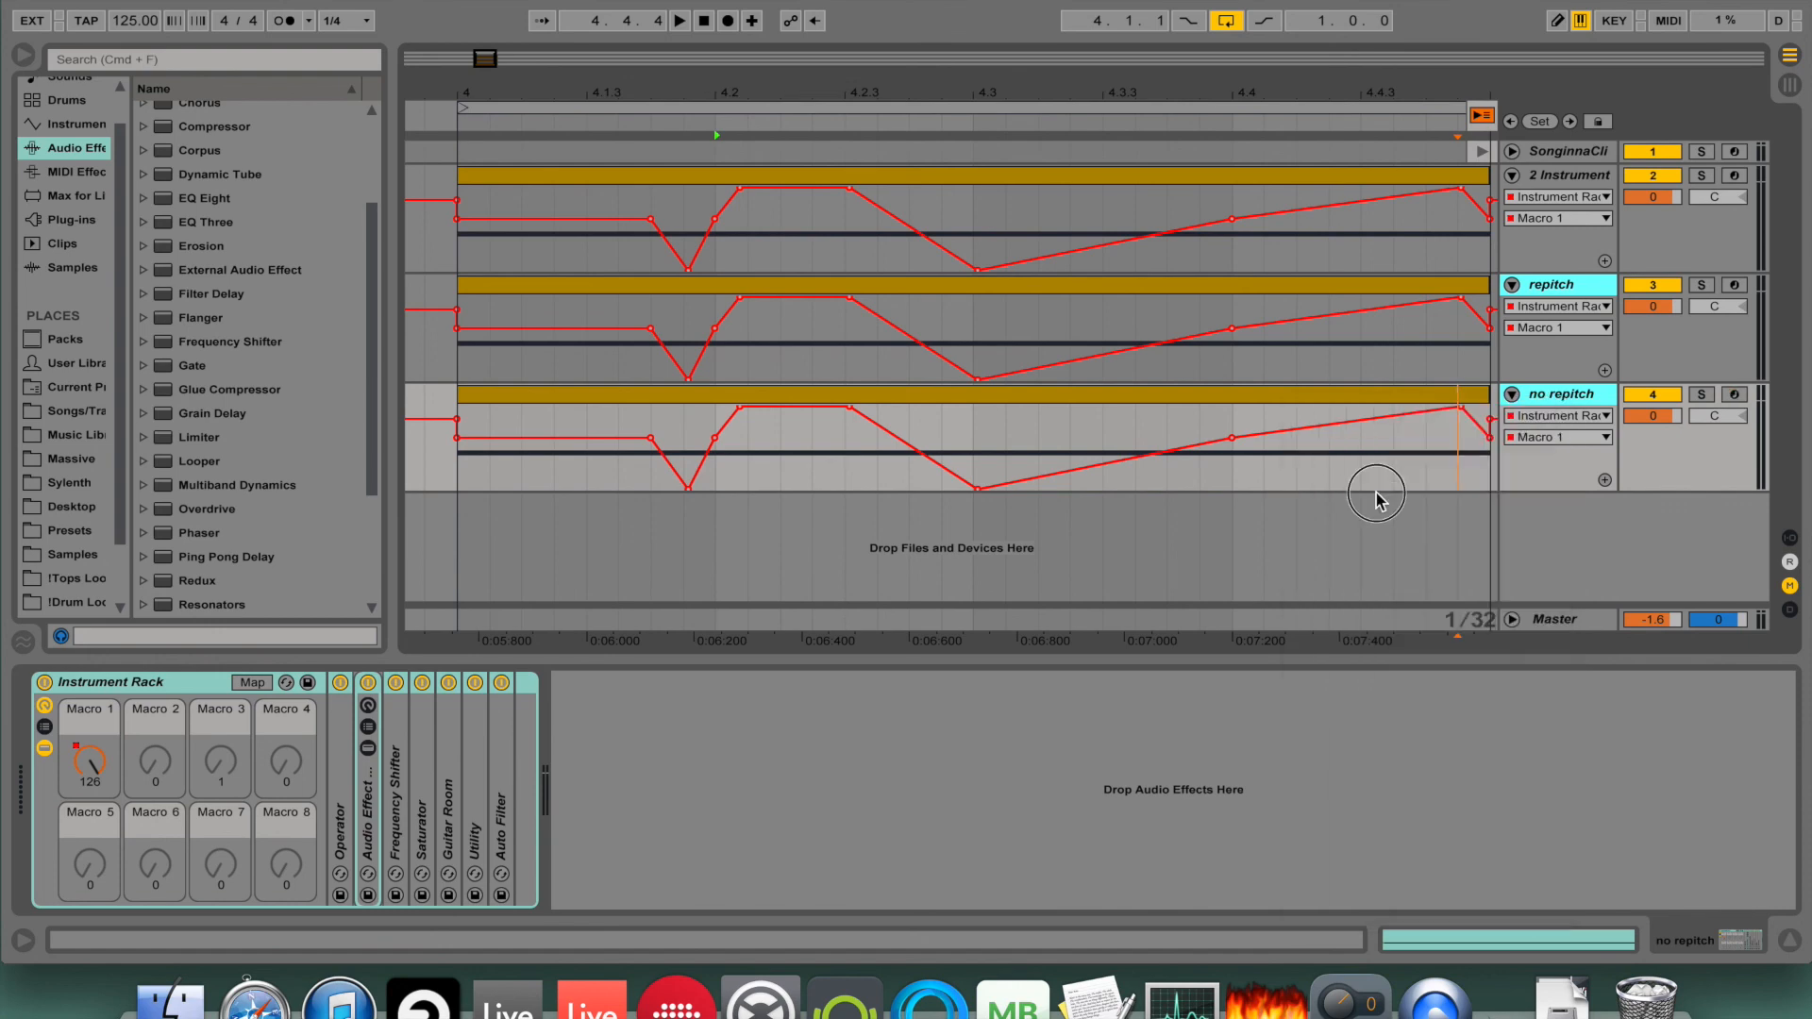
{"action": "left_click", "coordinate": [1553, 285]}
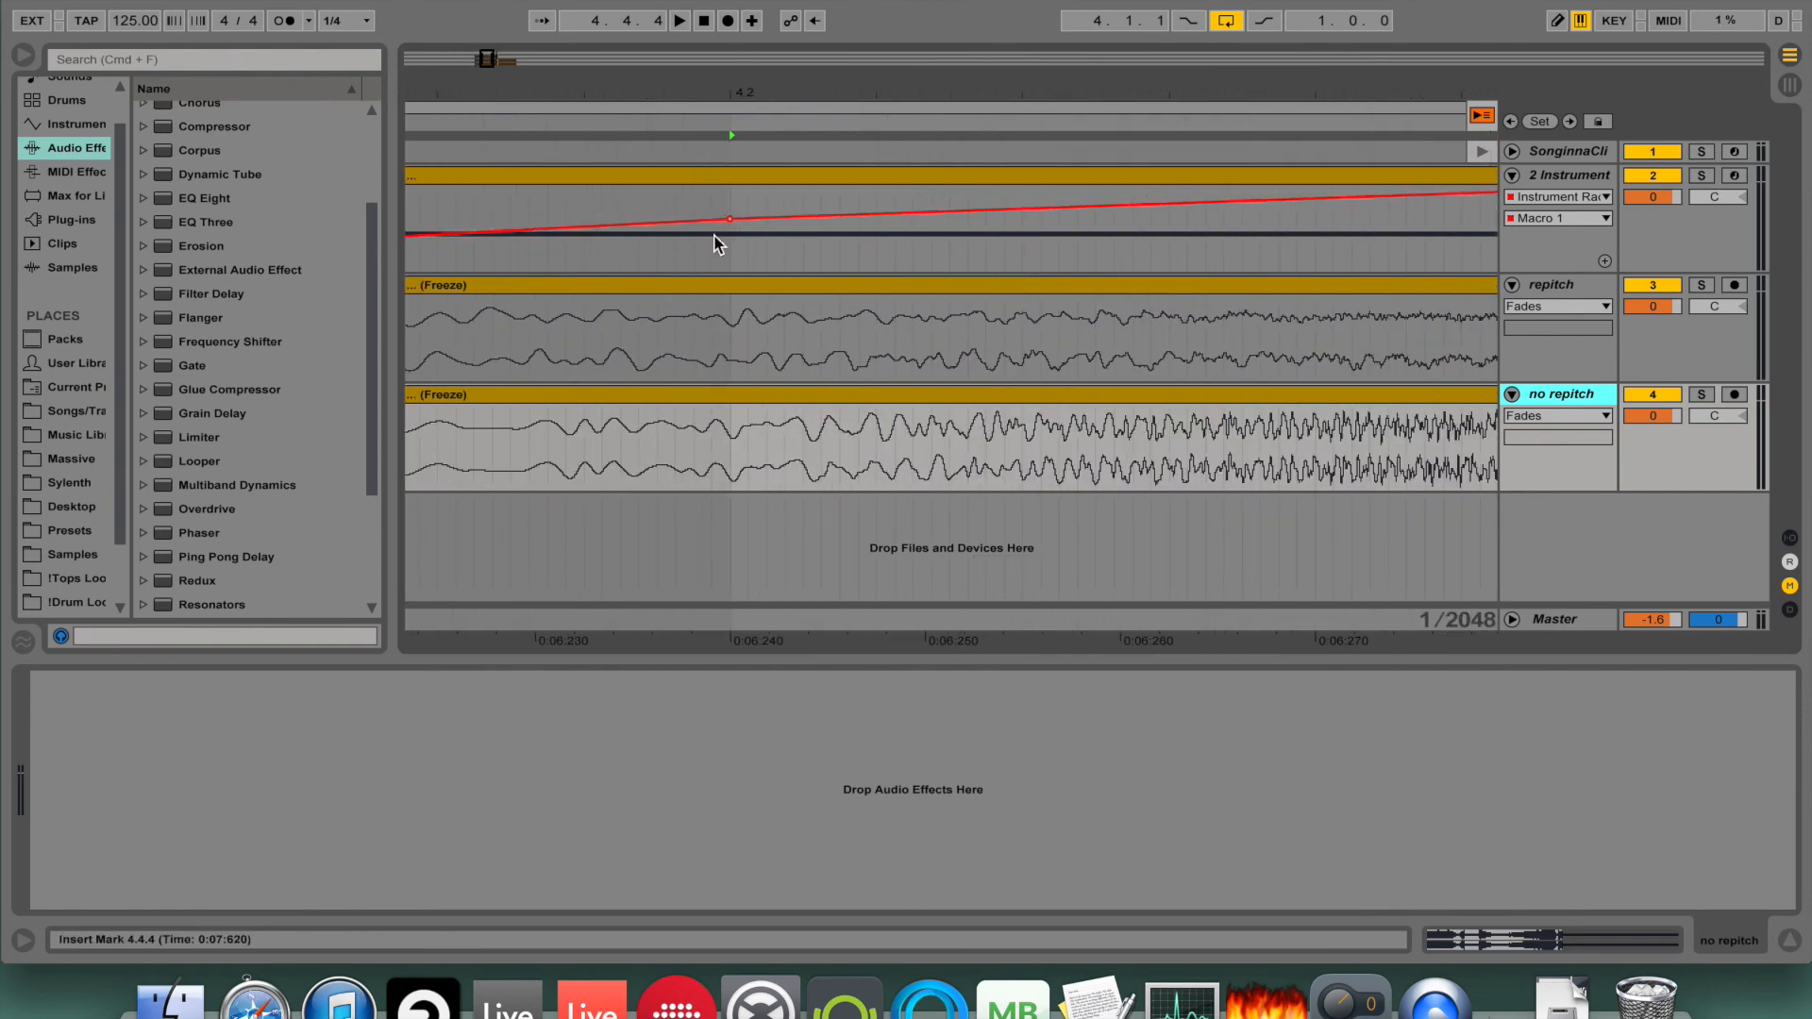
Solo the no repitch track and mark a short stretch of the repitch render.
{"action": "left_click", "coordinate": [686, 336]}
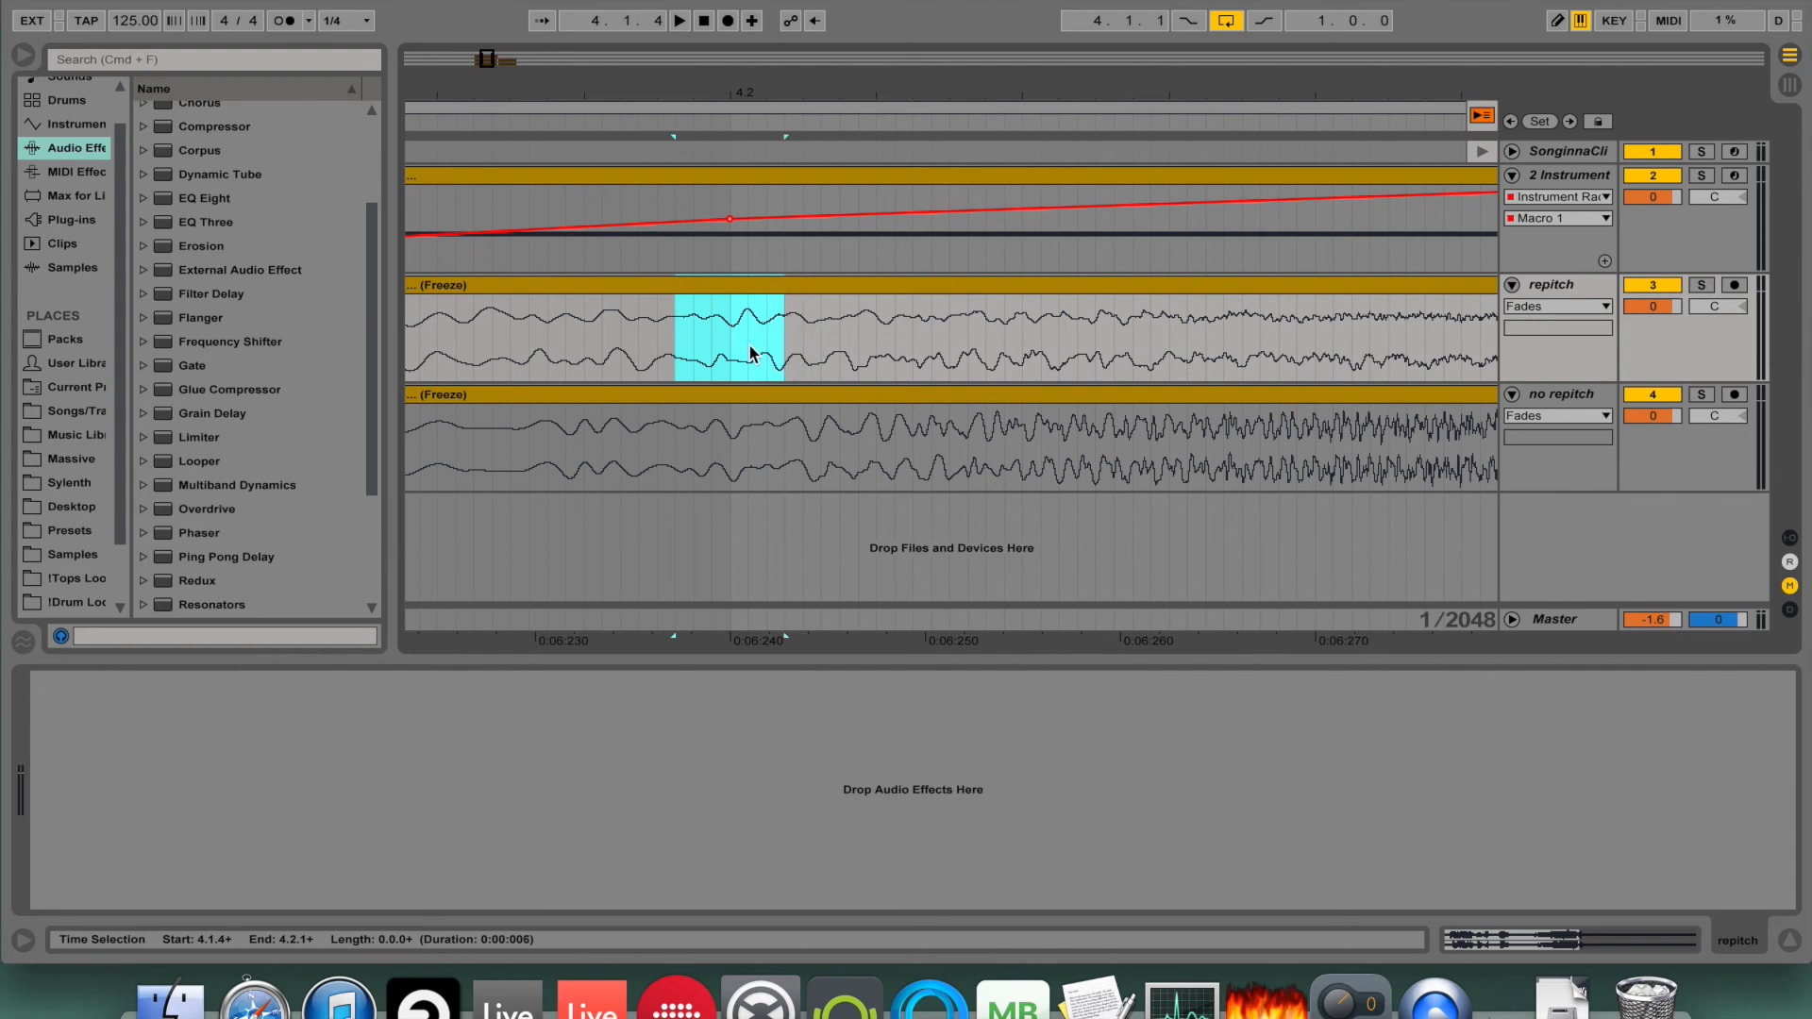
{"action": "left_click", "coordinate": [680, 19]}
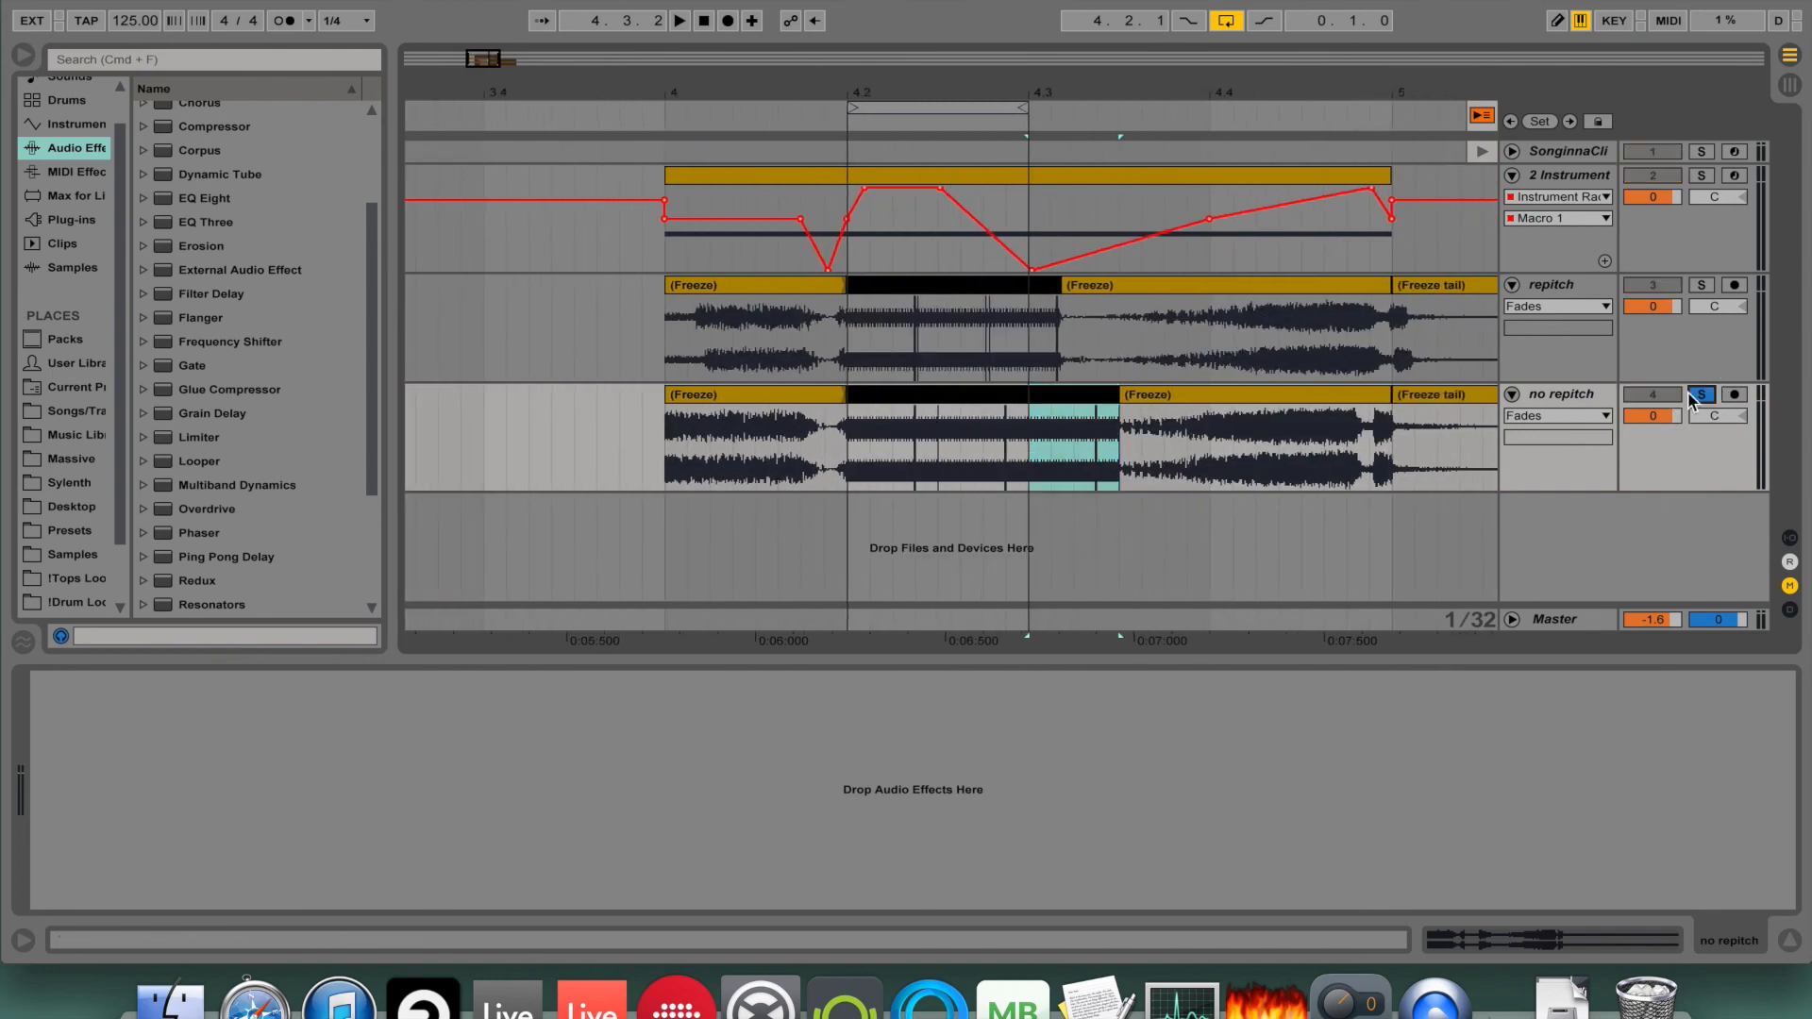
Solo both render tracks and set playback to start at the renders' beginning.
{"action": "left_click", "coordinate": [679, 18]}
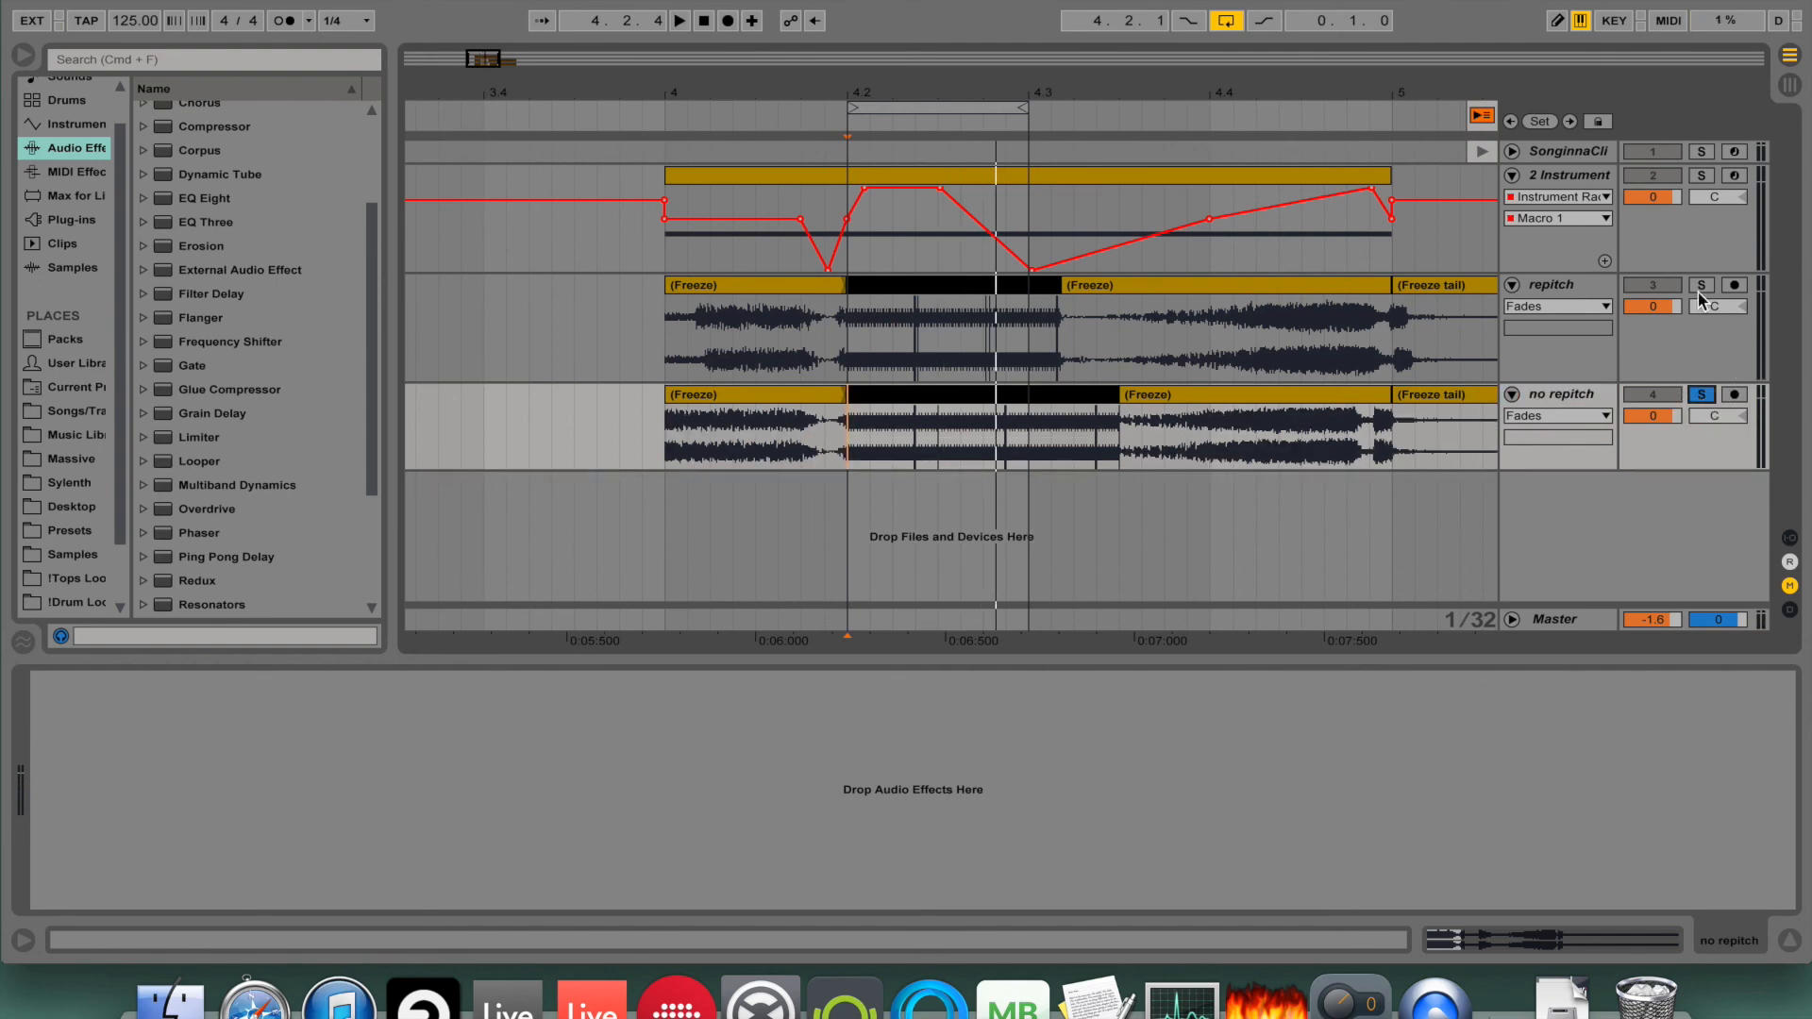
{"action": "left_click", "coordinate": [680, 19]}
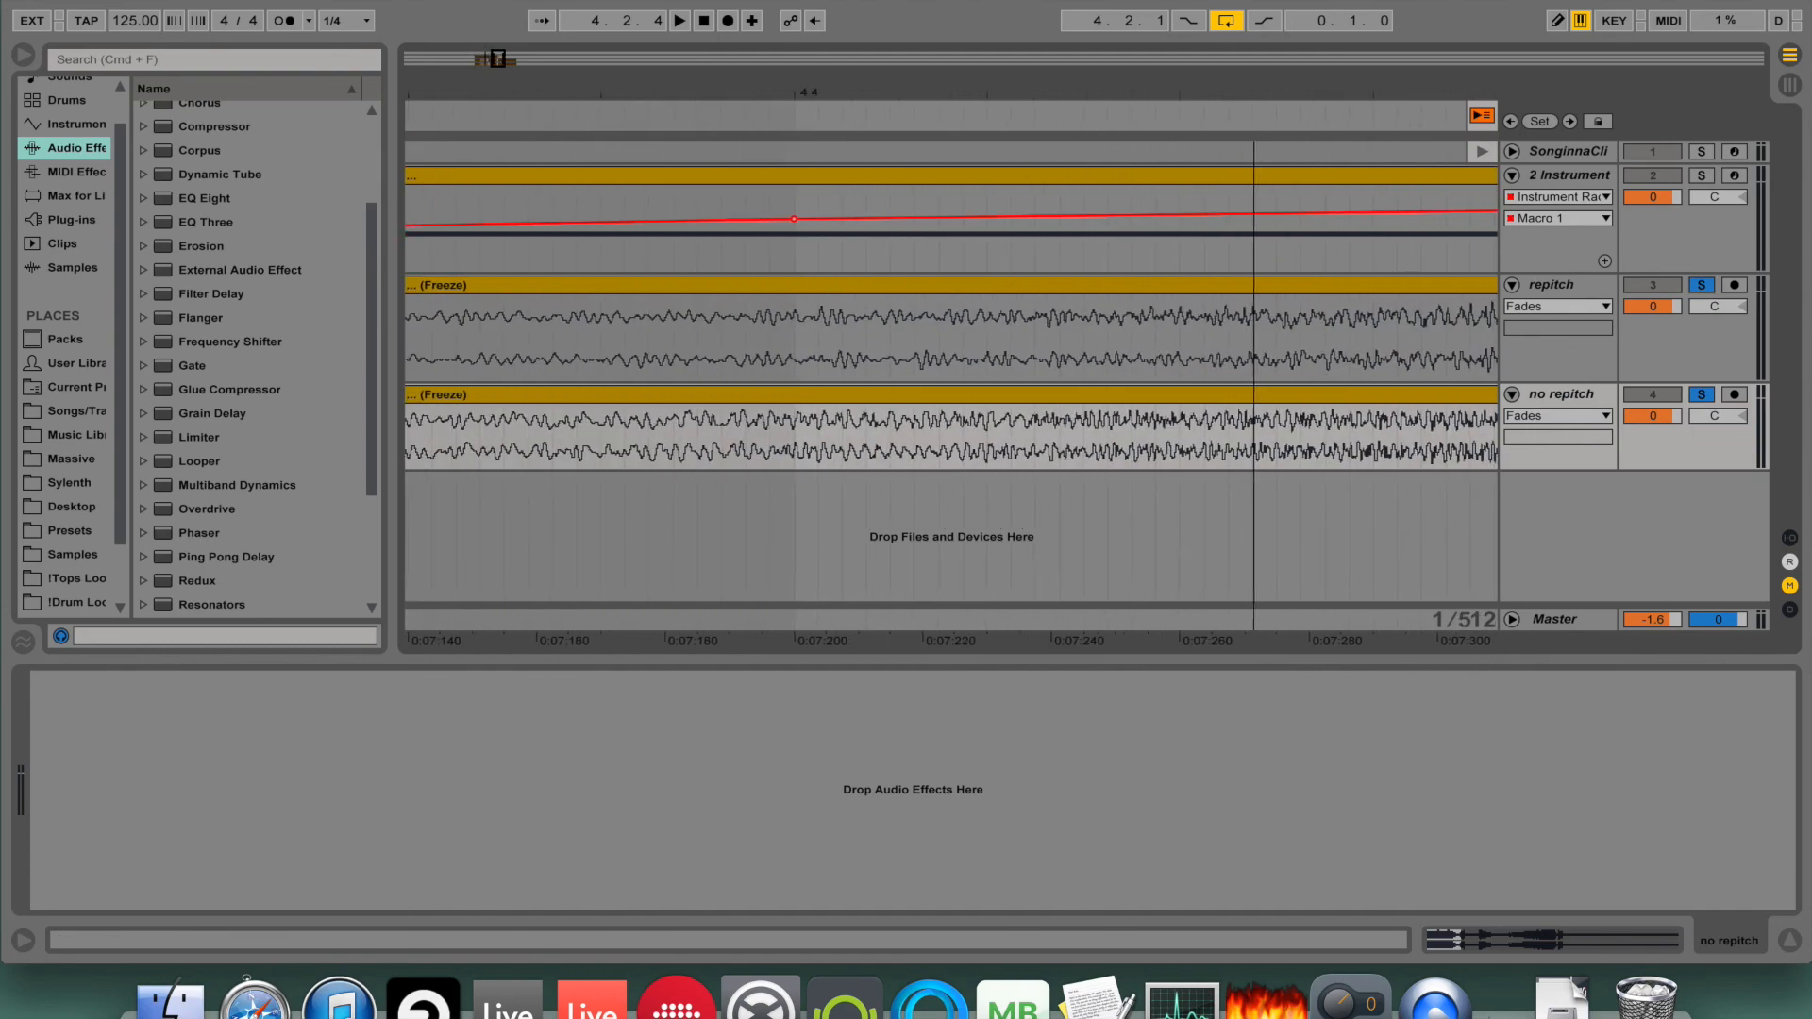
{"action": "left_click", "coordinate": [936, 446]}
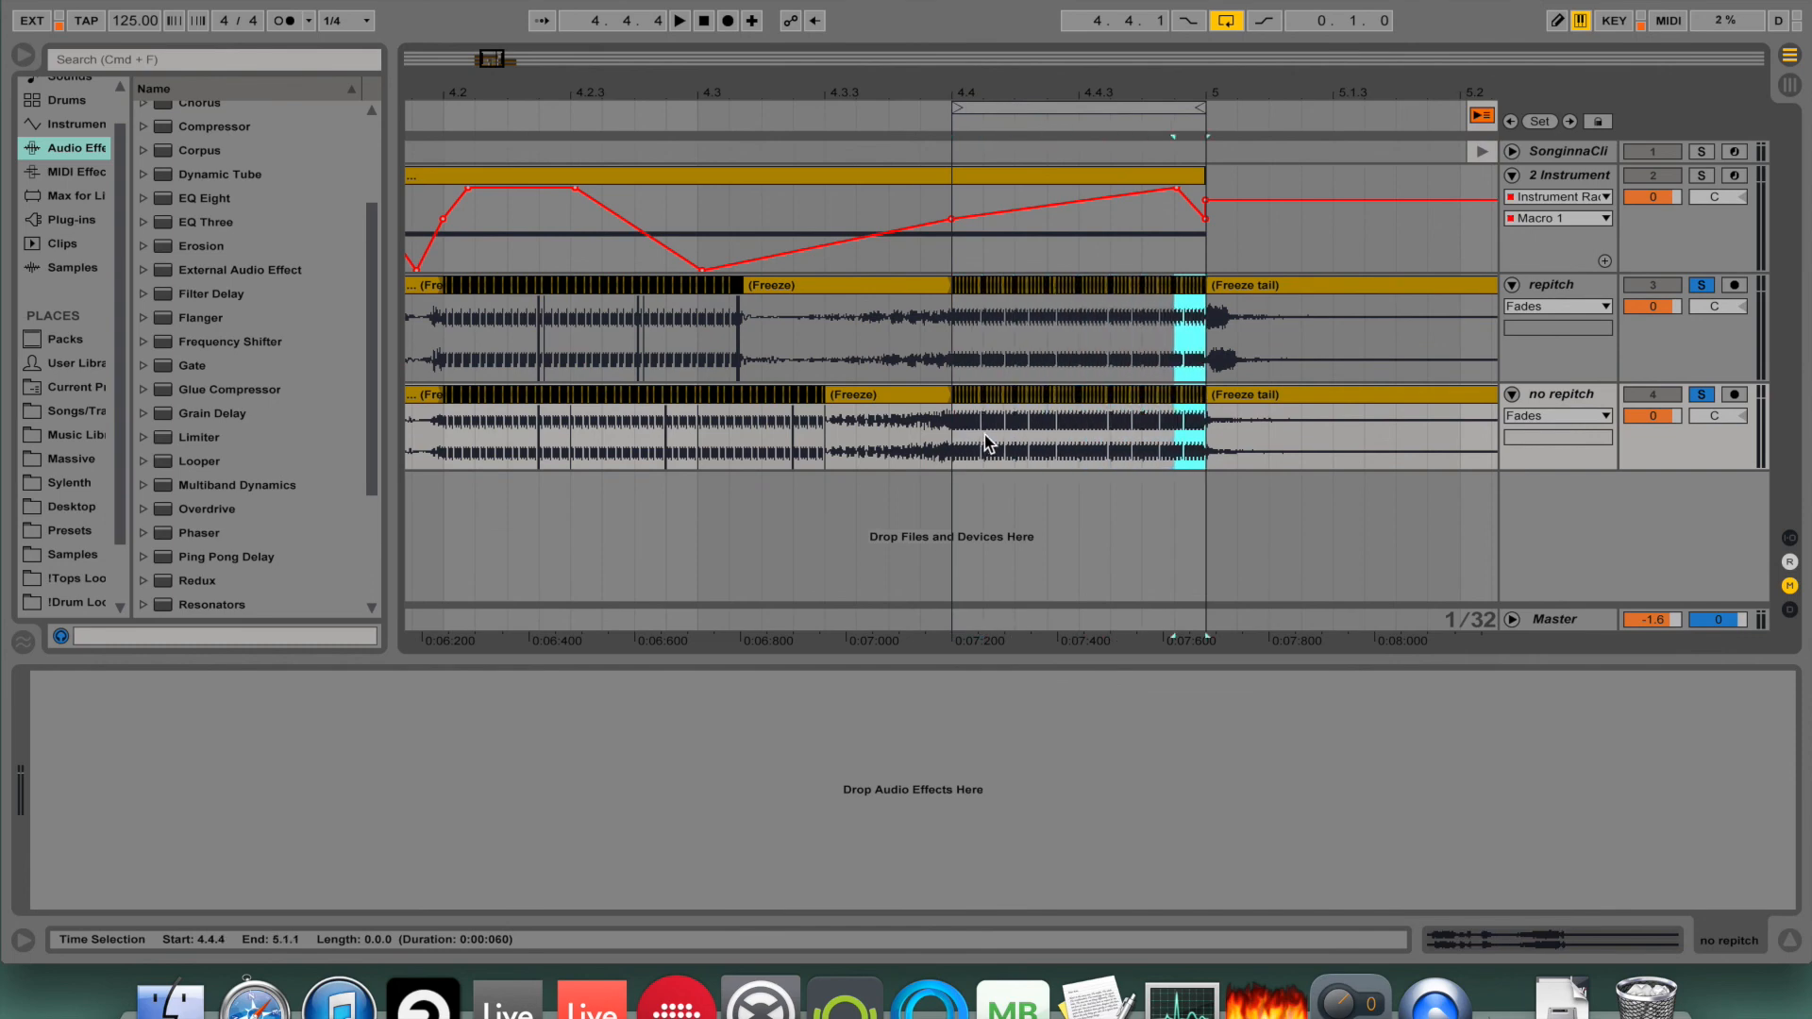
{"action": "left_click", "coordinate": [679, 19]}
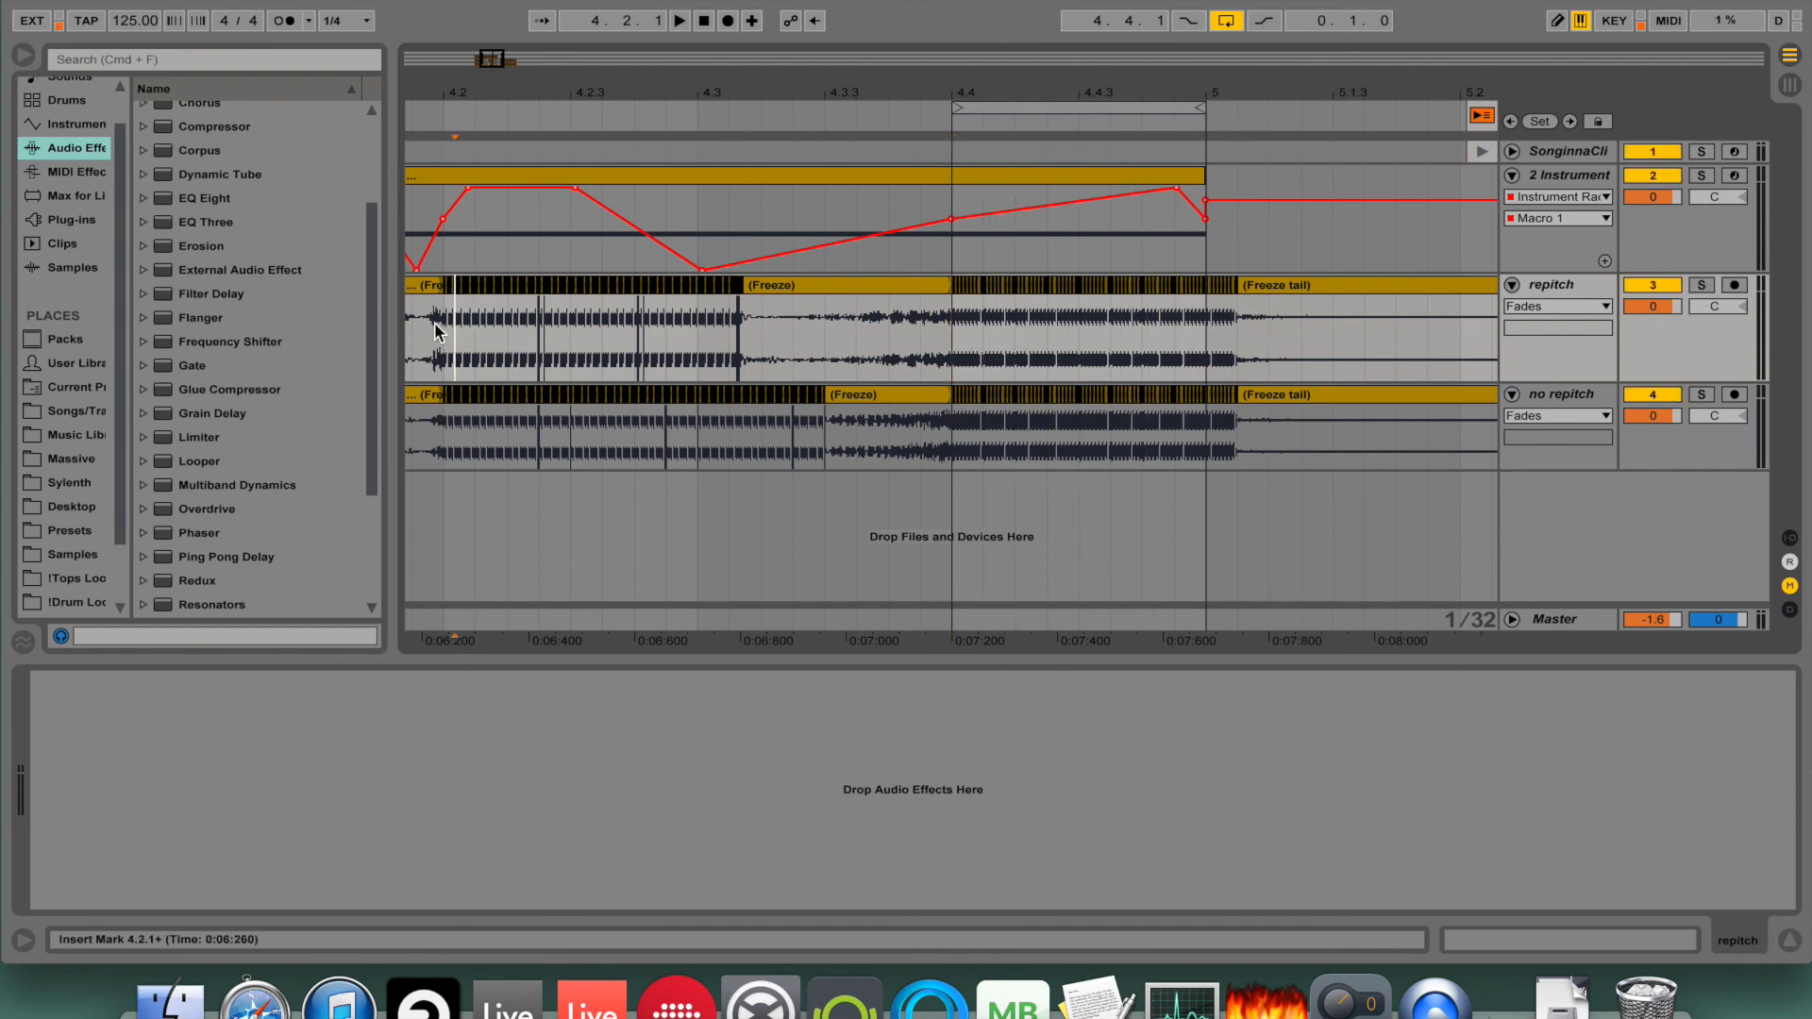
Select the renders' ending, audition repitch solo, then switch to the Session clip grid.
{"action": "left_click_drag", "start_coordinate": [453, 336], "coordinate": [697, 364]}
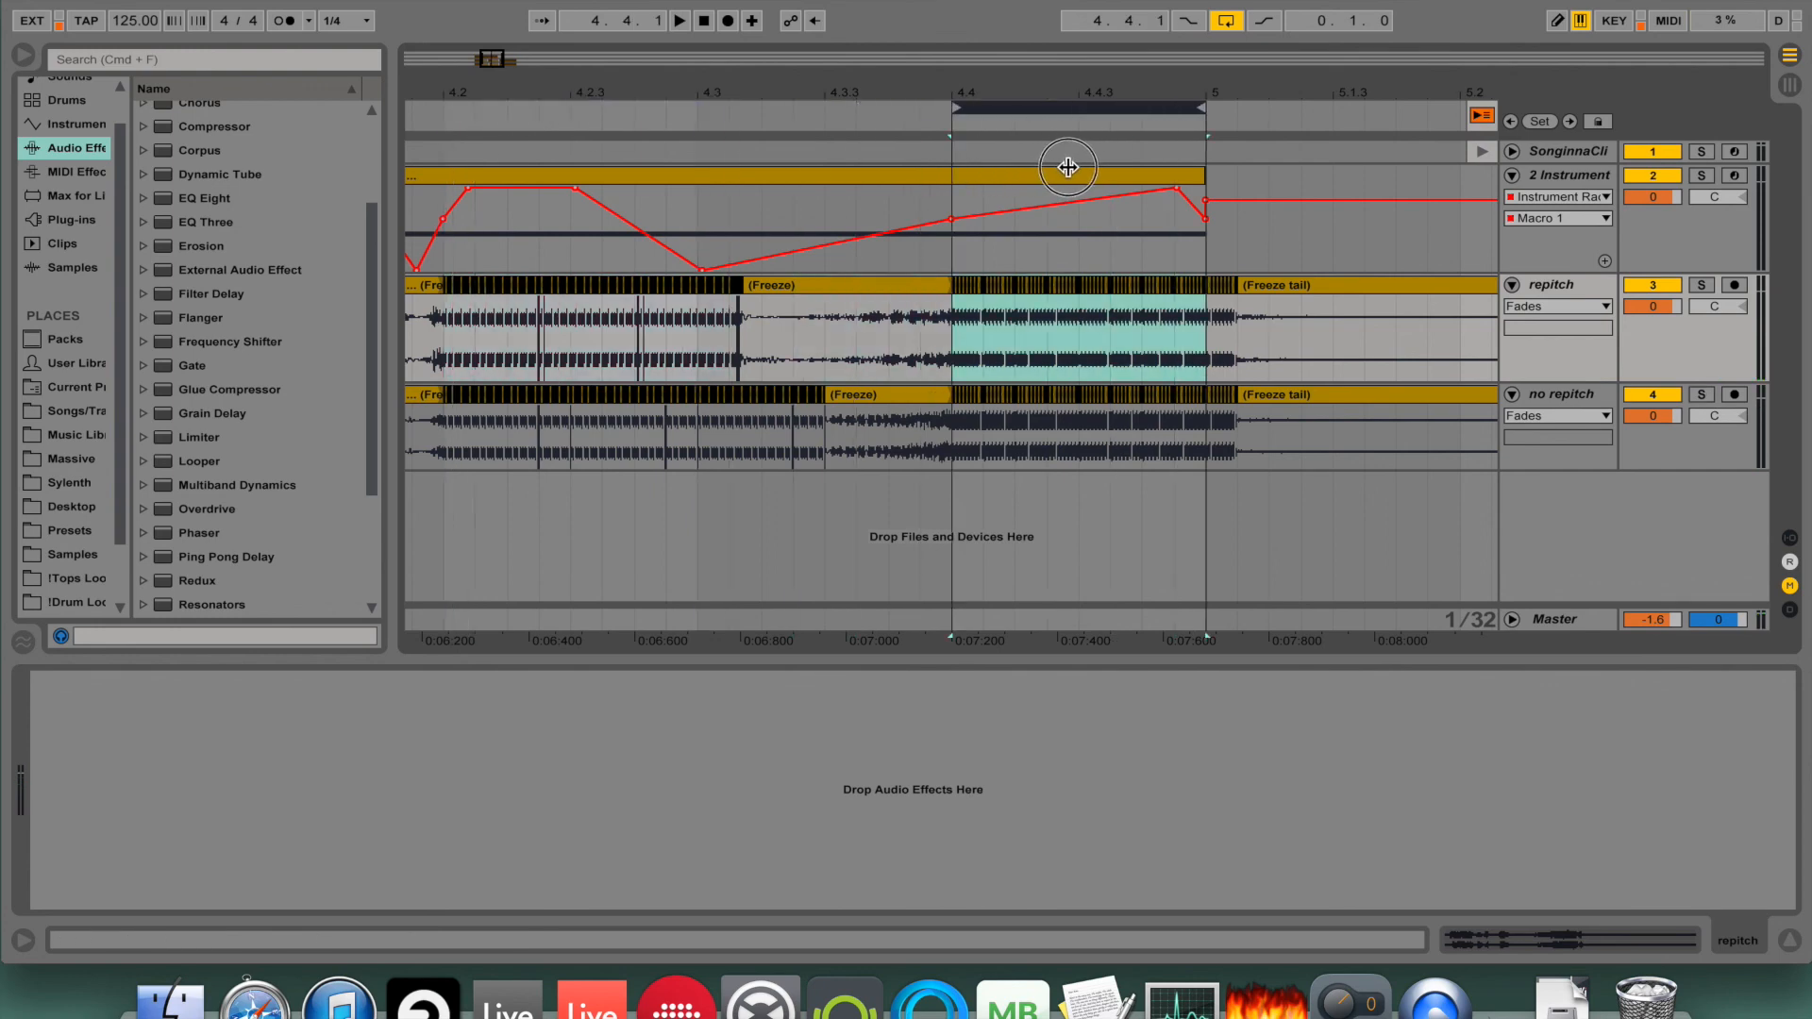
{"action": "left_click", "coordinate": [1701, 285]}
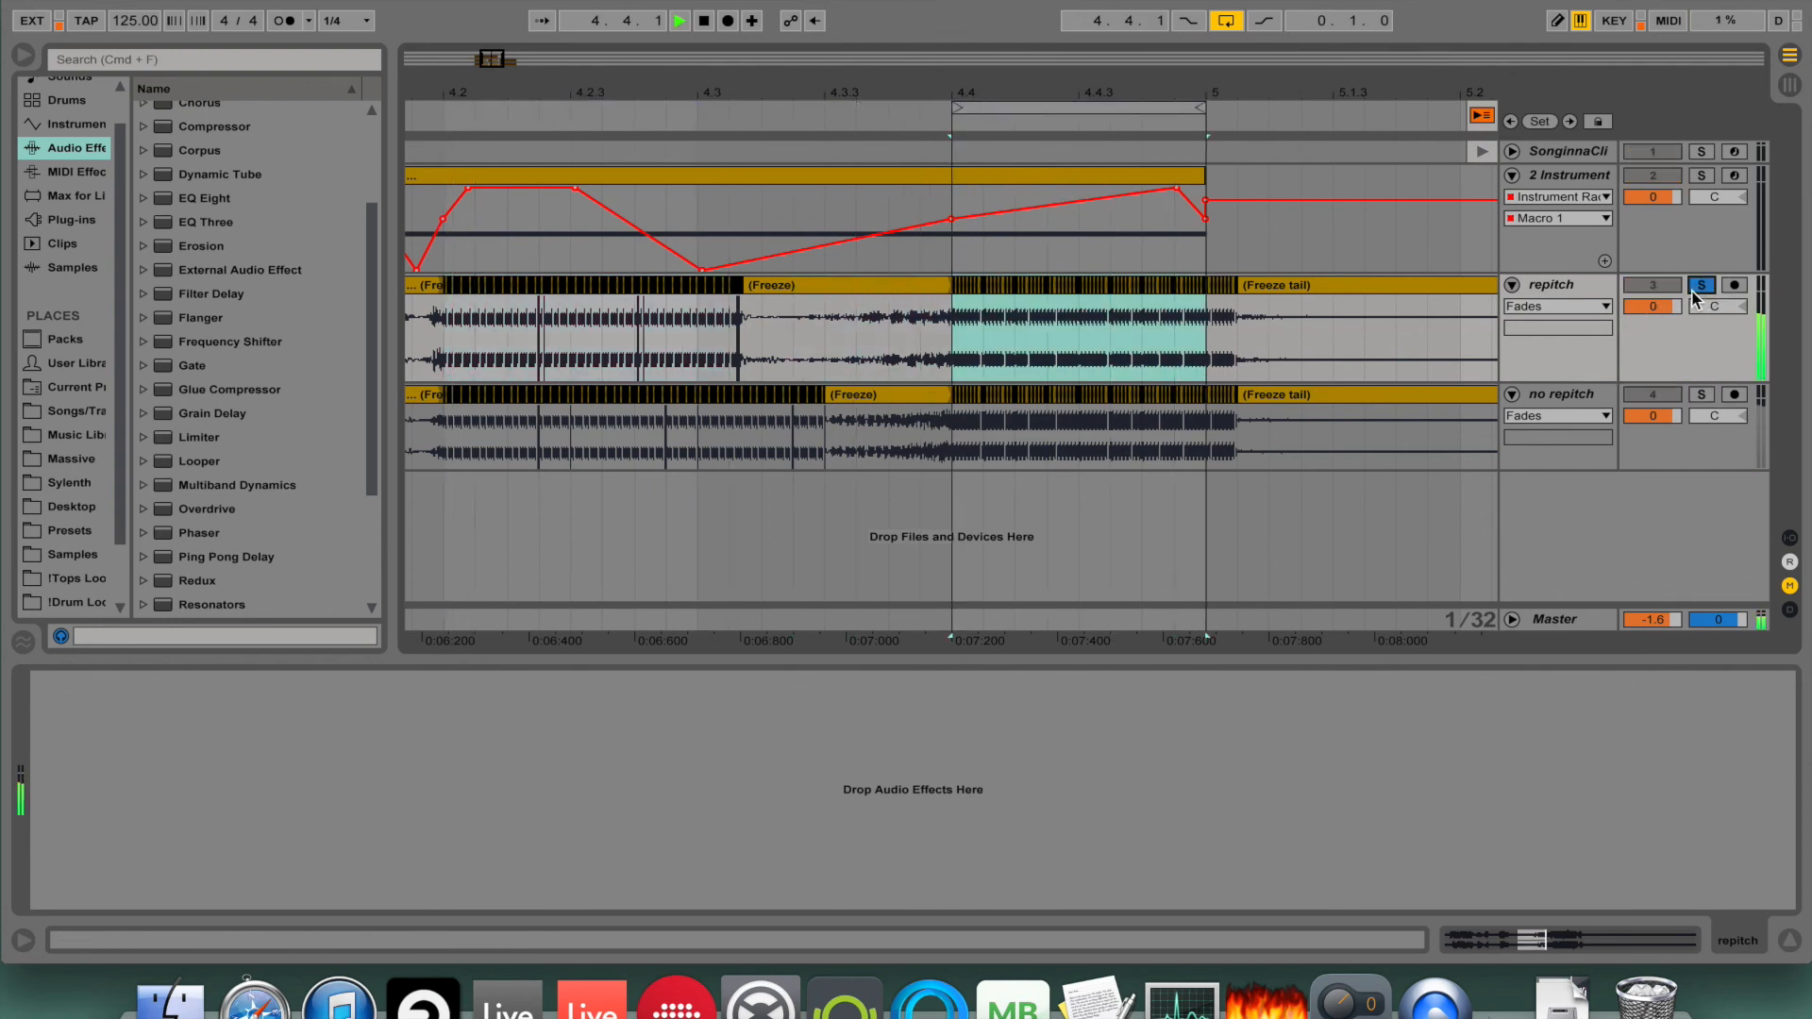
{"action": "left_click", "coordinate": [1700, 285]}
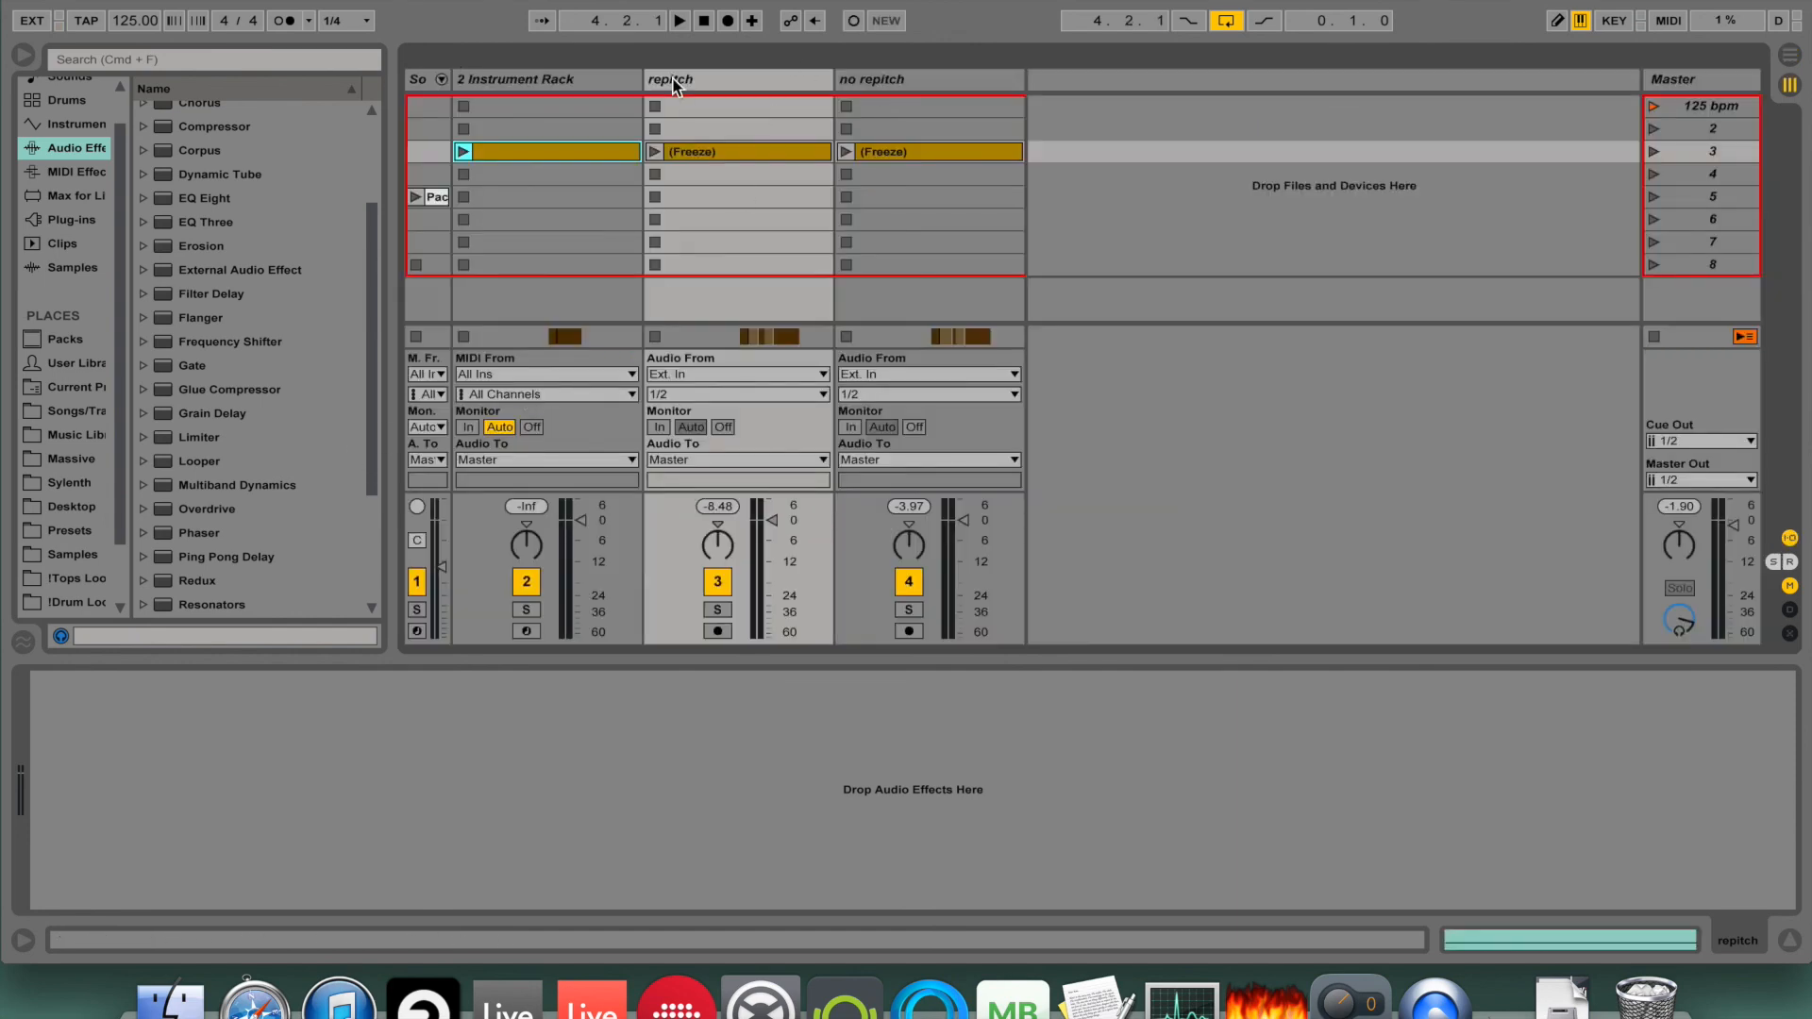
Delete the repitch and no-repitch tracks, OK the export error, and select SonginnaClip from the User Library.
{"action": "left_click", "coordinate": [543, 79]}
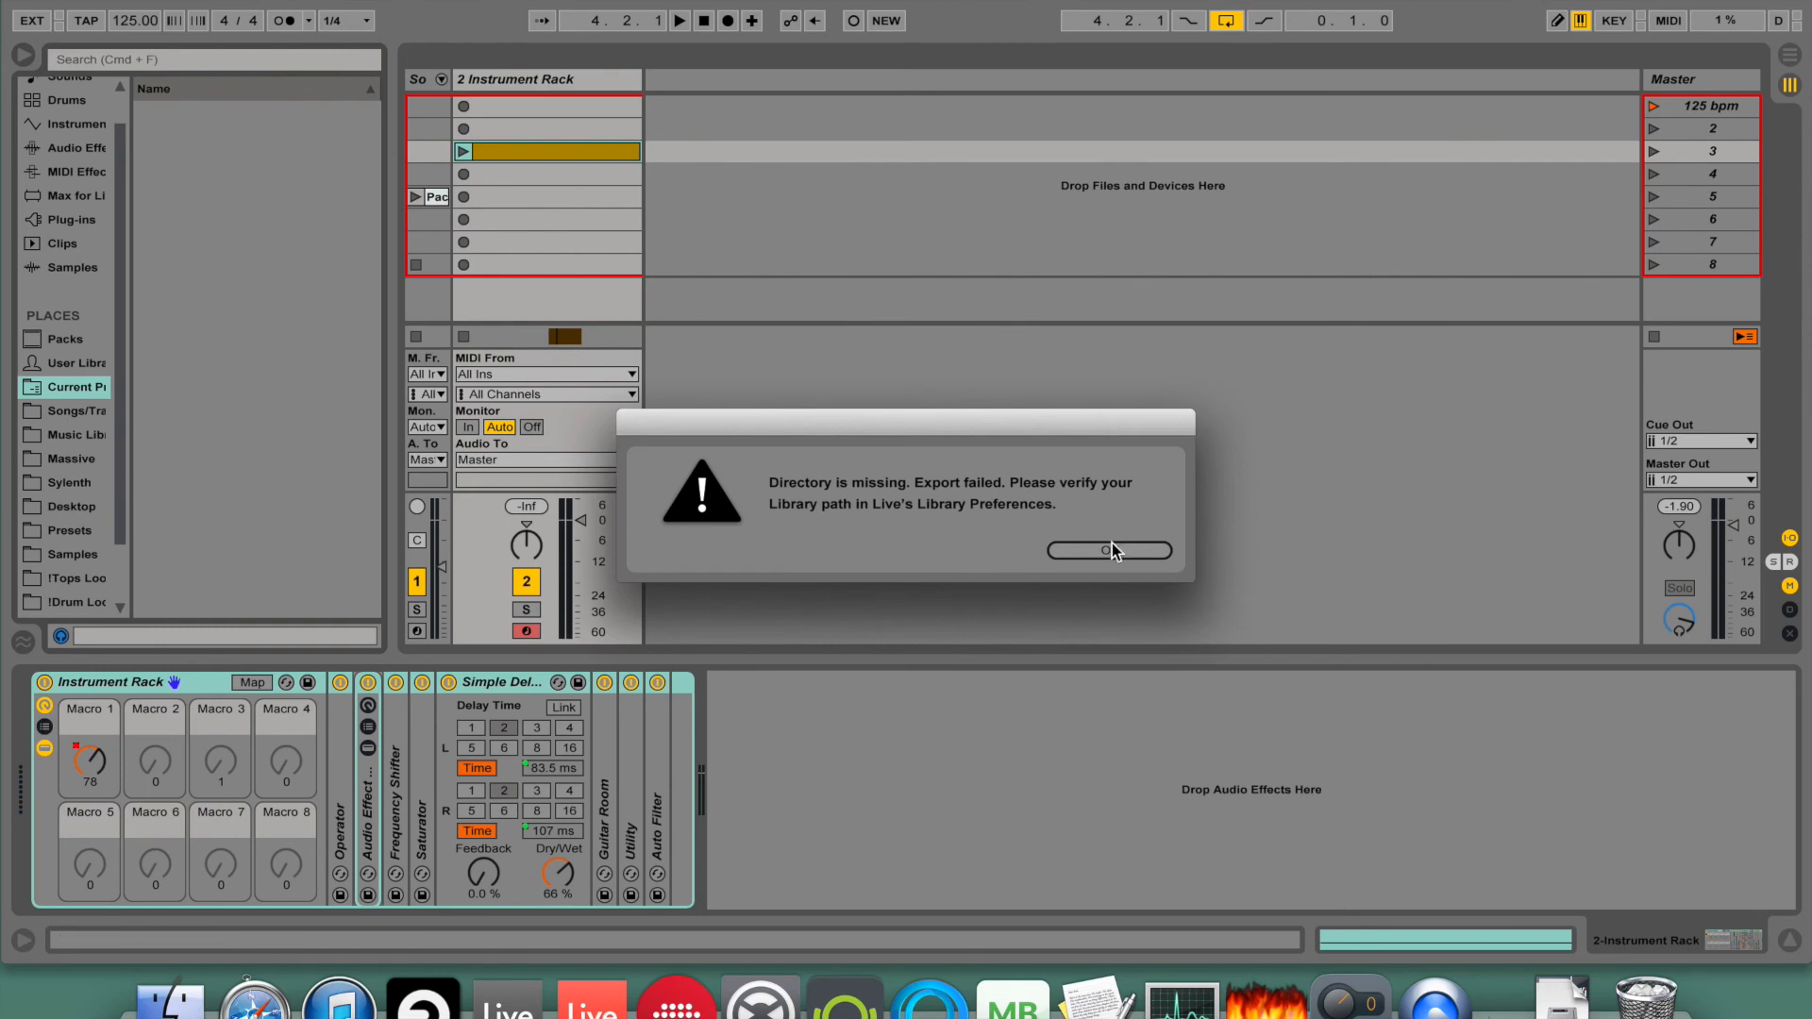
{"action": "left_click", "coordinate": [1105, 549]}
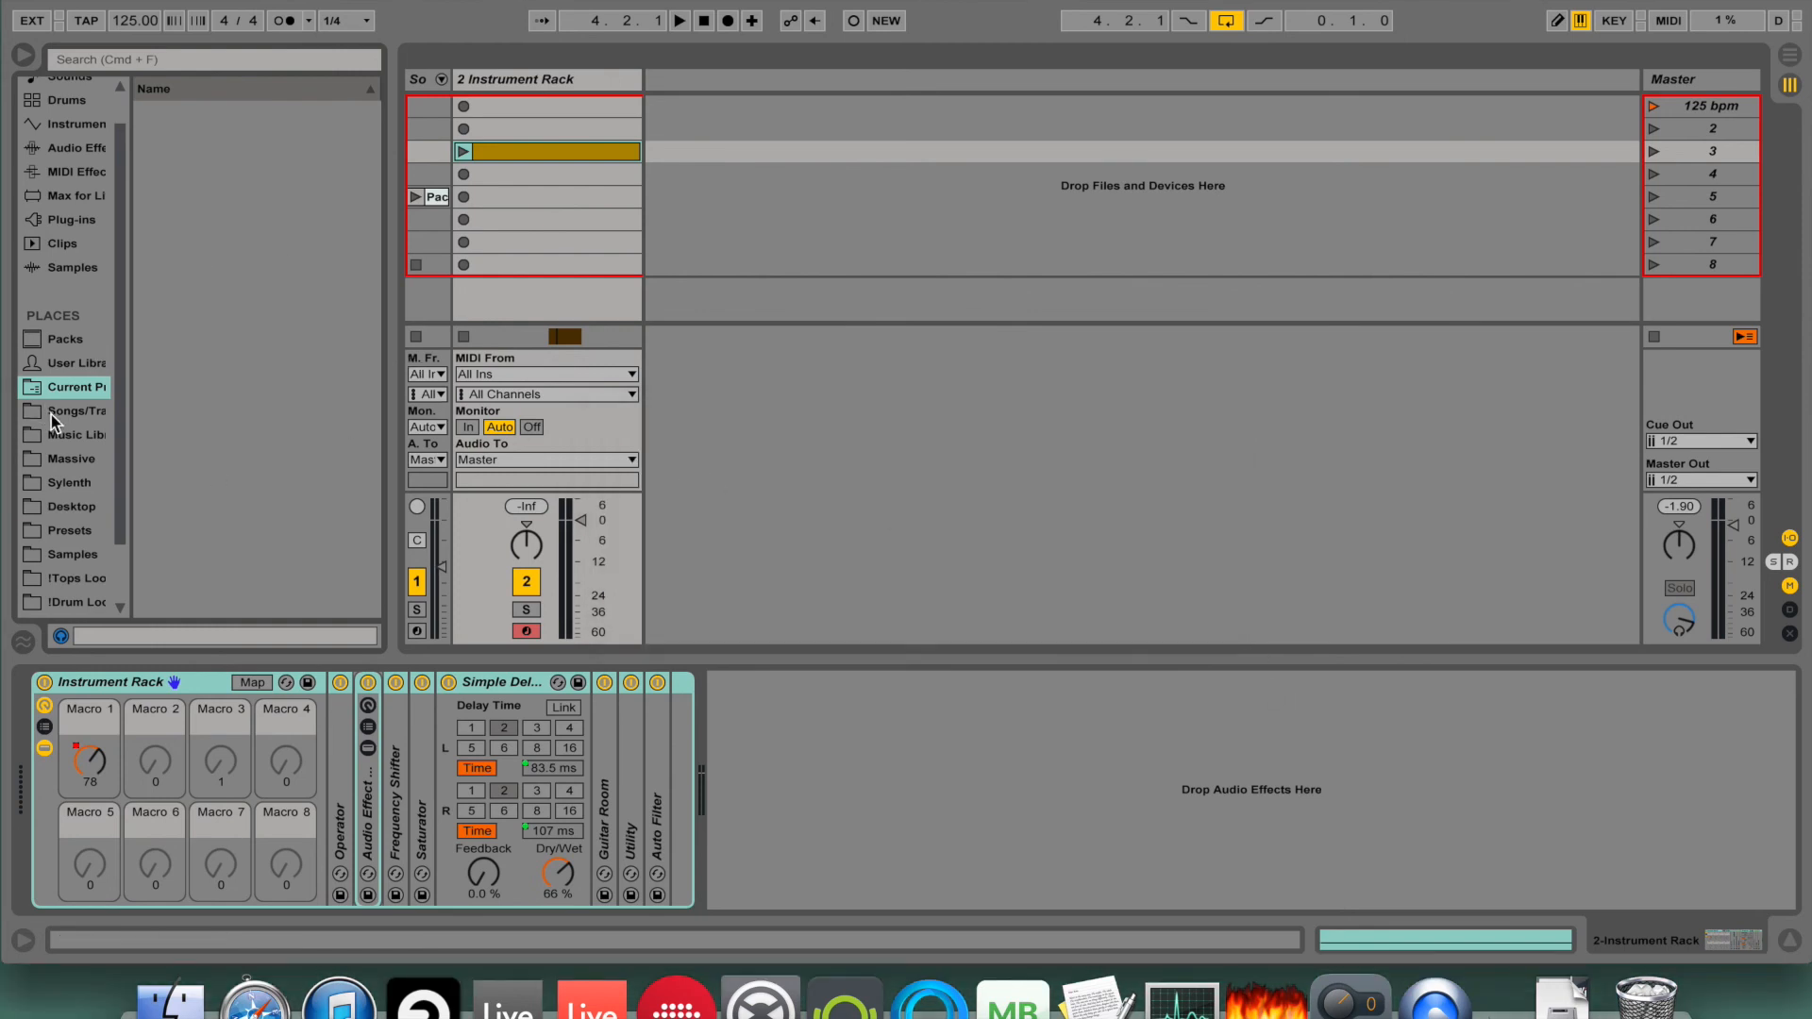
{"action": "left_click", "coordinate": [66, 362]}
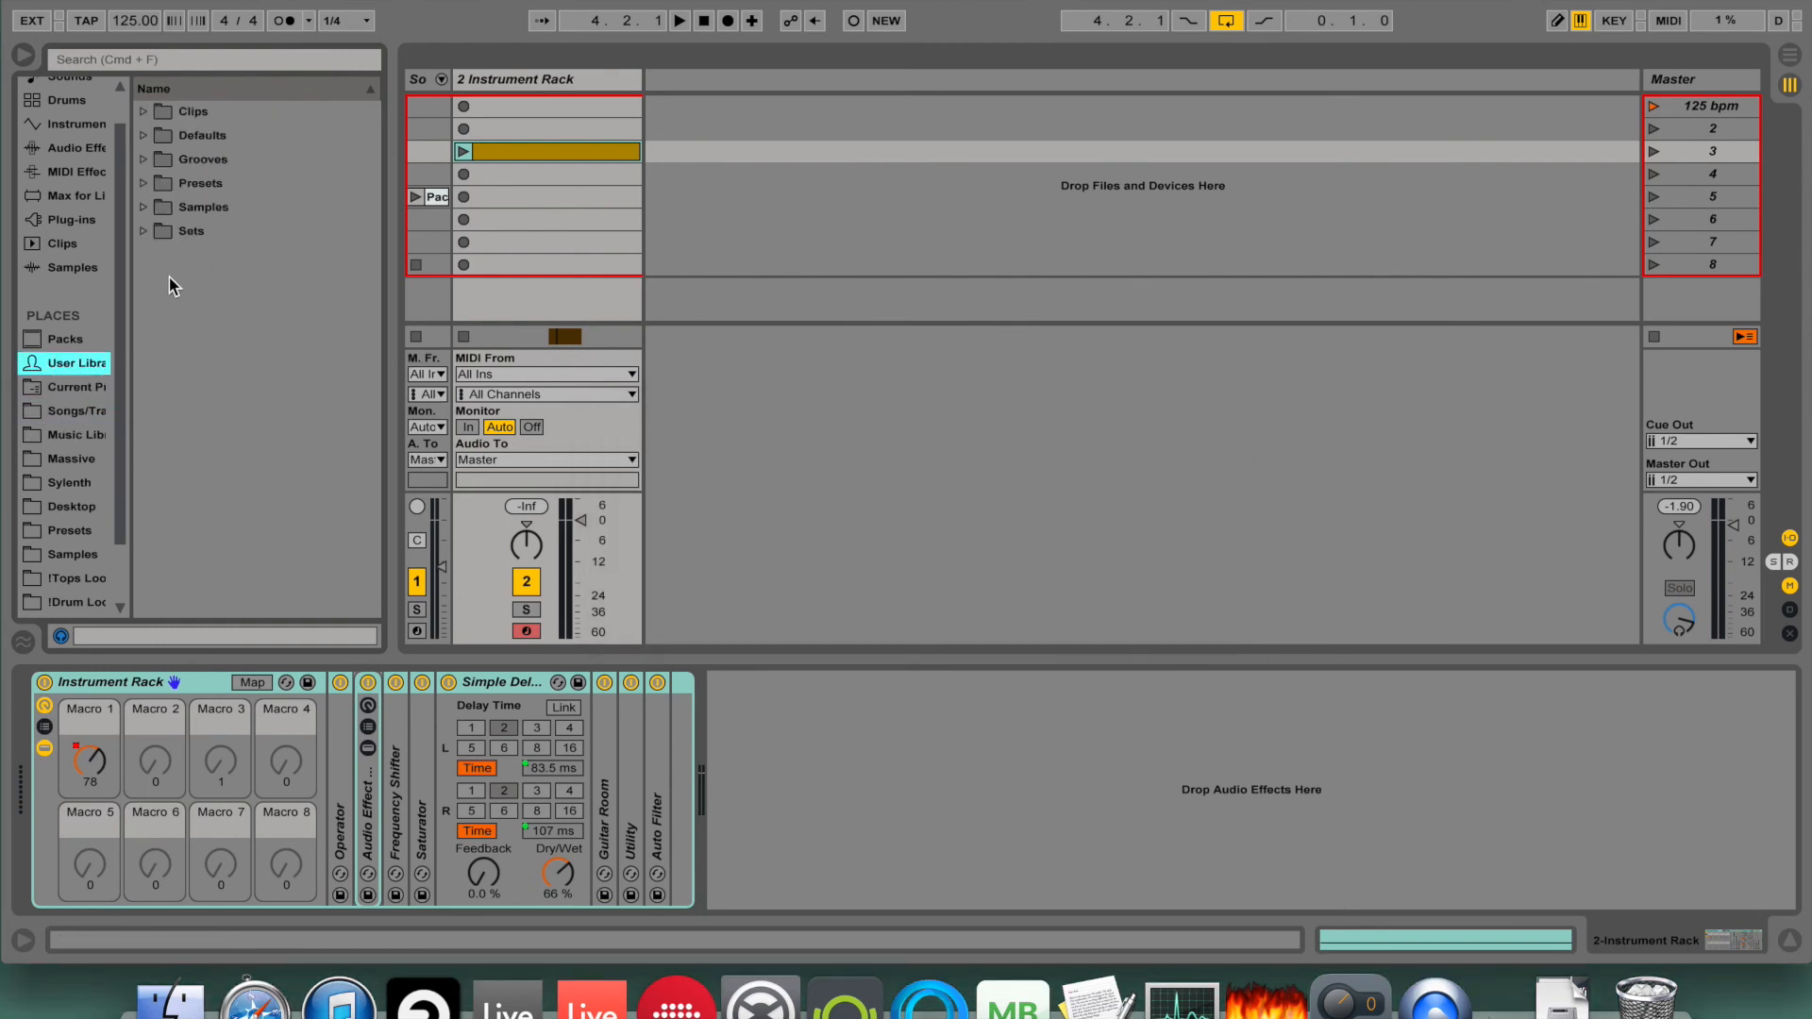
{"action": "mouse_move", "coordinate": [240, 306]}
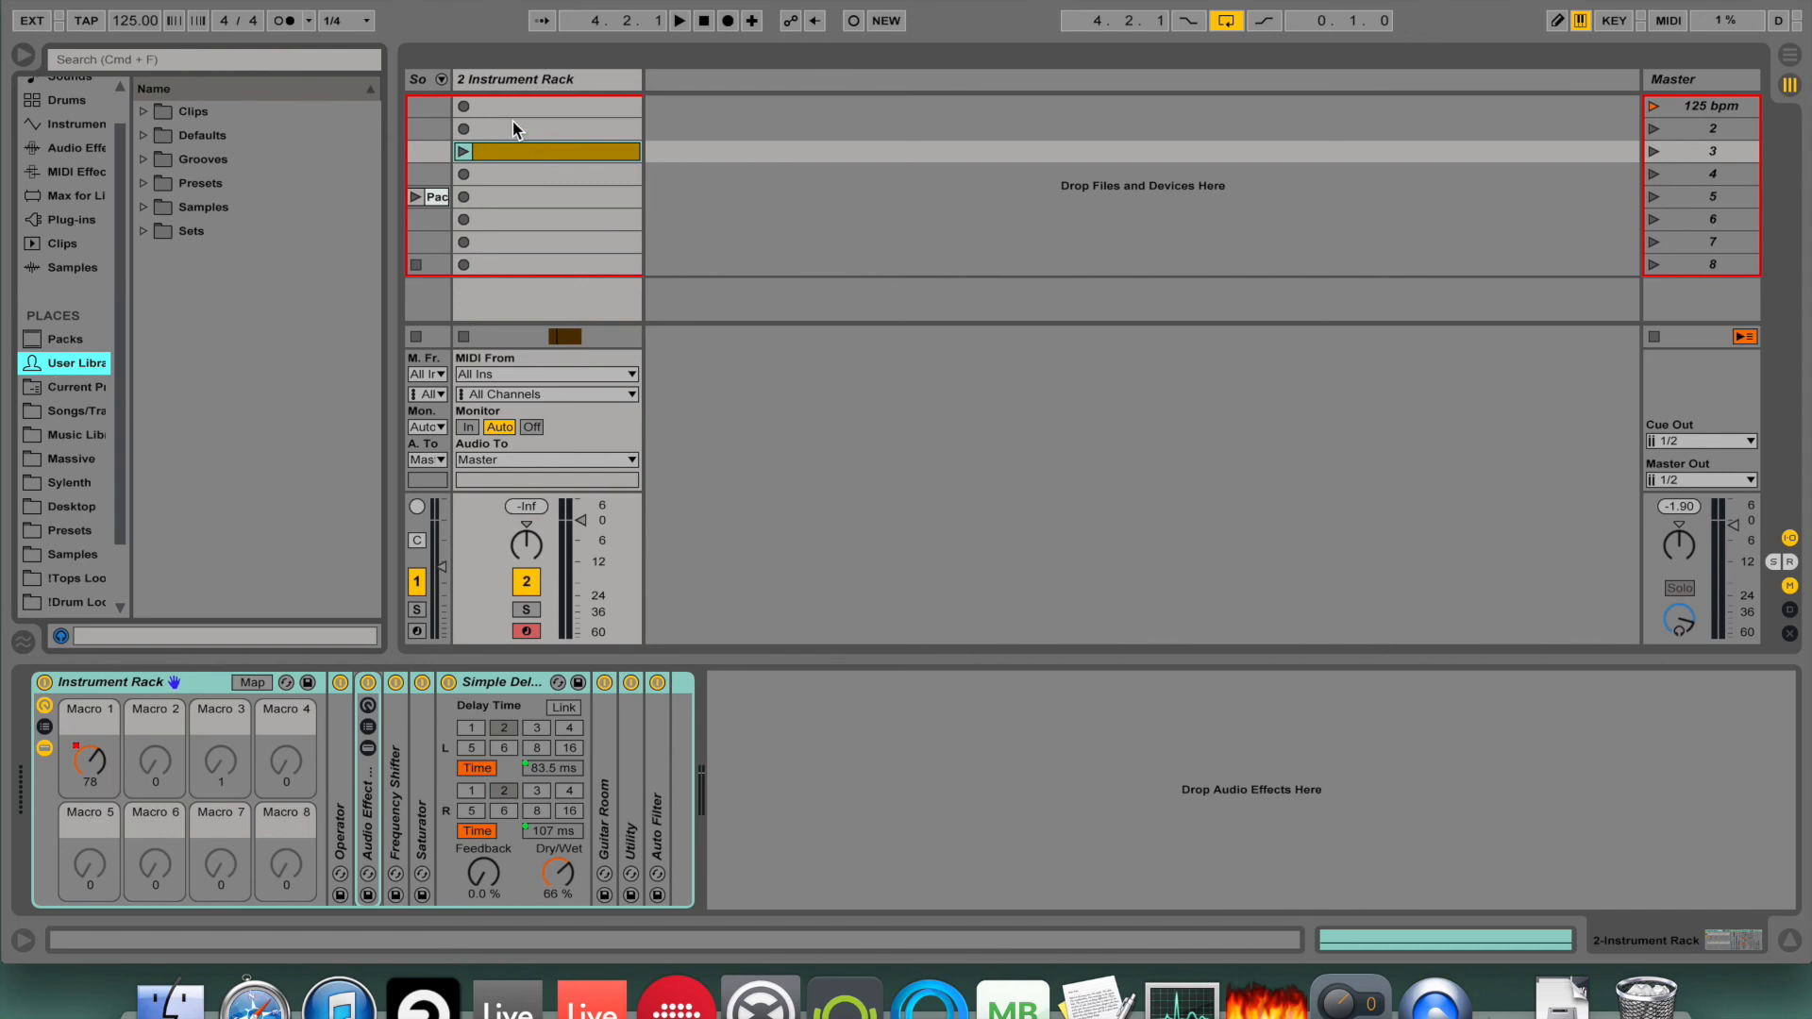
{"action": "left_click", "coordinate": [440, 79]}
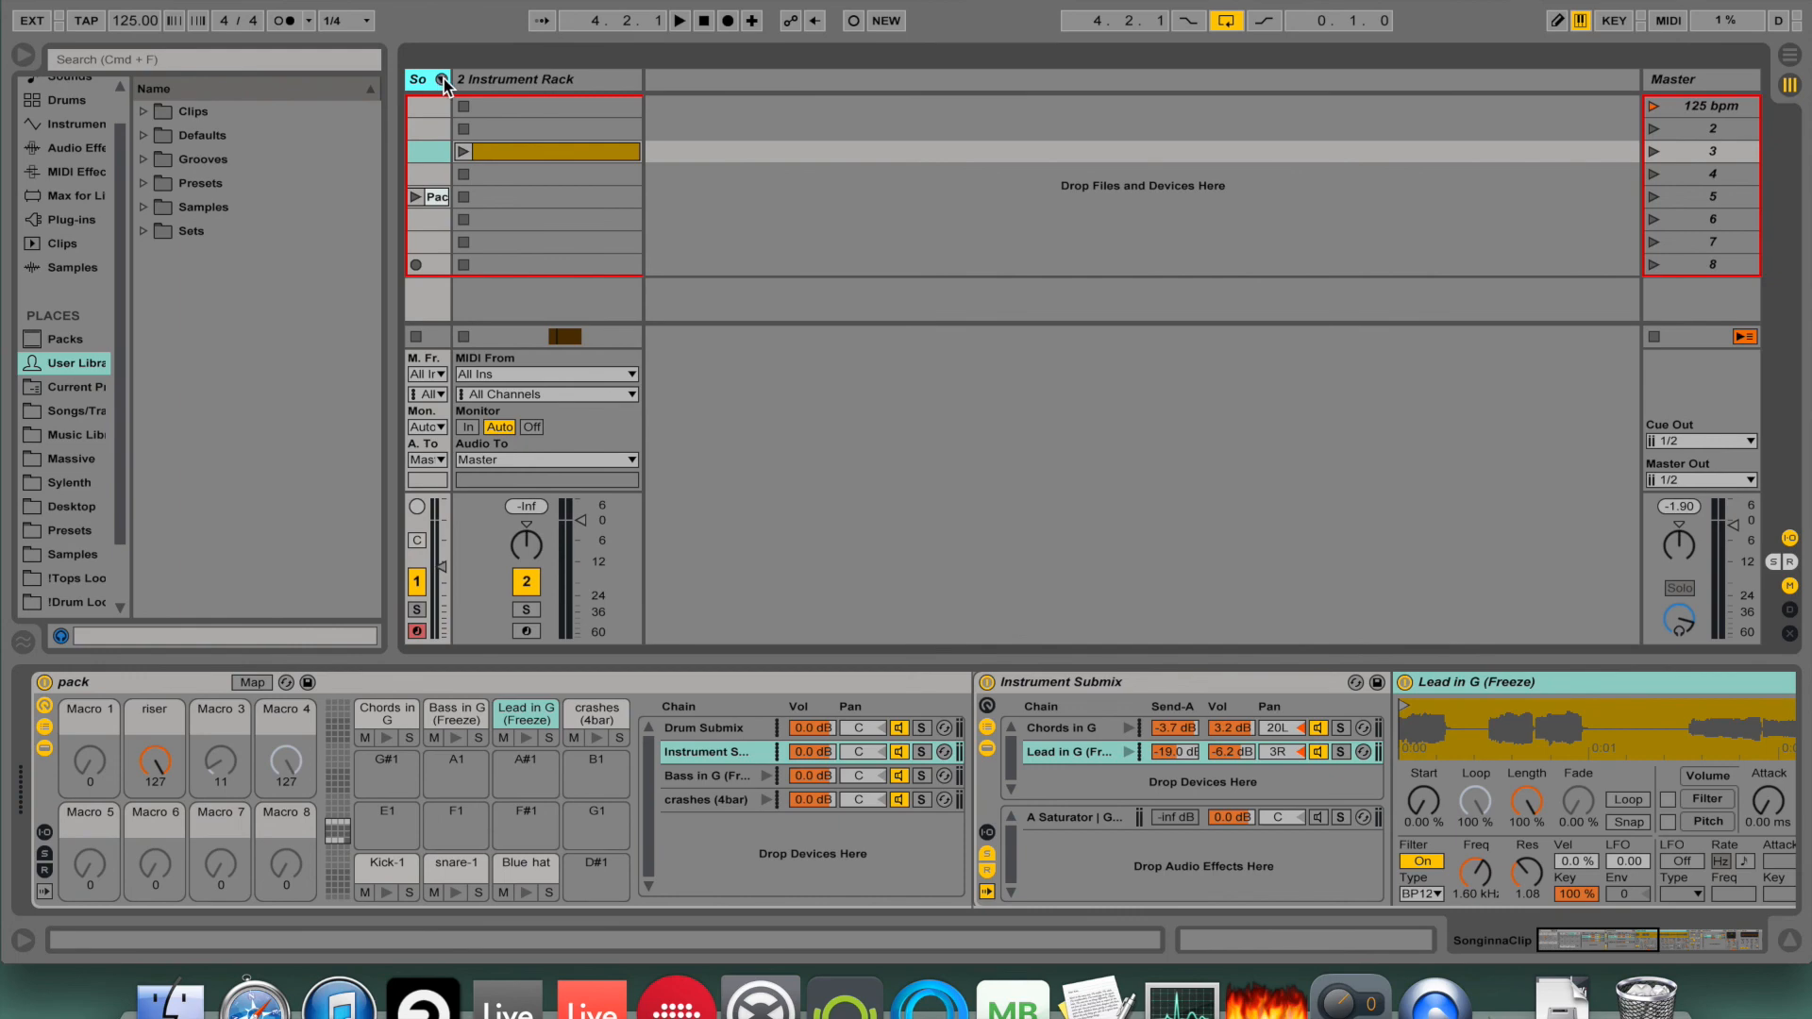
Place the riser rack on pad G#1 and map its Macro 1 to the pack's riser macro.
{"action": "left_click", "coordinate": [434, 80]}
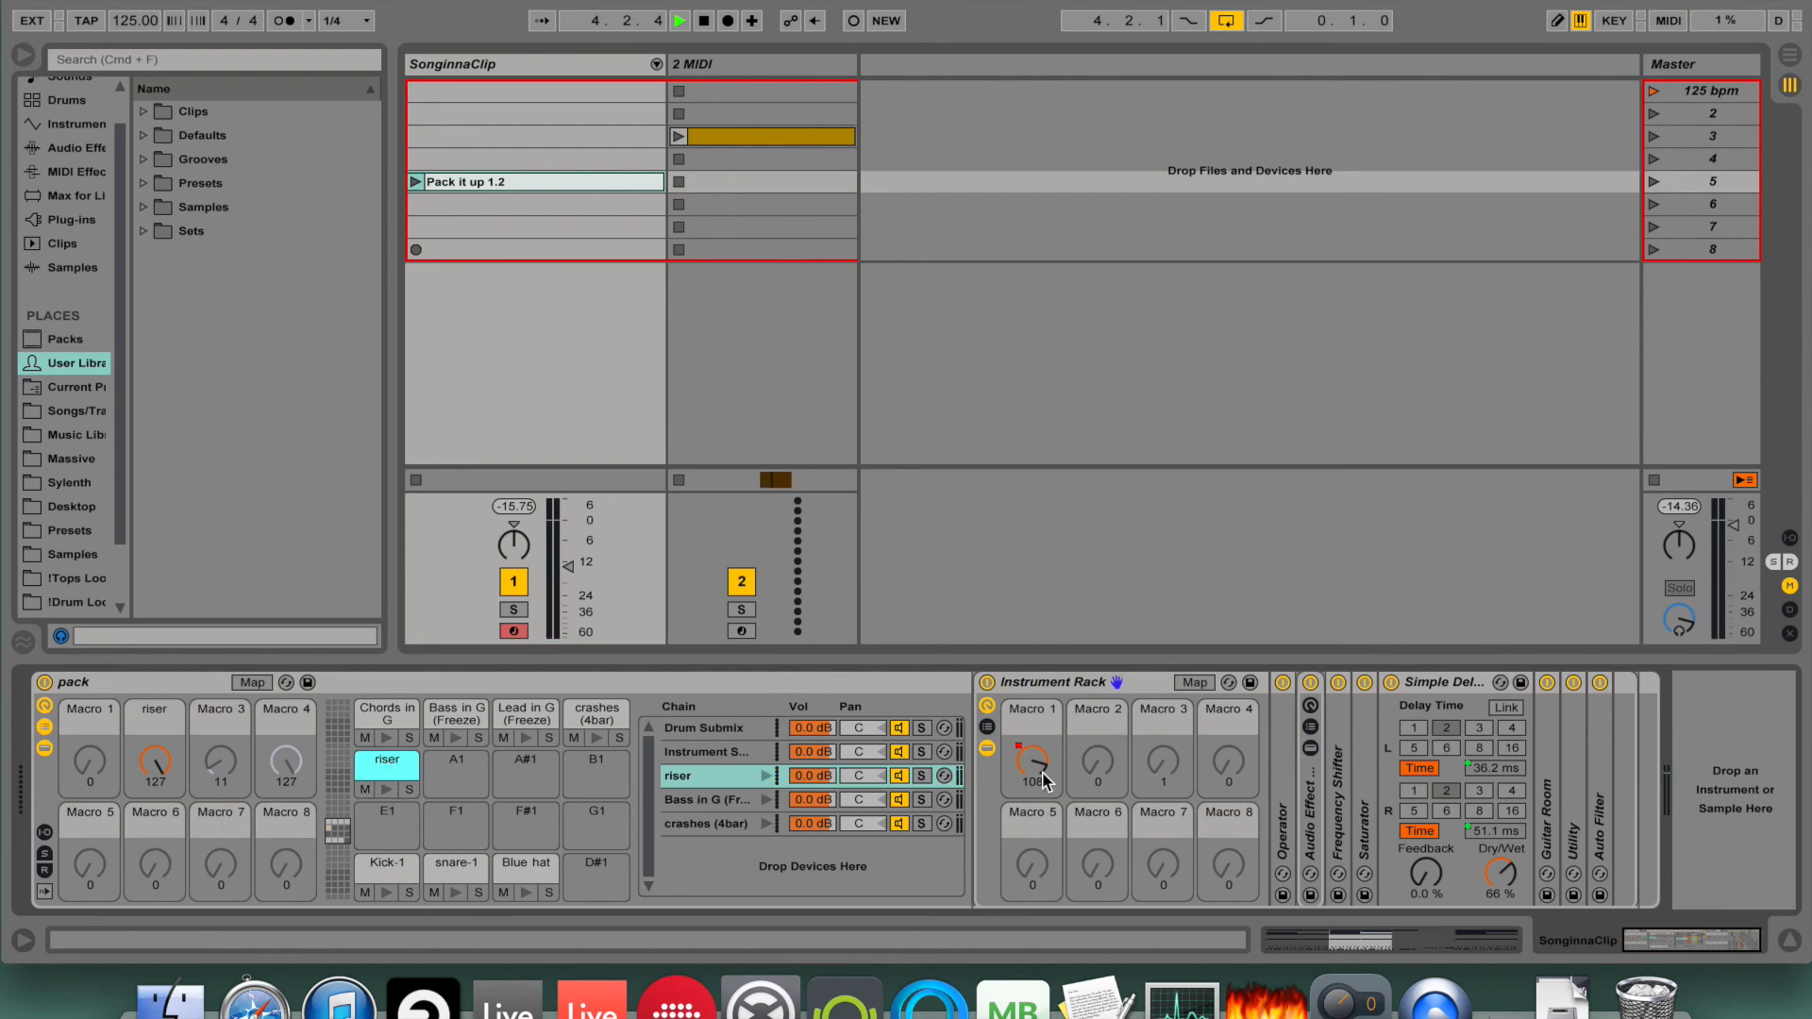
{"action": "right_click", "coordinate": [1031, 760]}
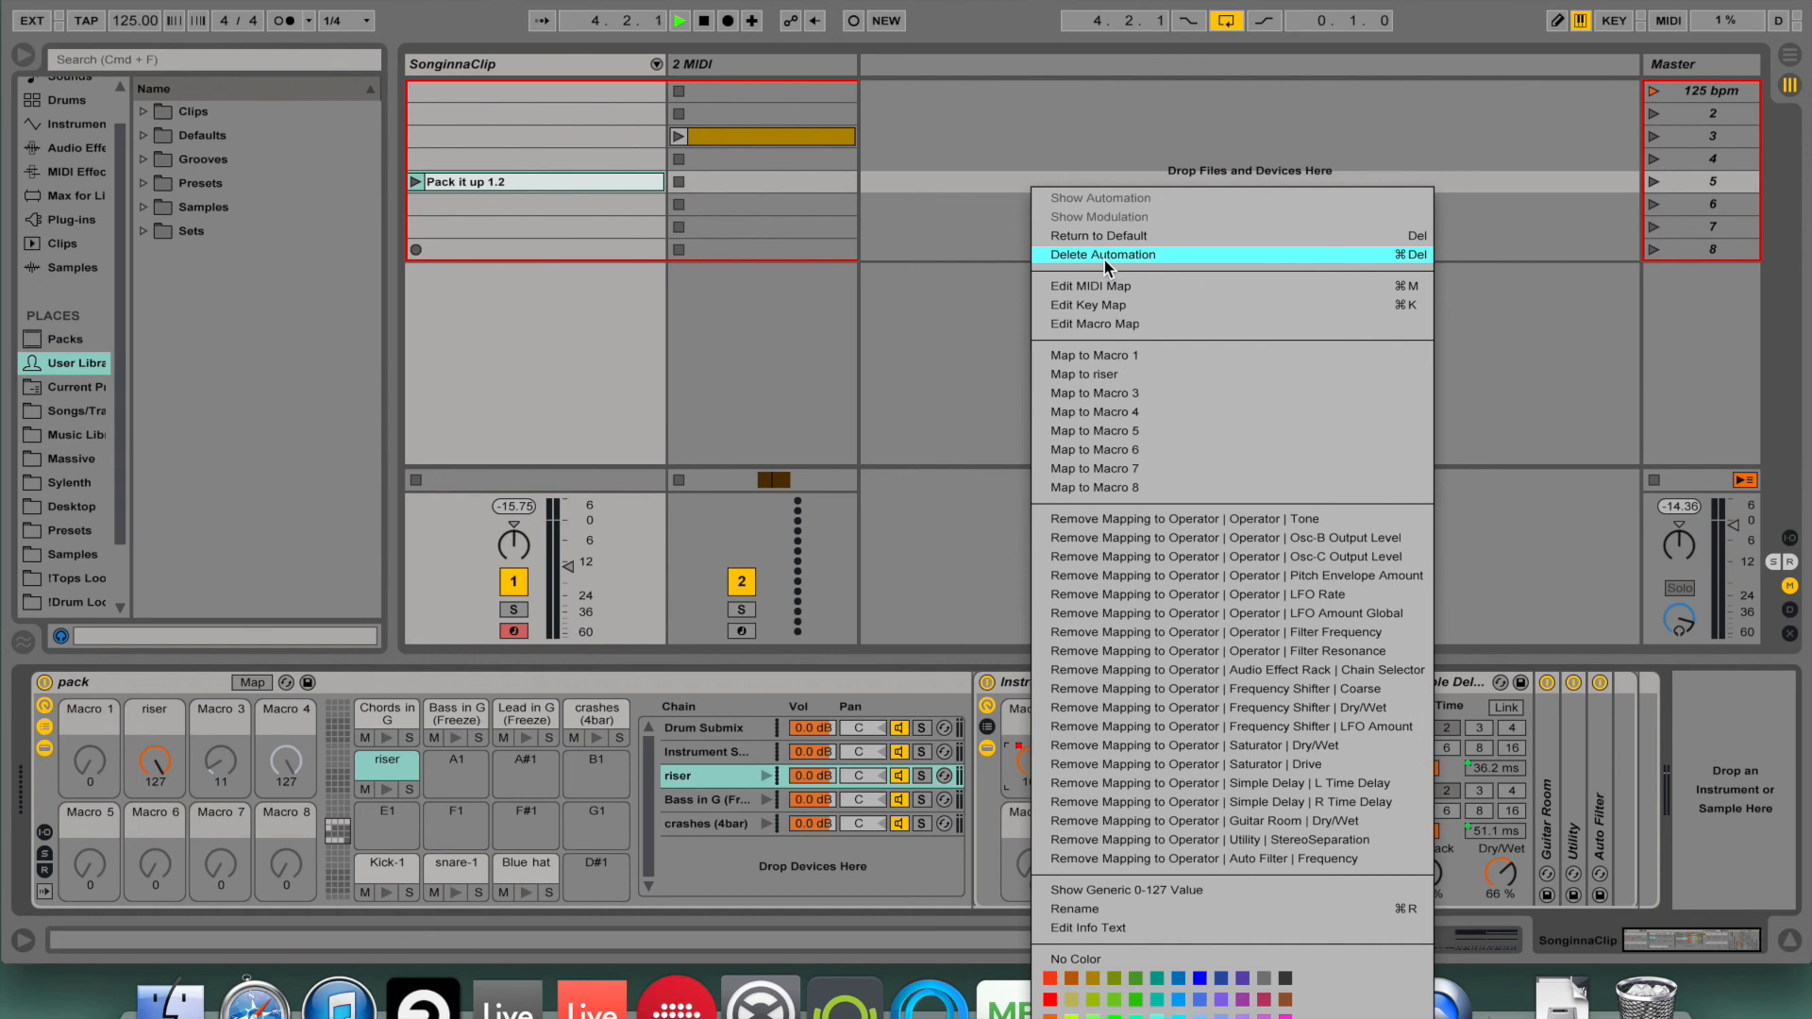
{"action": "mouse_move", "coordinate": [1106, 355]}
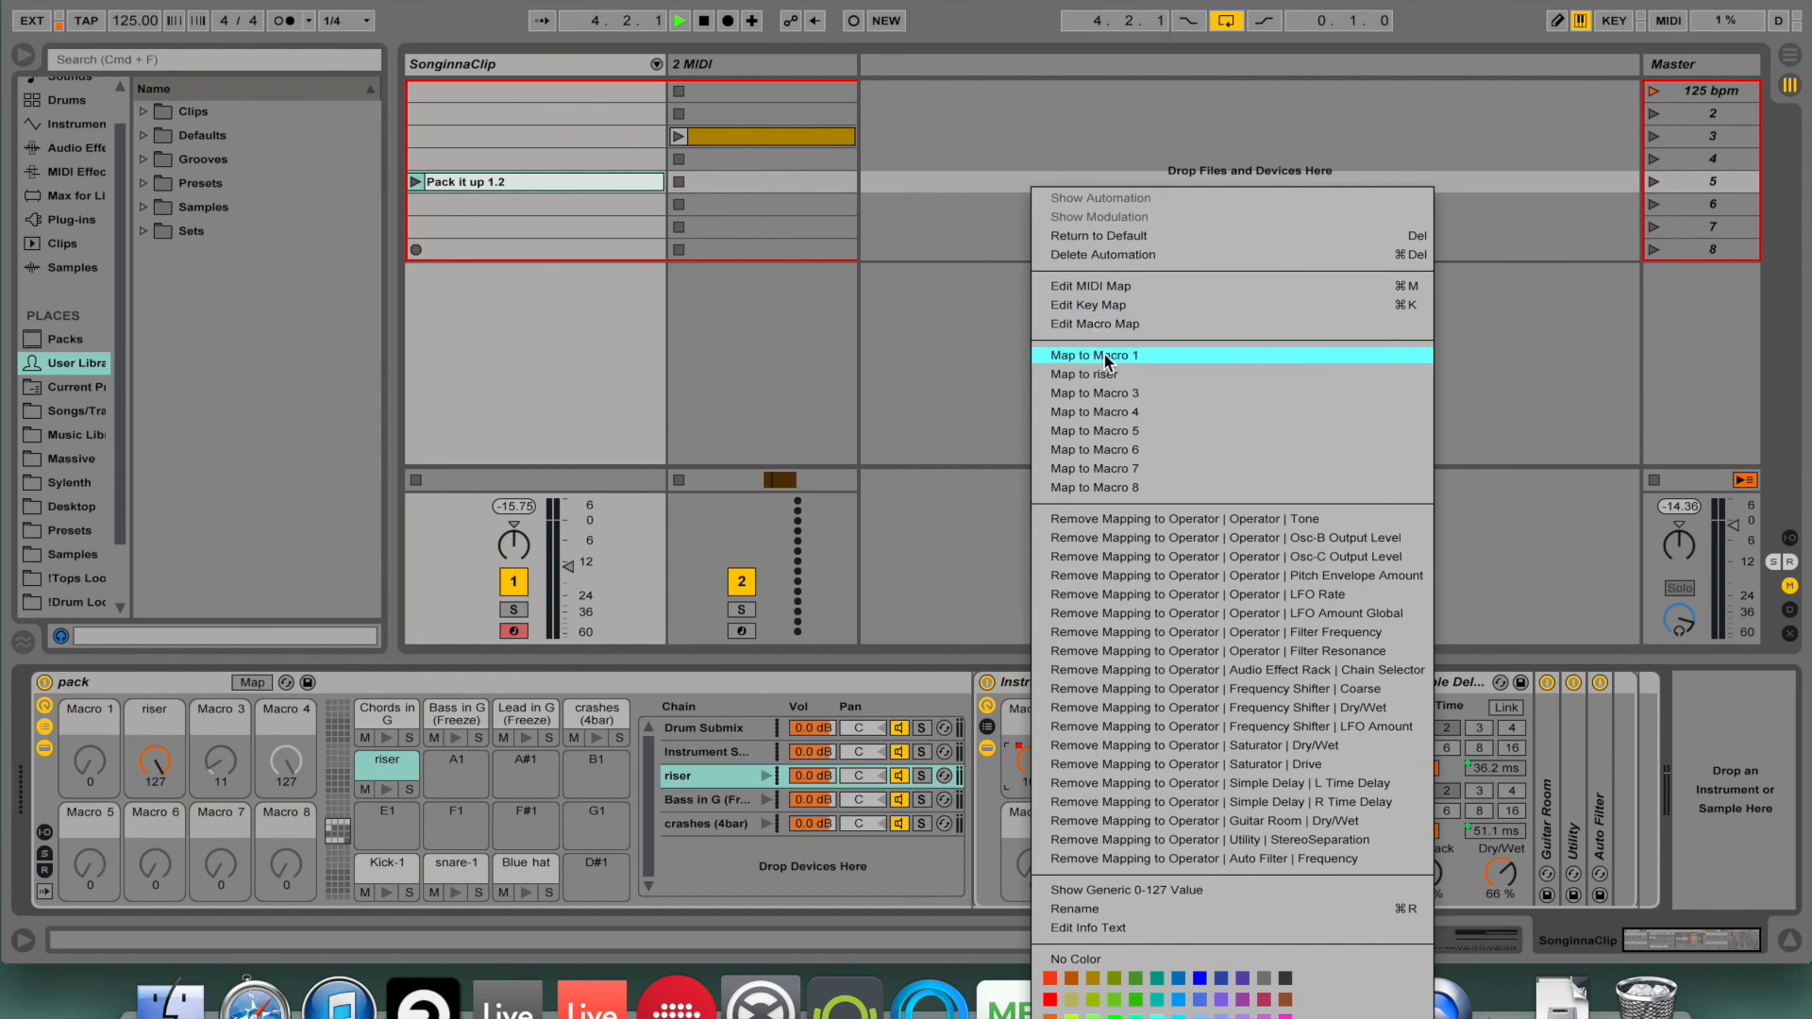
{"action": "left_click", "coordinate": [1092, 354]}
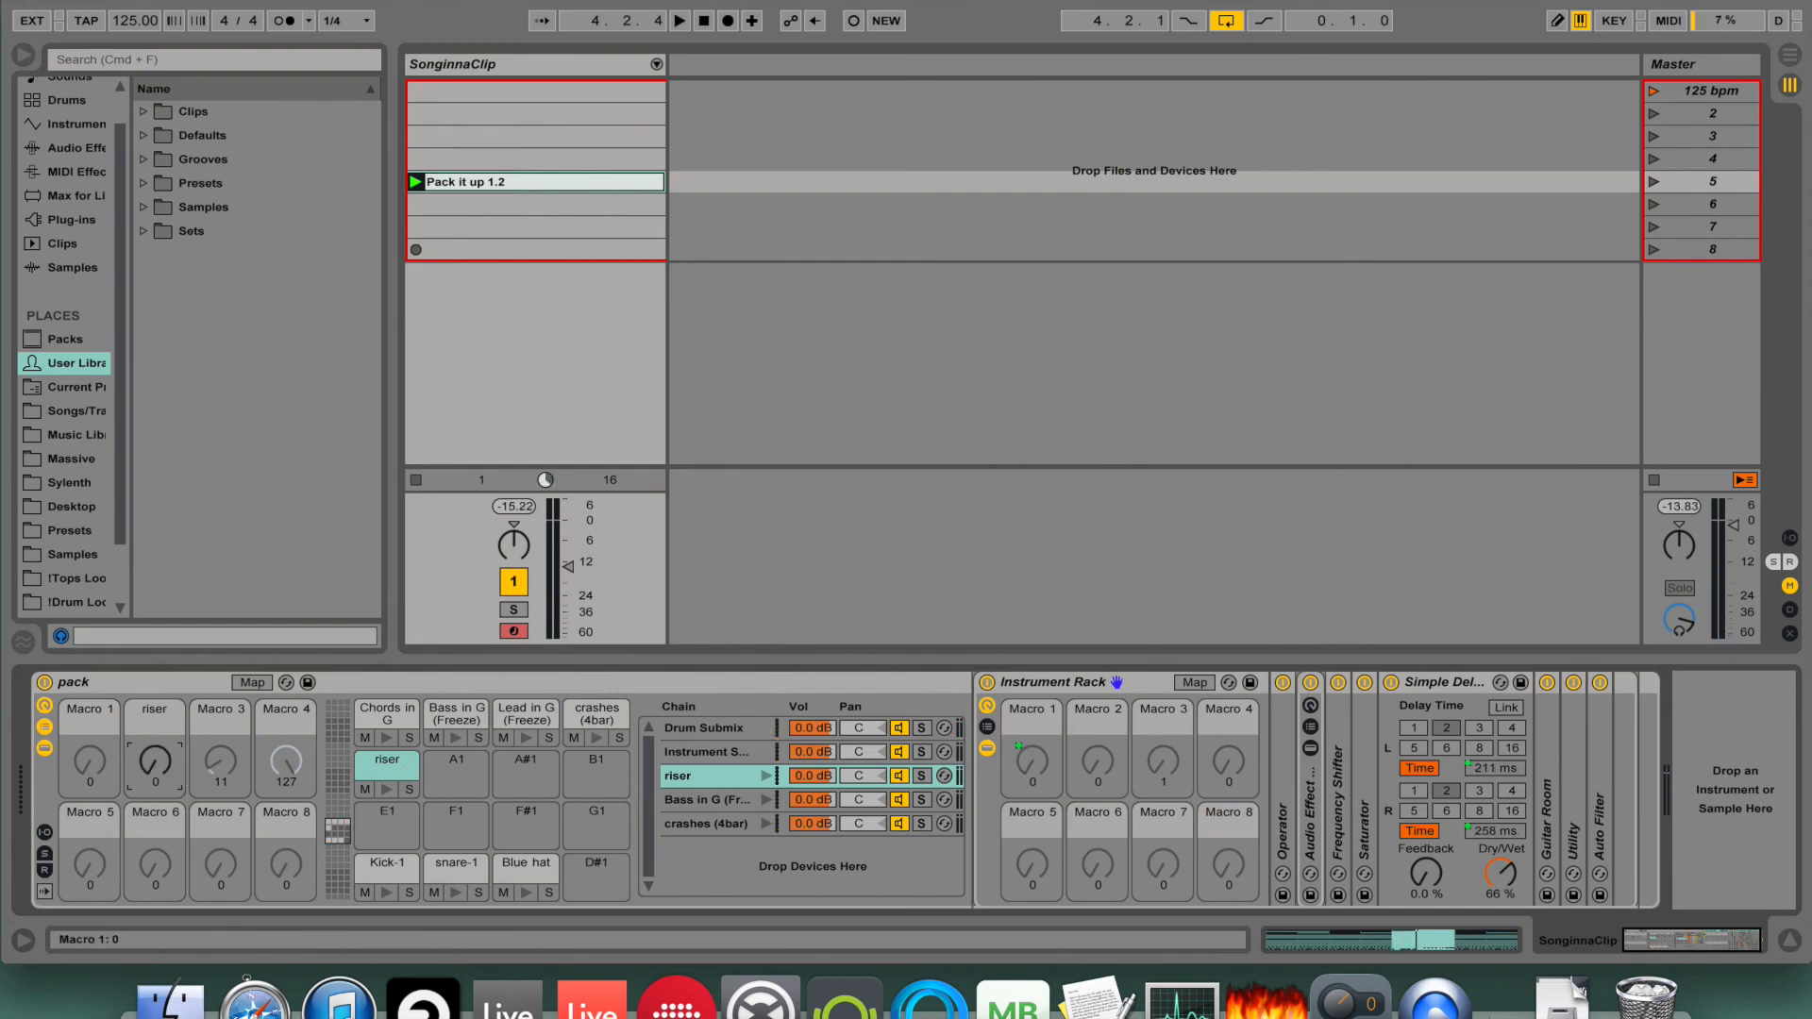
Check the Pack it up 1.2 clip notes and lock the pack rack to Control Surface 1 (Push).
{"action": "double_click", "coordinate": [485, 182]}
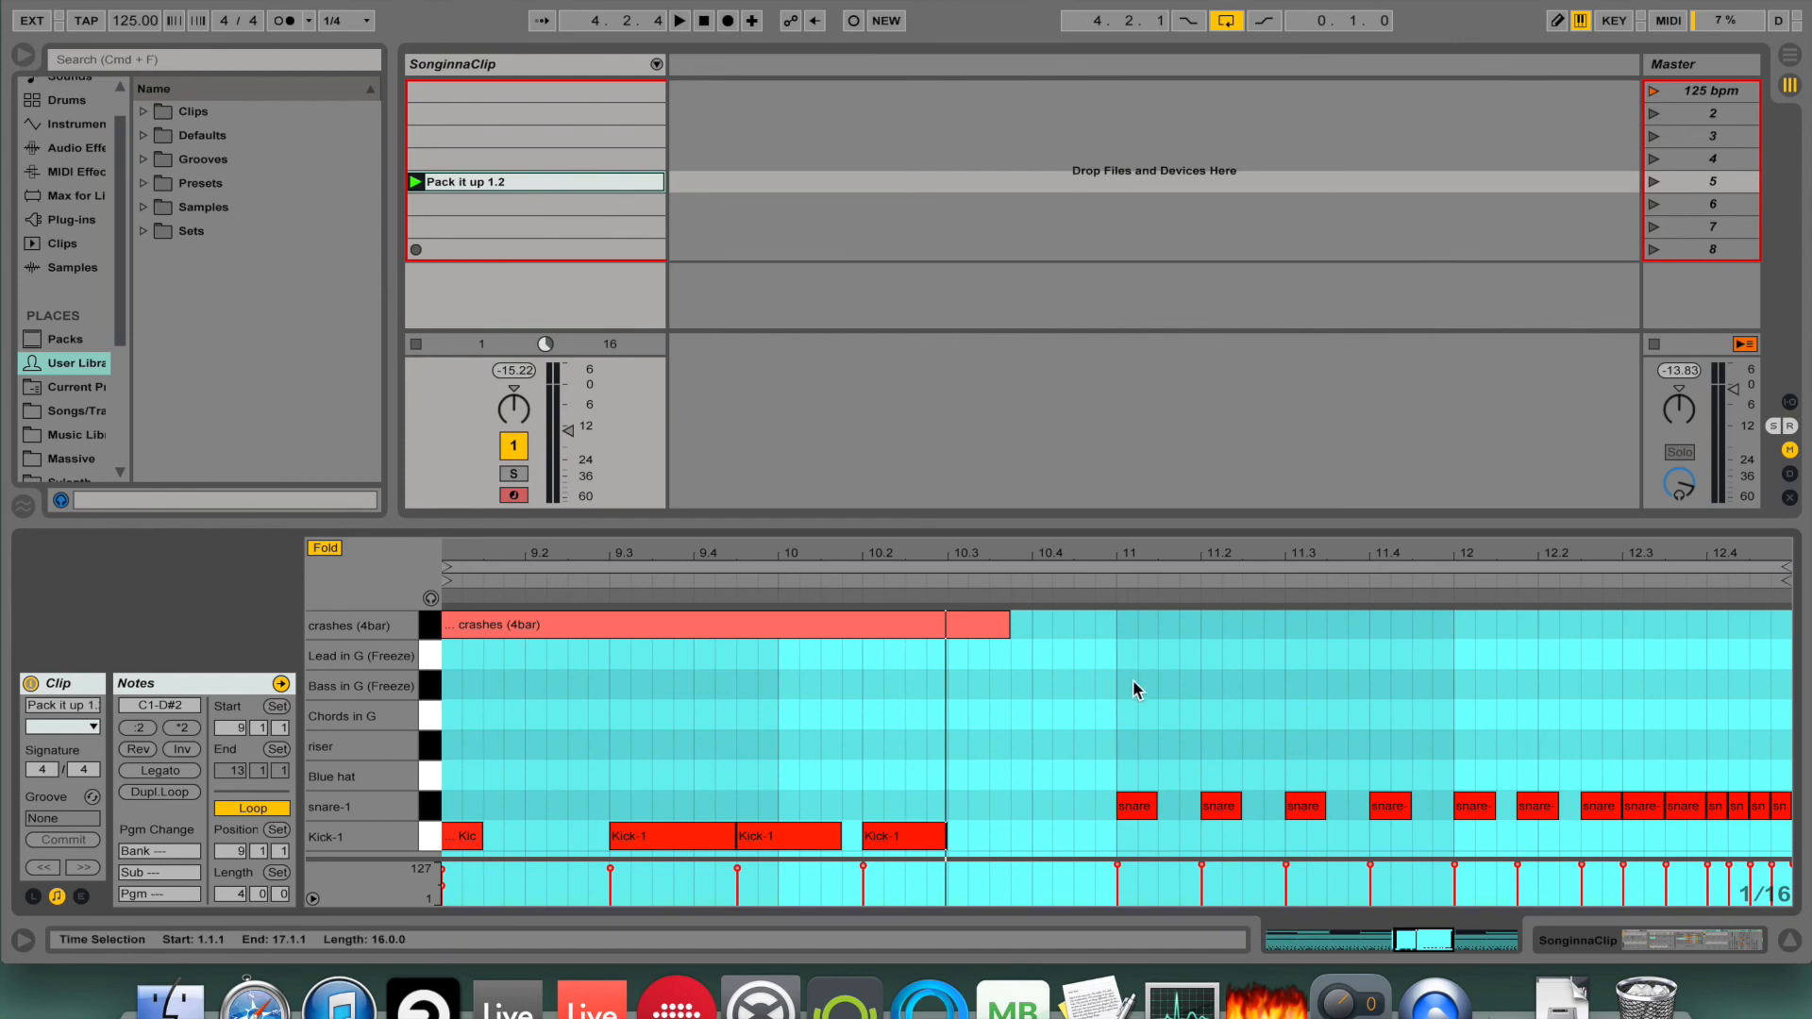
{"action": "left_click", "coordinate": [459, 745]}
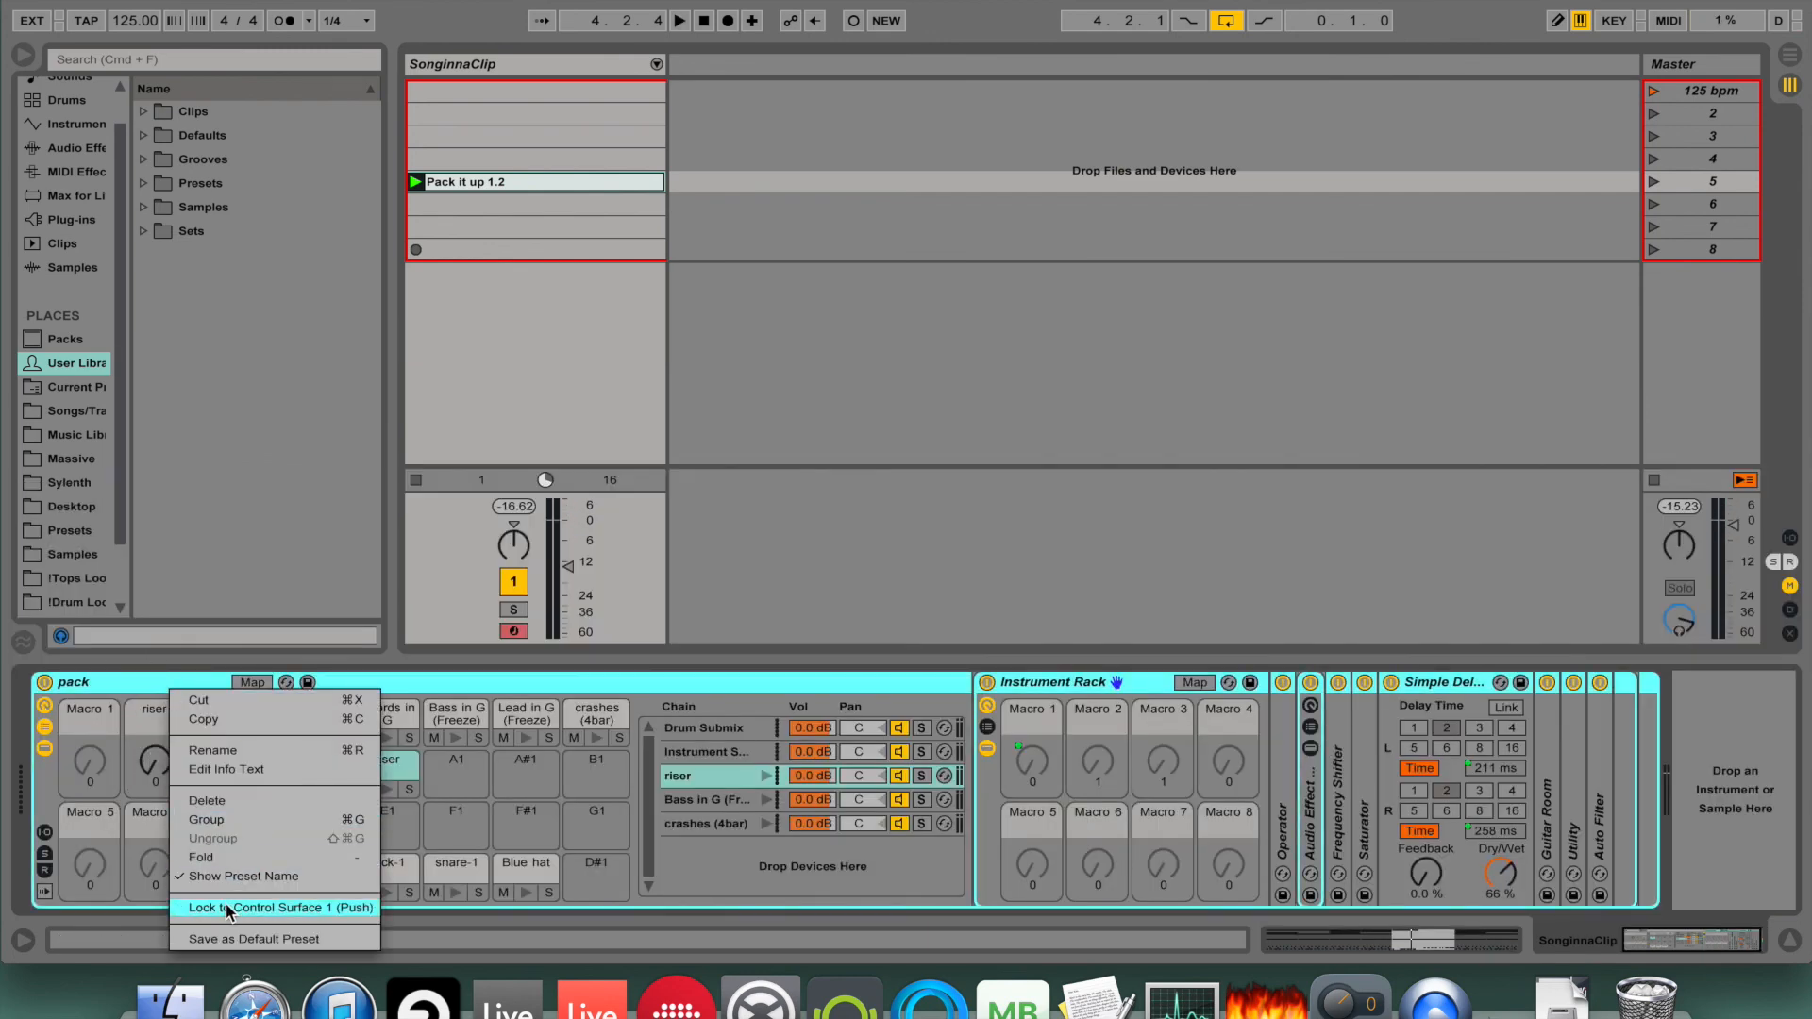
{"action": "left_click", "coordinate": [278, 908]}
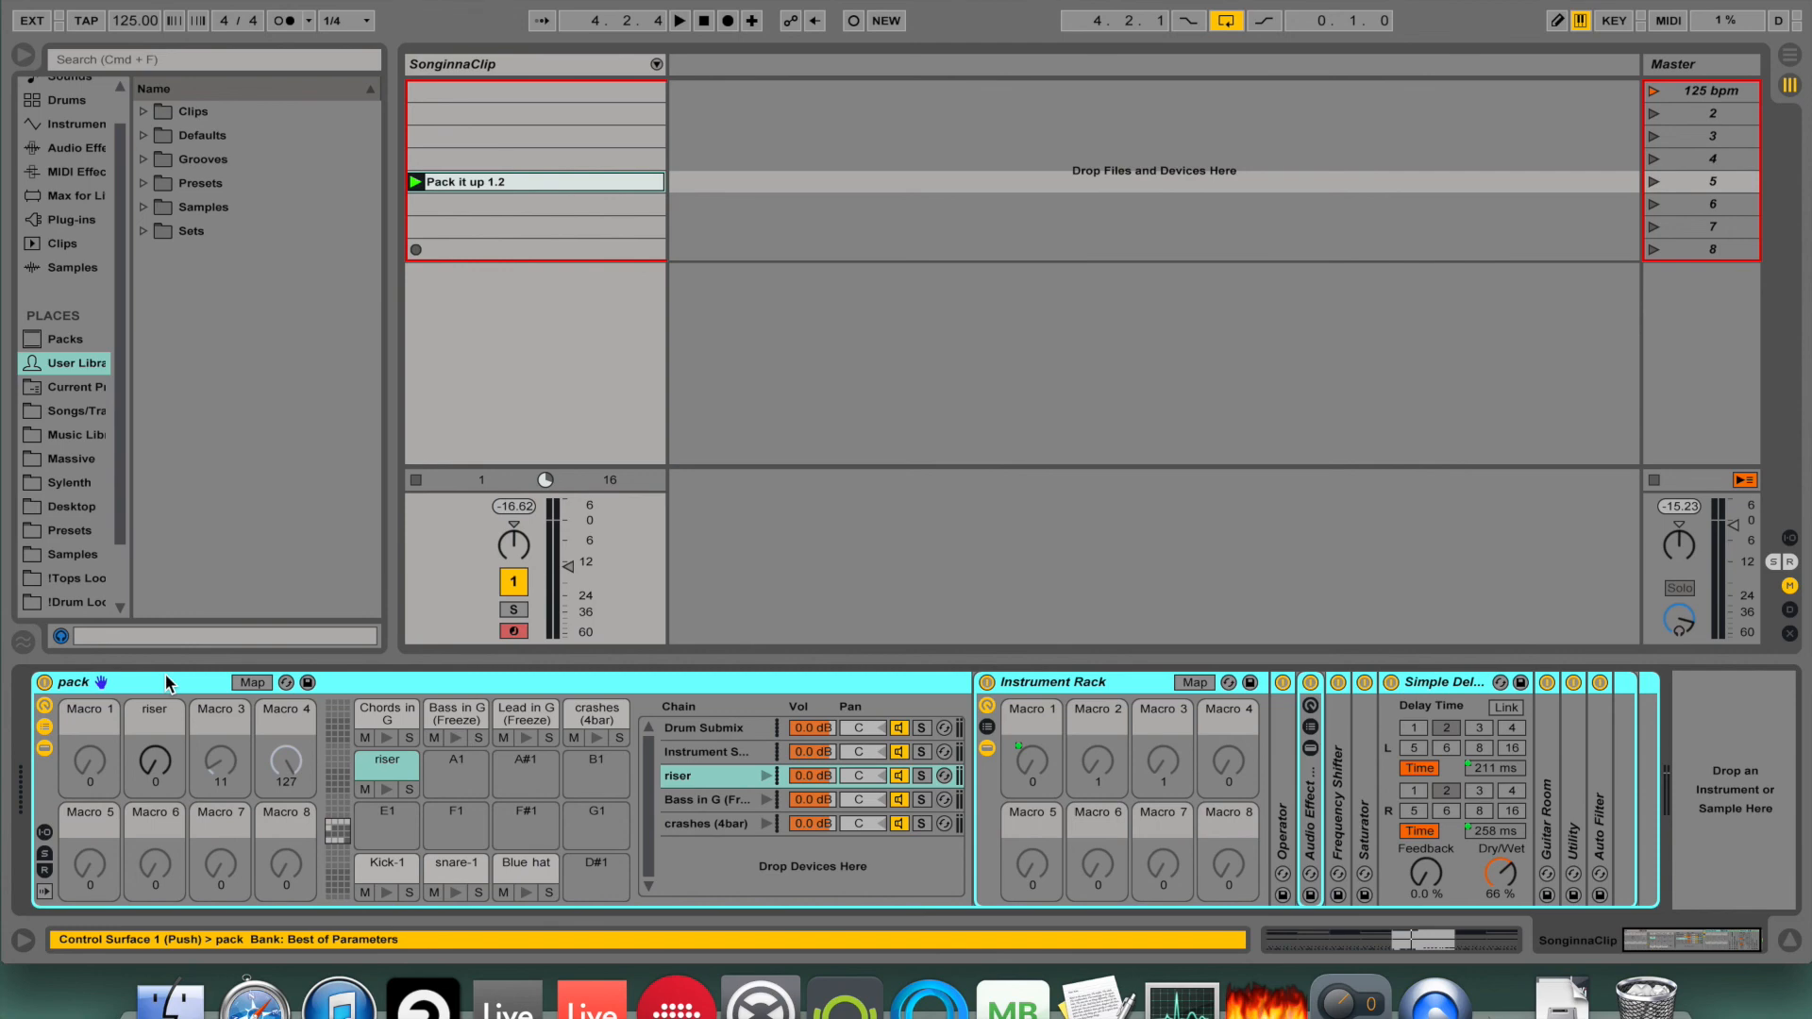
Turn the pack's riser macro up to 127 and select the riser pad.
{"action": "left_click", "coordinate": [679, 18]}
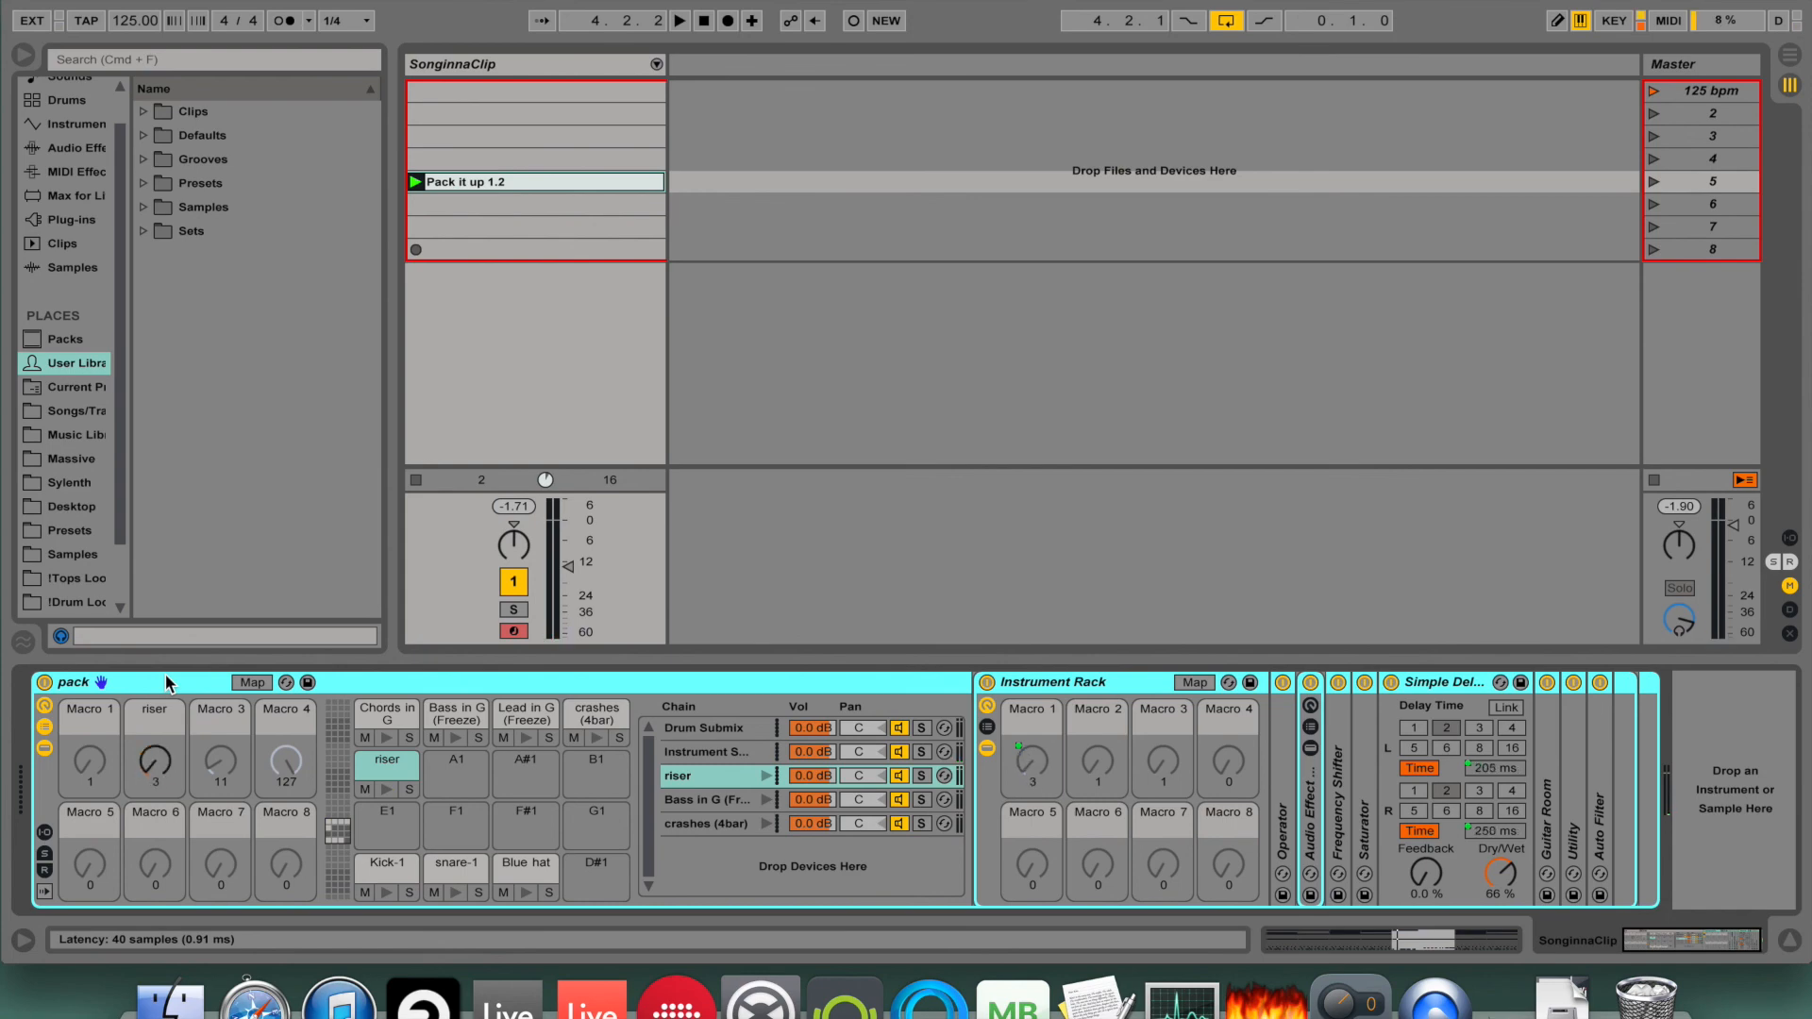
{"action": "left_click", "coordinate": [679, 19]}
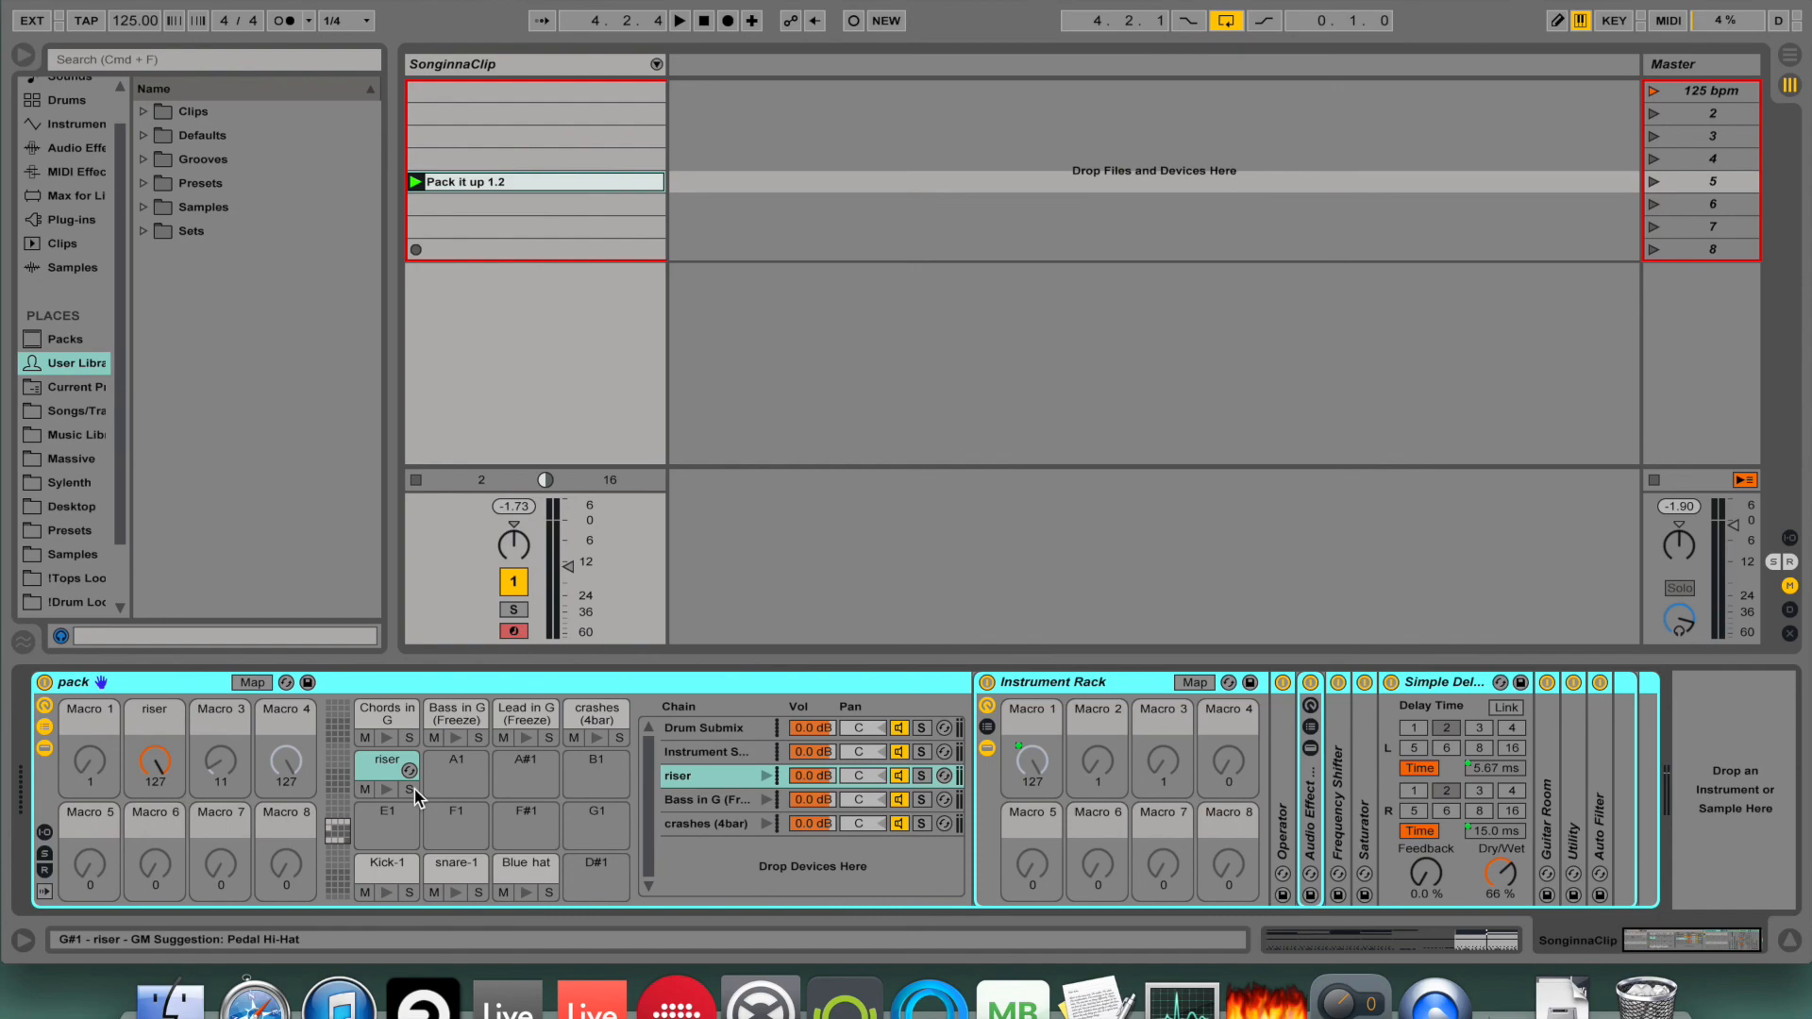
{"action": "left_click", "coordinate": [385, 759]}
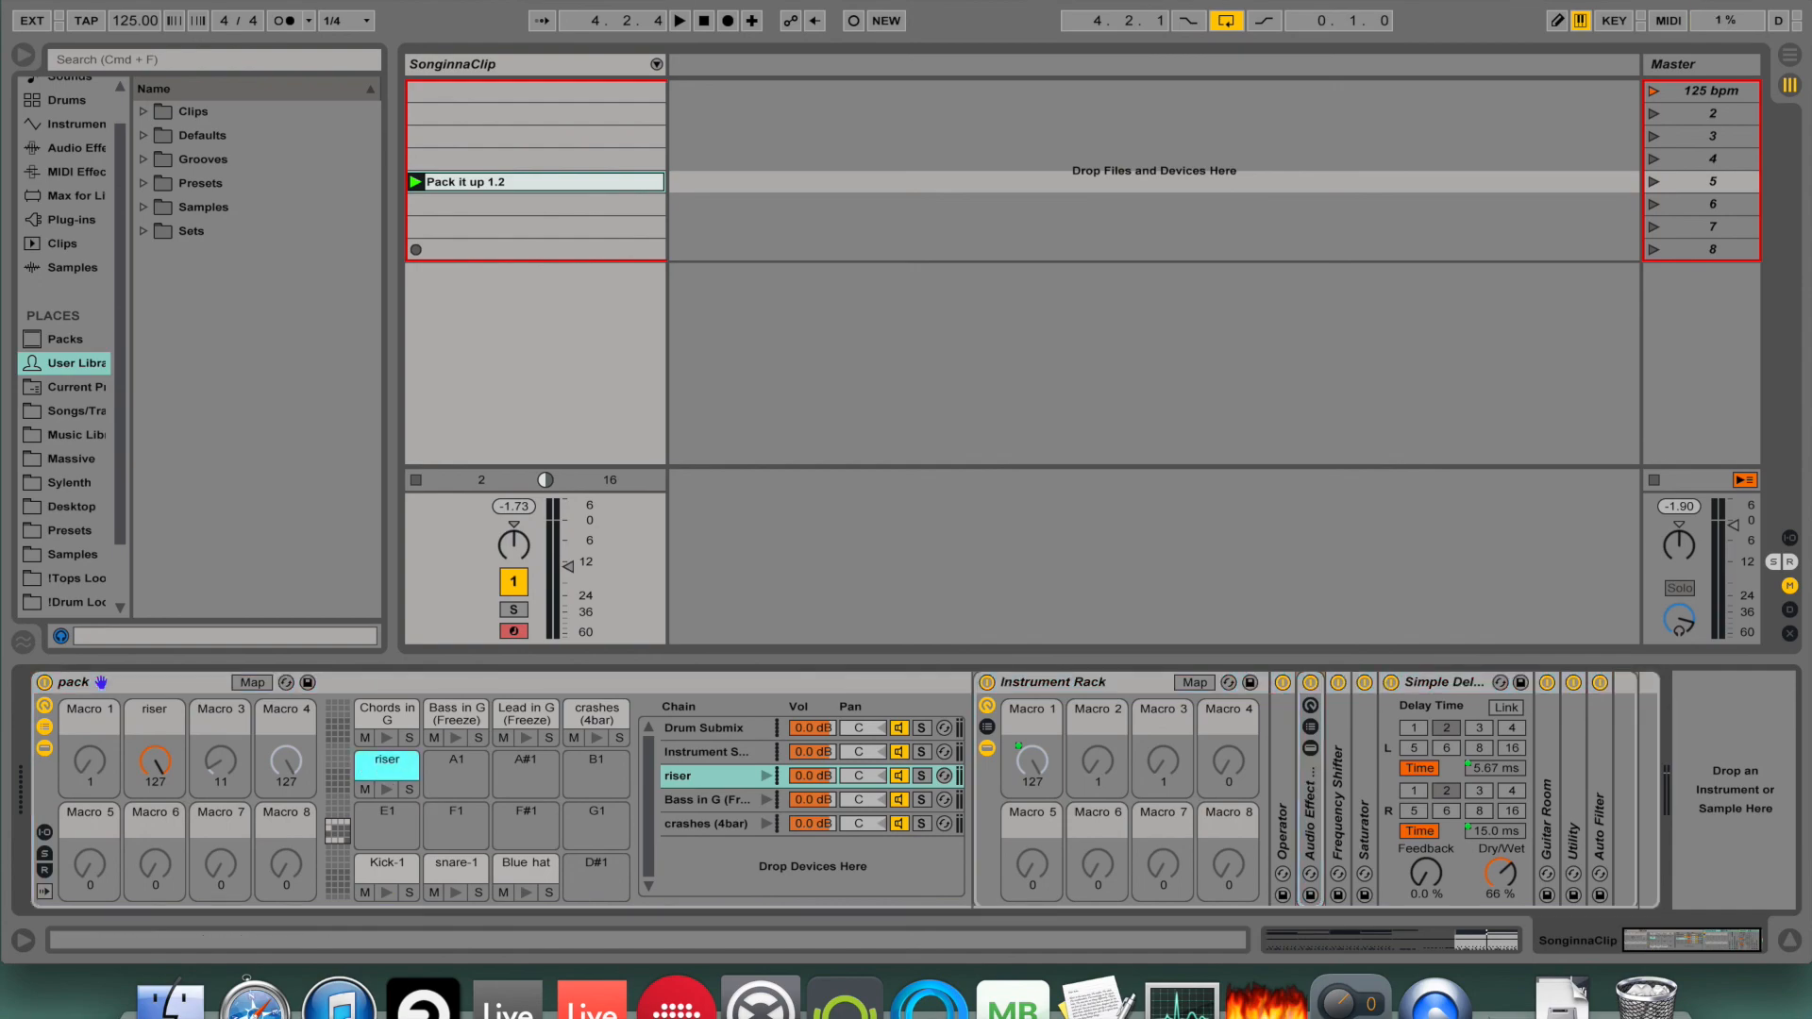